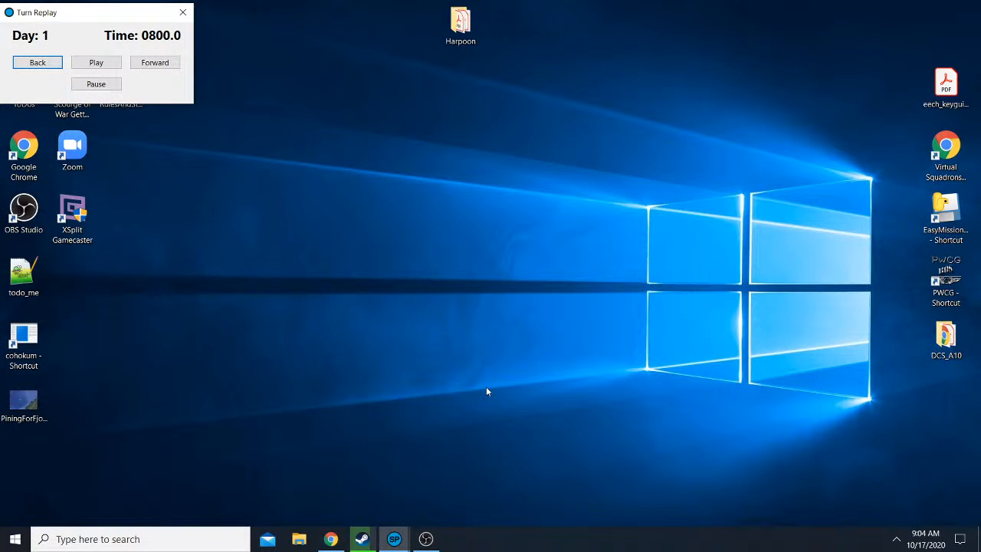
mouse_move(404, 512)
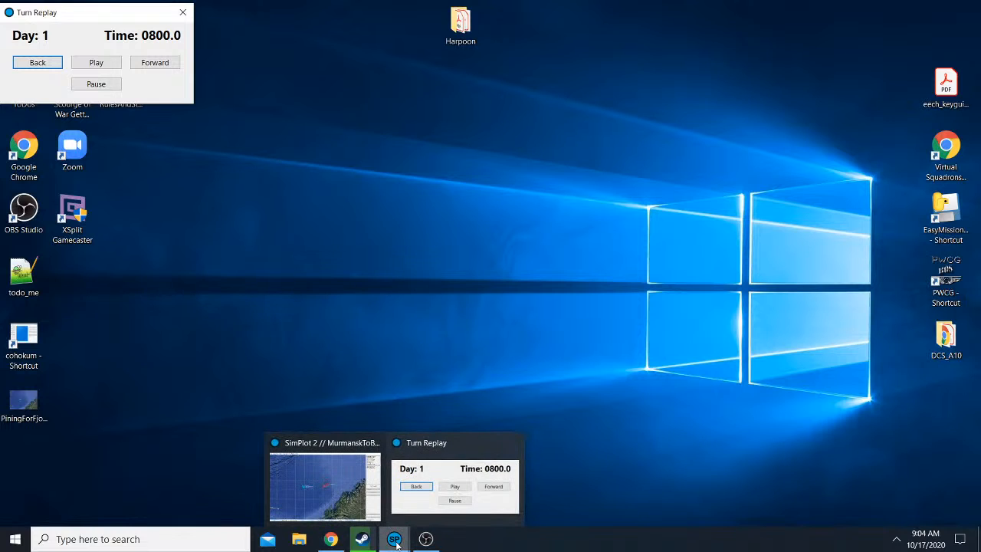
- Bring the SimPlot 2 MurmanskToBodo scenario map window forward over the desktop
click(324, 487)
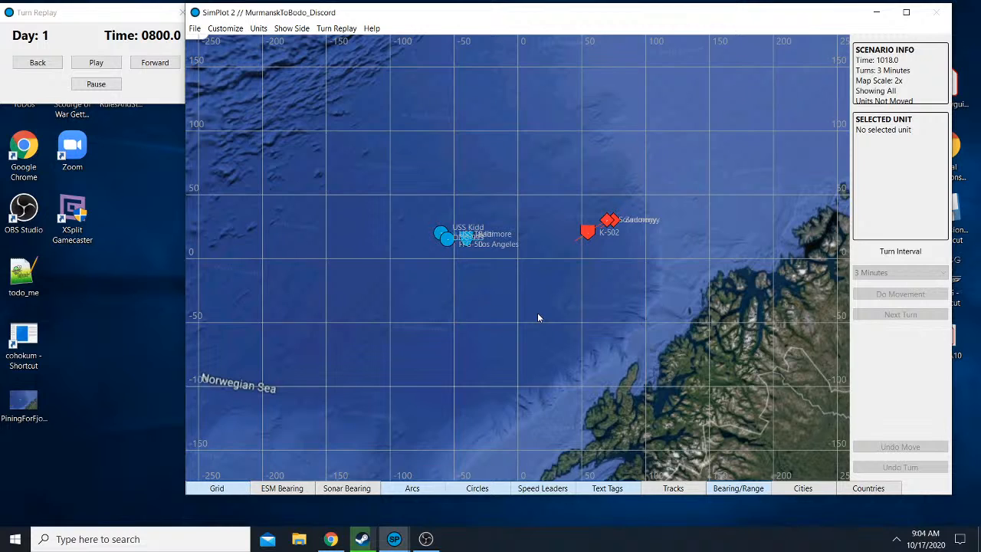
mouse_move(536, 313)
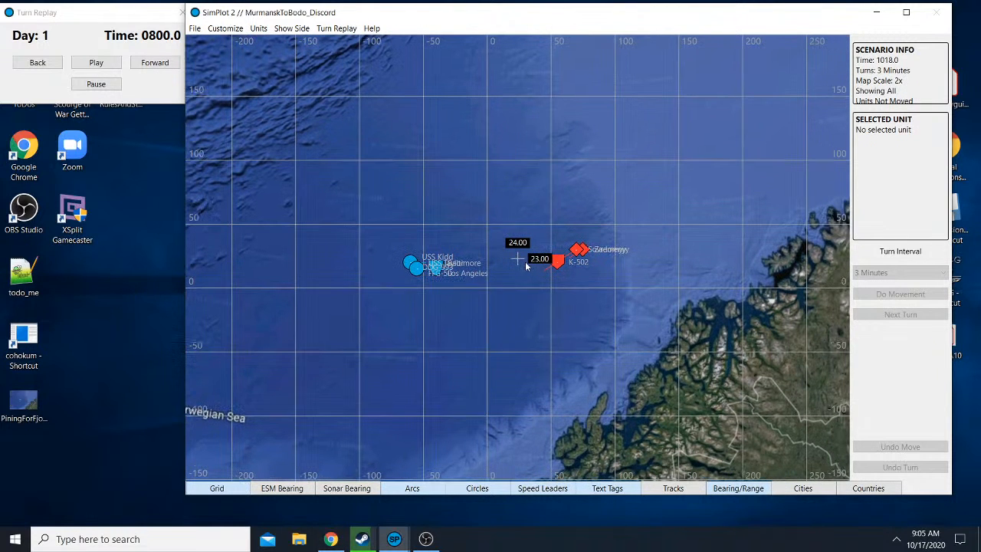
mouse_move(426, 273)
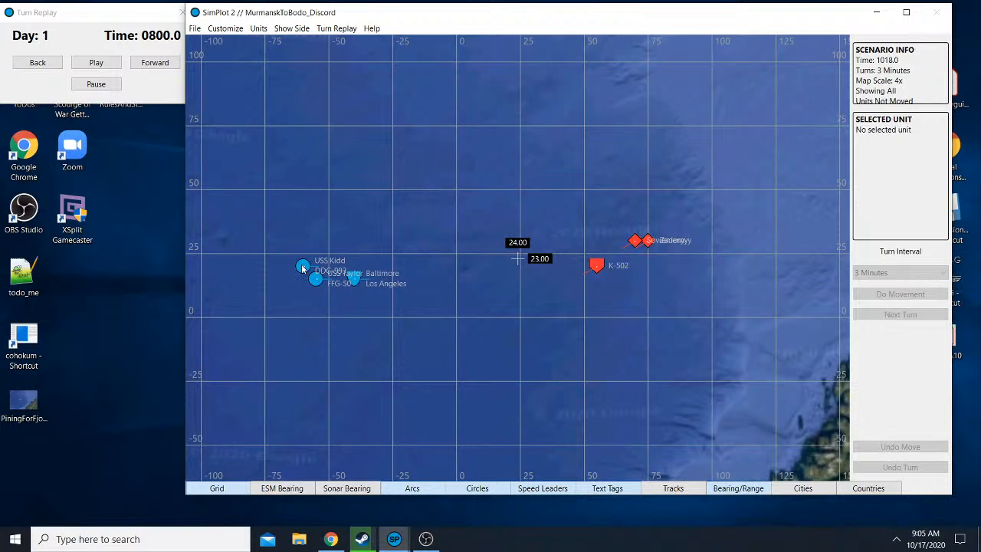
mouse_move(321, 288)
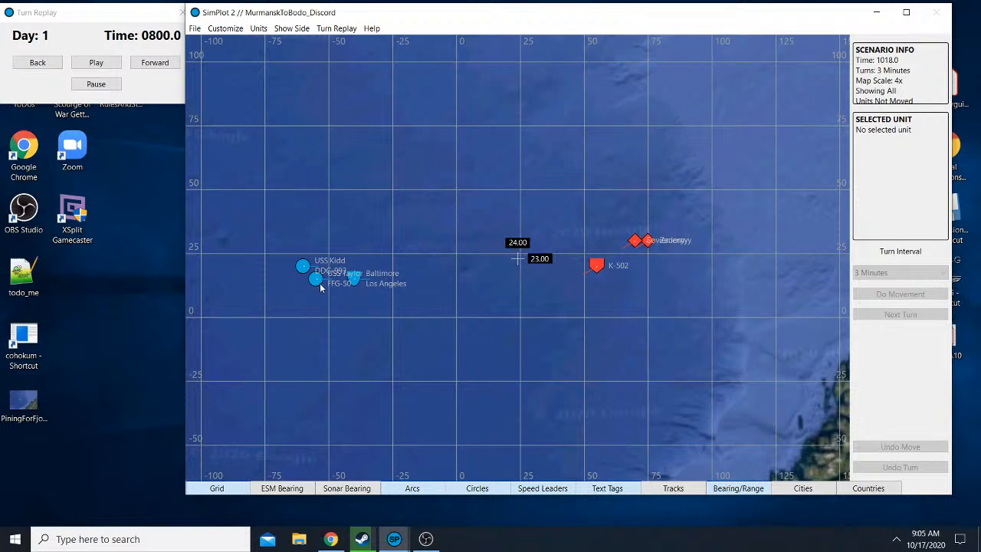
- Show USS Taylor's then Baltimore's details and contact bearings, then clear the readouts
click(304, 283)
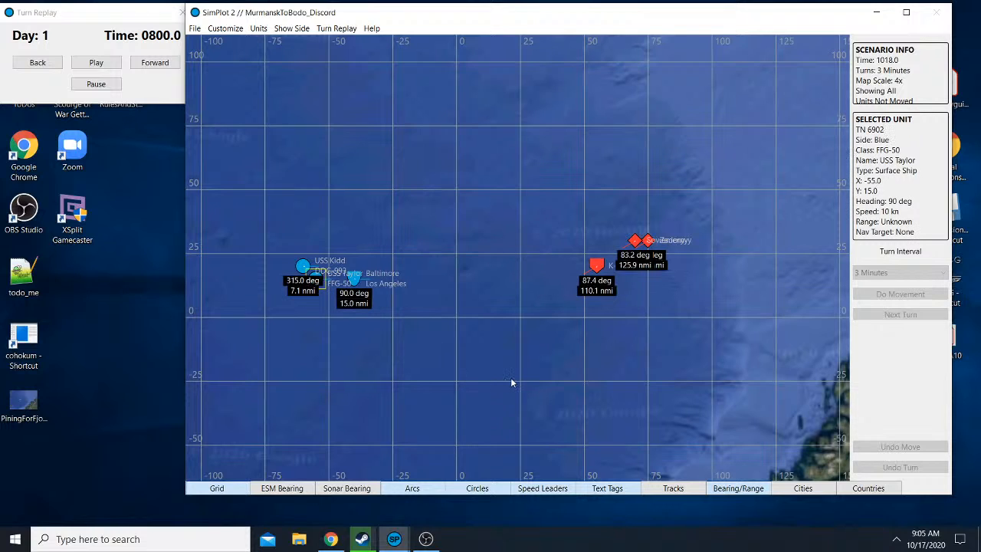
mouse_move(515, 360)
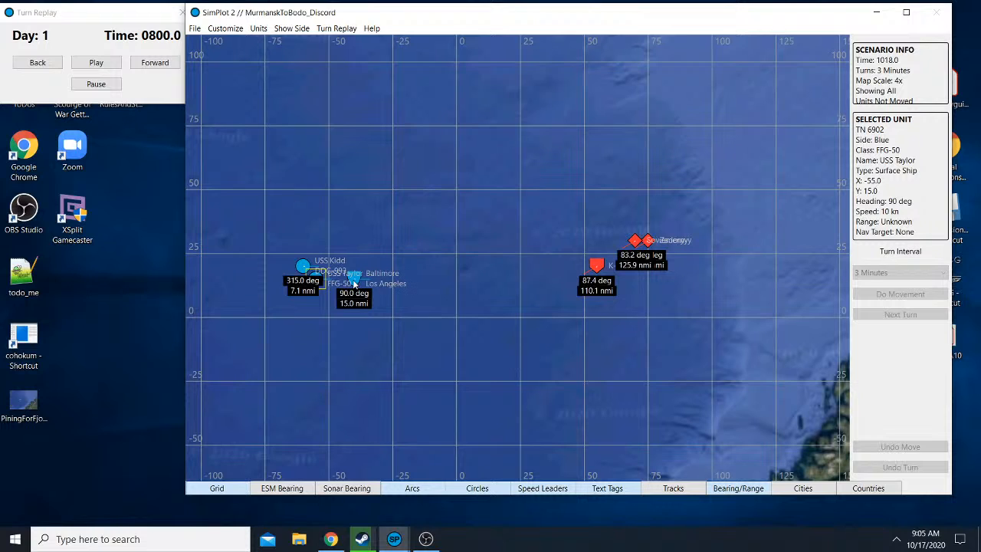
click(353, 282)
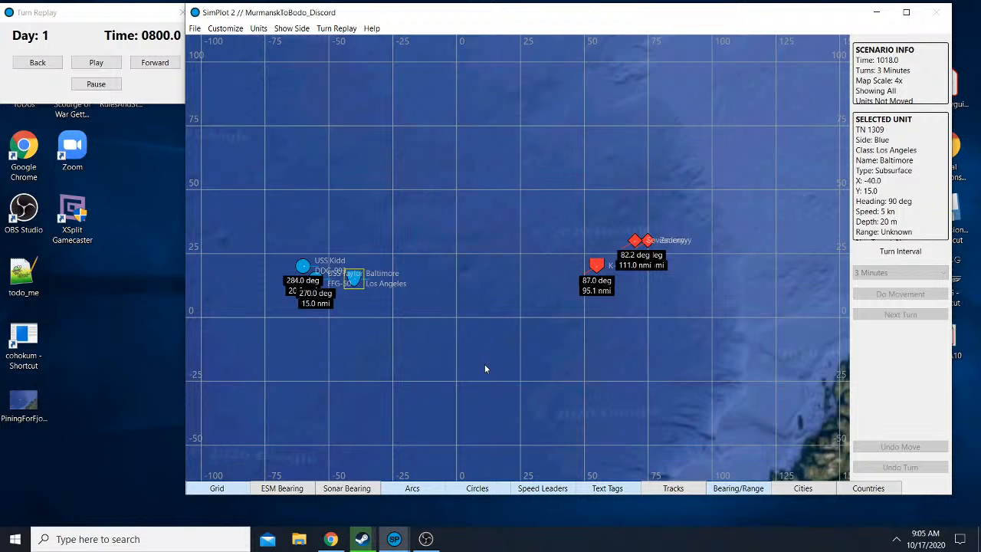
click(598, 263)
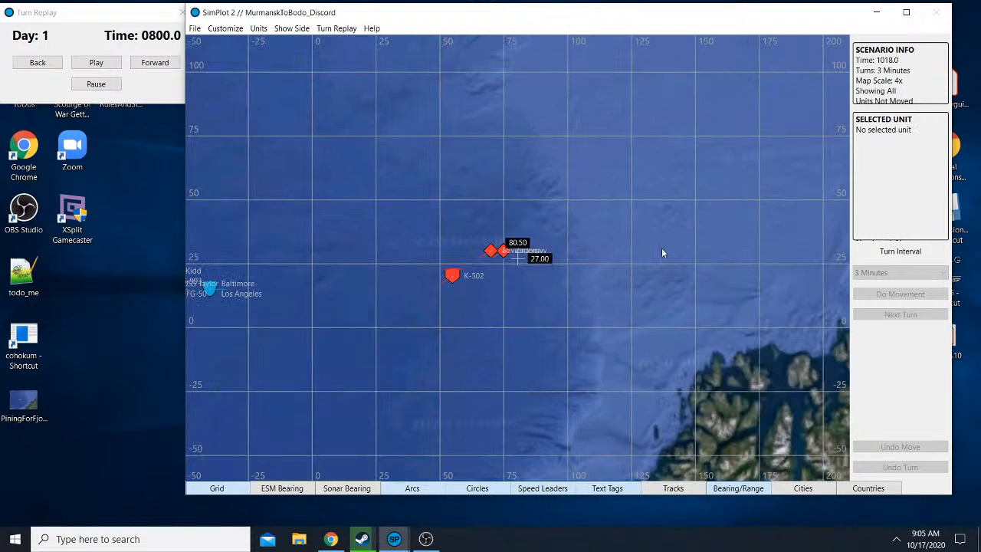
- Show Sovremenny's then Zadorny's details with bearings 270.0 and 243.4 to nearby units
click(452, 276)
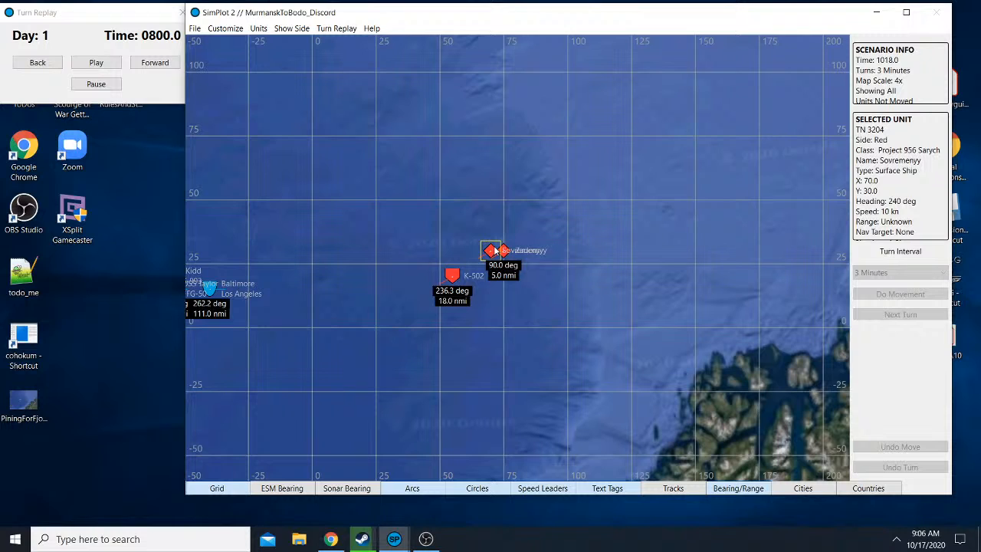
click(492, 250)
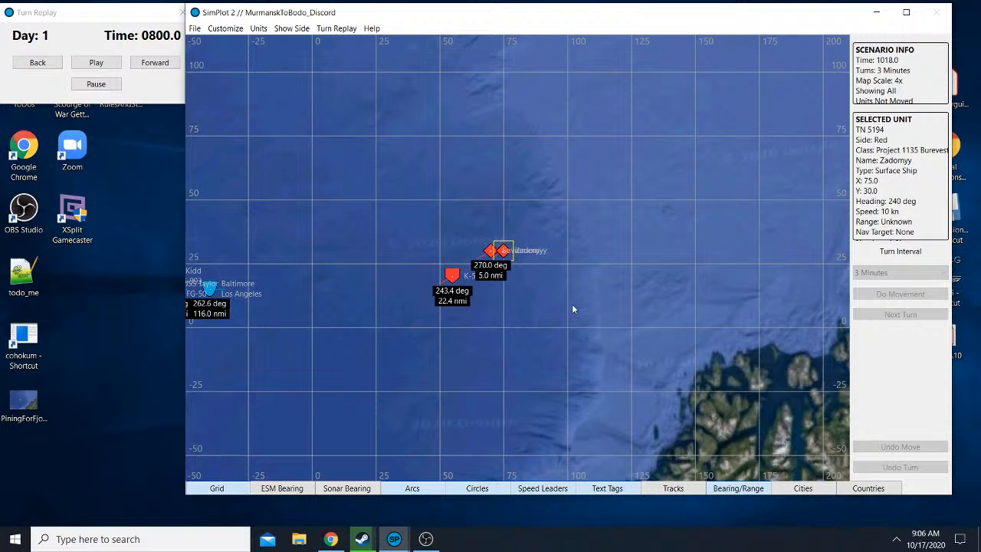
mouse_move(573, 310)
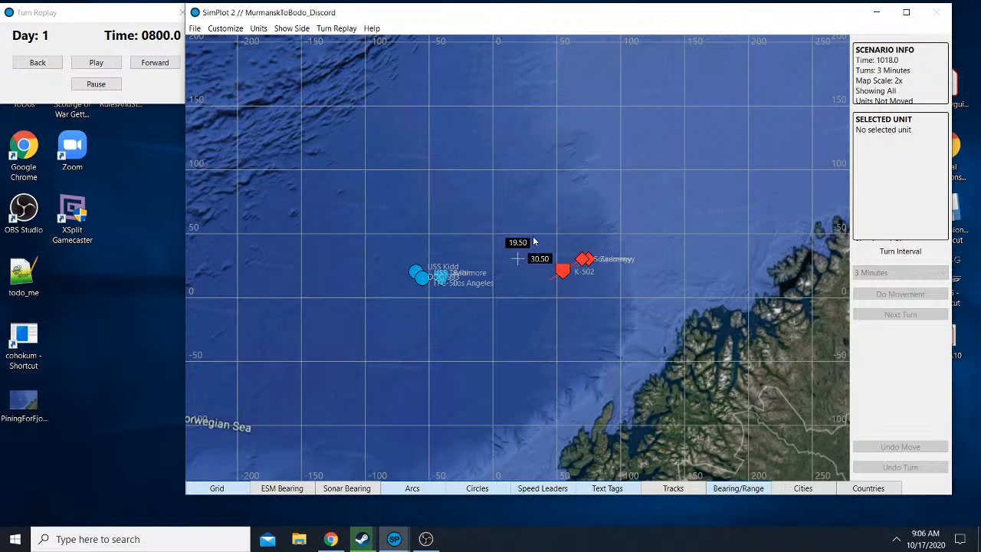
mouse_move(533, 238)
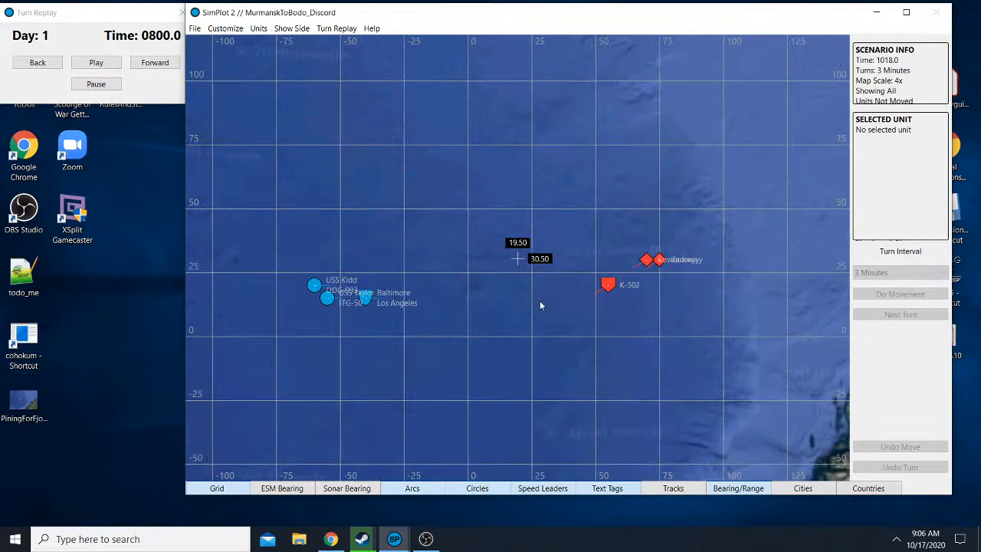
- Show Baltimore's then K-502's bearings and ranges (24.50, 20.25), then deselect
click(365, 298)
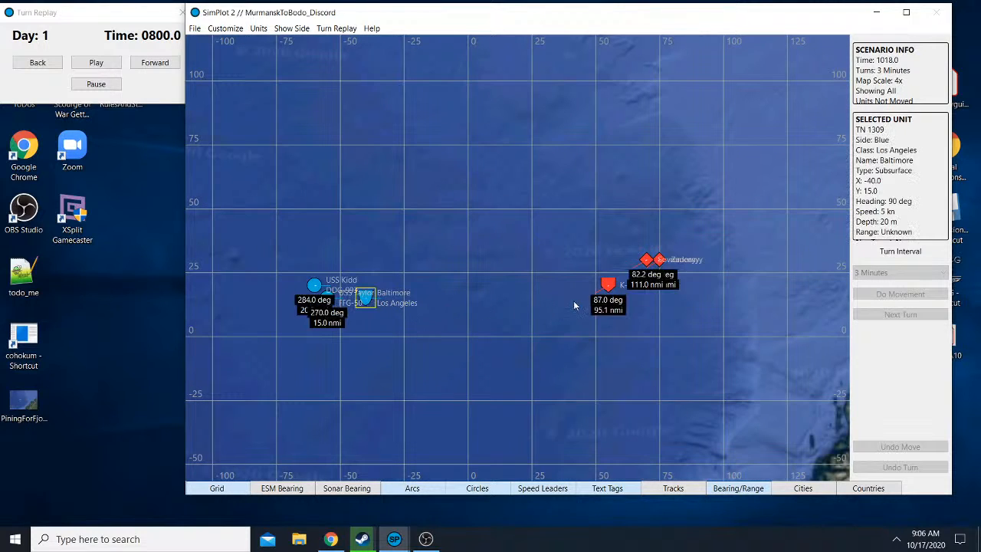
click(607, 284)
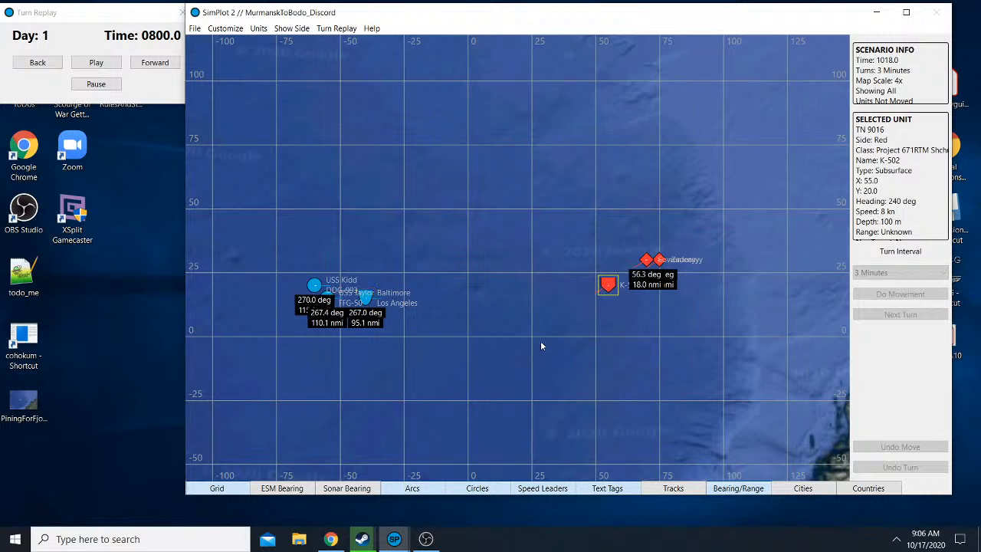
mouse_move(530, 339)
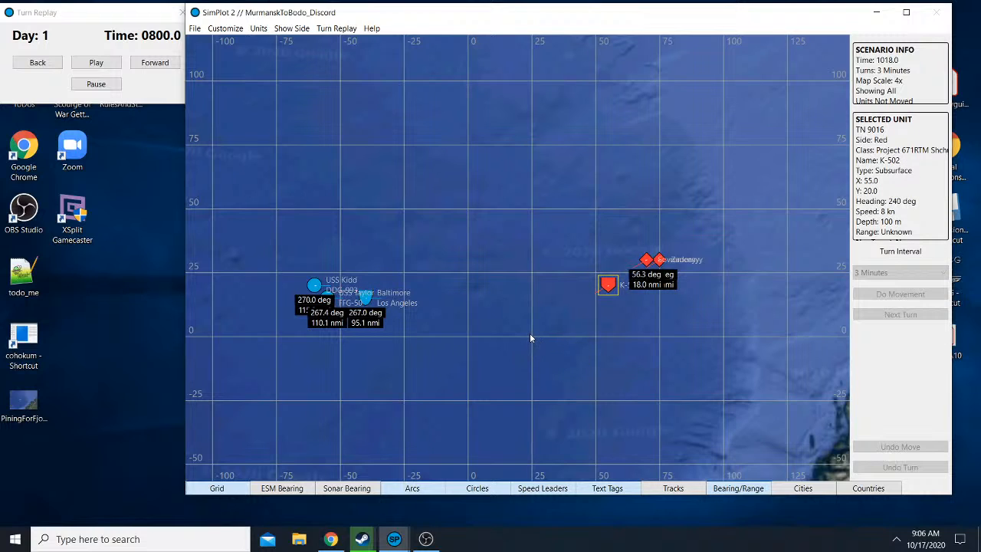
click(530, 339)
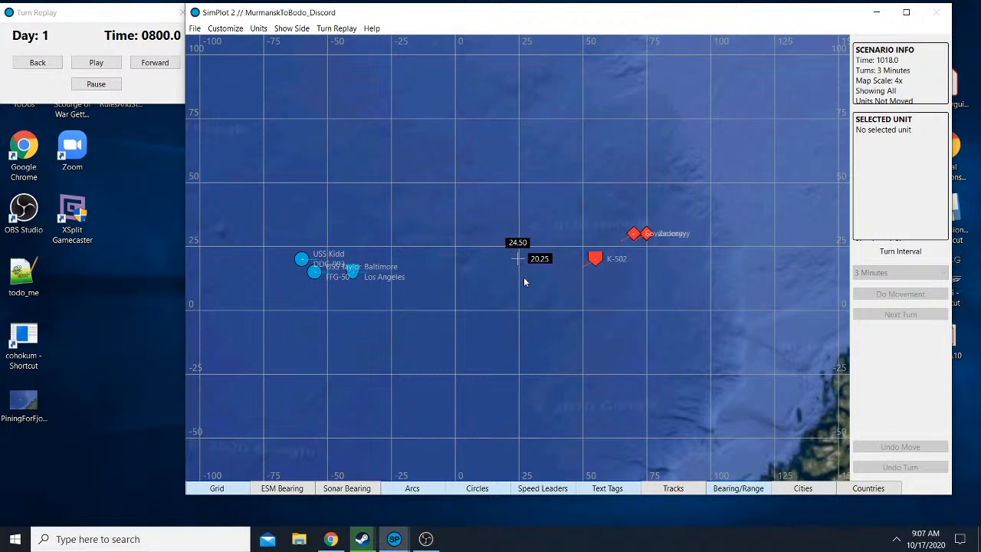
mouse_move(515, 268)
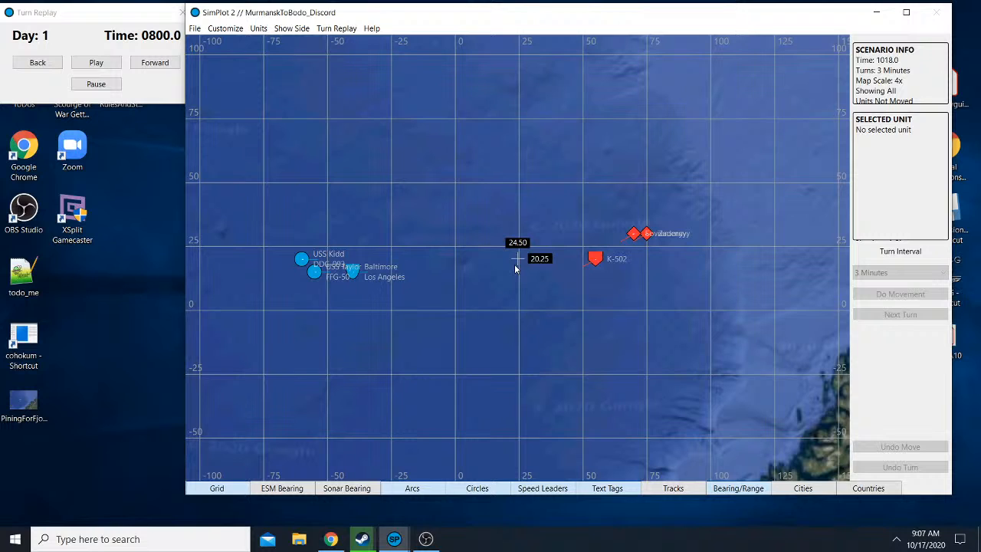
mouse_move(498, 251)
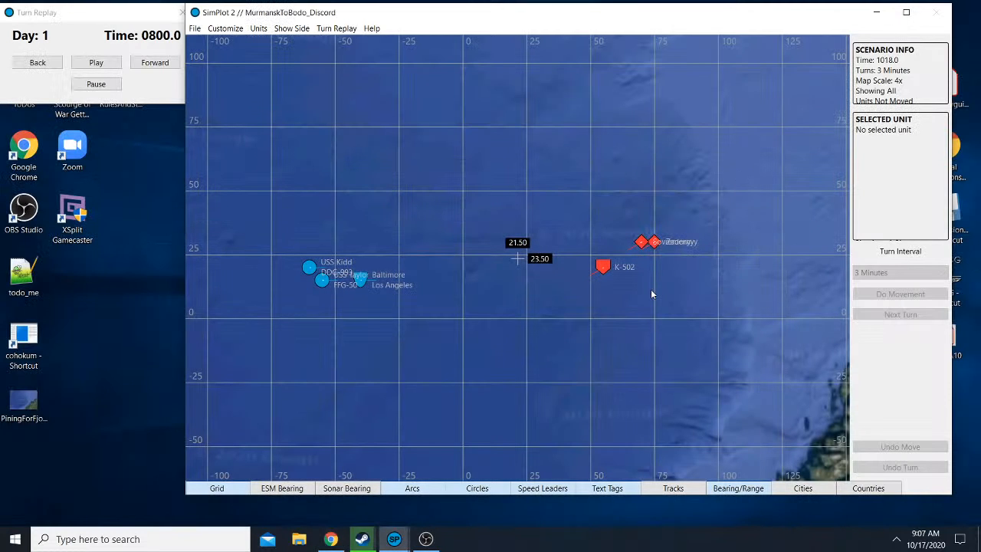
mouse_move(454, 199)
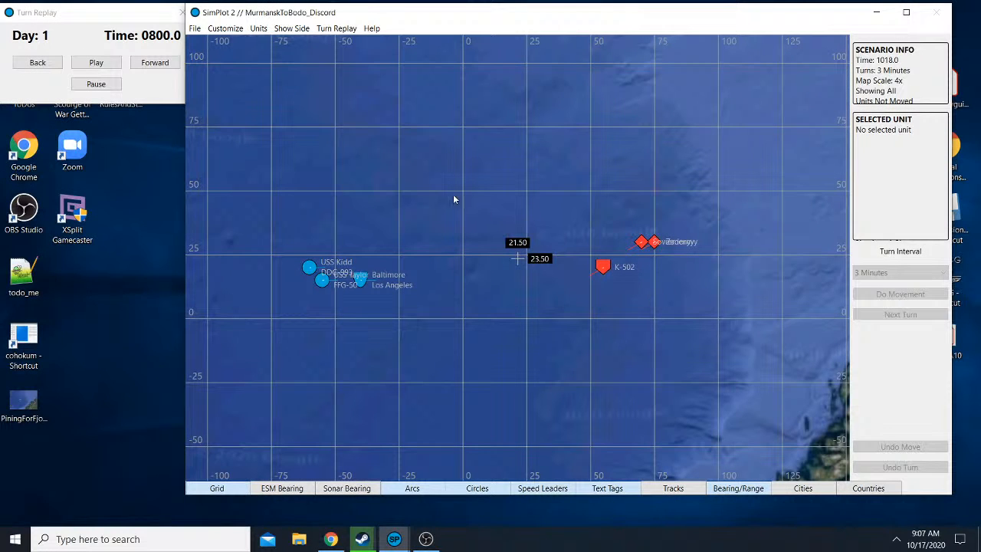
mouse_move(215, 101)
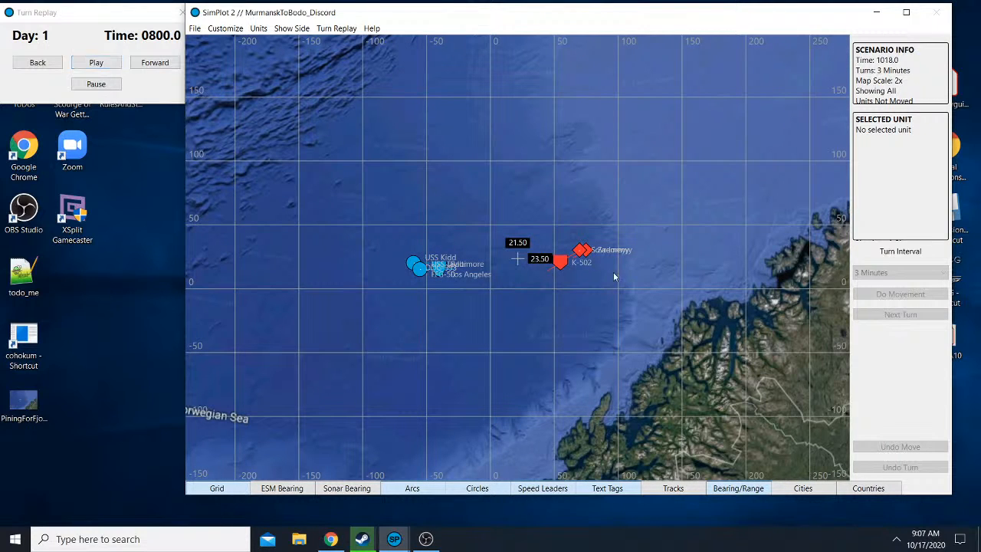
mouse_move(583, 264)
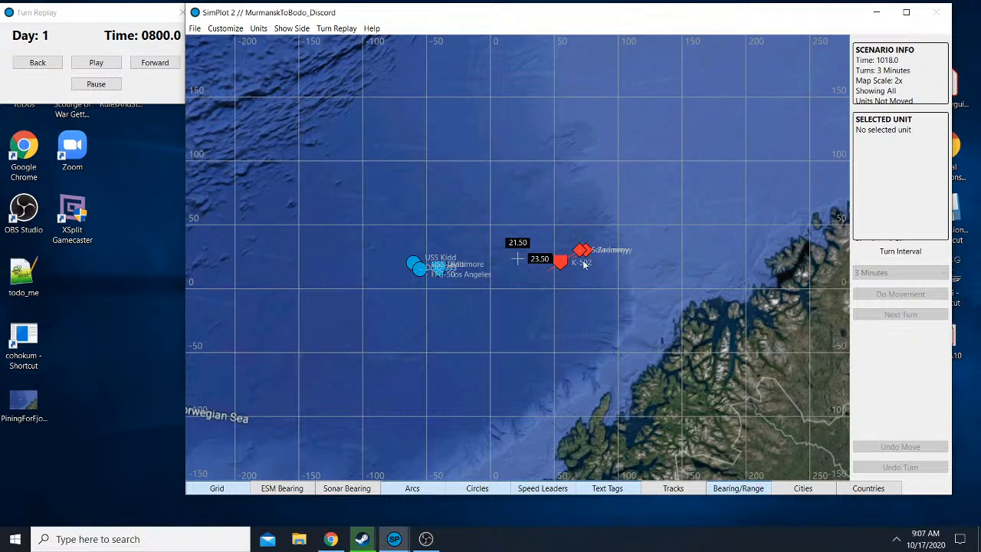
mouse_move(590, 260)
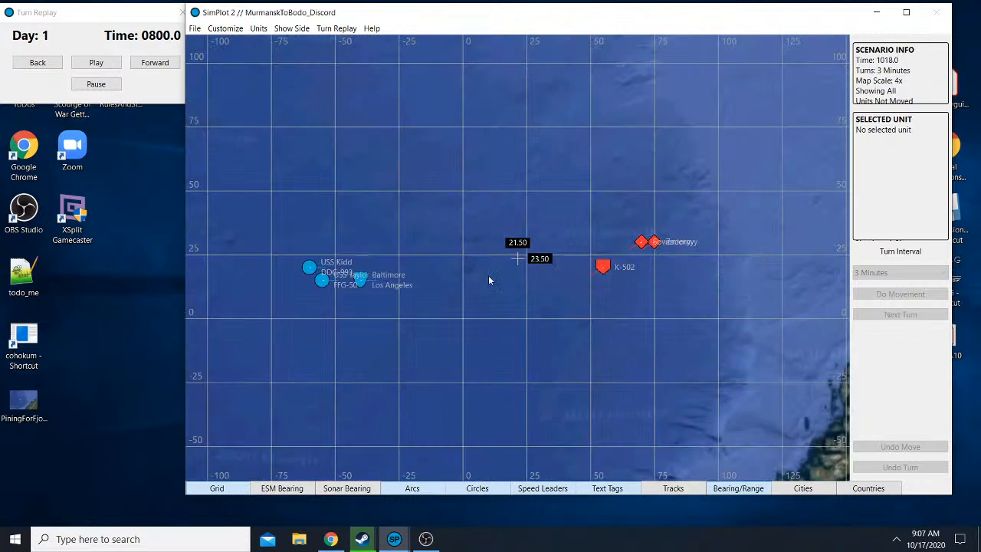
mouse_move(604, 283)
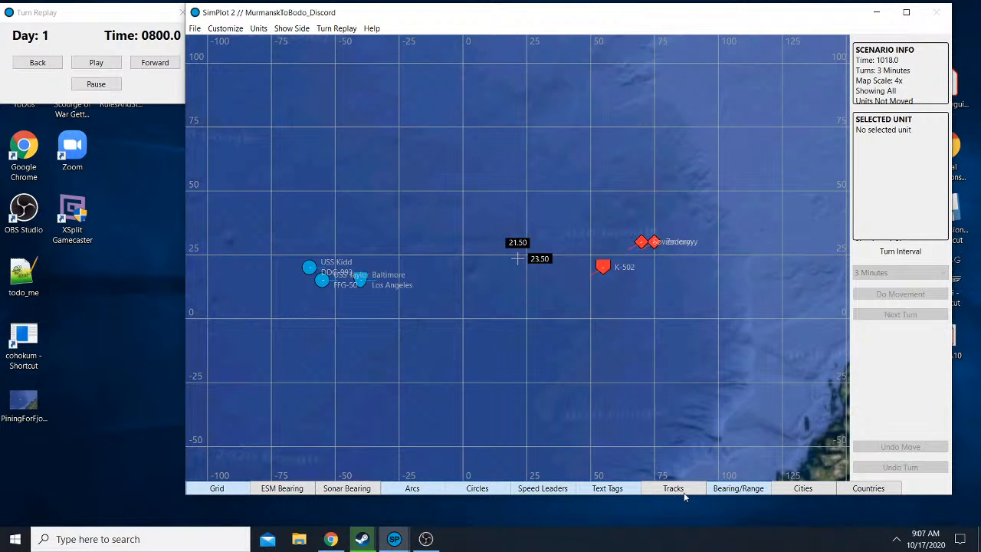
mouse_move(553, 468)
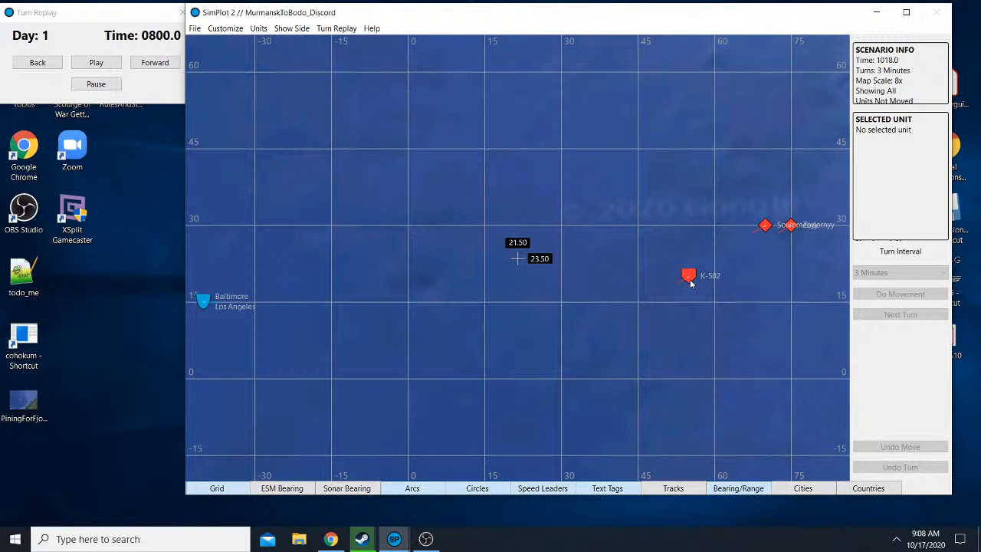
mouse_move(681, 284)
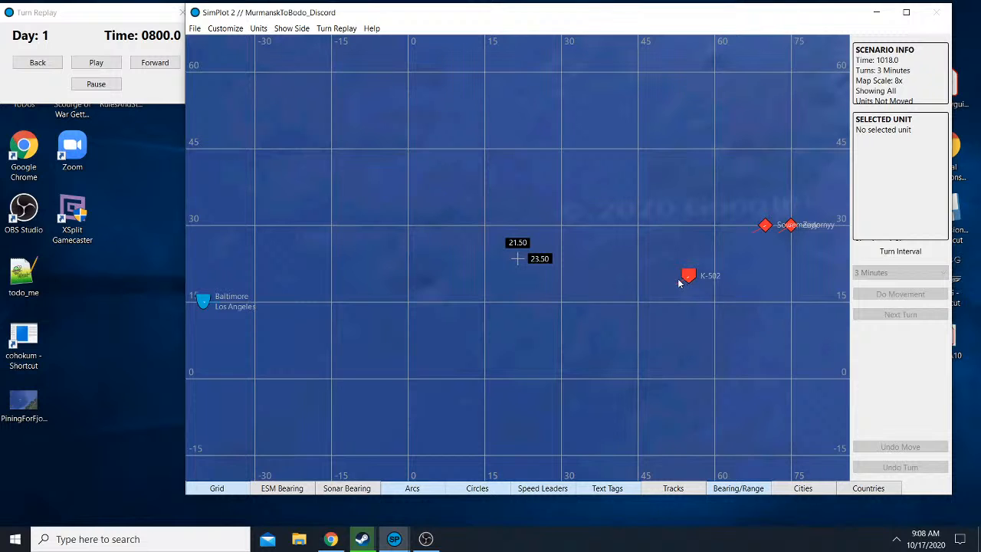
mouse_move(642, 282)
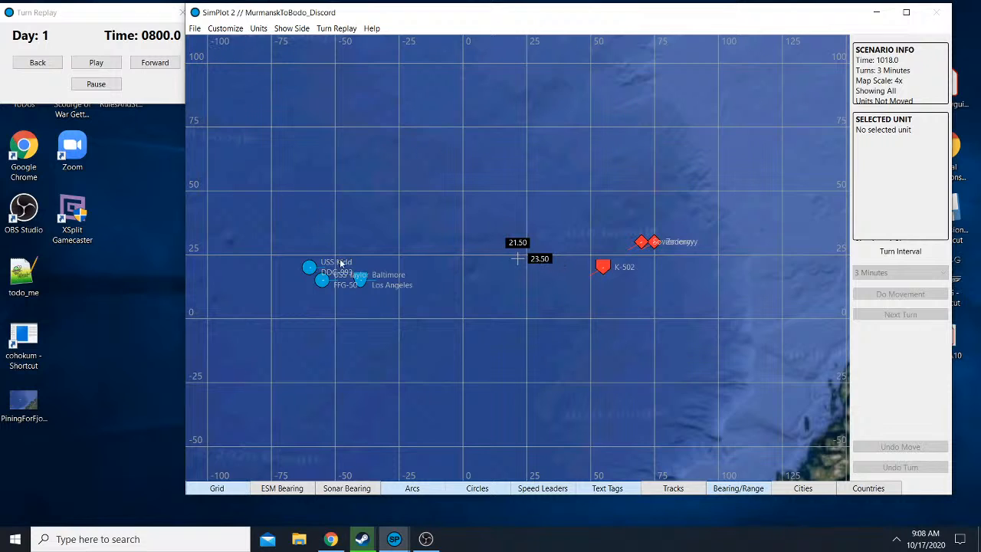
mouse_move(448, 300)
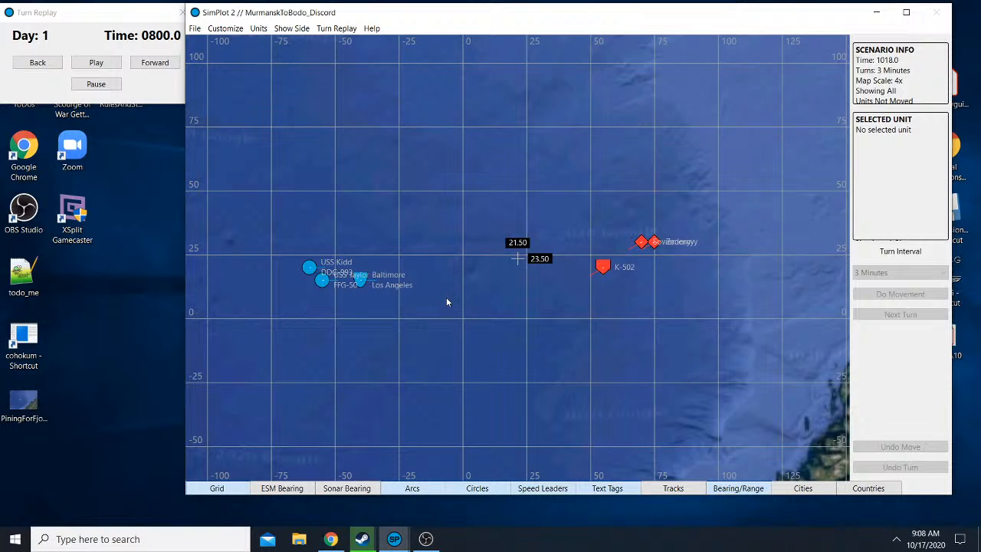
mouse_move(447, 288)
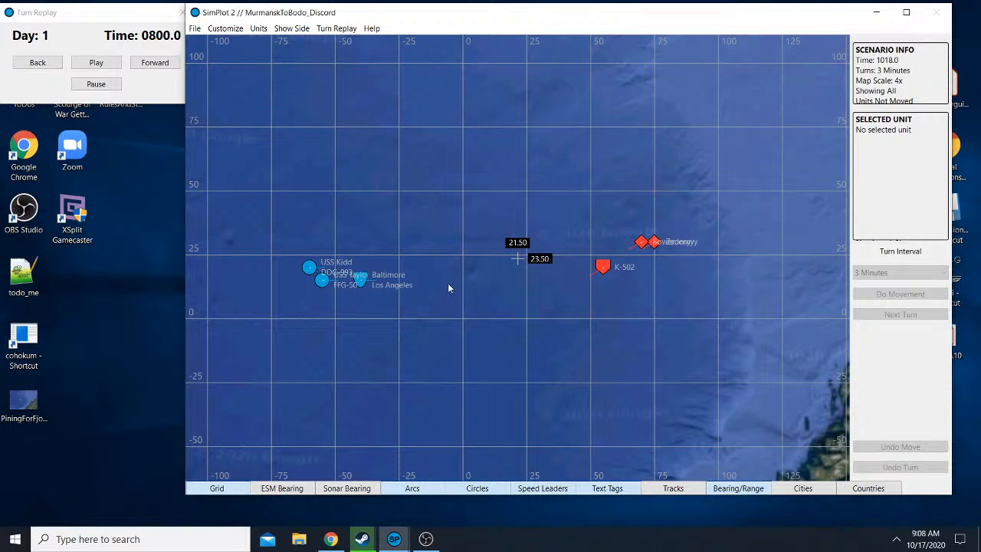
mouse_move(441, 282)
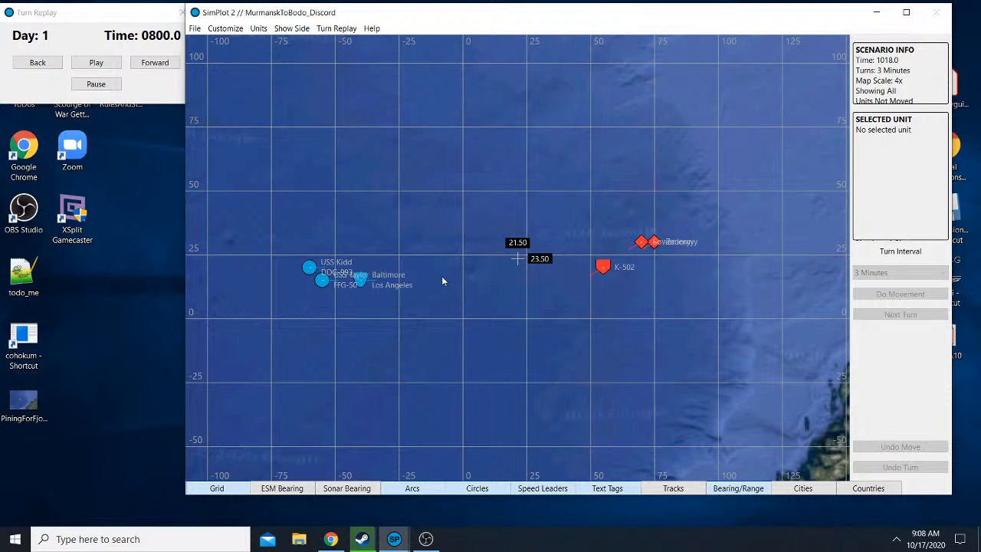
mouse_move(442, 285)
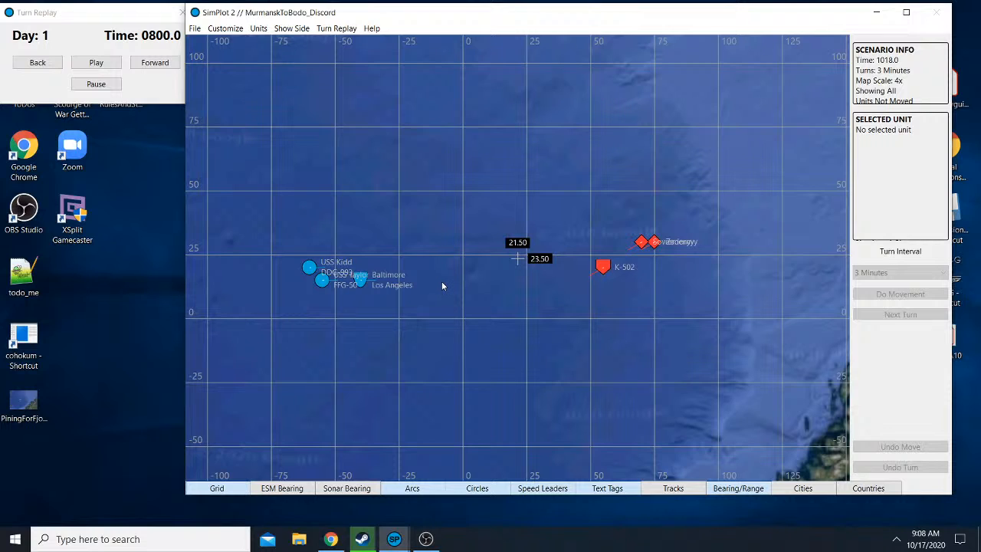
mouse_move(480, 276)
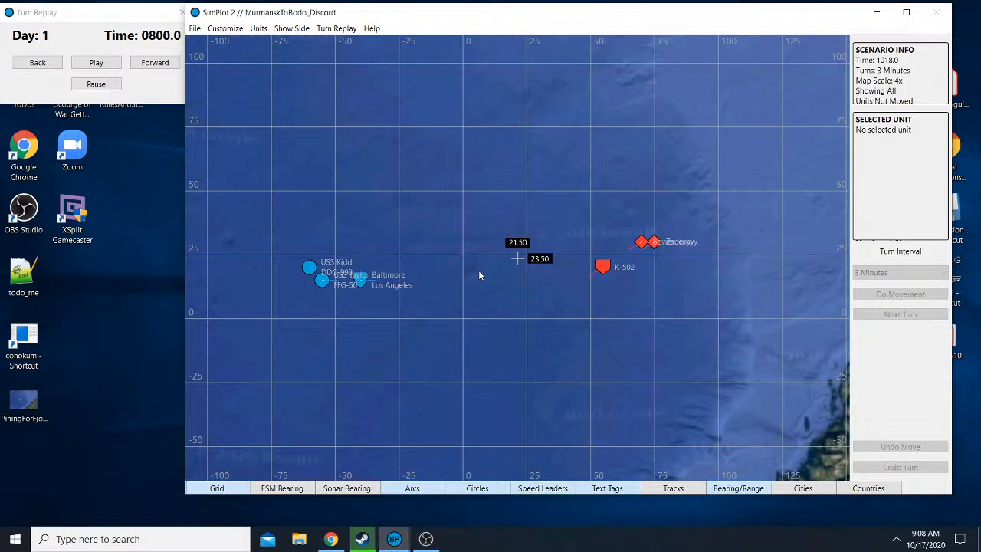
mouse_move(271, 67)
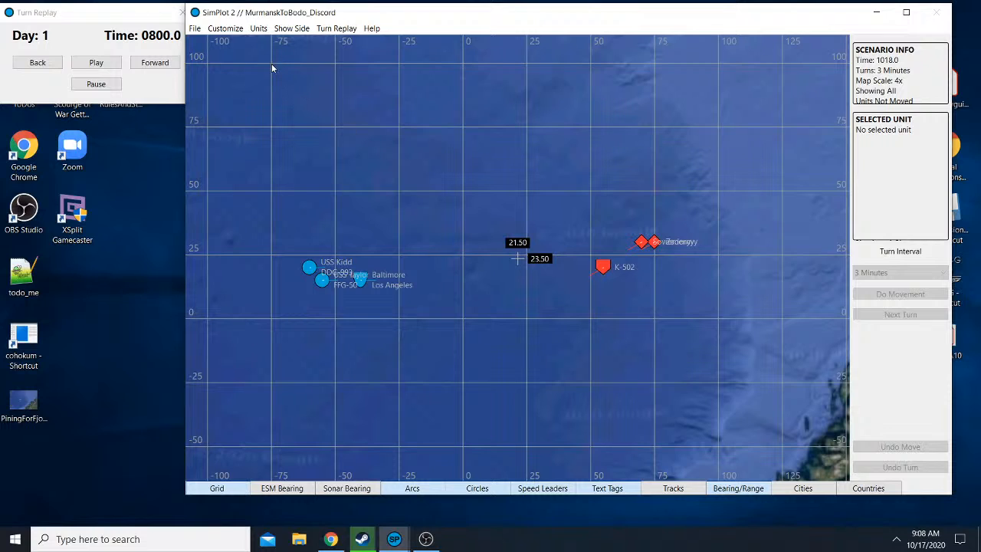
mouse_move(193, 41)
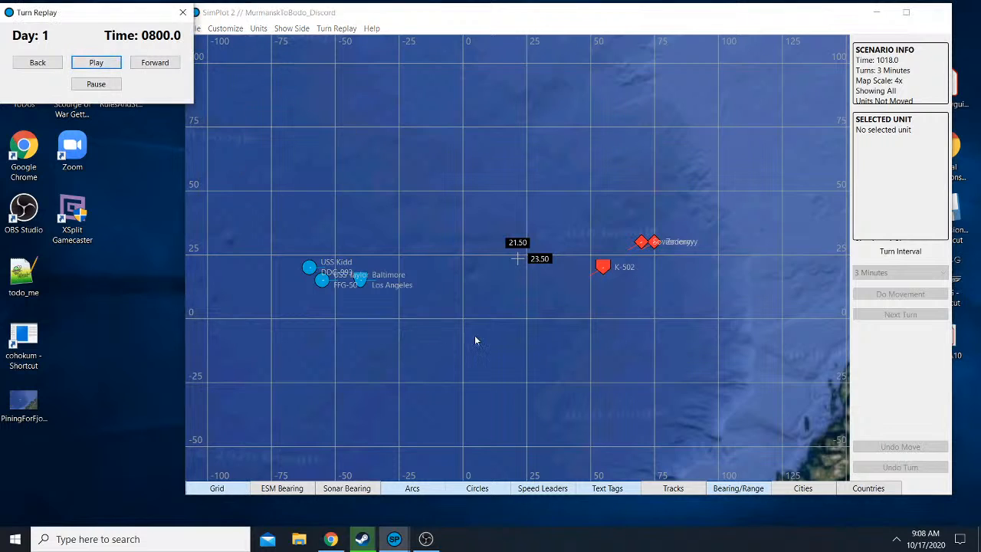
- Select the Soviet LST Group to show its bearings and ranges to the Blue units
click(155, 61)
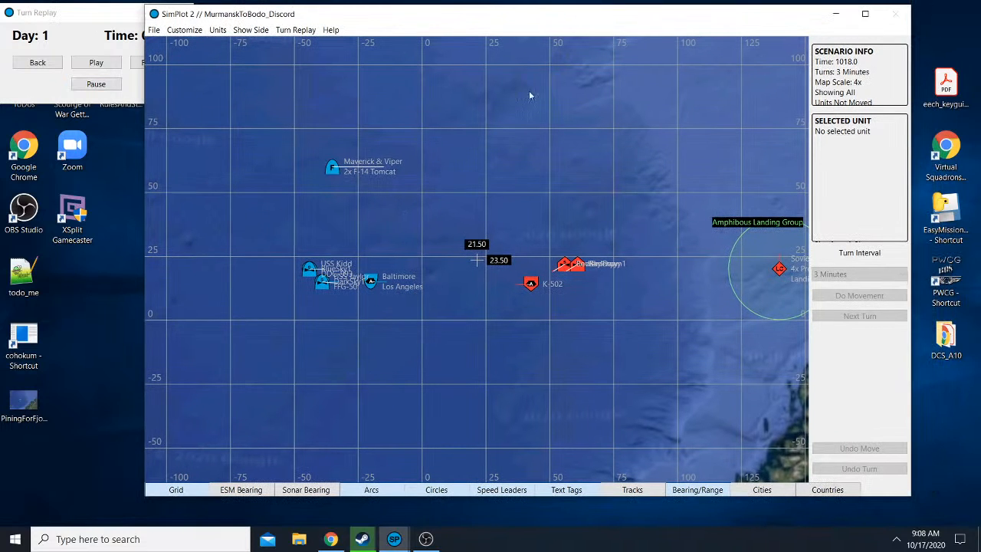
mouse_move(437, 175)
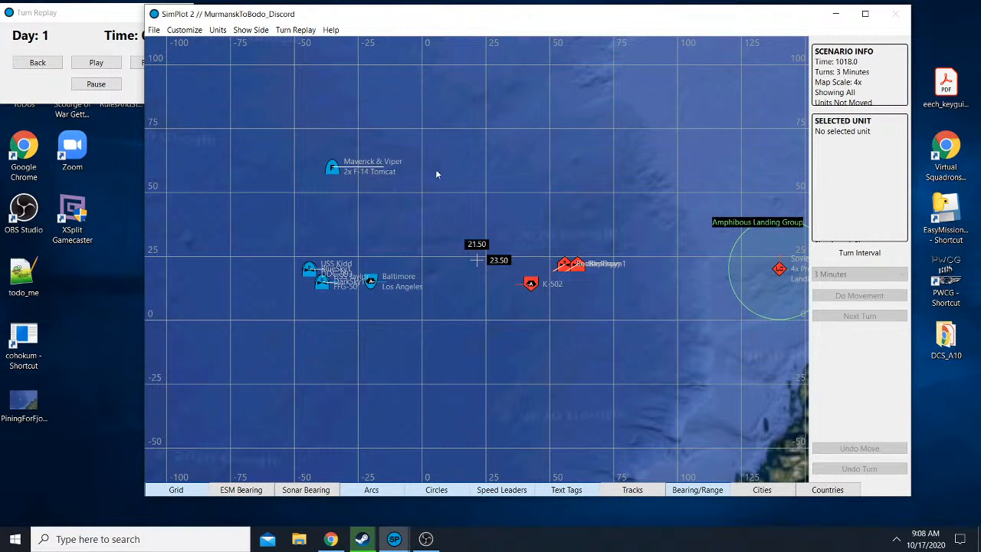
mouse_move(395, 189)
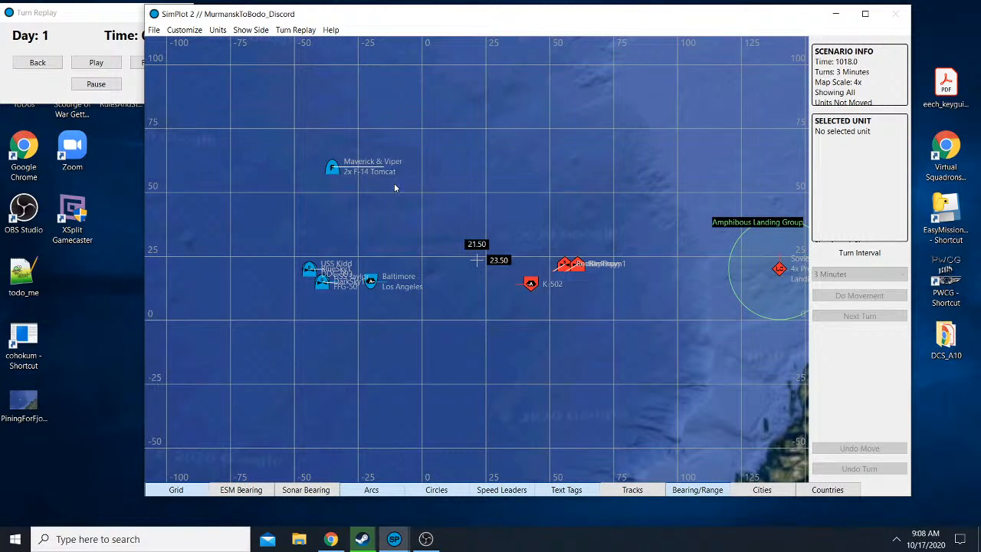
mouse_move(197, 168)
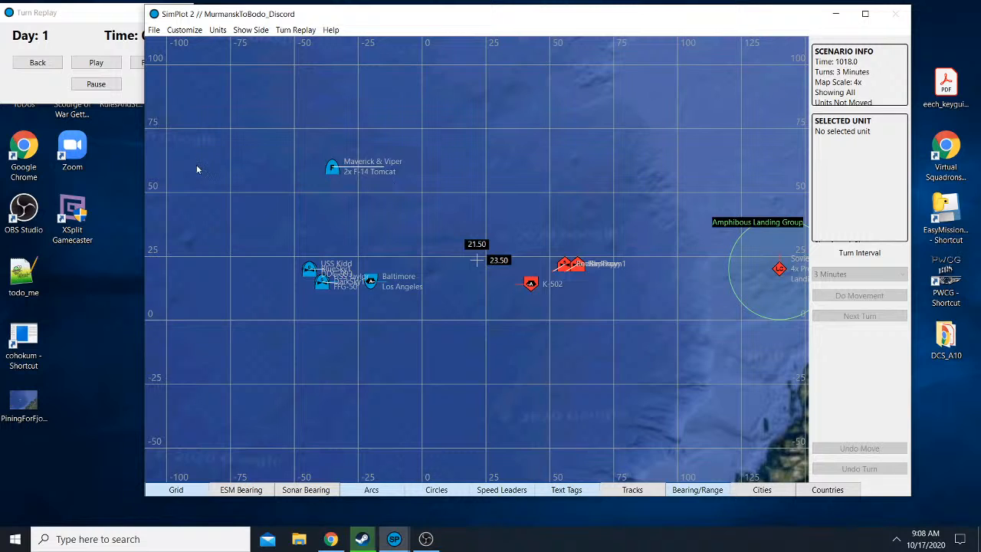
mouse_move(207, 196)
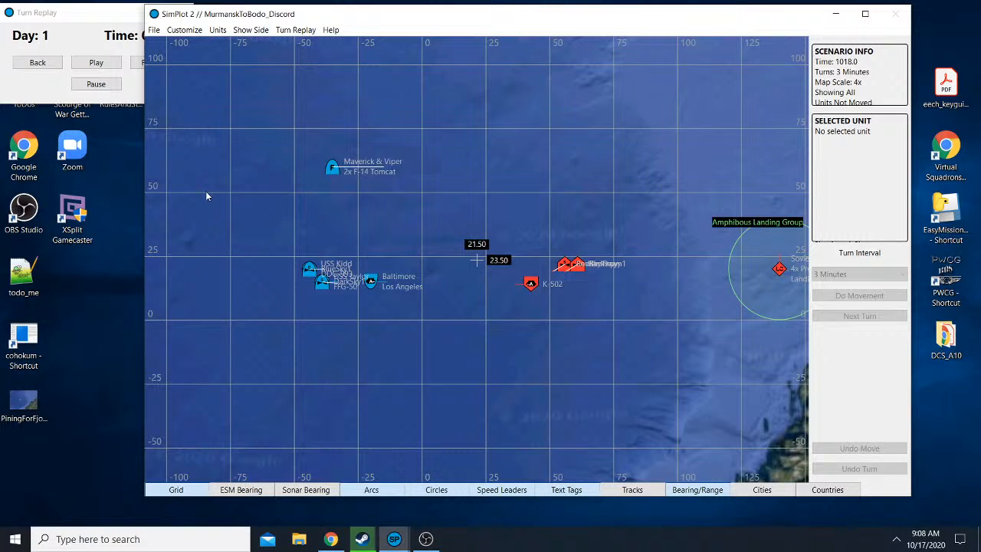
mouse_move(797, 184)
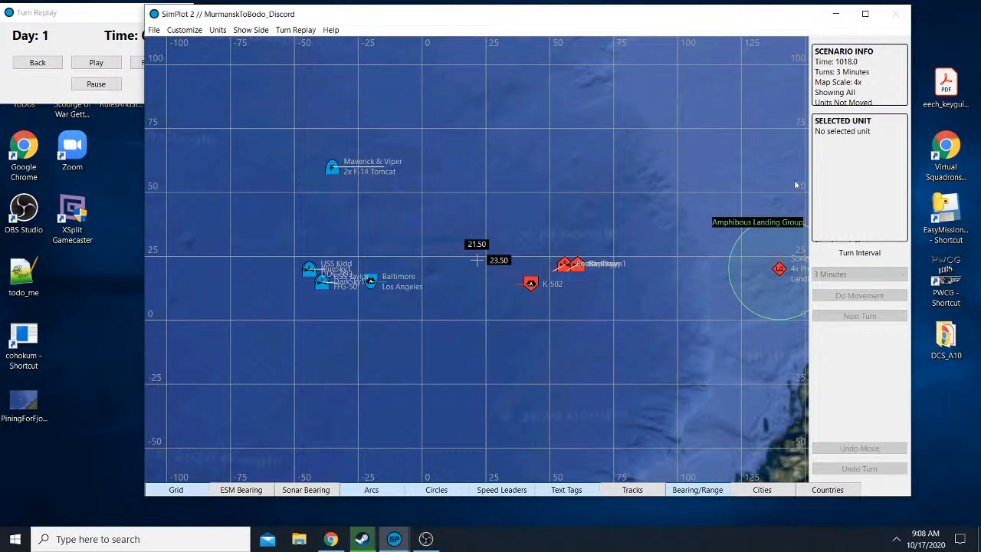
mouse_move(504, 180)
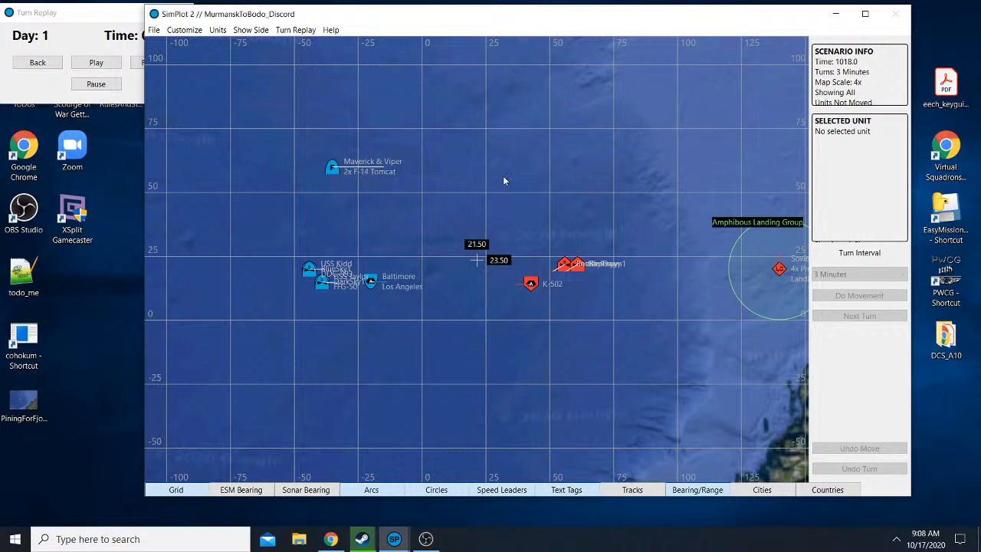
mouse_move(633, 132)
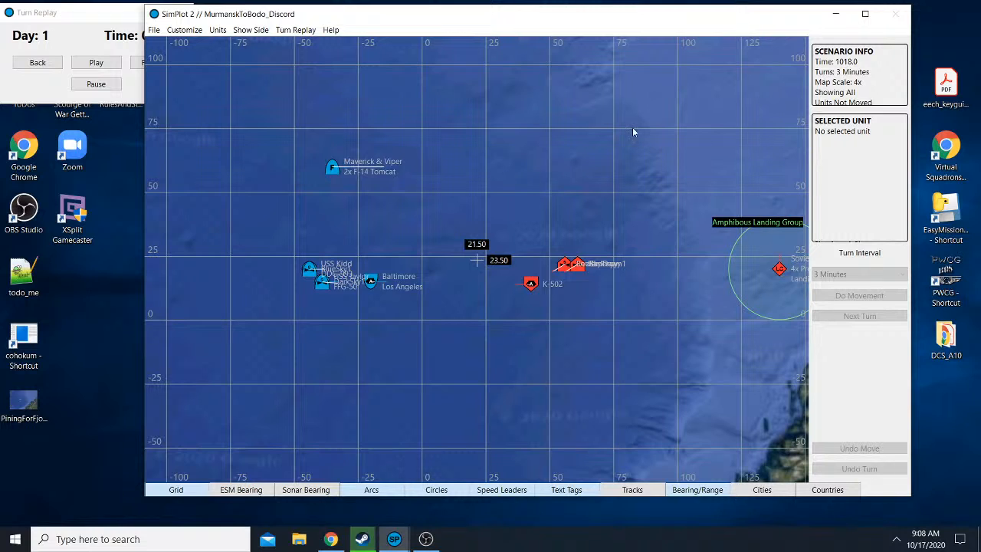
mouse_move(466, 294)
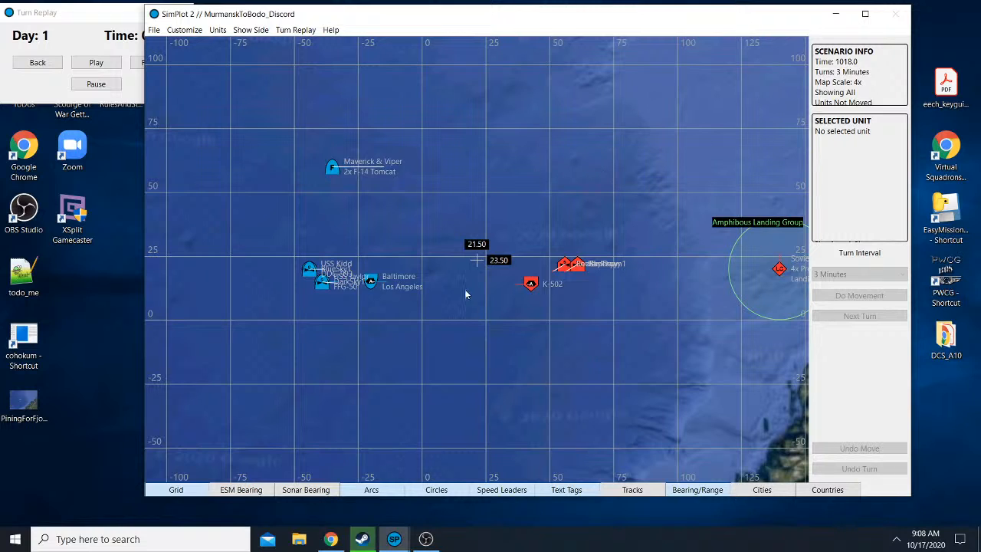
mouse_move(632, 237)
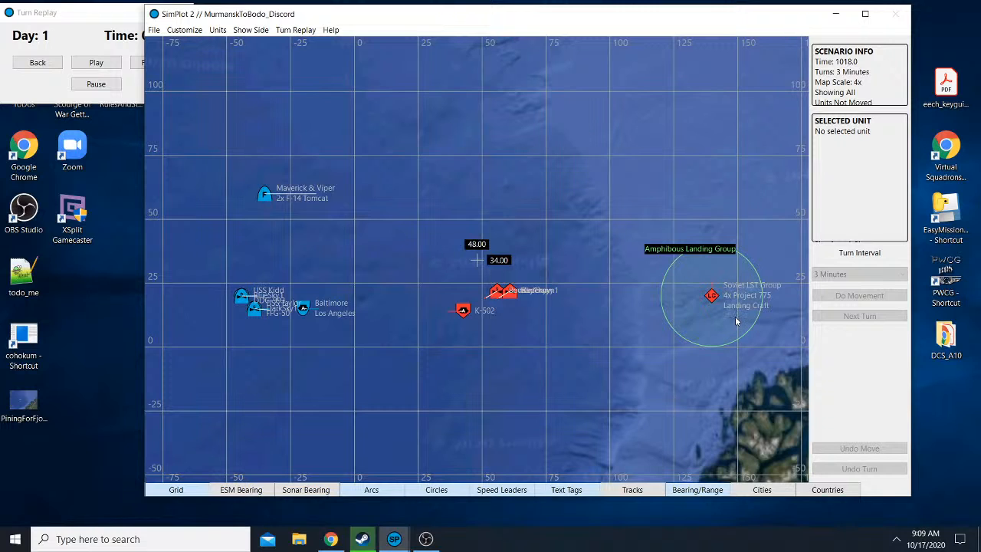
mouse_move(711, 297)
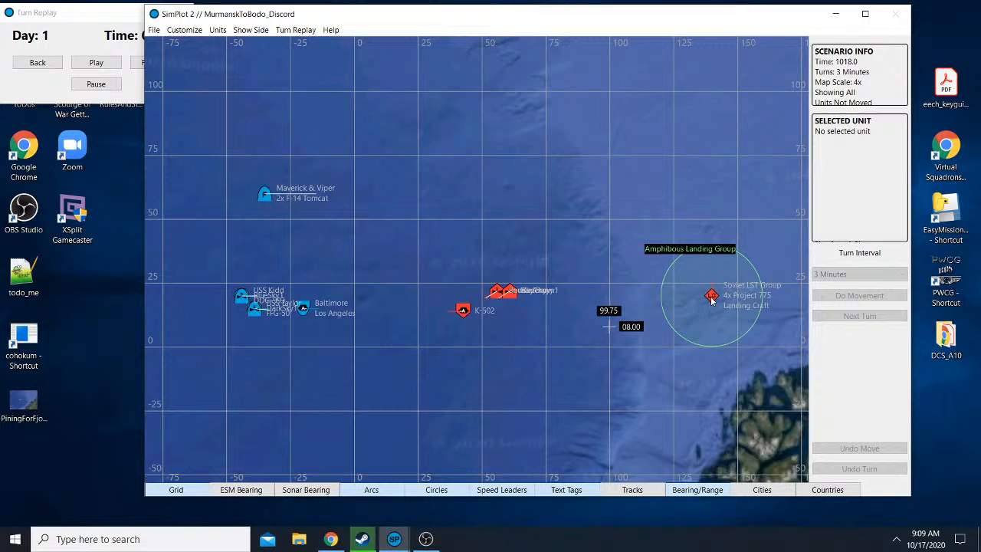
click(711, 294)
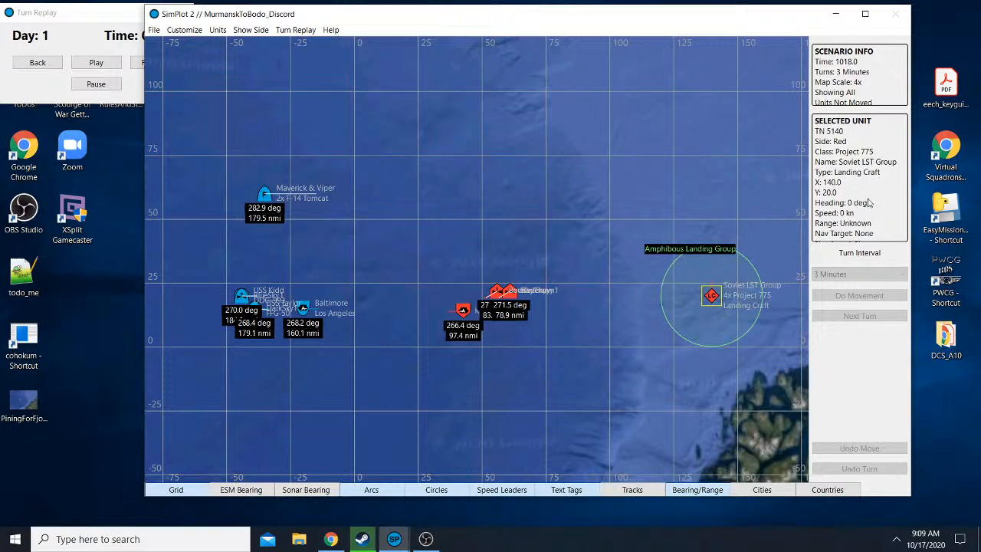
mouse_move(658, 291)
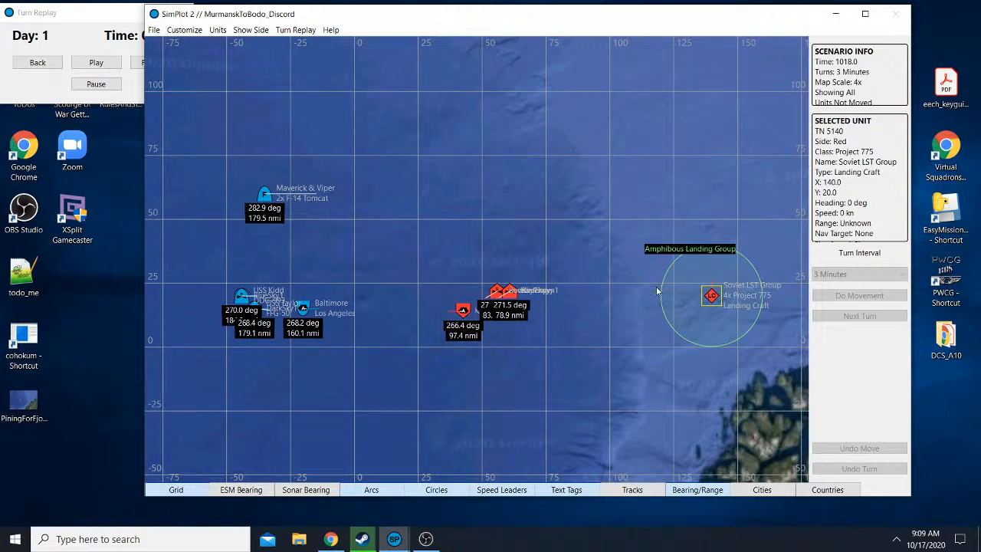
mouse_move(570, 331)
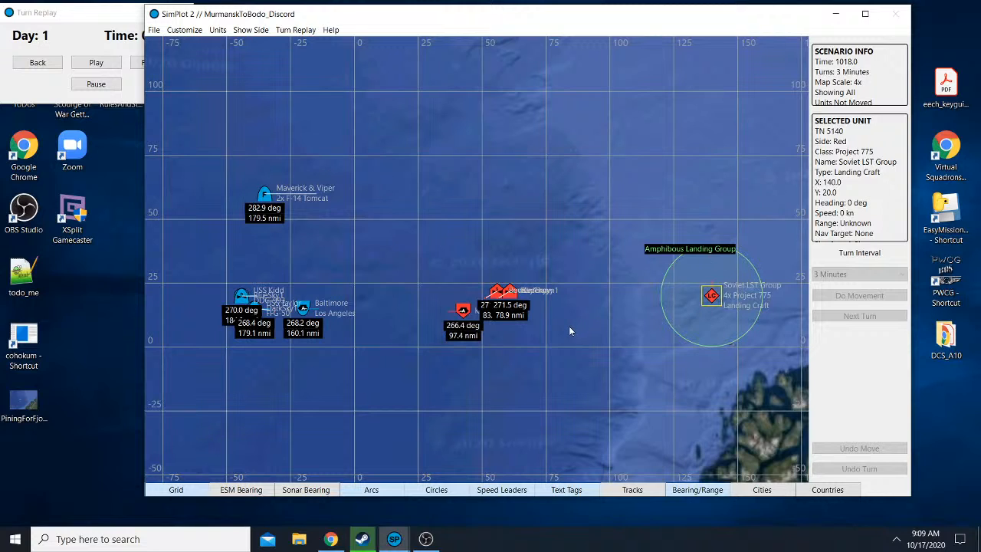
mouse_move(711, 328)
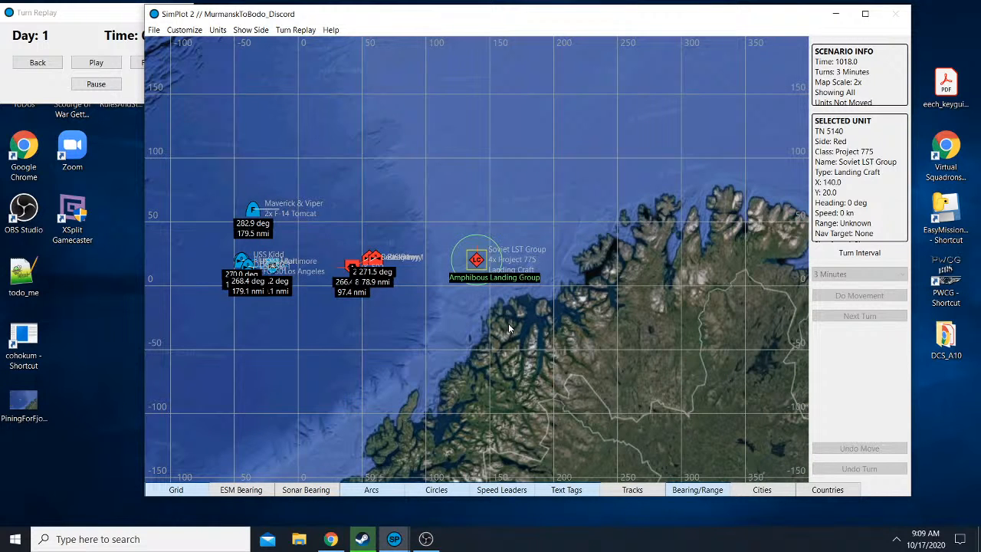
mouse_move(484, 363)
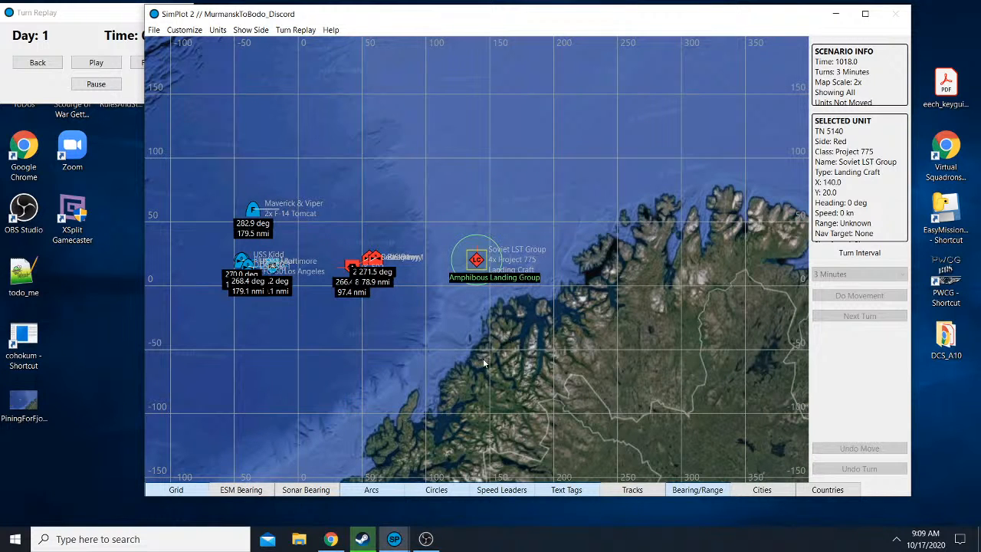
mouse_move(489, 297)
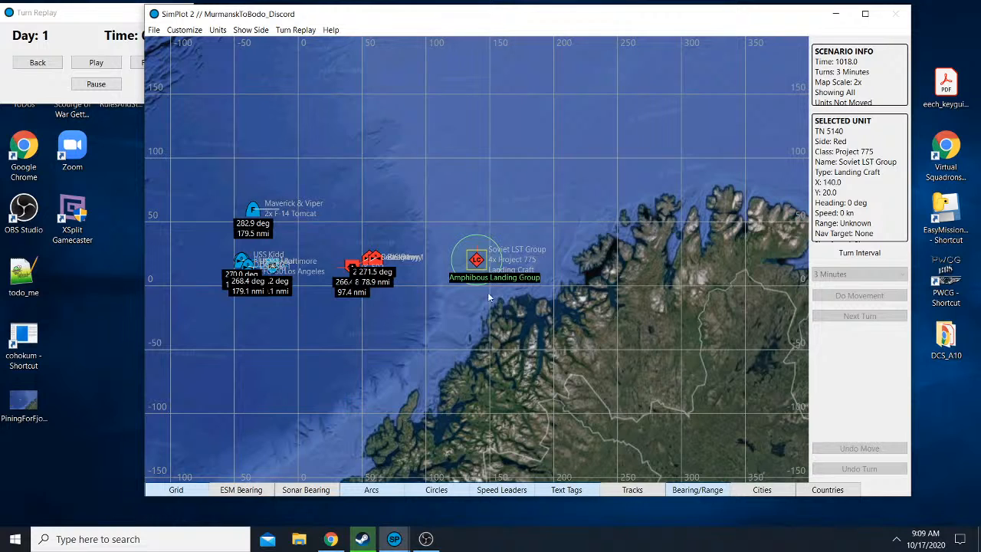
mouse_move(513, 341)
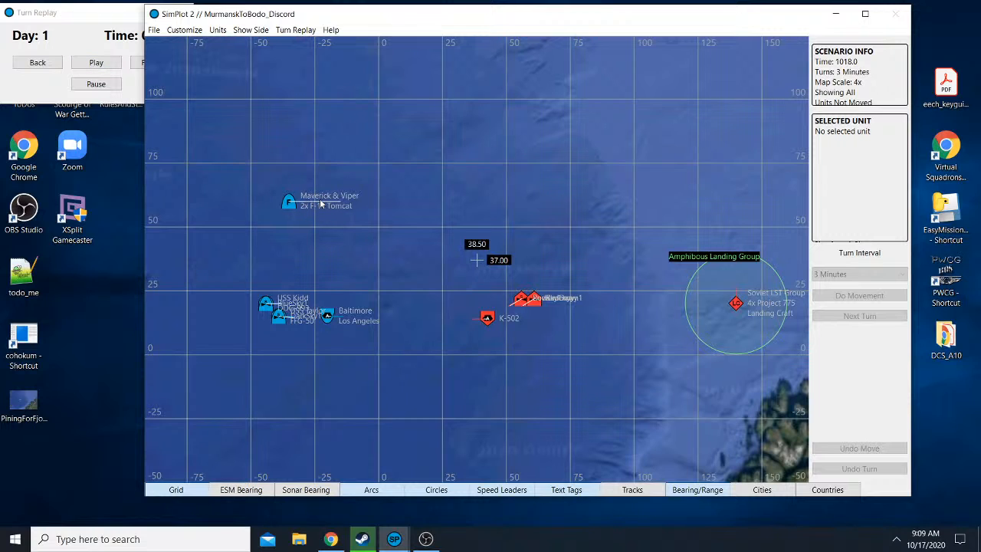
mouse_move(368, 247)
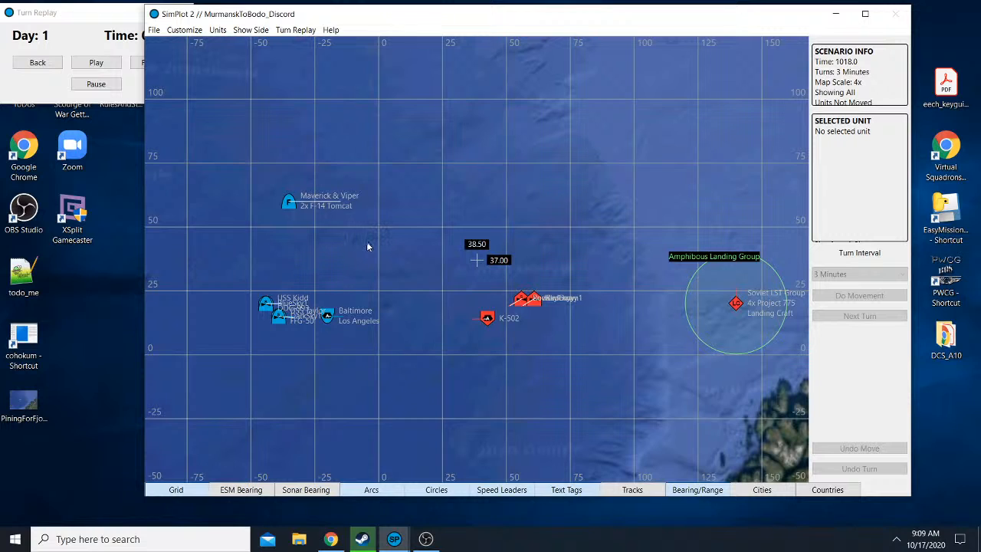
mouse_move(316, 209)
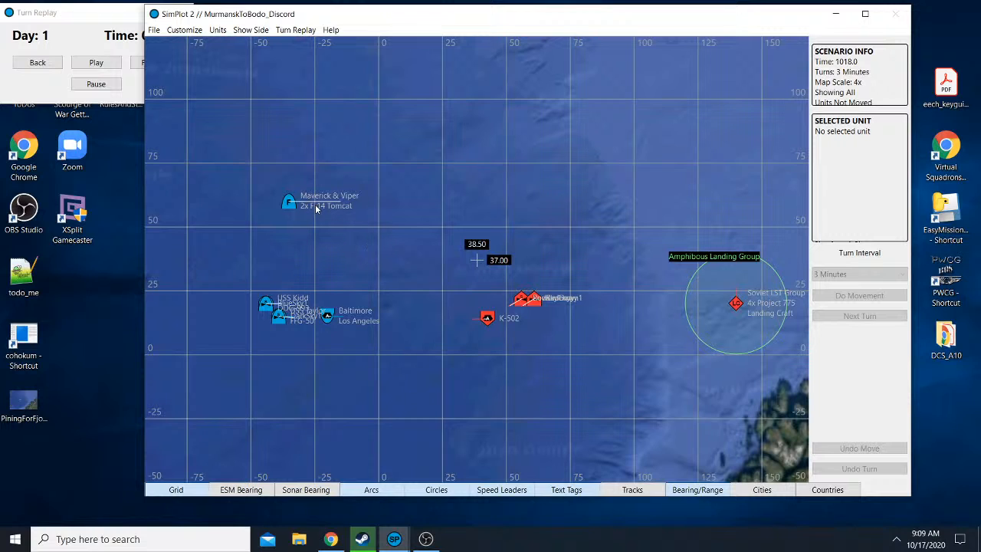
mouse_move(344, 207)
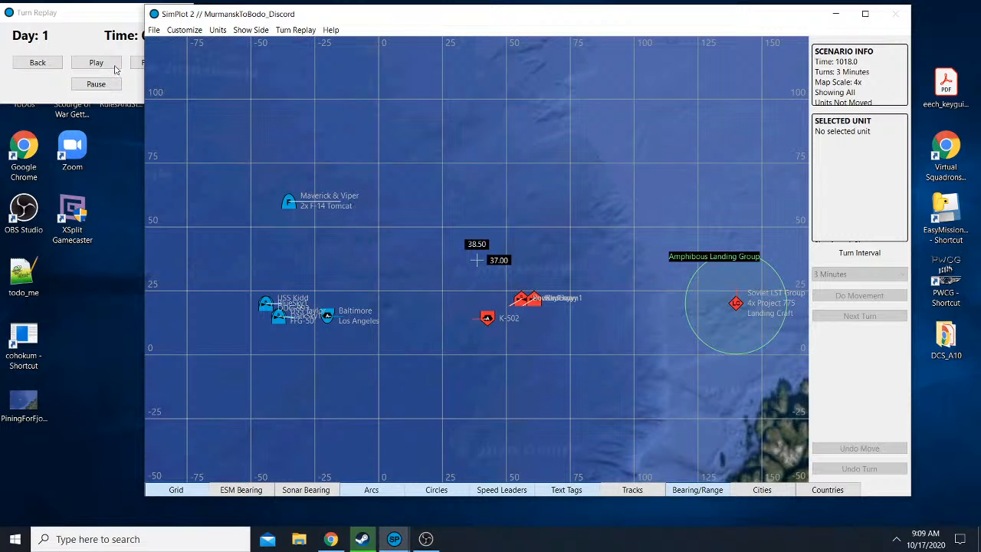
- Play the Turn Replay forward from 0936 and pause it at the current time
click(95, 61)
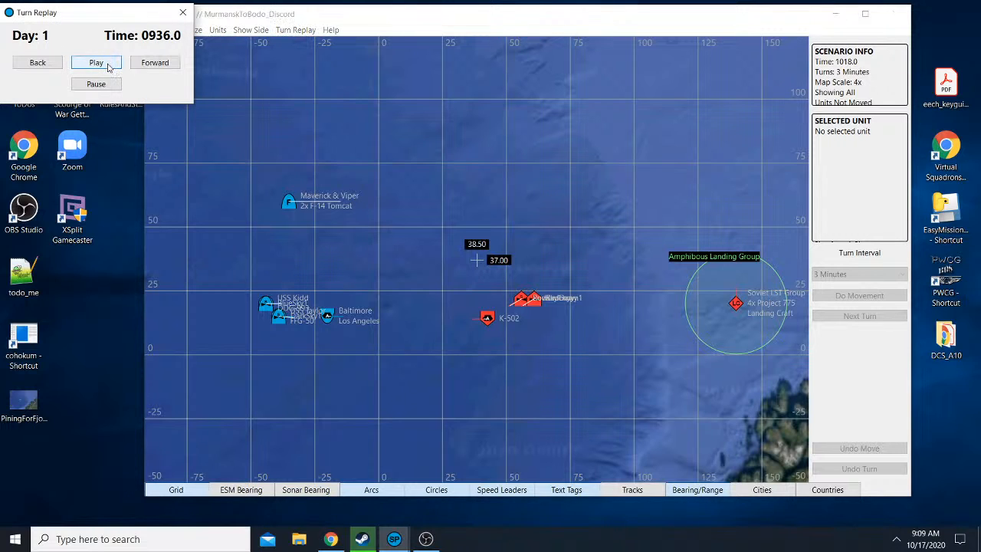
click(95, 61)
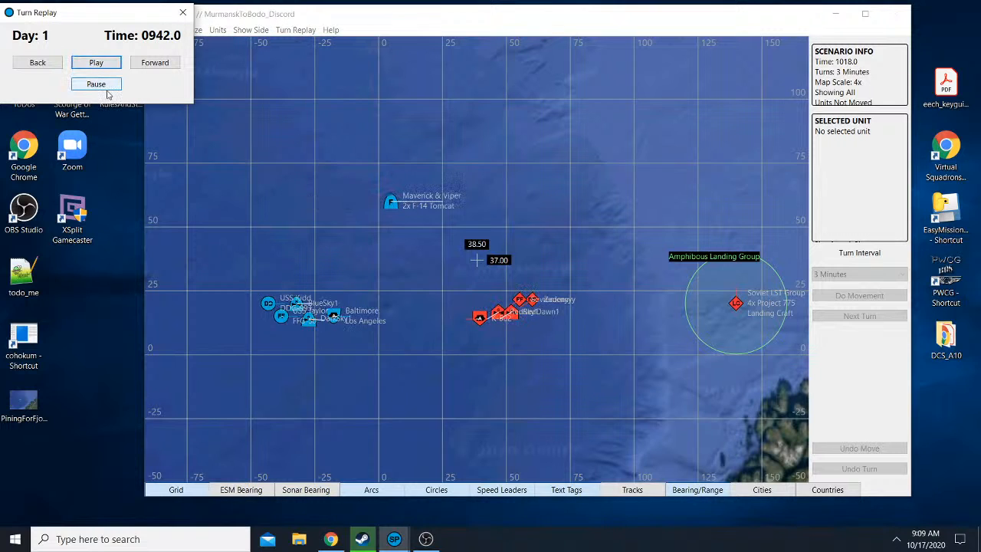
click(95, 61)
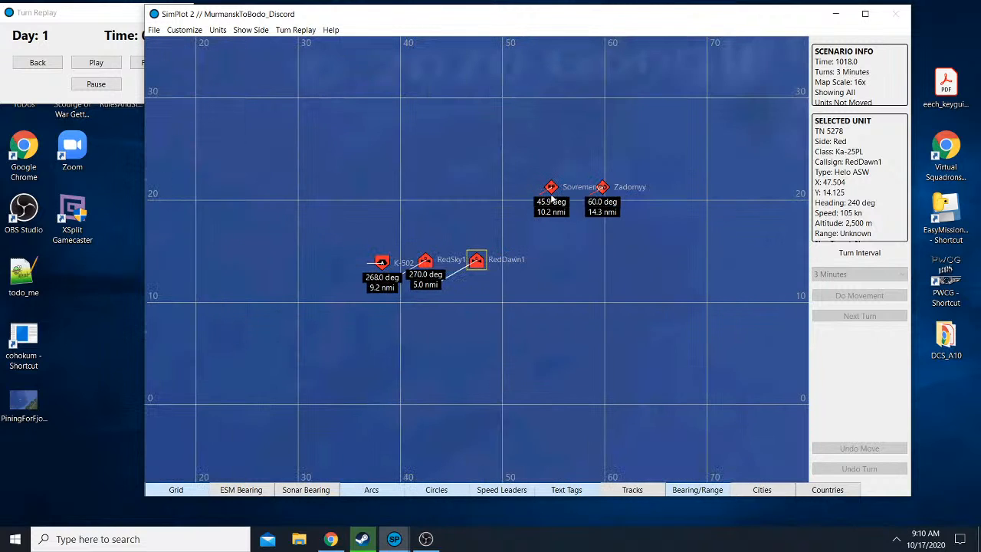
mouse_move(291, 247)
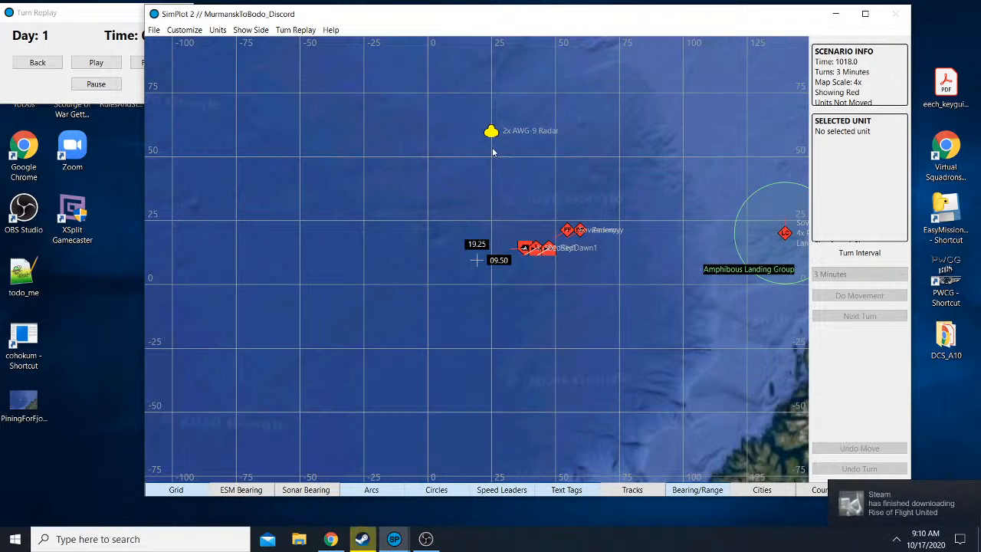
mouse_move(739, 257)
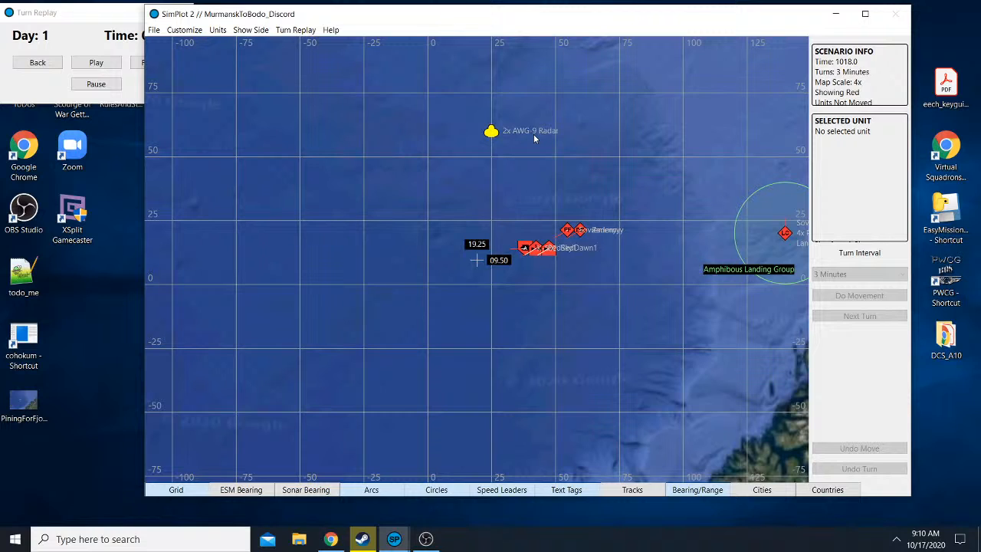
mouse_move(466, 157)
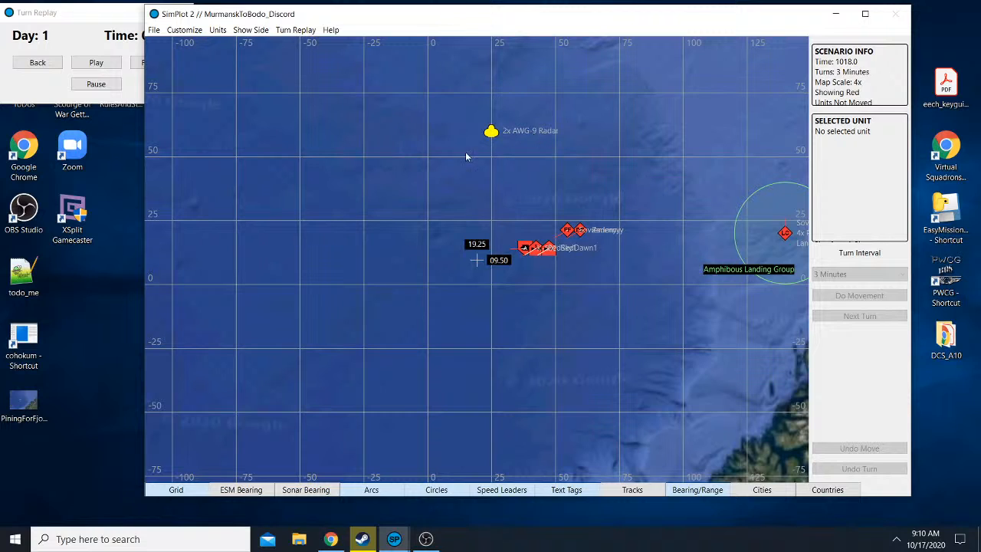
mouse_move(439, 179)
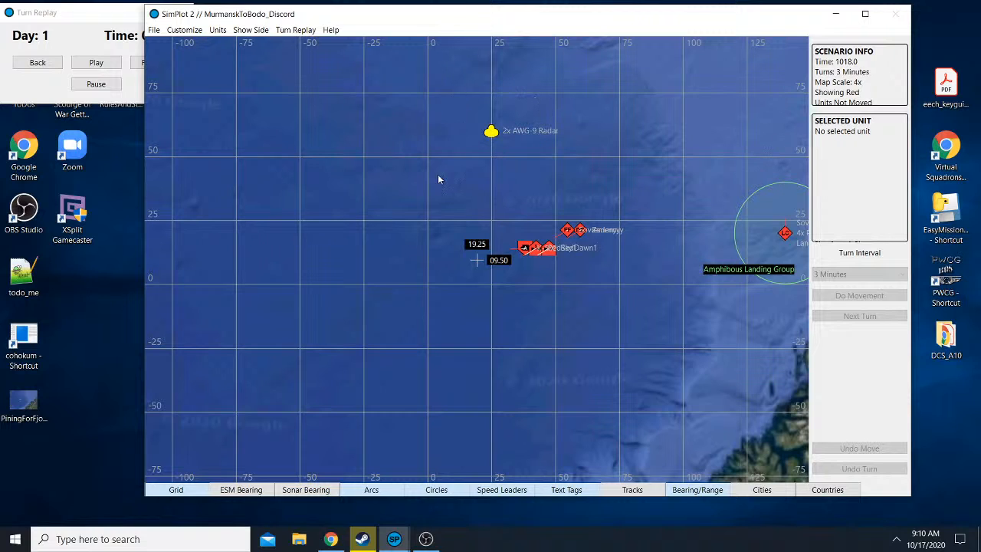
mouse_move(546, 236)
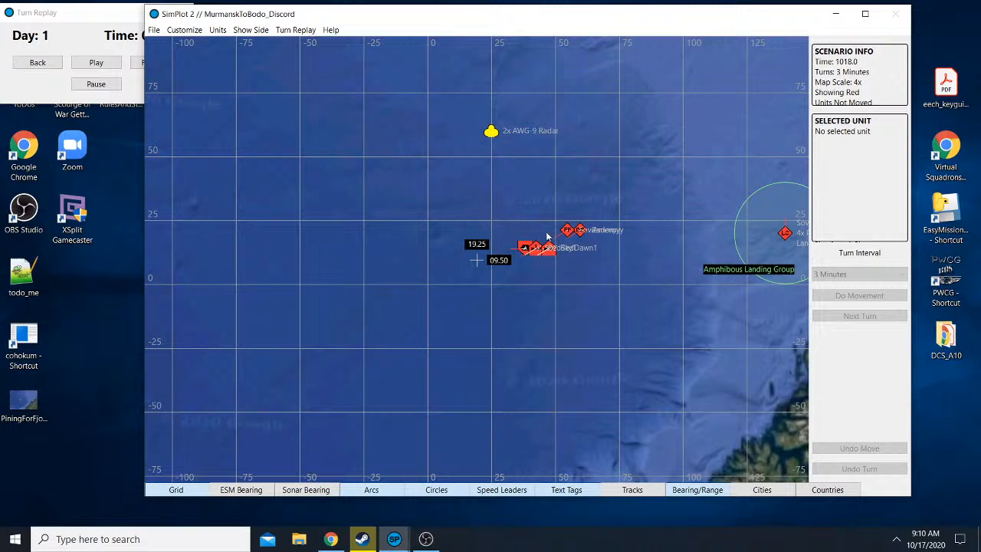
mouse_move(579, 182)
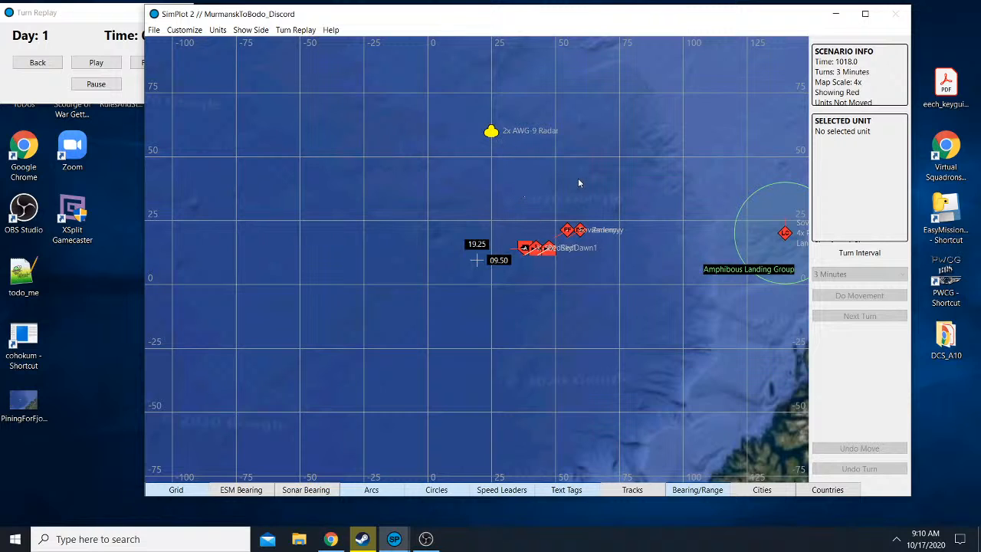
mouse_move(628, 239)
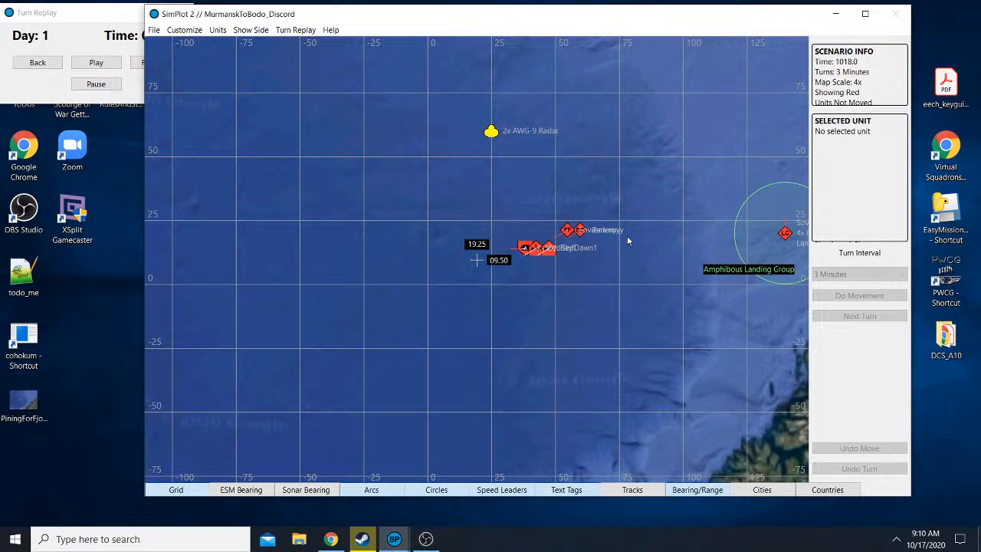
mouse_move(515, 156)
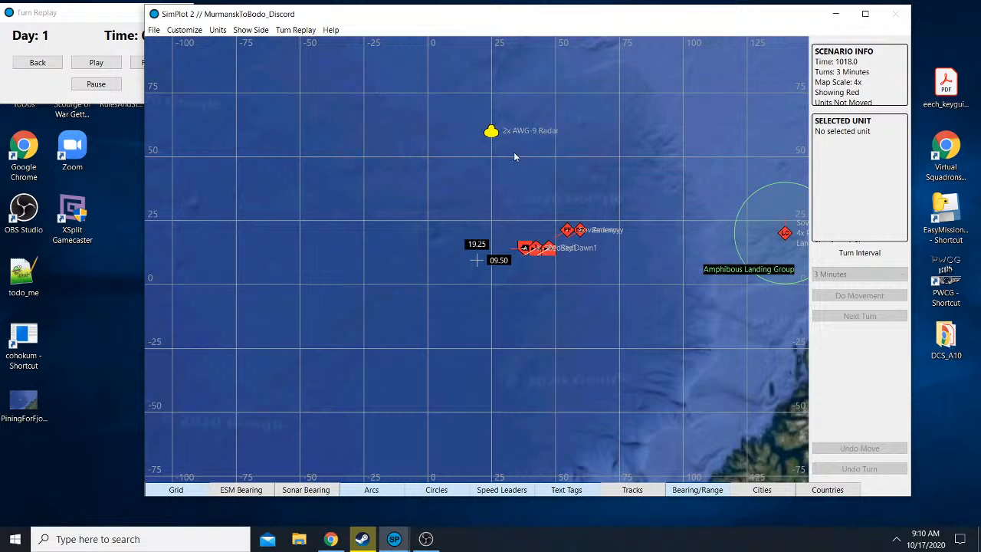
mouse_move(644, 183)
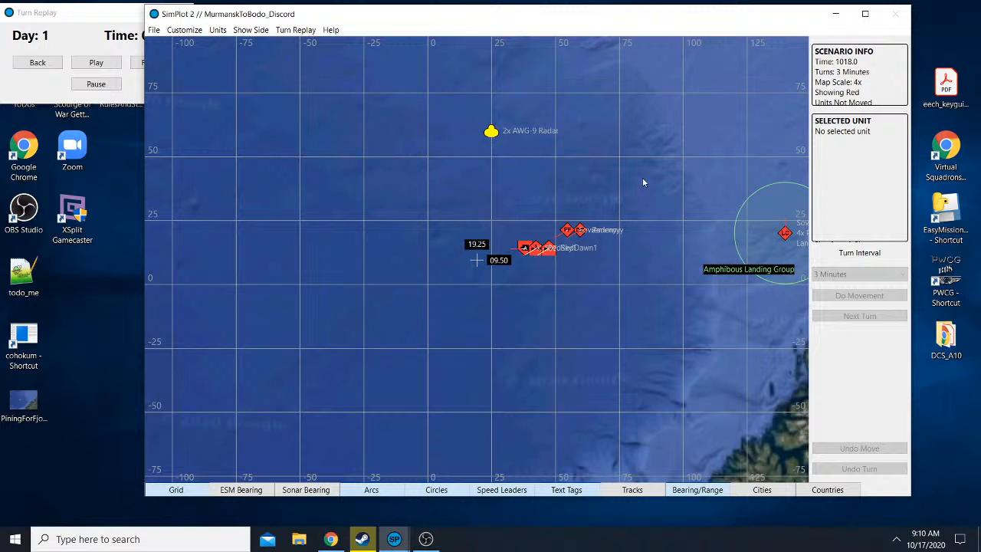
mouse_move(712, 117)
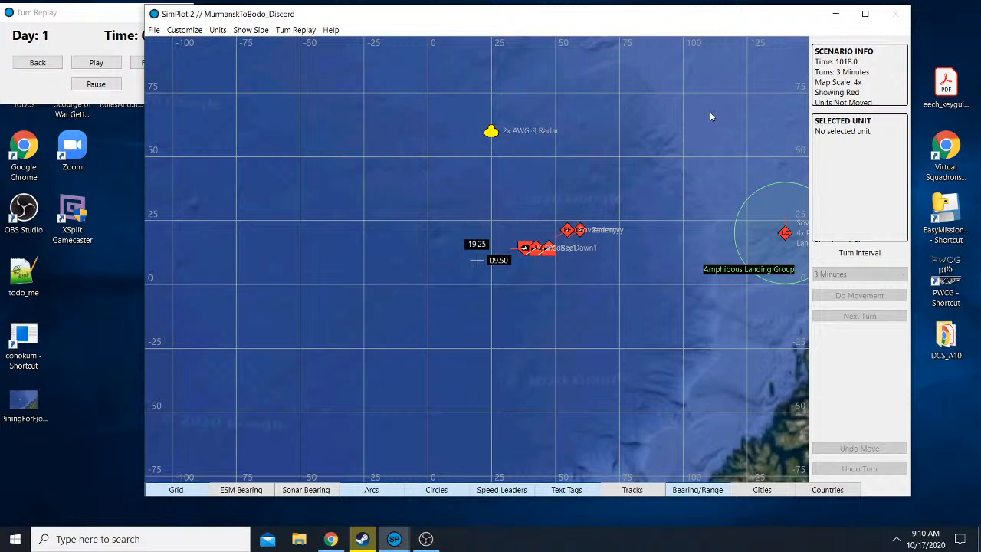
mouse_move(497, 141)
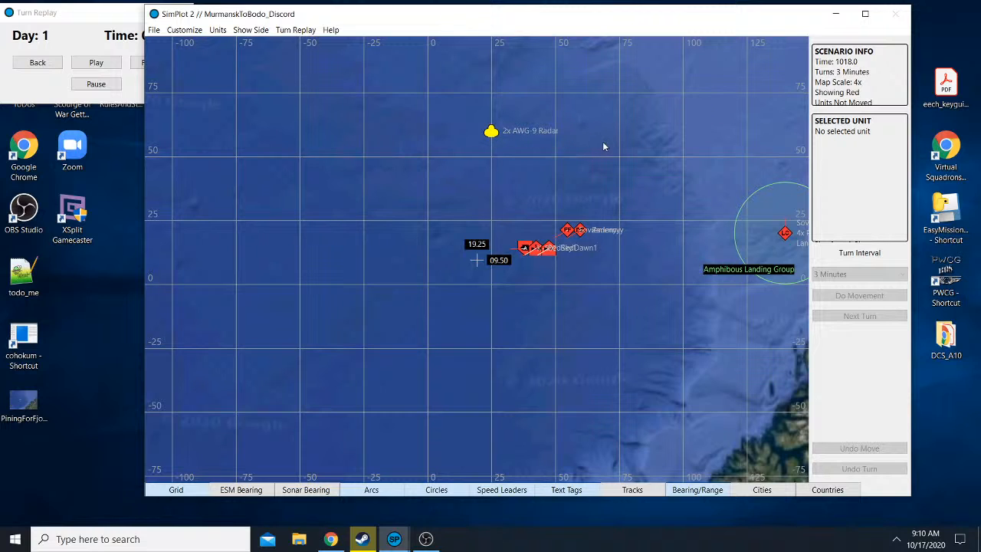
mouse_move(632, 135)
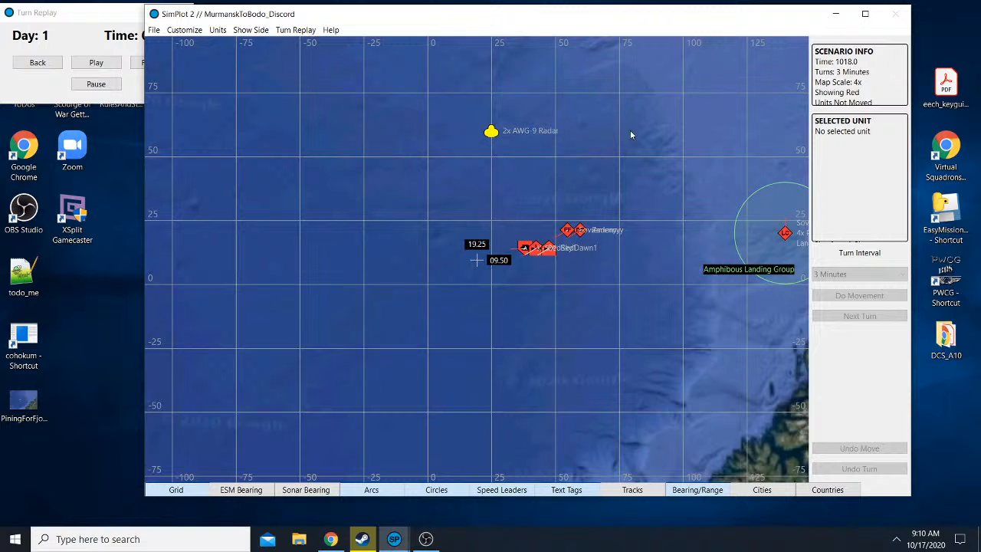
mouse_move(764, 129)
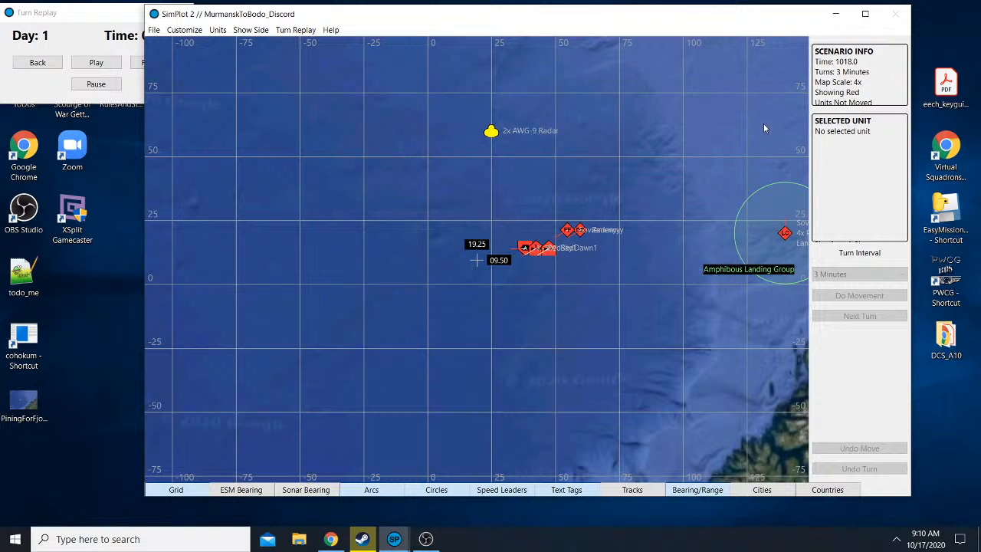
mouse_move(751, 126)
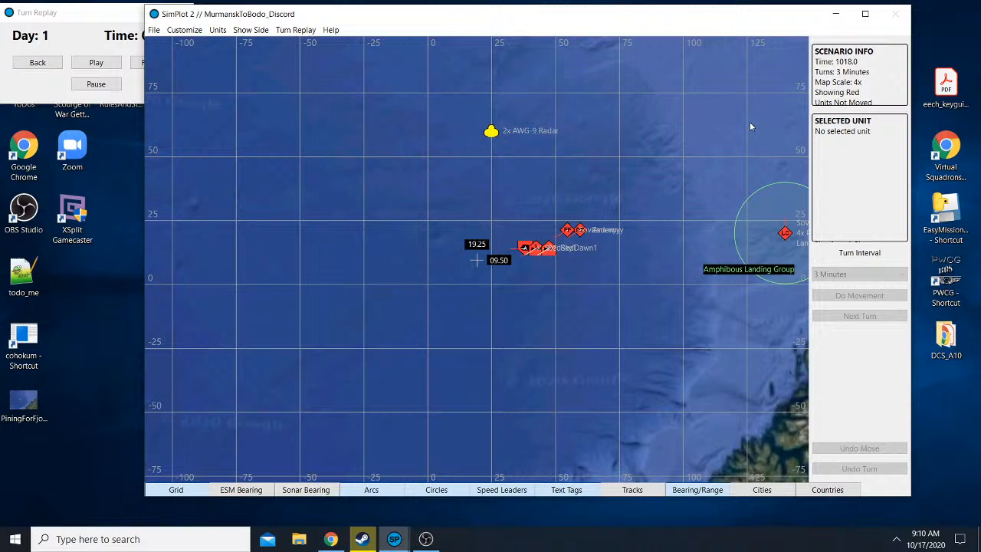
mouse_move(748, 122)
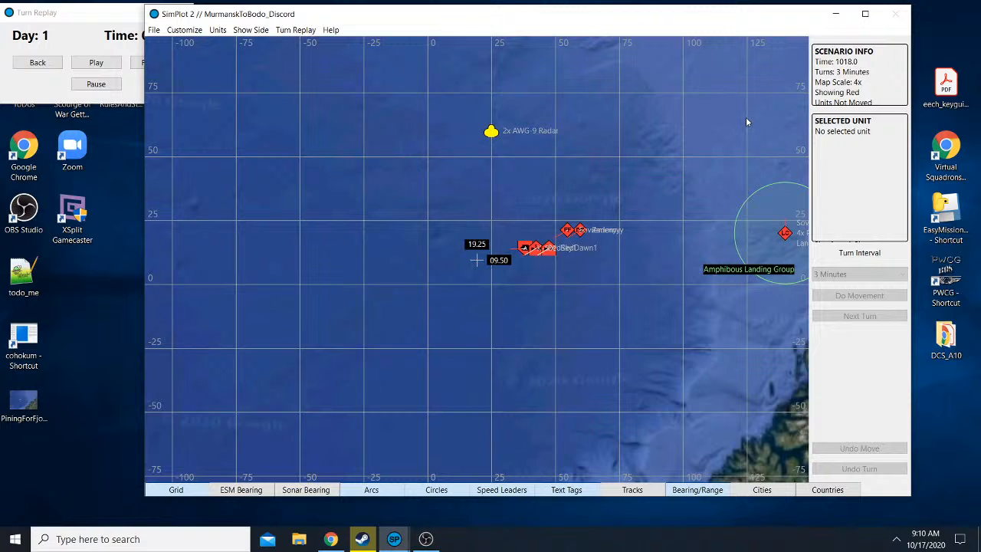
mouse_move(750, 116)
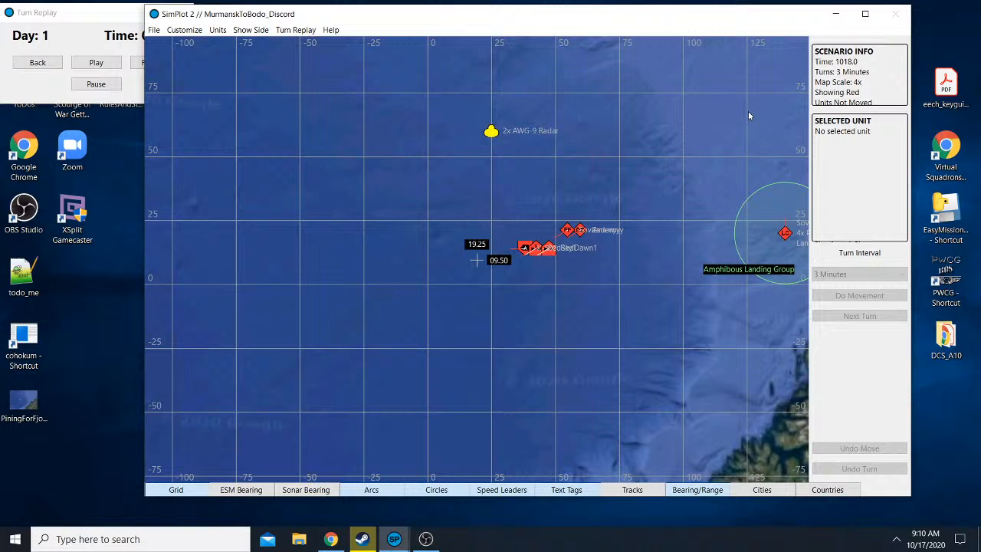
mouse_move(605, 190)
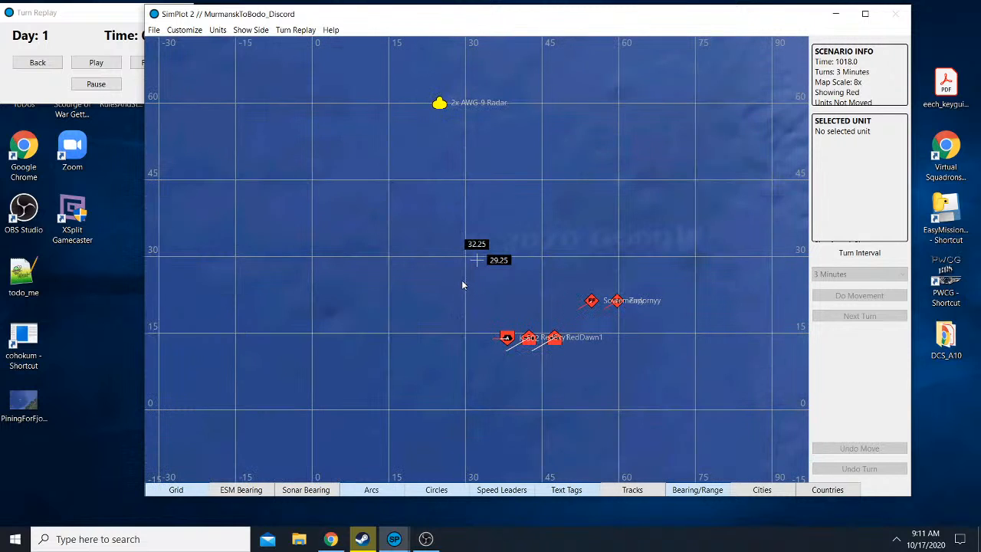
- Adjust the map scale and bring the plot window back in front at time 1000.0
scroll(down, 3)
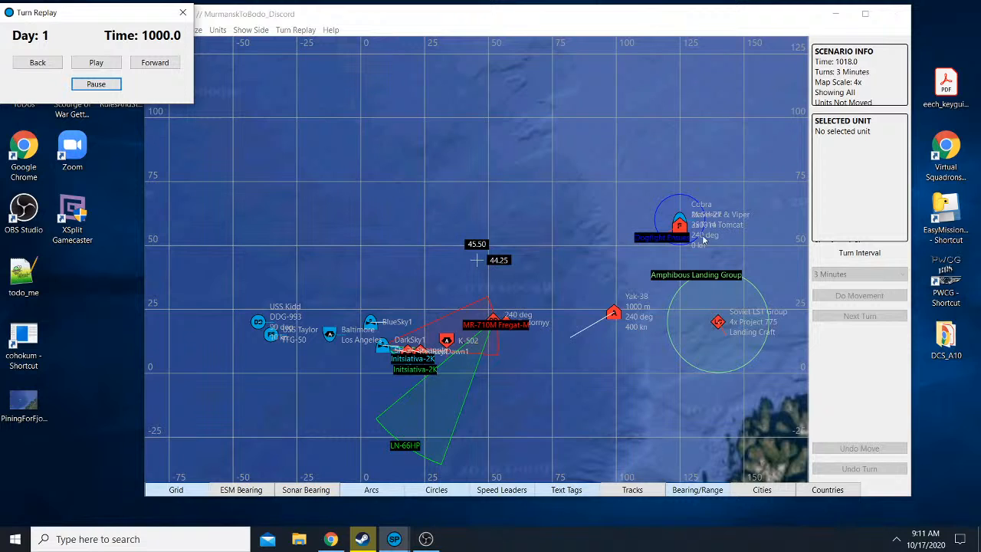
mouse_move(650, 262)
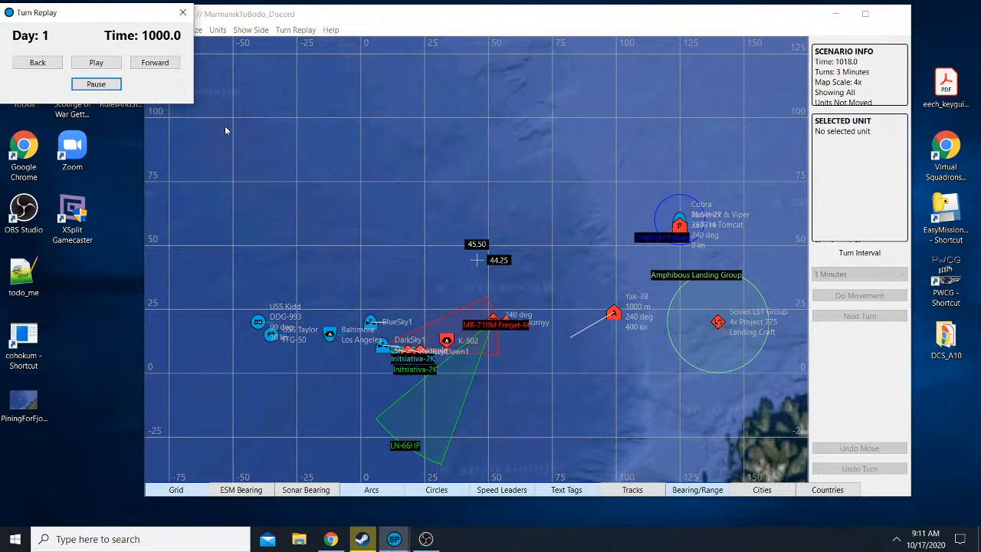
click(37, 61)
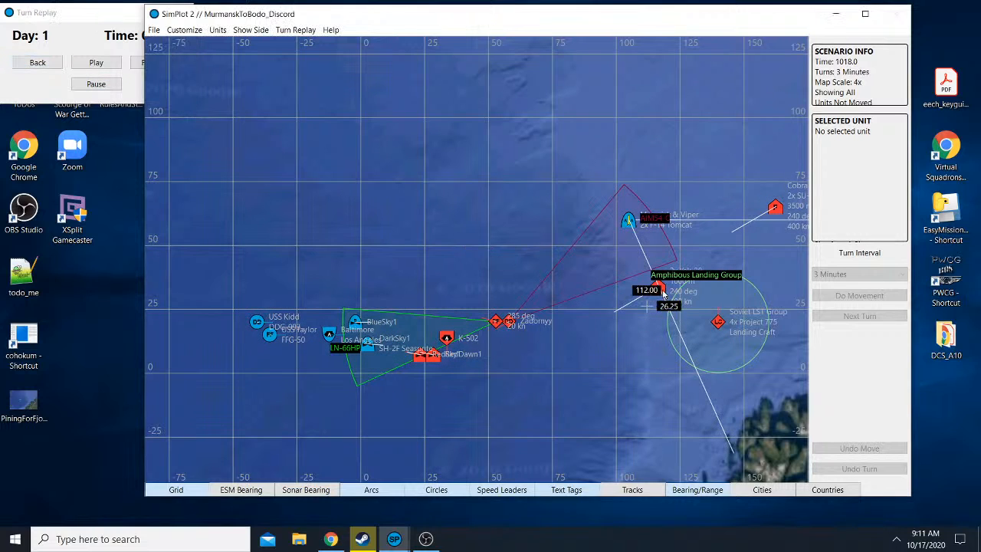
- Inspect the Red Yak-38 and the Blue AIM-54C missile contact, then resume the turn replay
click(656, 289)
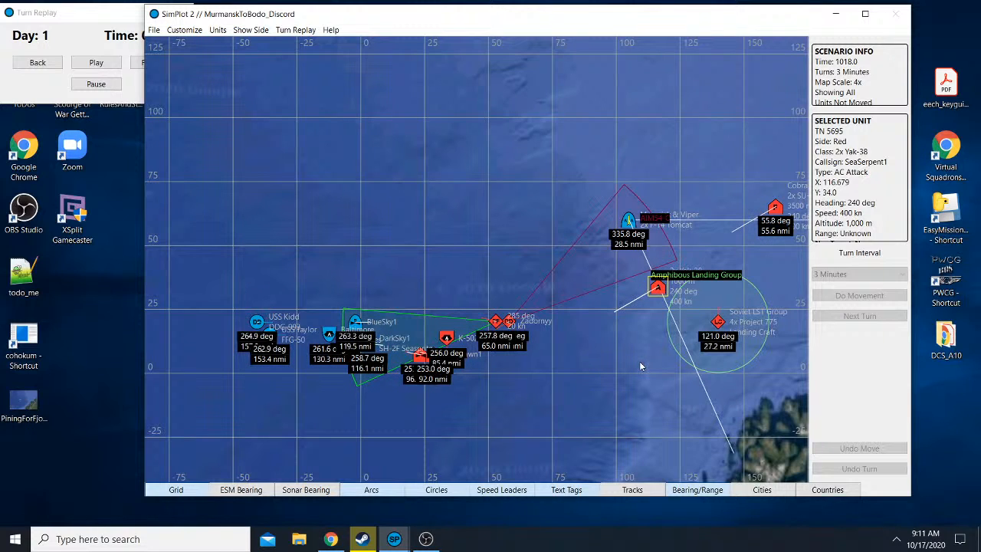
mouse_move(652, 360)
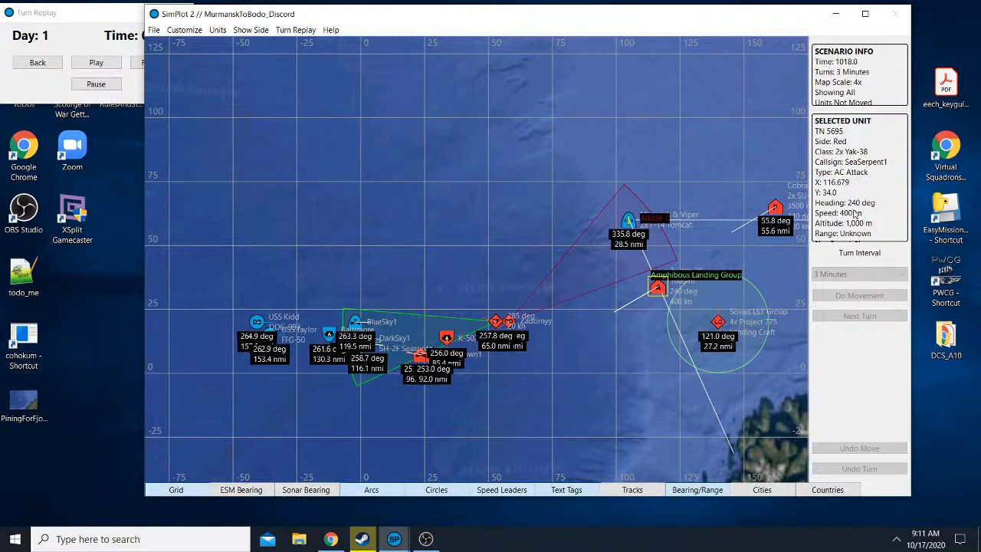
mouse_move(651, 340)
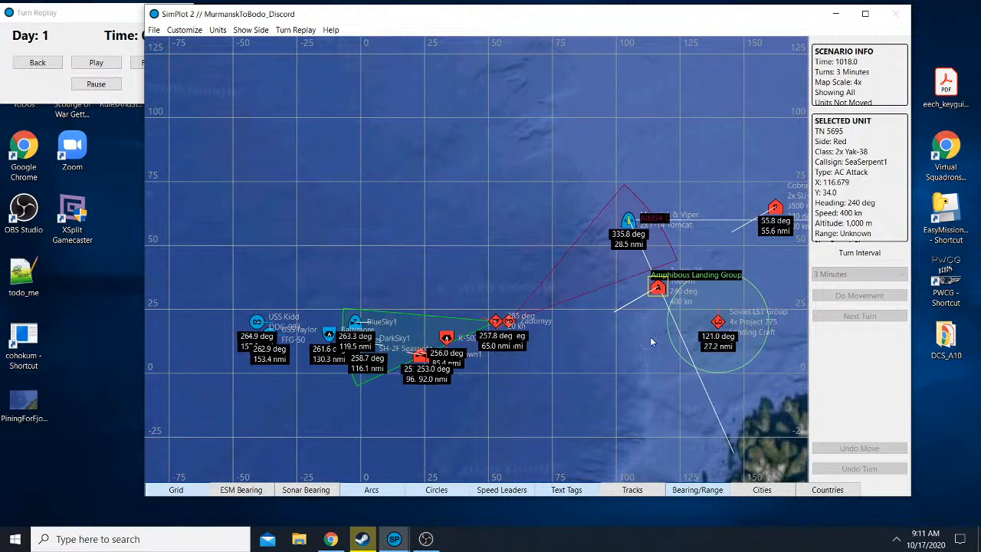
mouse_move(647, 251)
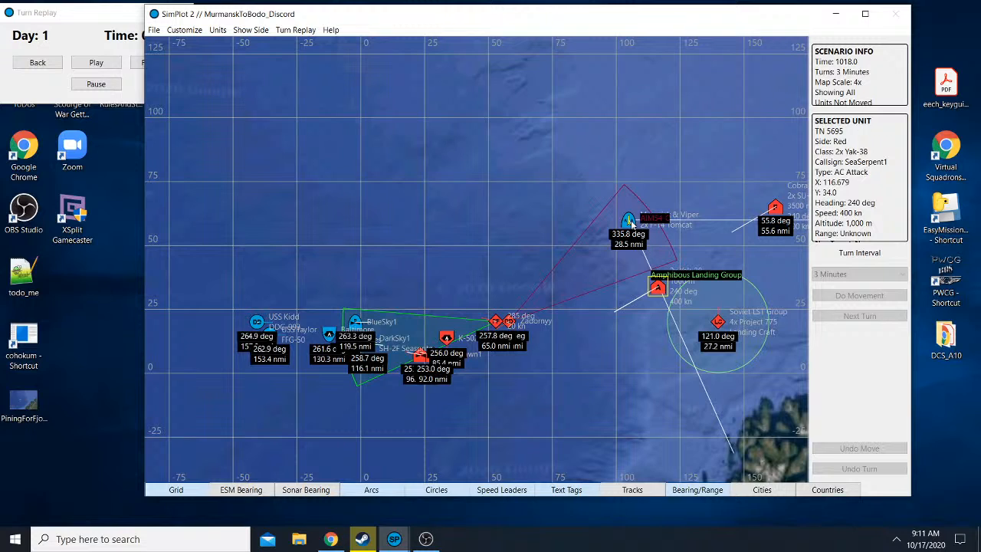
click(629, 218)
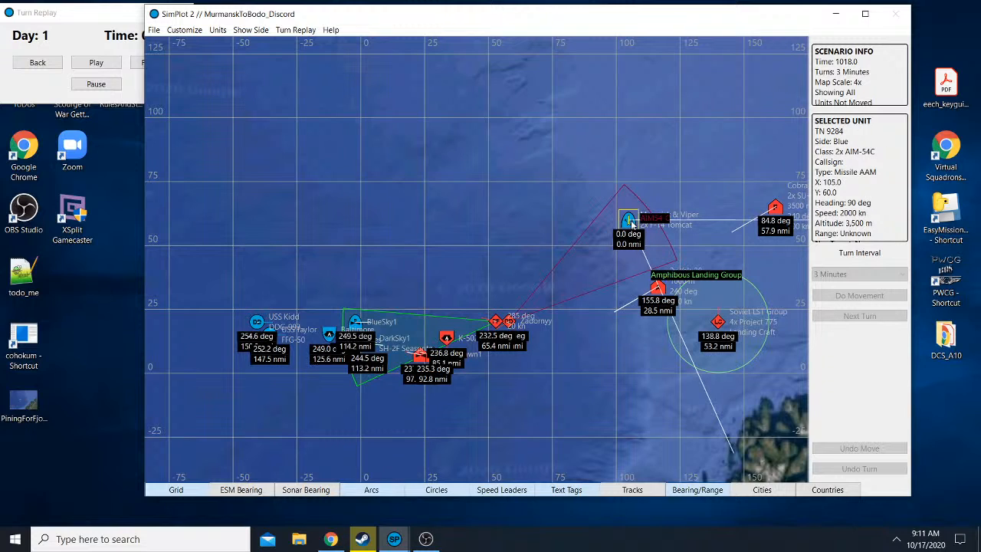
mouse_move(868, 159)
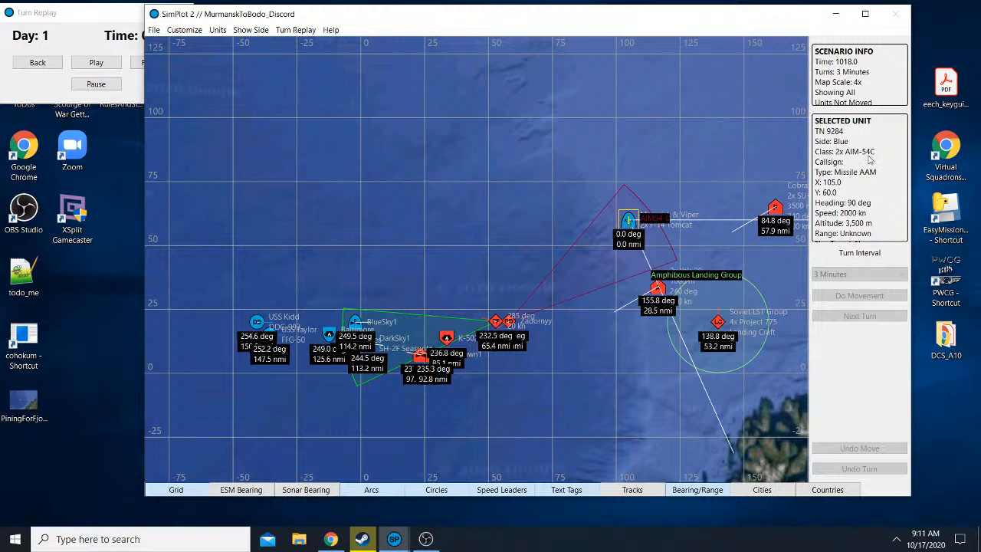
mouse_move(658, 230)
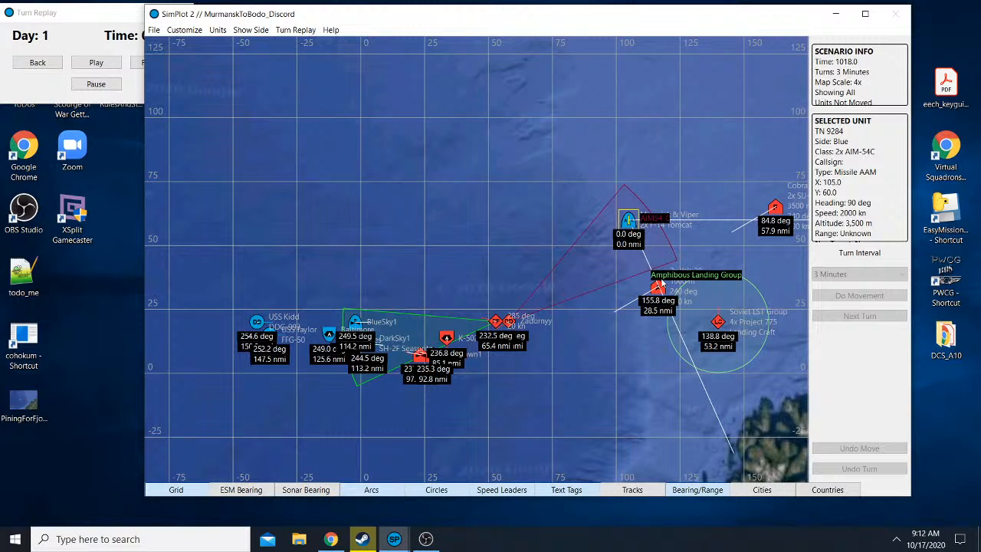
mouse_move(674, 253)
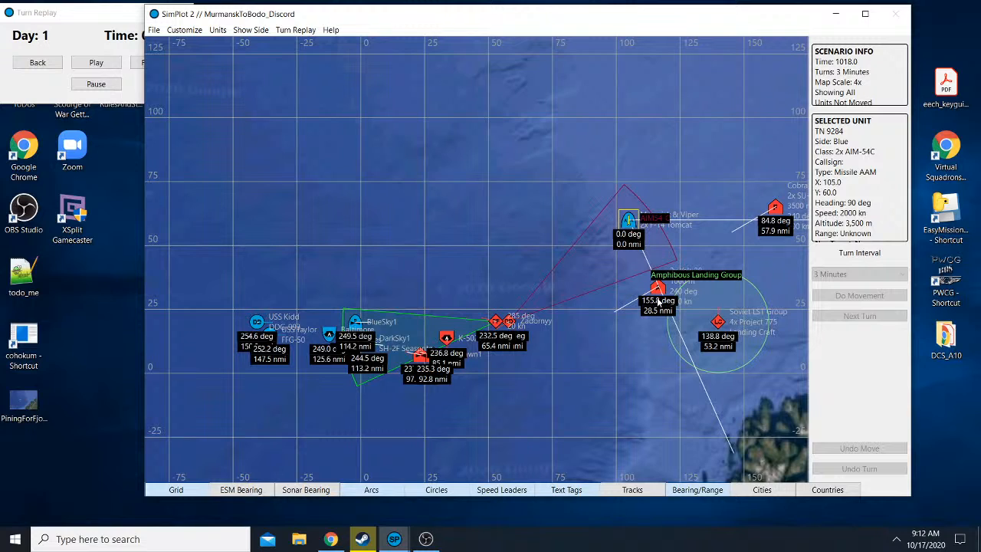
mouse_move(656, 300)
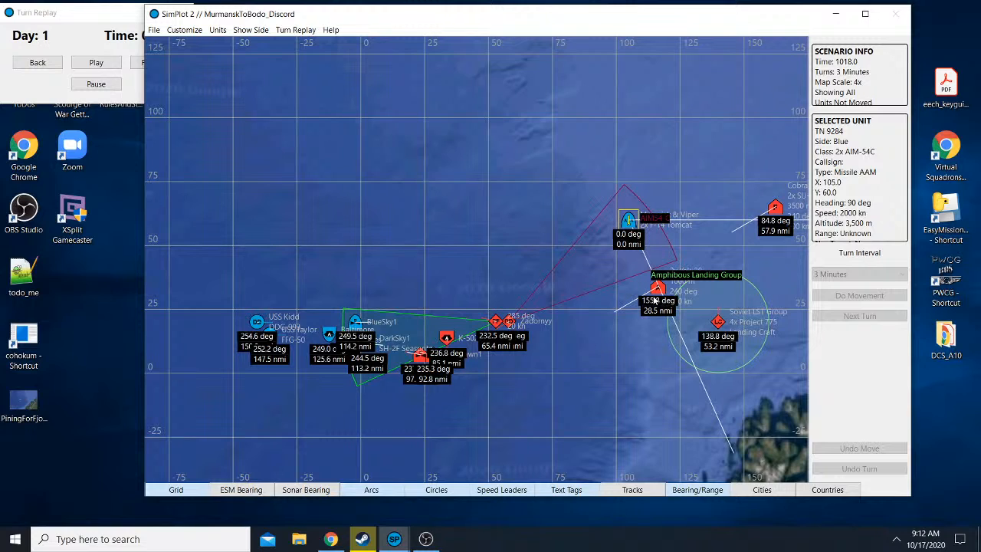
mouse_move(331, 129)
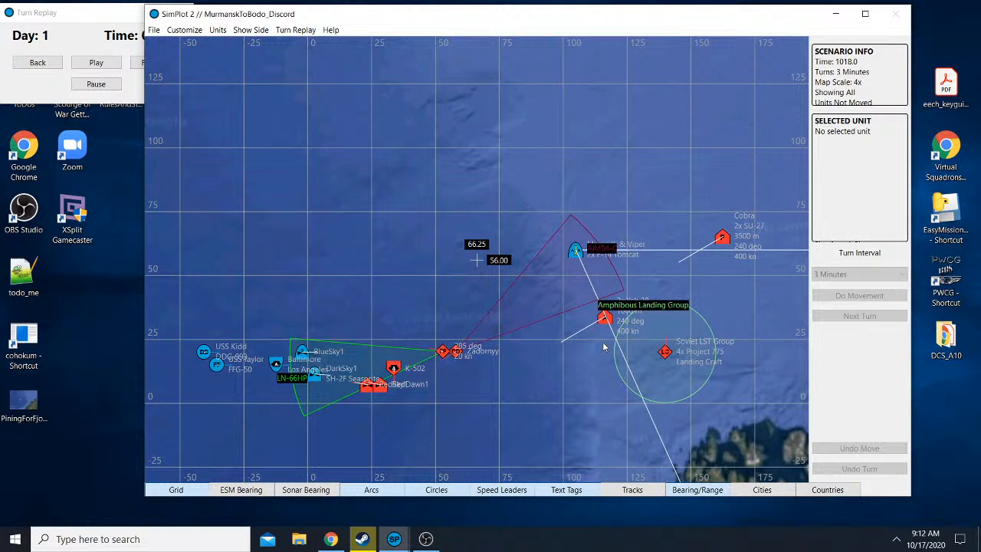
mouse_move(604, 321)
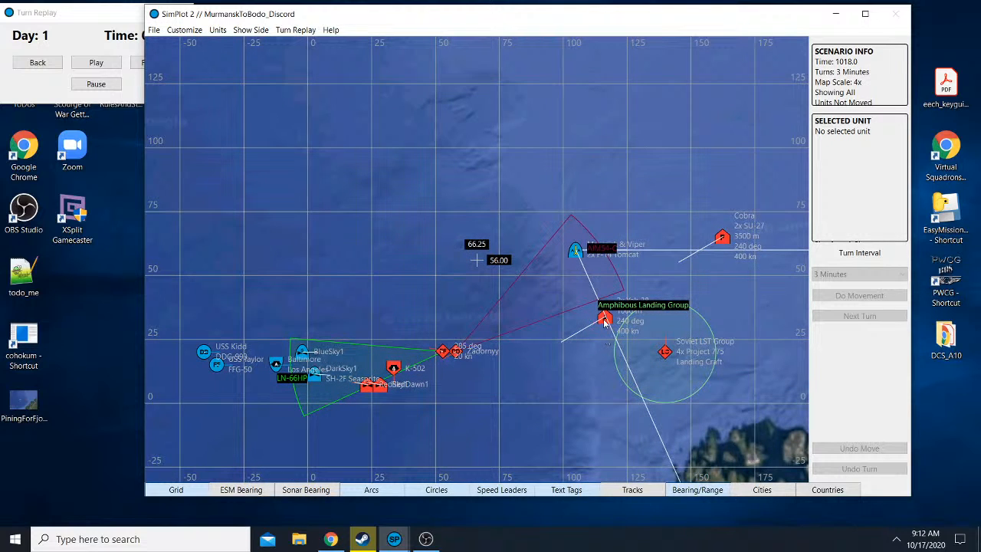
mouse_move(738, 199)
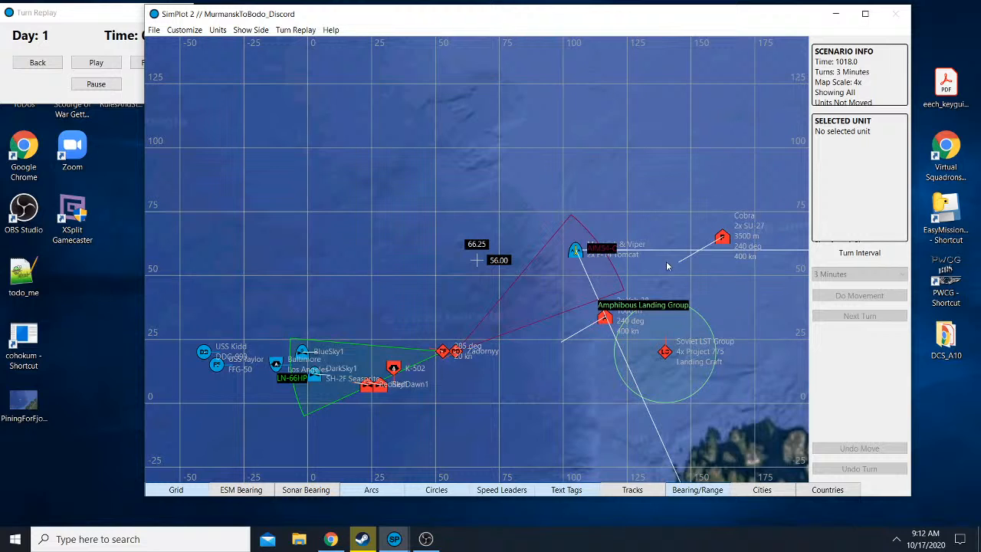
mouse_move(492, 339)
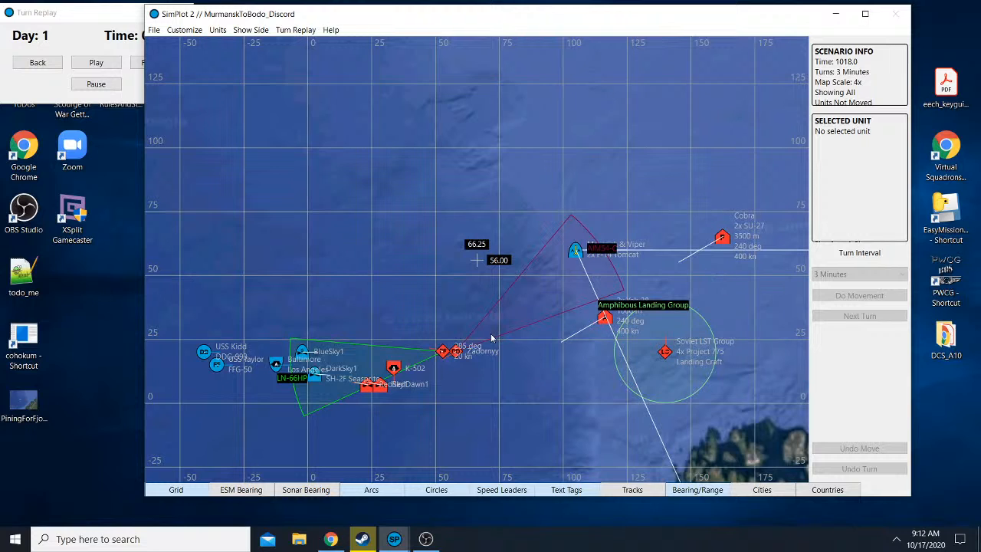
click(604, 318)
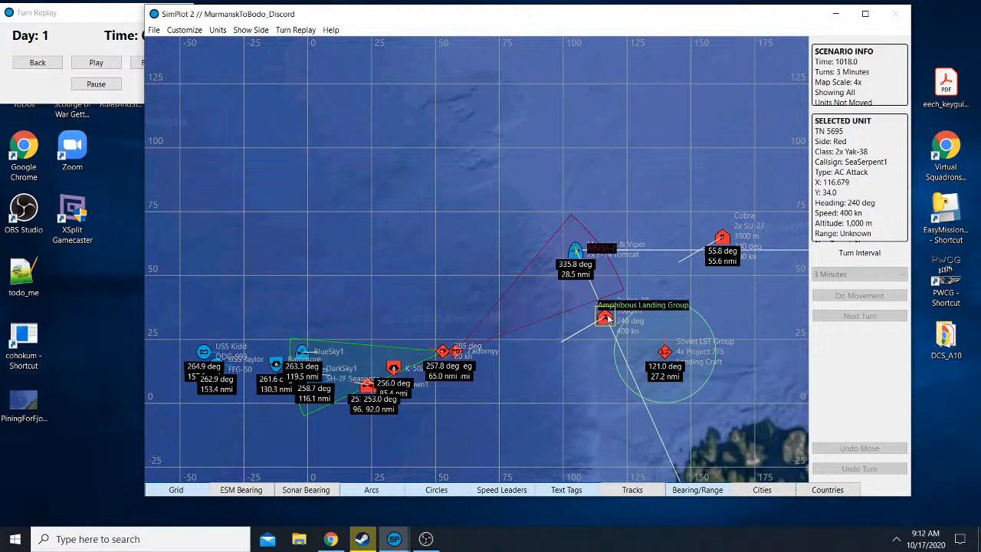
mouse_move(566, 374)
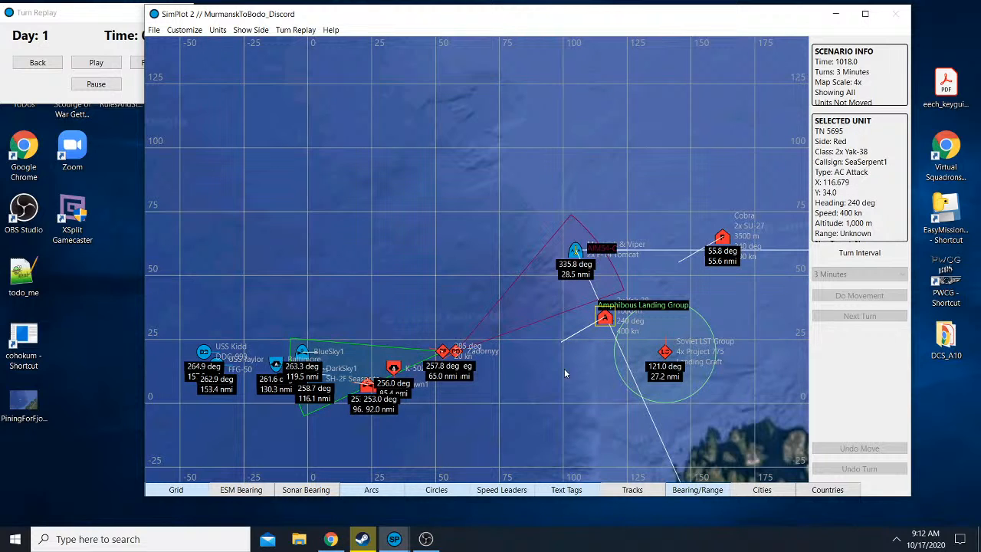
mouse_move(453, 396)
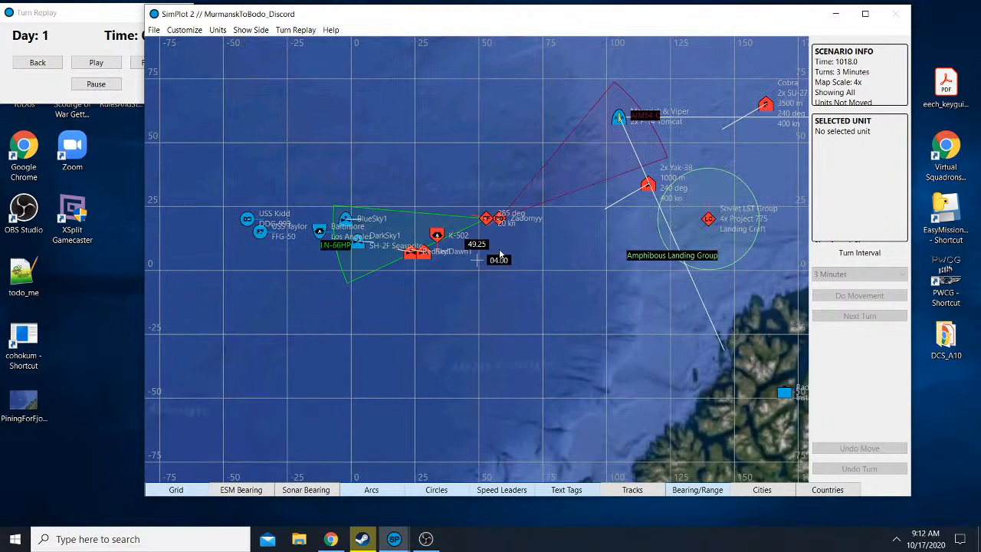
click(95, 62)
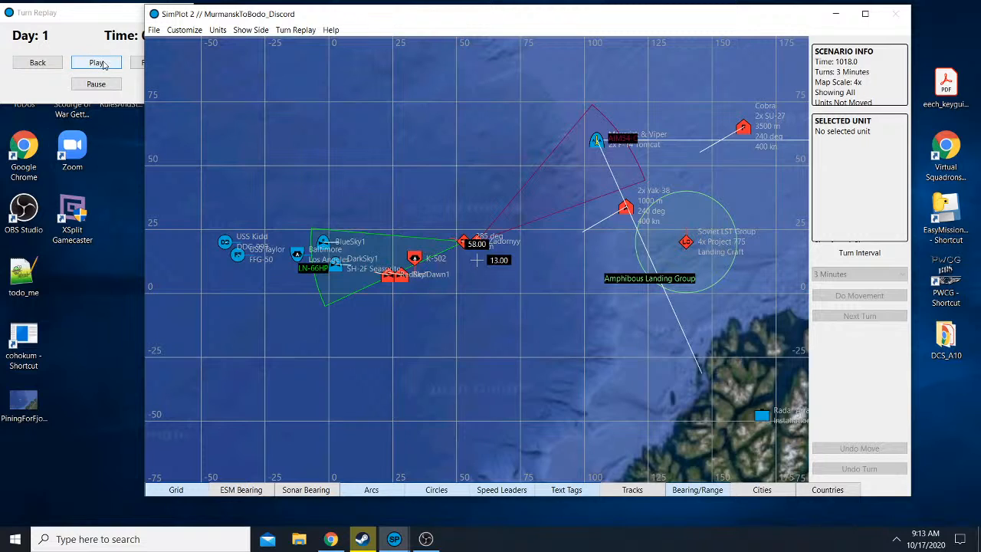
- Replay the turn and switch Show Side to Red so Blue ships appear as yellow contacts
click(95, 61)
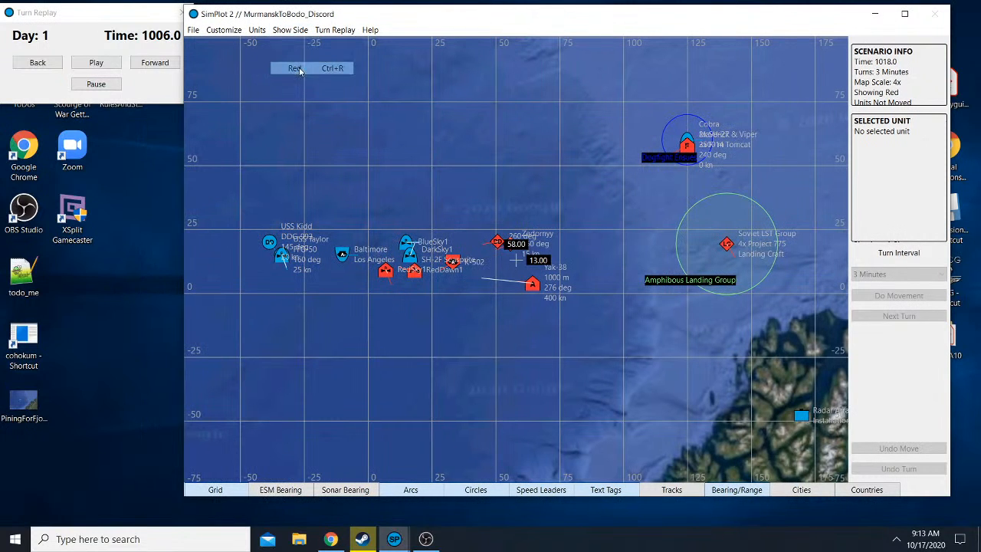
click(294, 67)
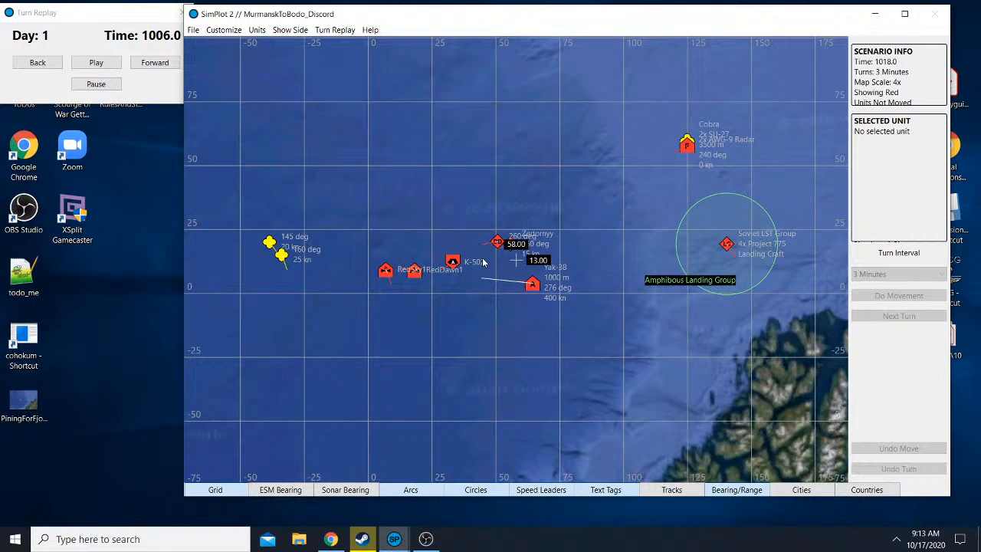
mouse_move(376, 258)
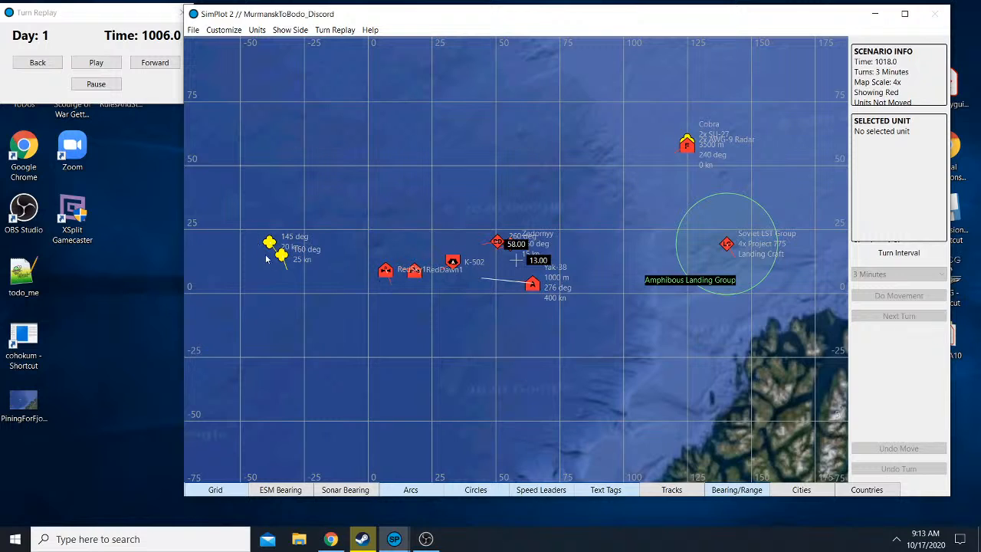
mouse_move(277, 227)
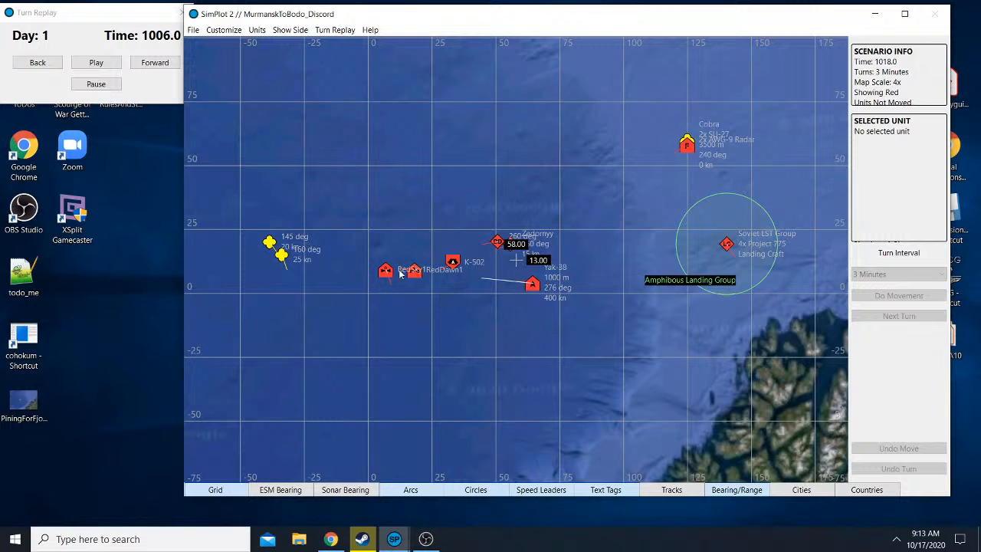
mouse_move(573, 273)
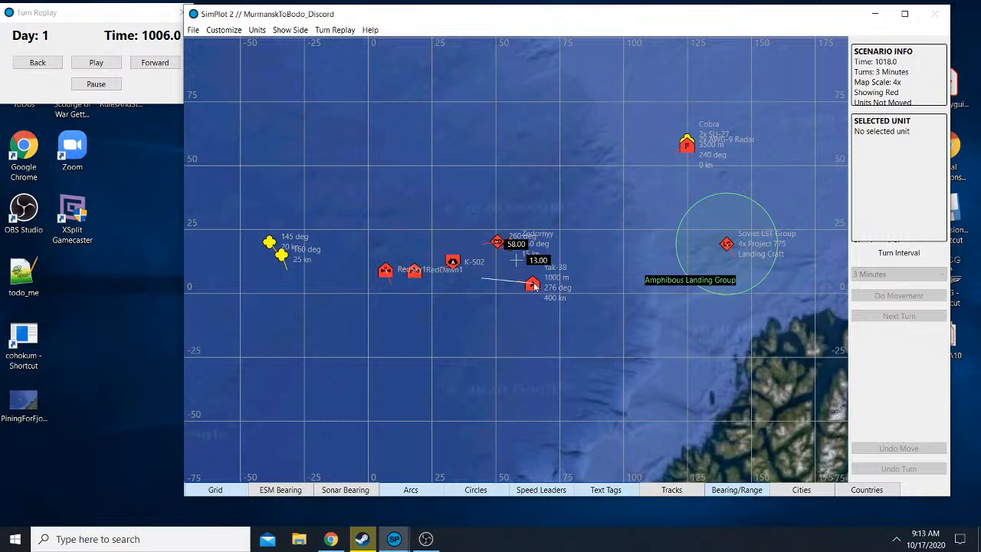
mouse_move(533, 286)
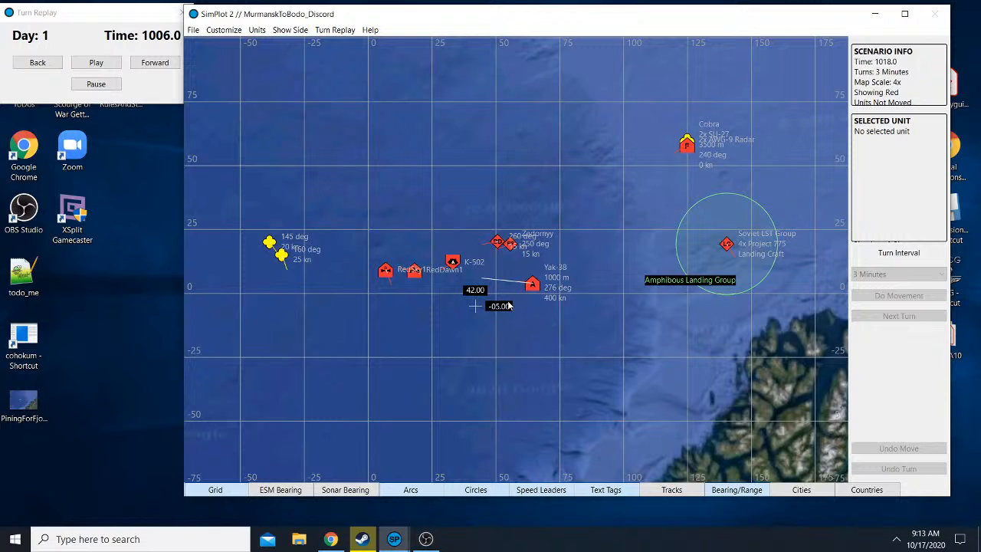
mouse_move(509, 330)
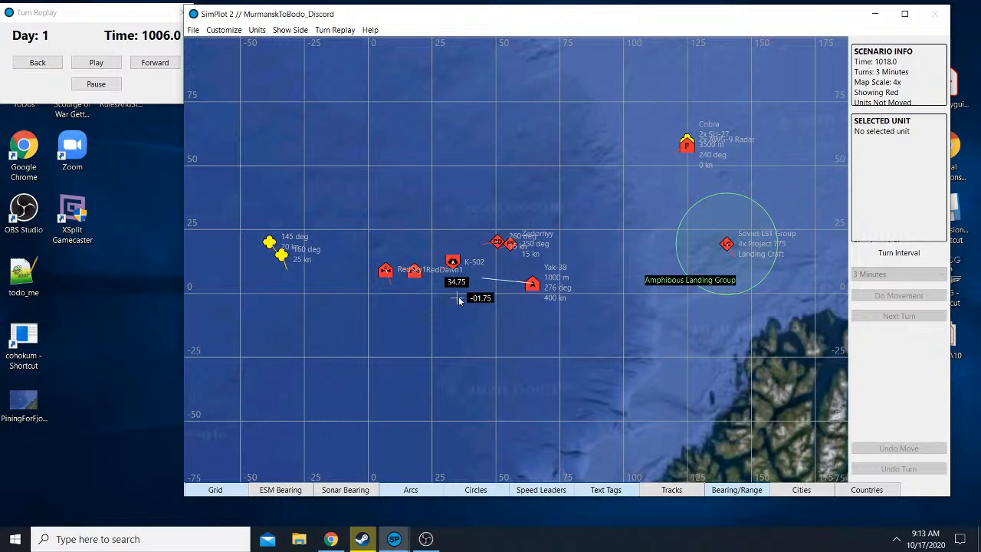
mouse_move(496, 324)
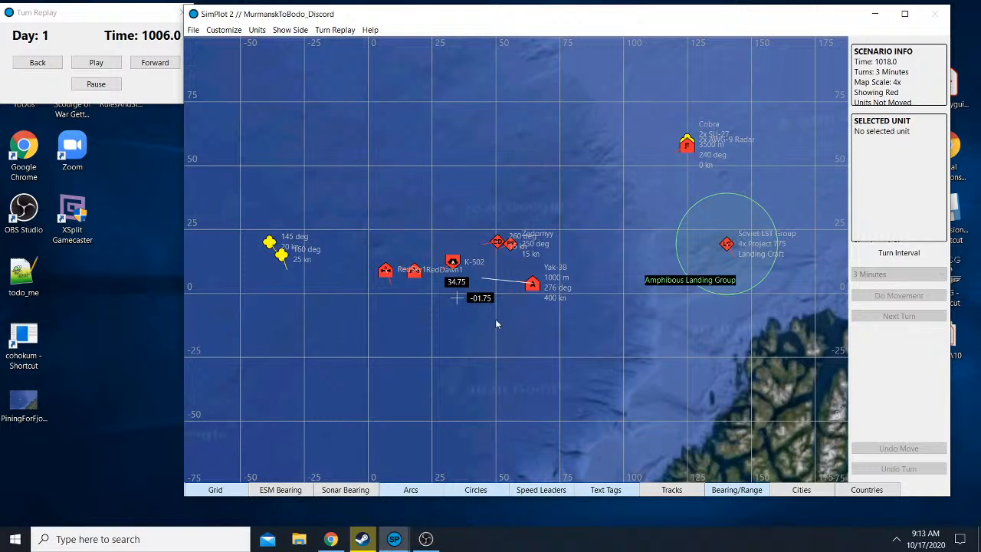
mouse_move(504, 294)
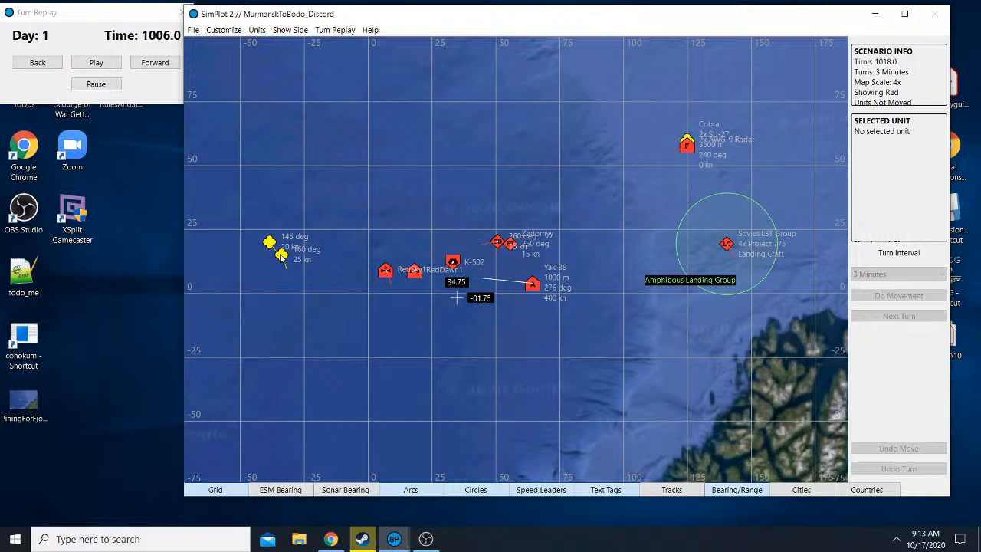
mouse_move(491, 275)
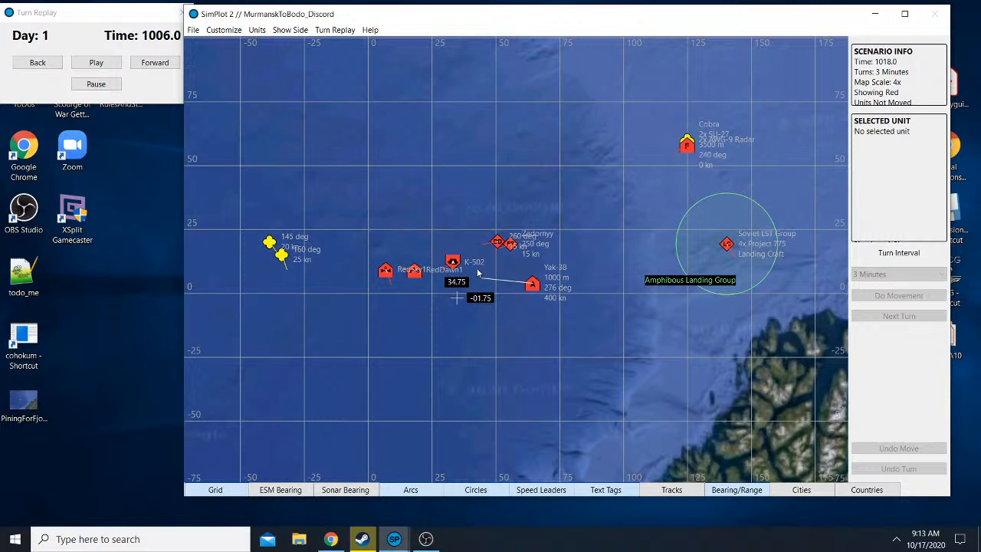
mouse_move(595, 273)
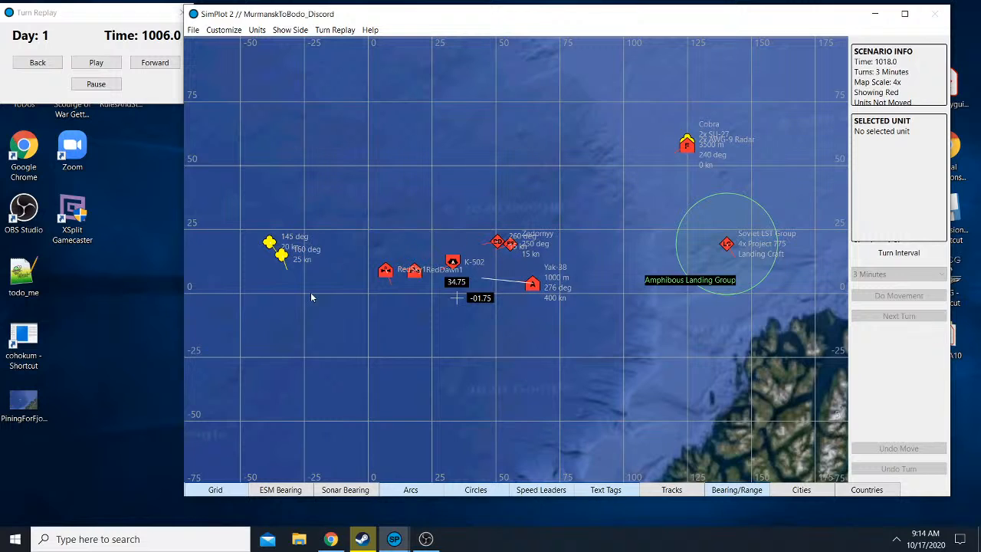
mouse_move(319, 221)
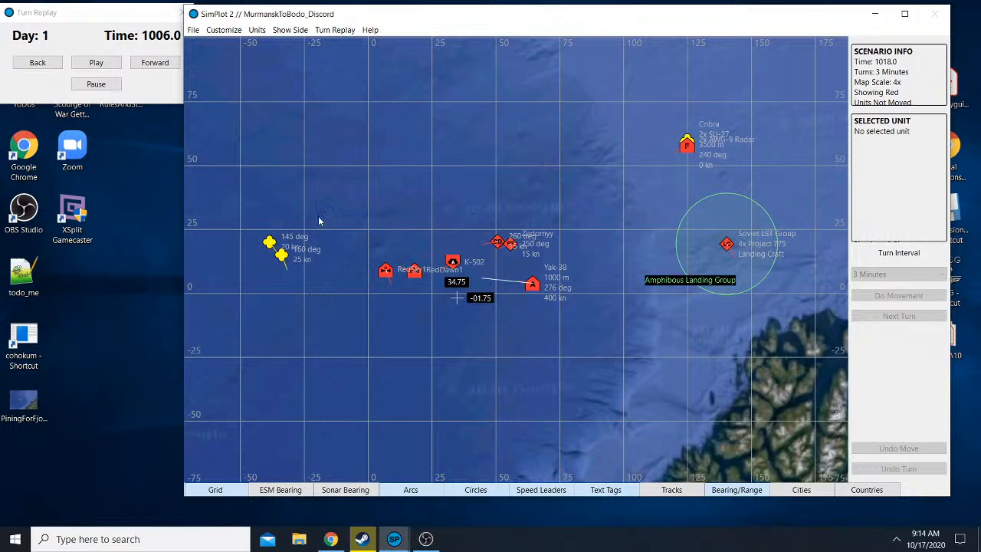
click(95, 62)
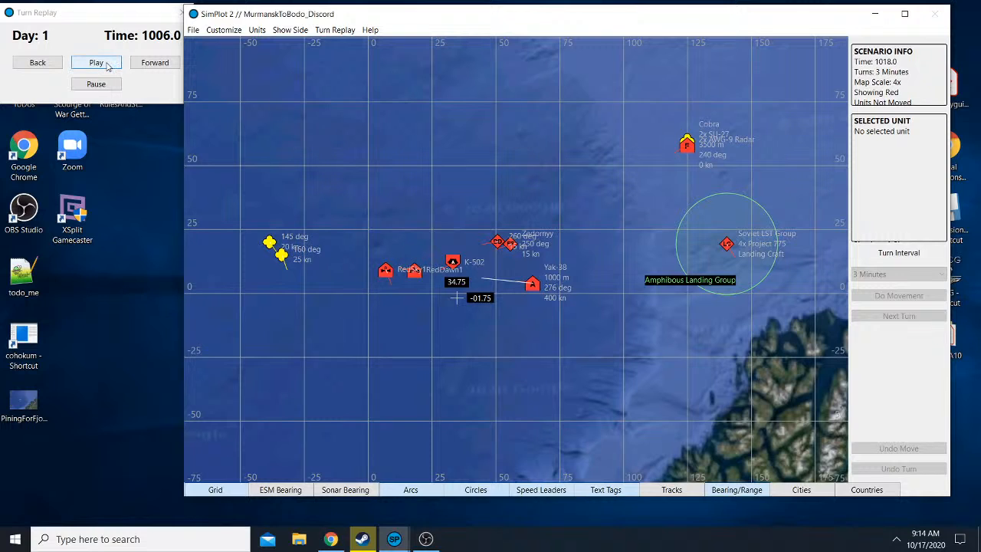
- Set Show Side to All and zoom in around USS Kidd, Taylor, Baltimore and K-502
click(290, 29)
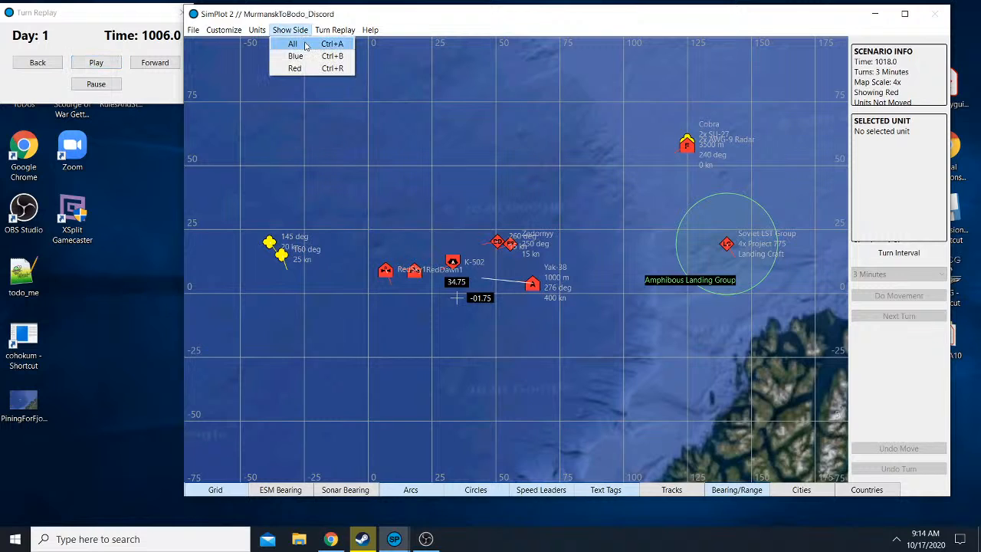
click(292, 43)
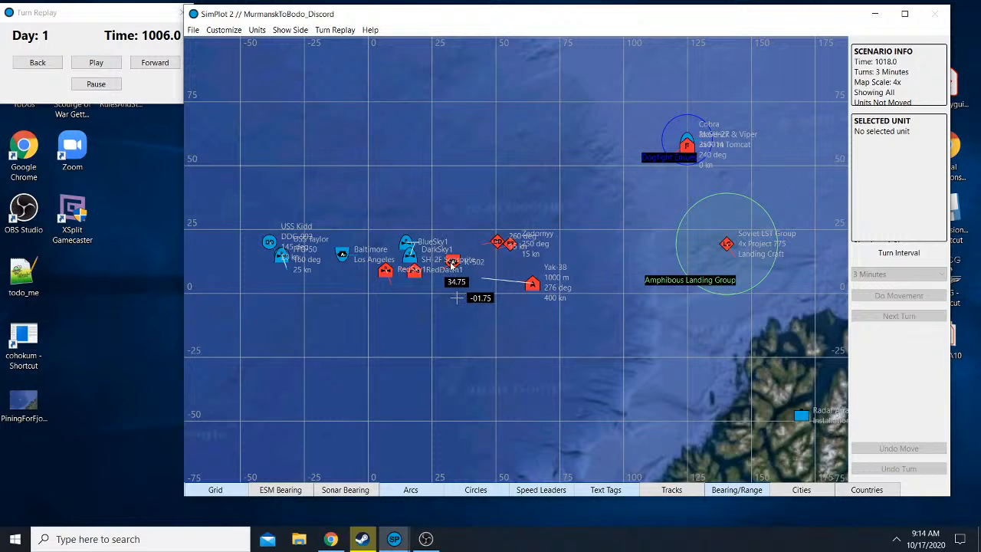
mouse_move(478, 356)
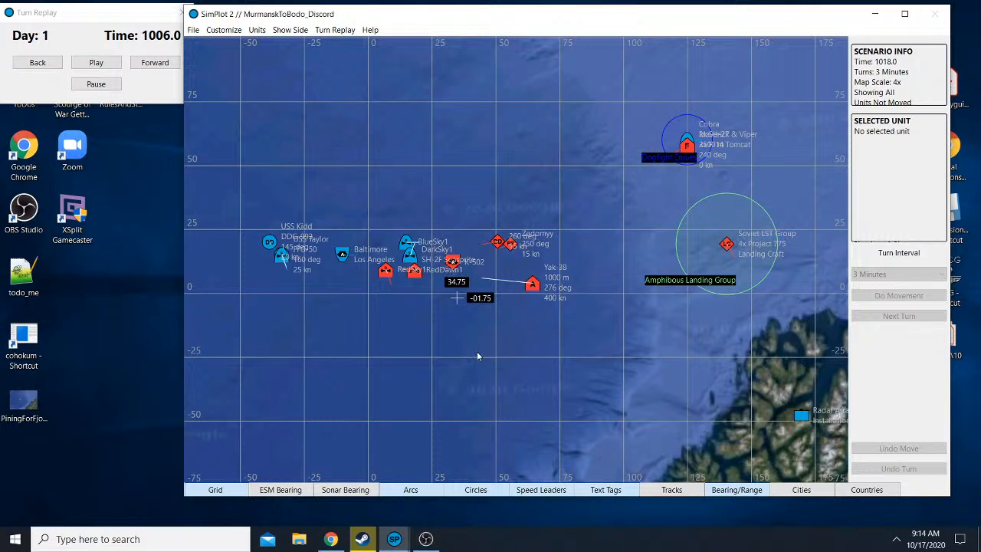
mouse_move(478, 356)
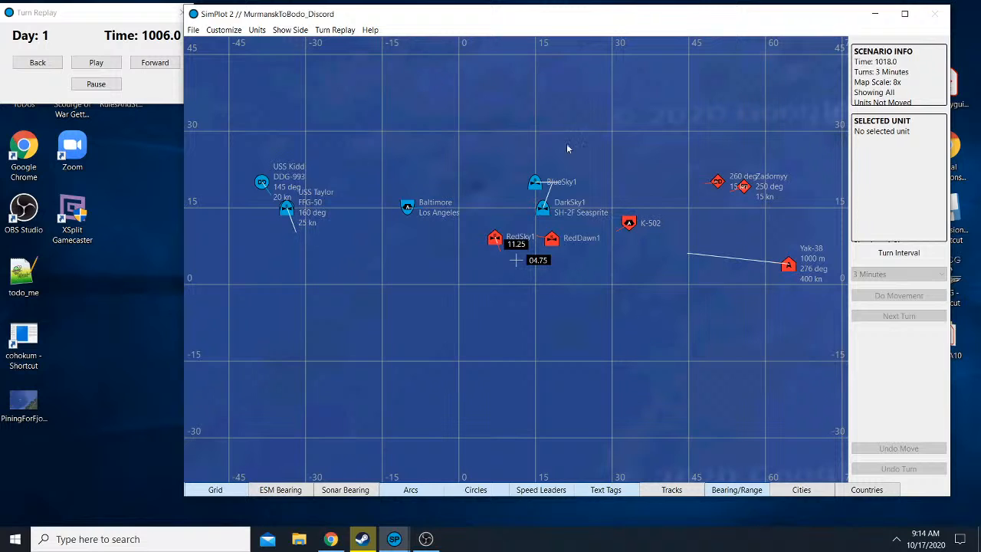
mouse_move(656, 239)
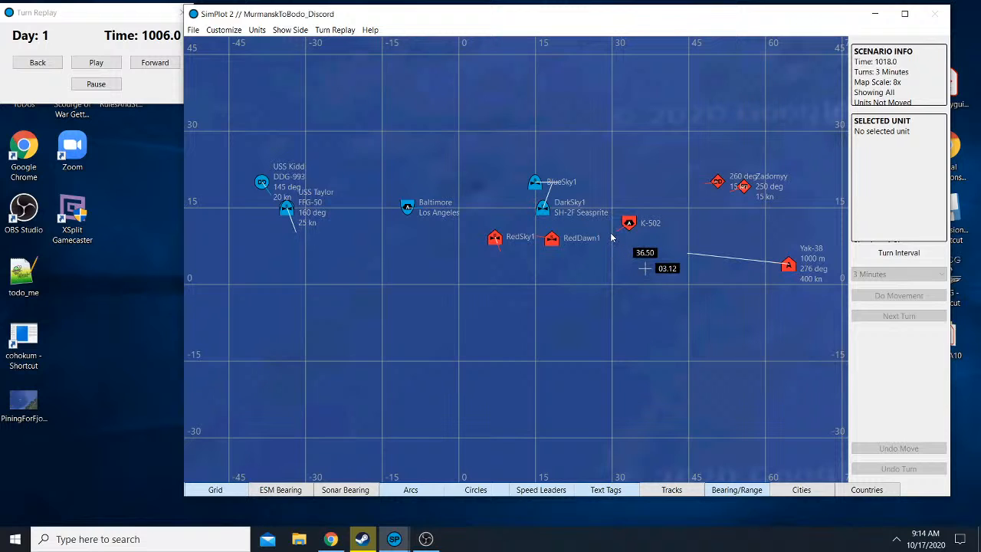
click(628, 222)
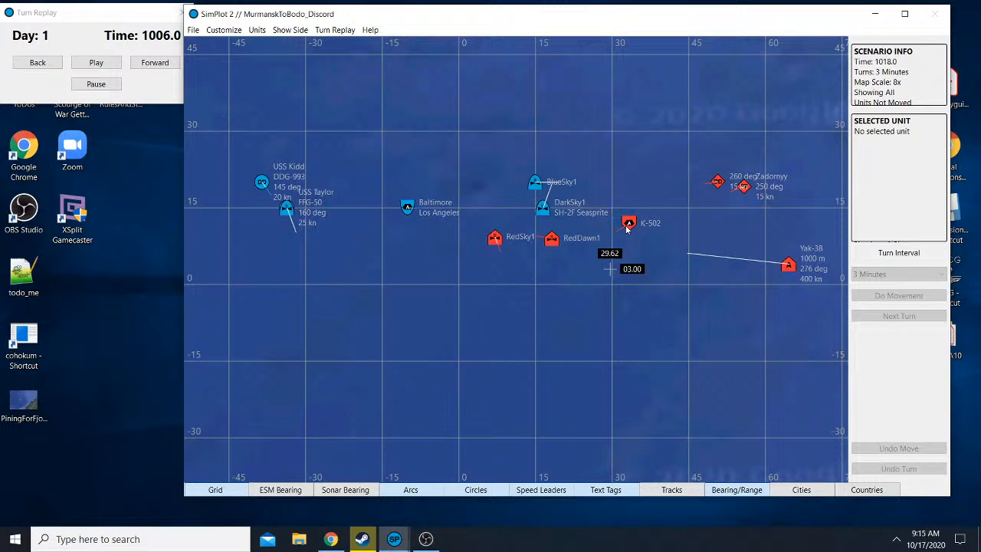
mouse_move(636, 223)
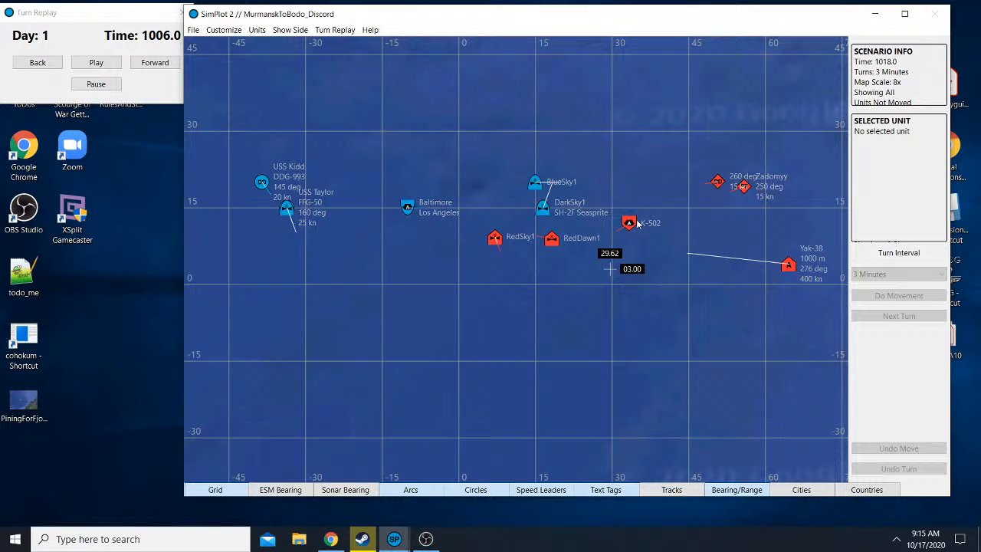
- Show bearings from the Baltimore submarine, then from the Sovremenny destroyer
click(407, 206)
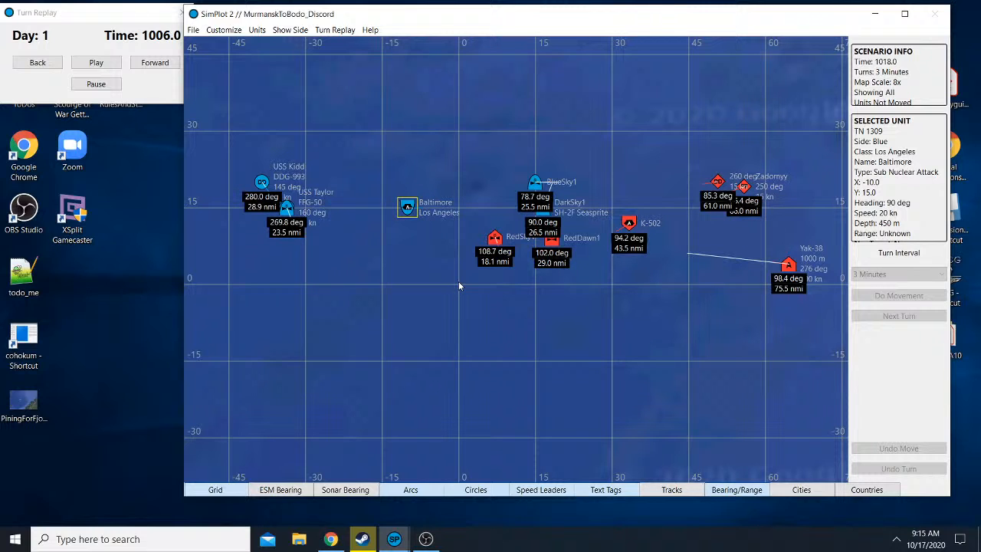
mouse_move(469, 276)
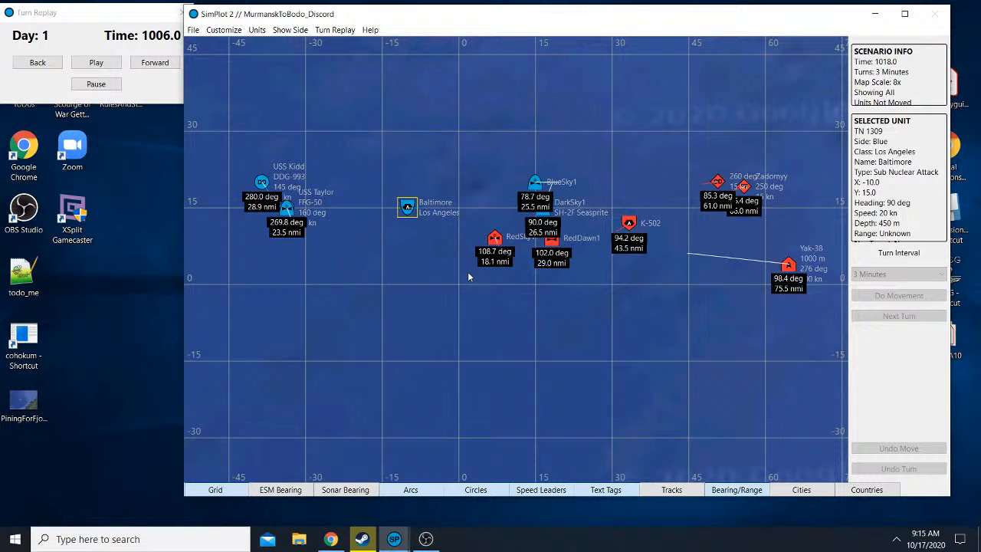
mouse_move(640, 169)
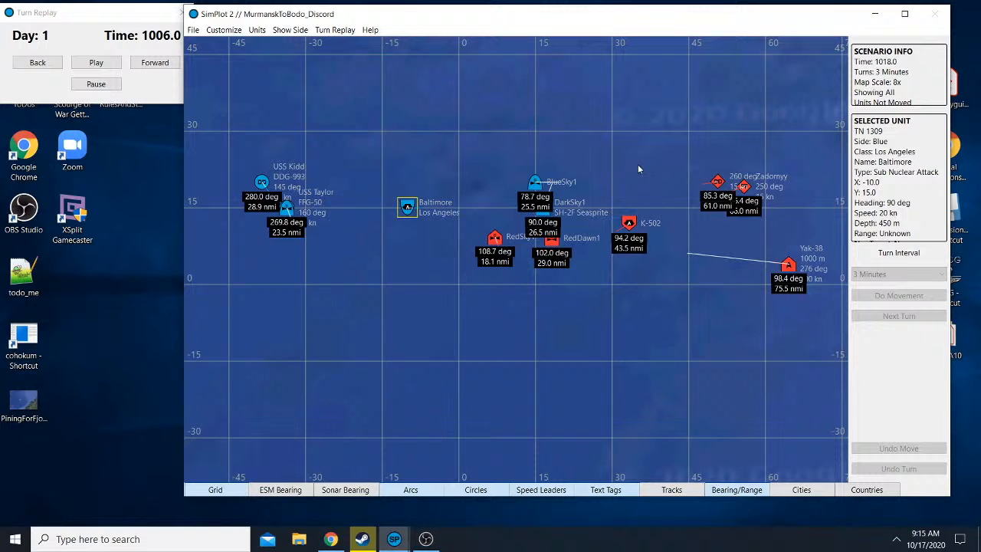
mouse_move(718, 166)
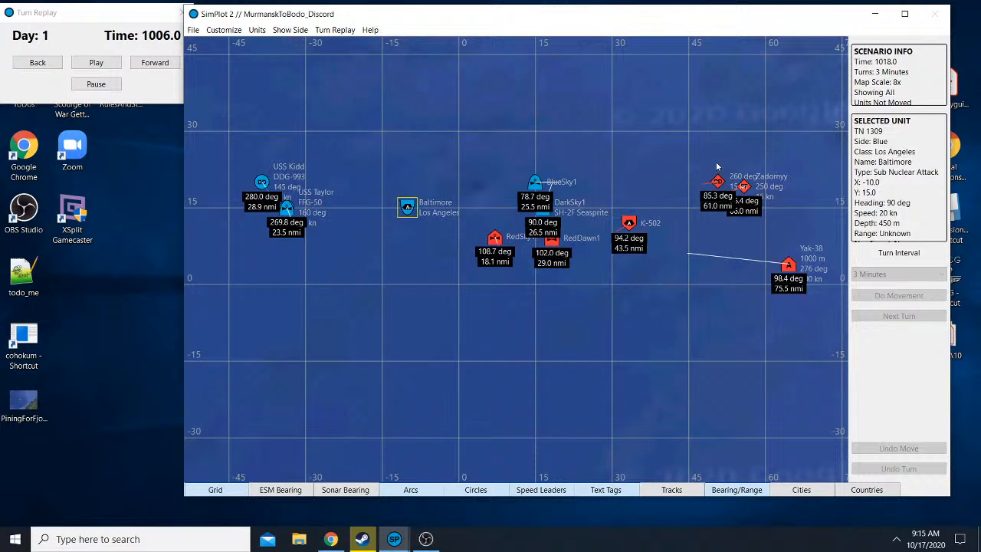
mouse_move(678, 279)
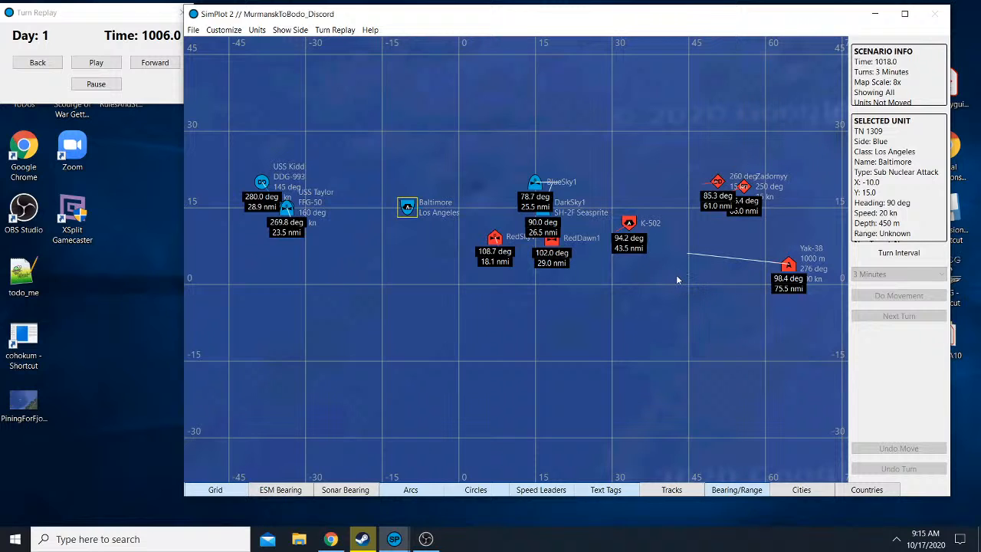
mouse_move(687, 276)
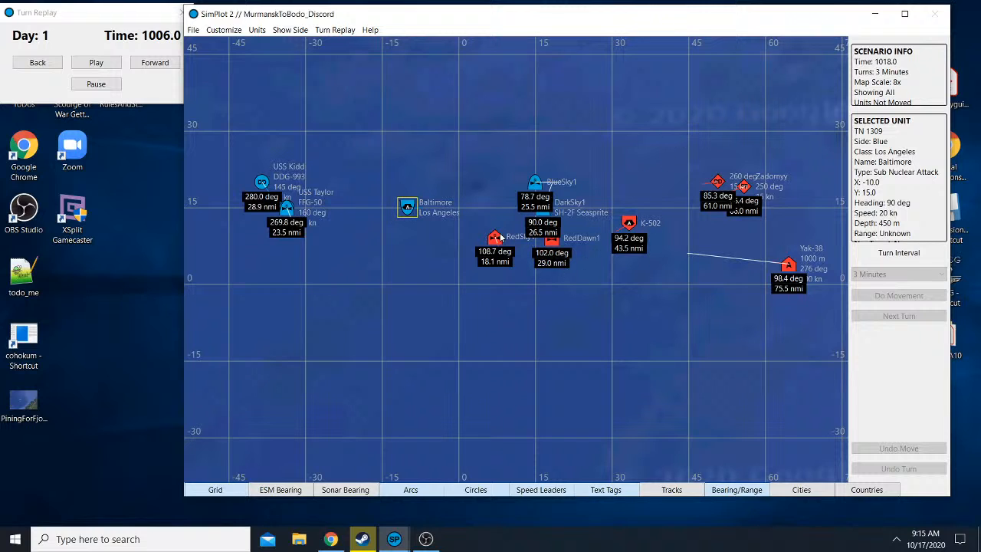
click(717, 182)
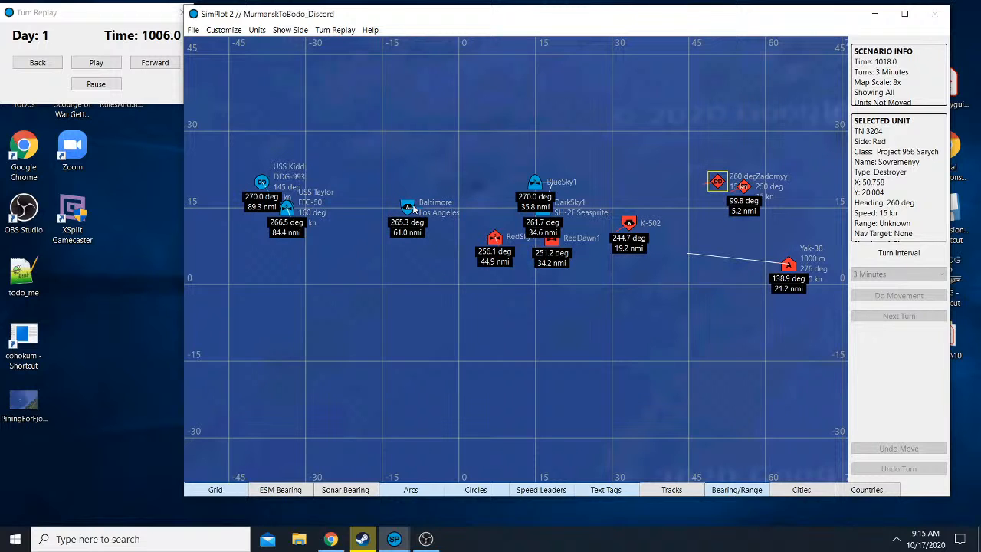
mouse_move(727, 156)
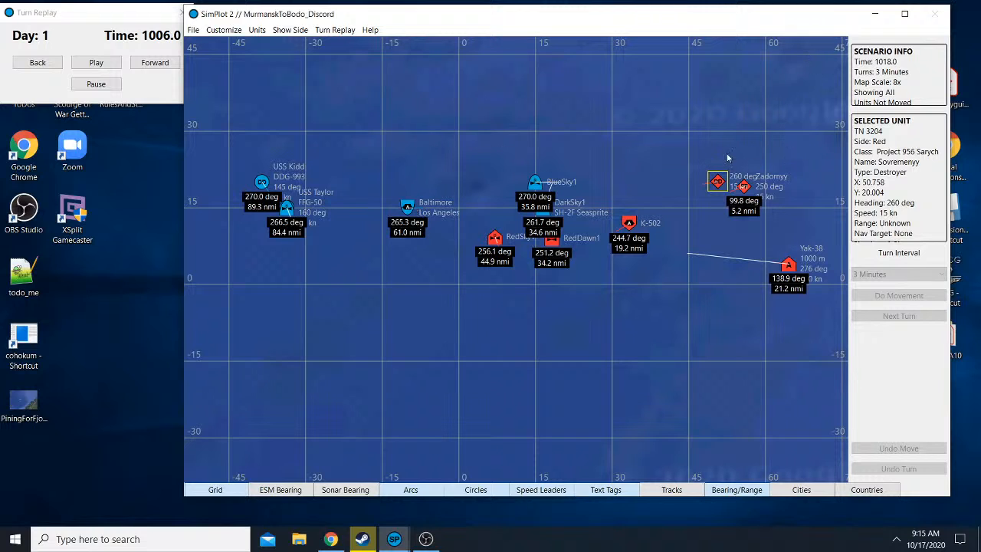
mouse_move(773, 196)
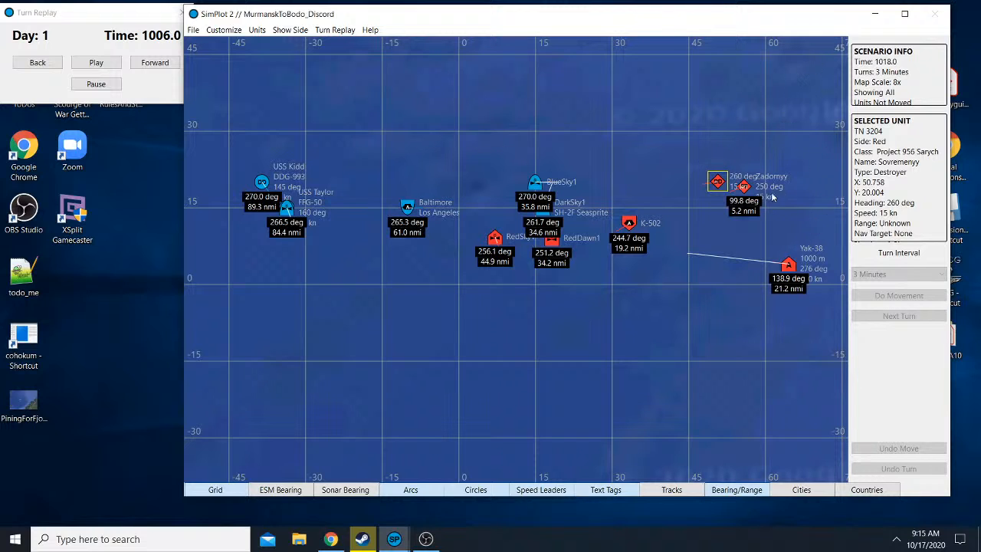
mouse_move(312, 147)
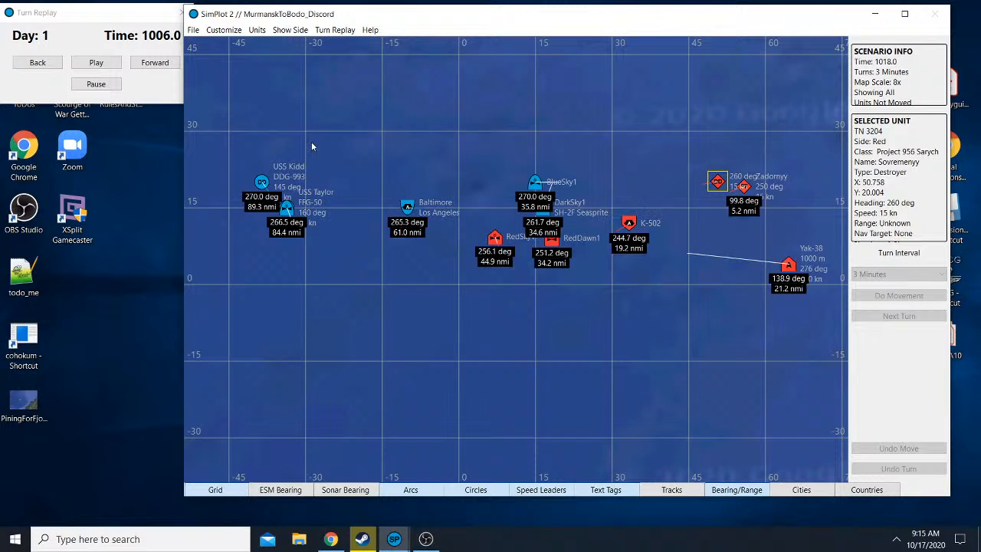
mouse_move(512, 162)
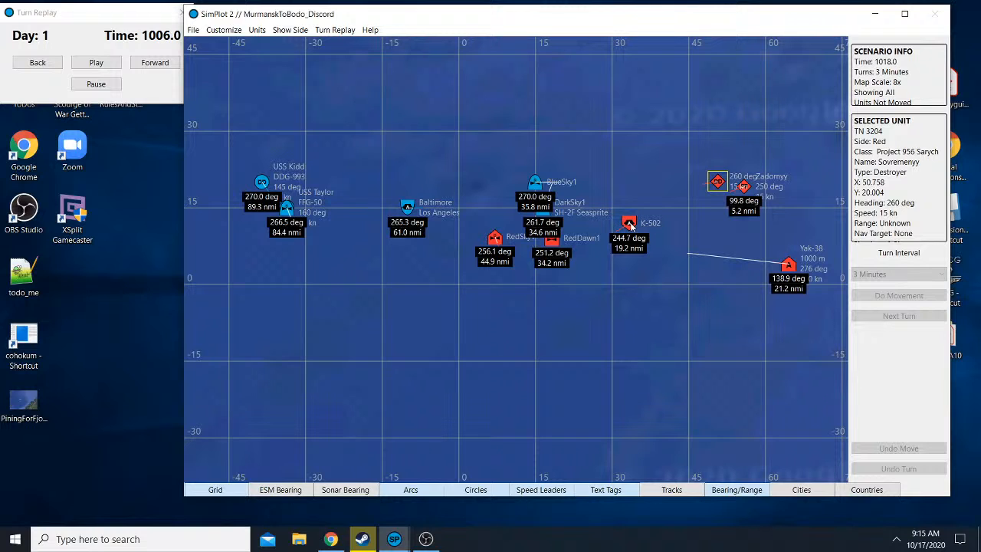
mouse_move(549, 242)
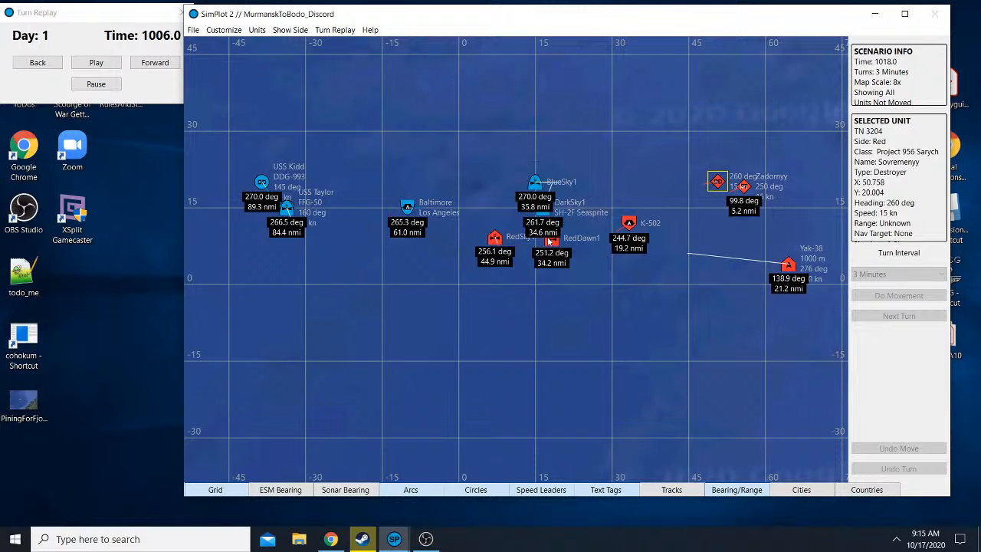
mouse_move(668, 257)
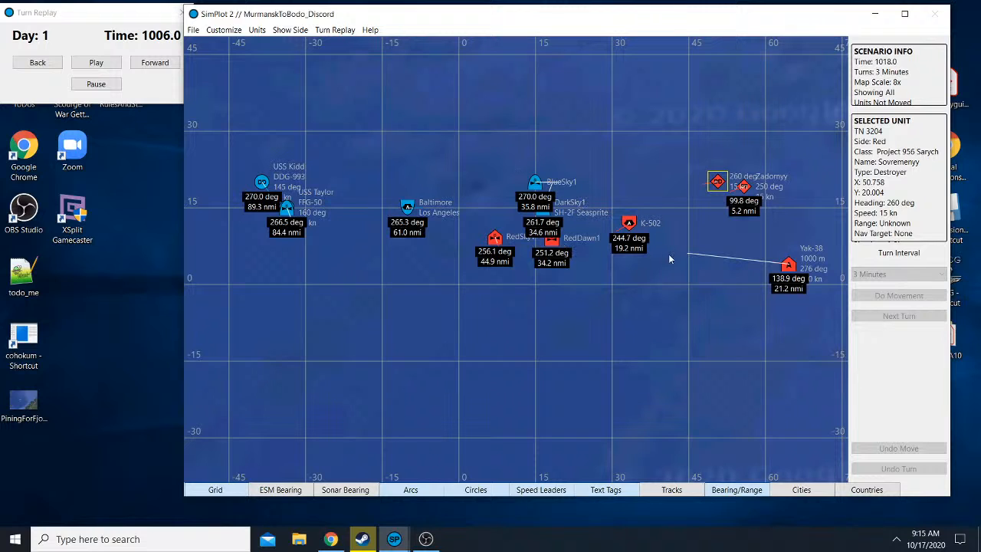
mouse_move(612, 223)
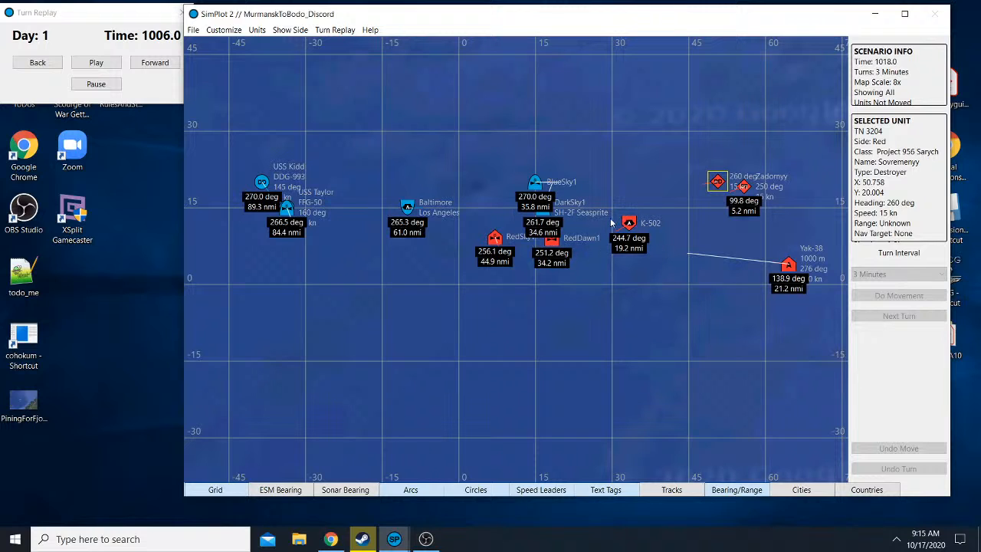
mouse_move(589, 251)
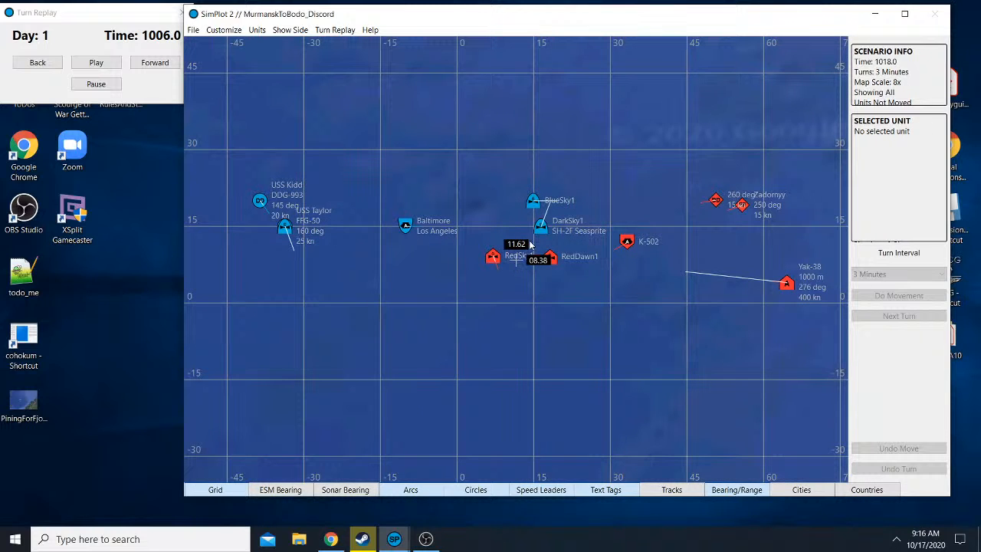
- Step the replay back to 1003 and show DarkSky1's bearings and ranges
click(36, 61)
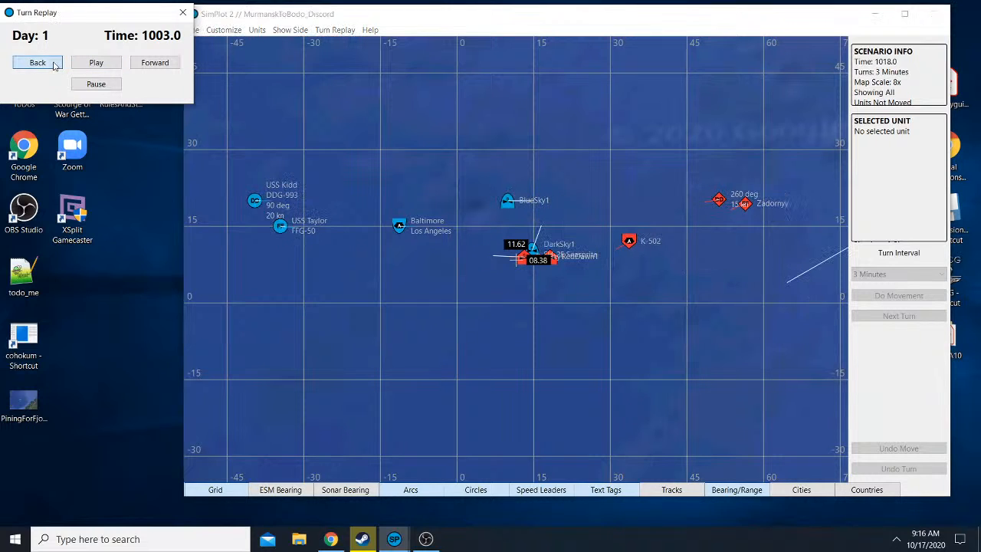
click(530, 251)
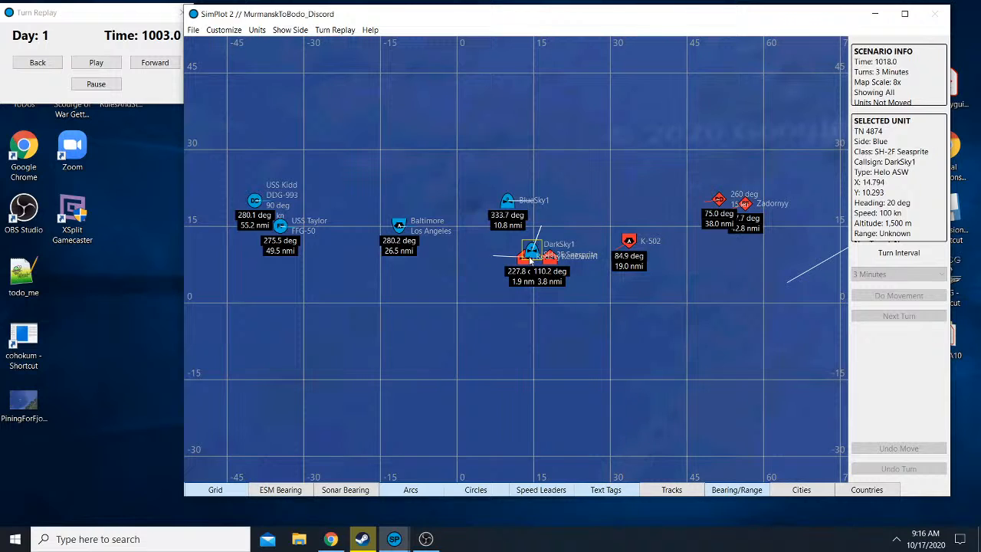
mouse_move(533, 294)
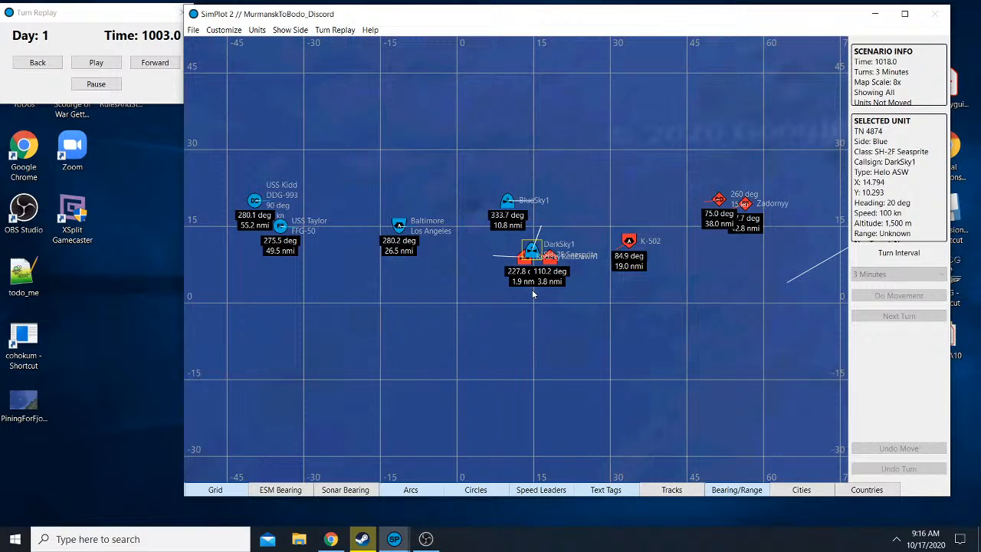
mouse_move(535, 295)
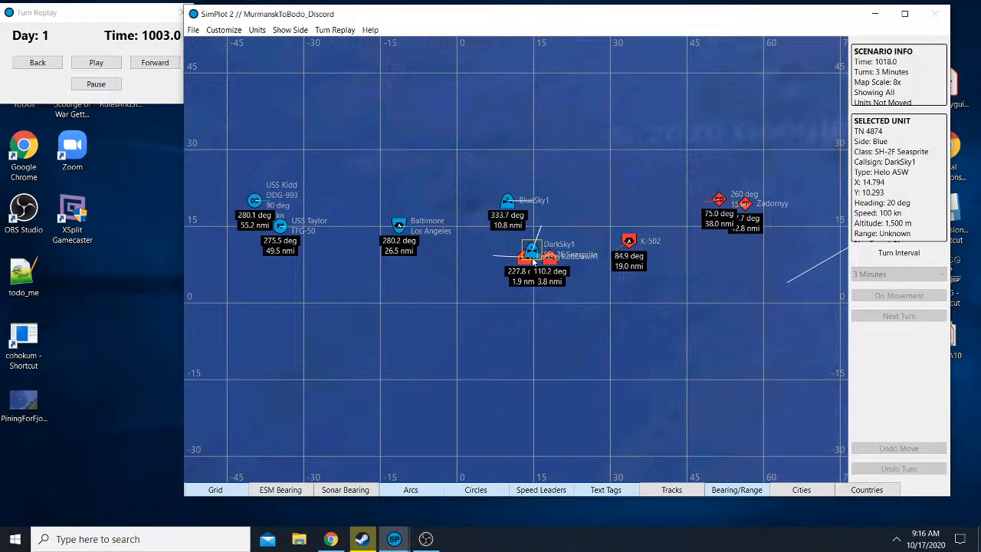
mouse_move(345, 141)
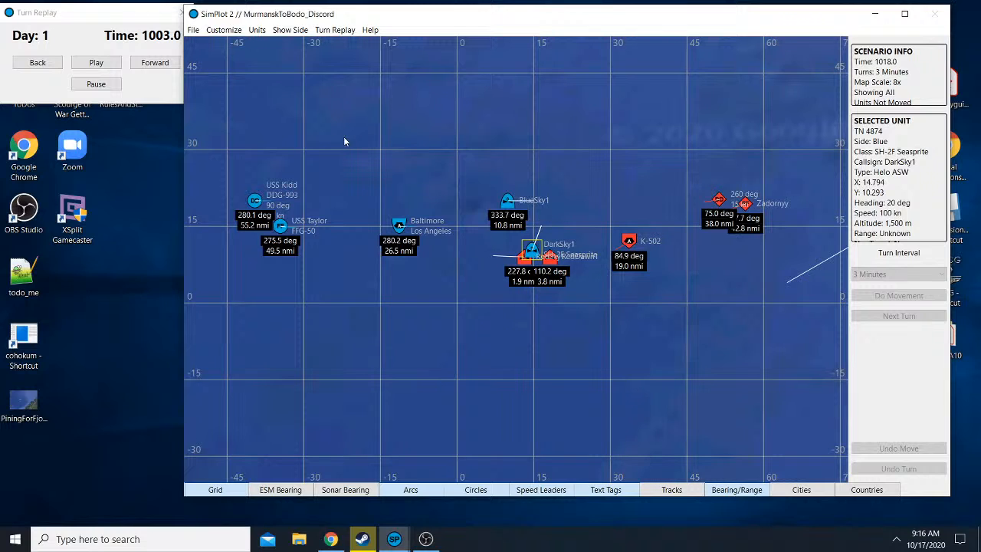
- Advance the replay forward to 1006, clearing DarkSky1's bearing readouts
click(155, 61)
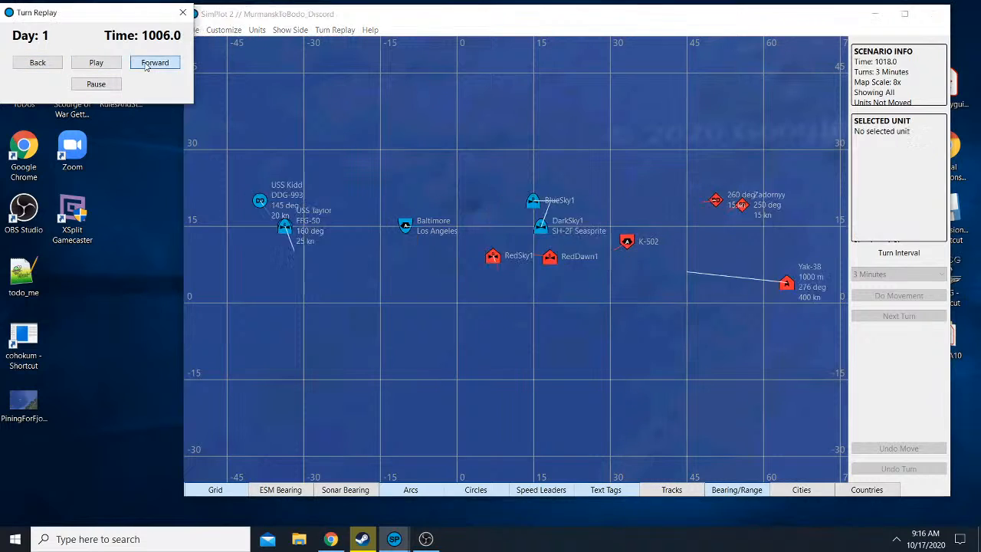
click(155, 61)
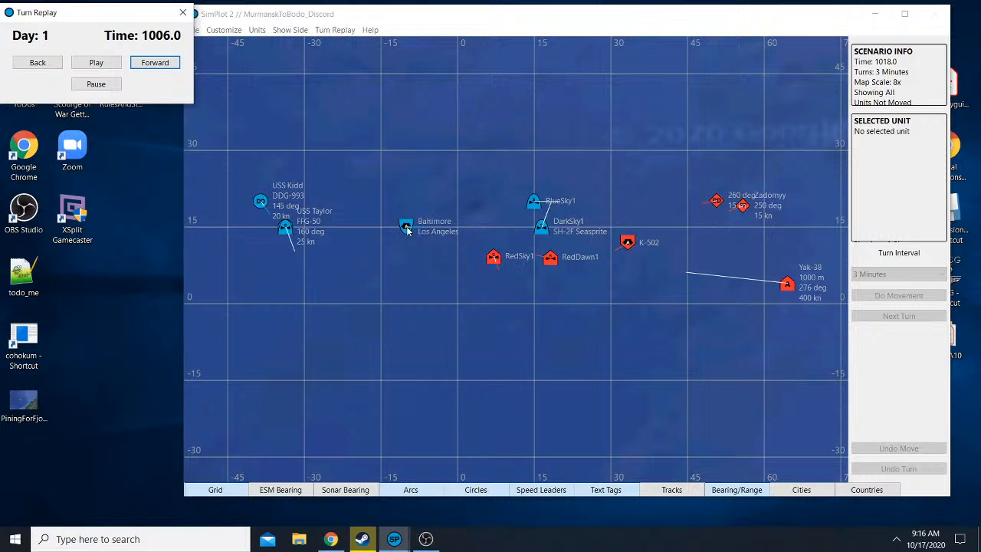
mouse_move(650, 208)
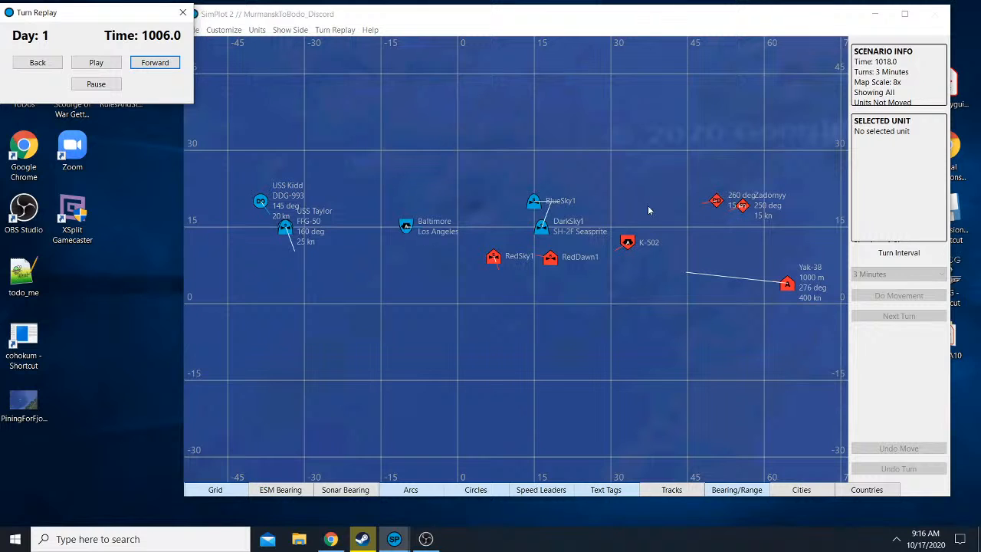
mouse_move(593, 284)
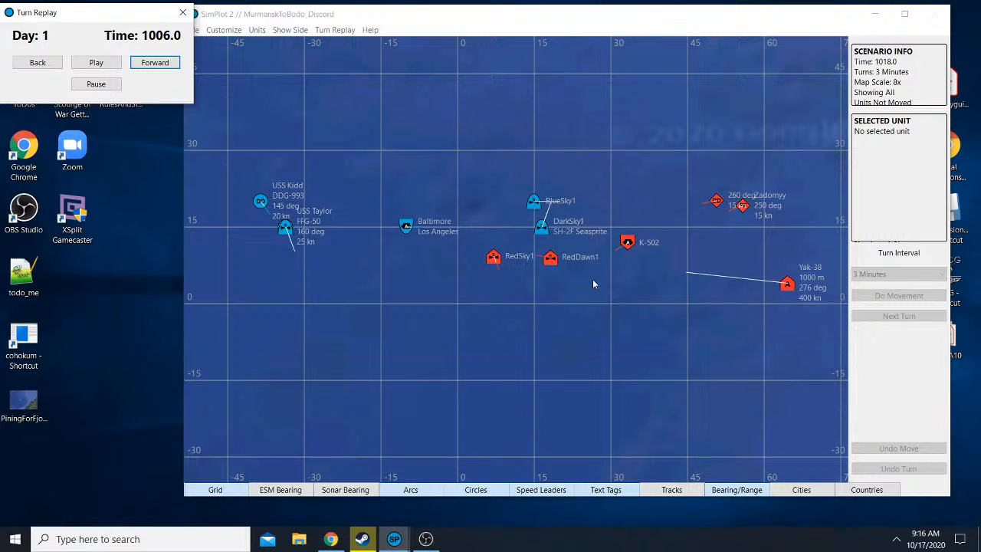
mouse_move(619, 224)
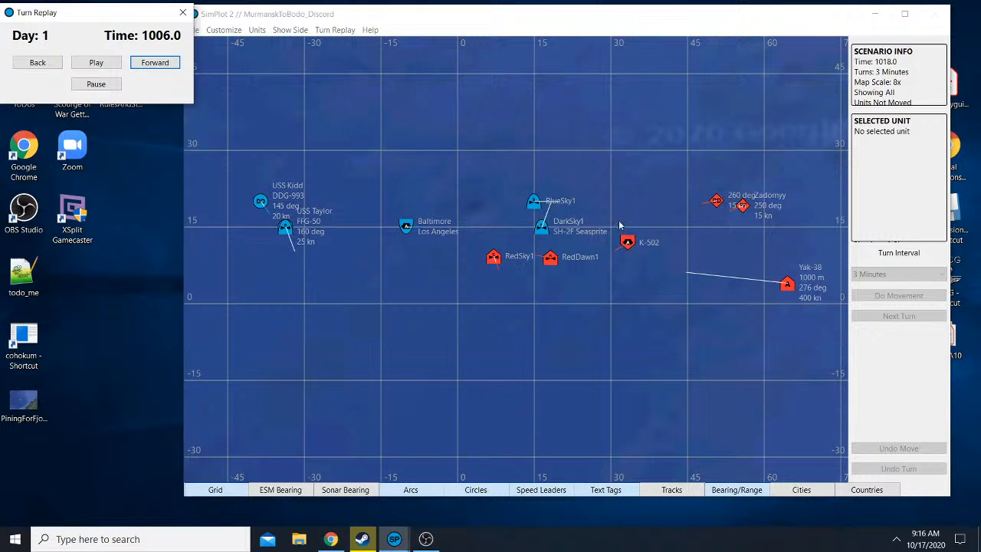
mouse_move(517, 282)
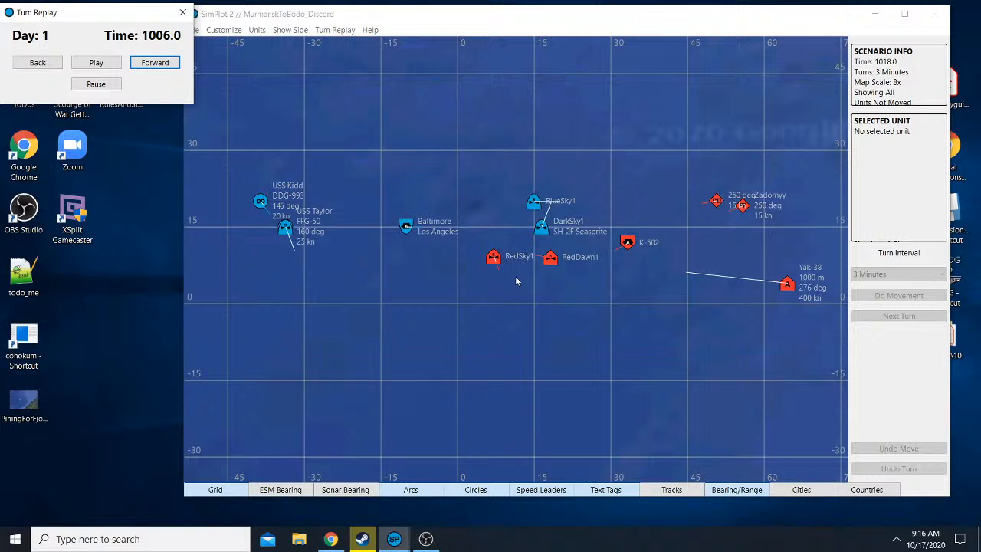
mouse_move(512, 284)
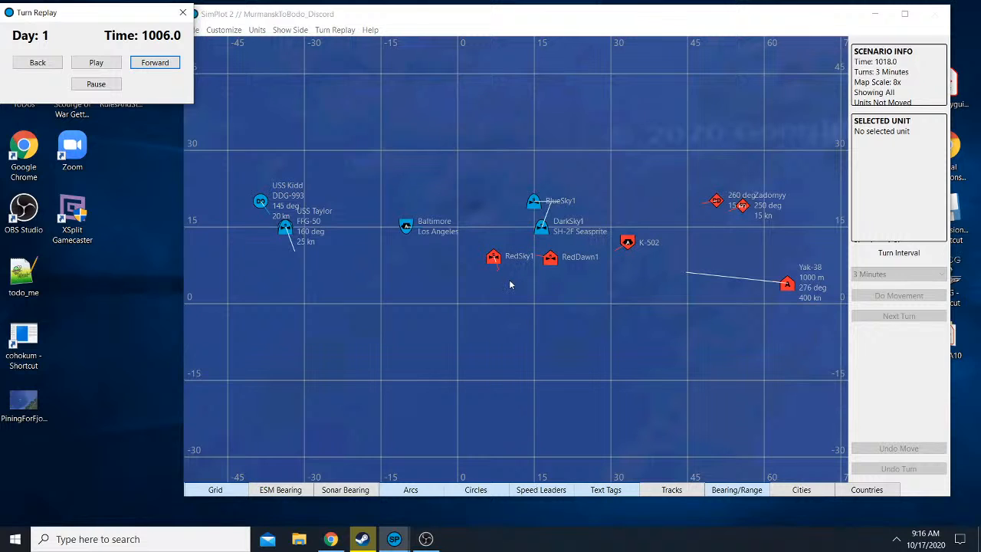
- Show RedSky1's contact bearings, then read map coordinates near the USS Taylor
click(493, 256)
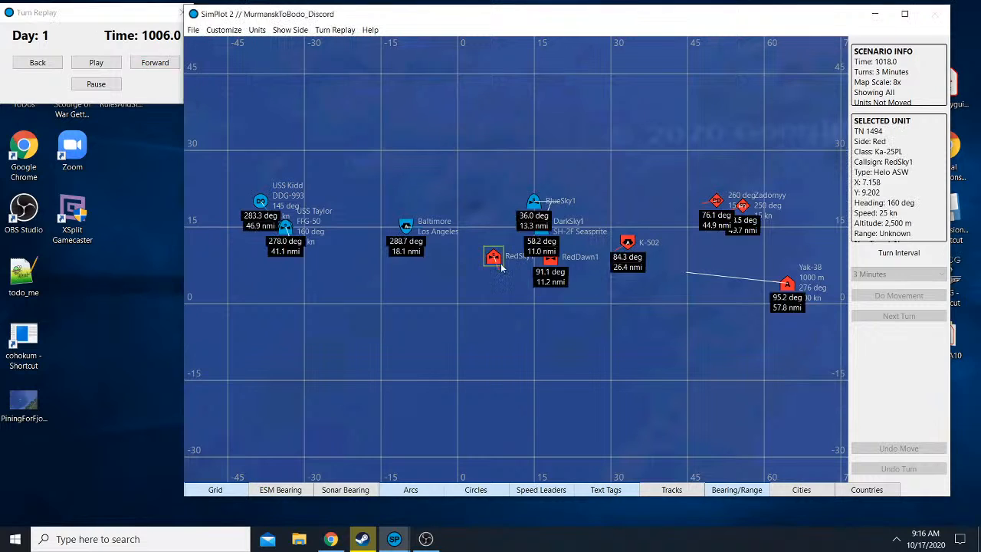
mouse_move(494, 258)
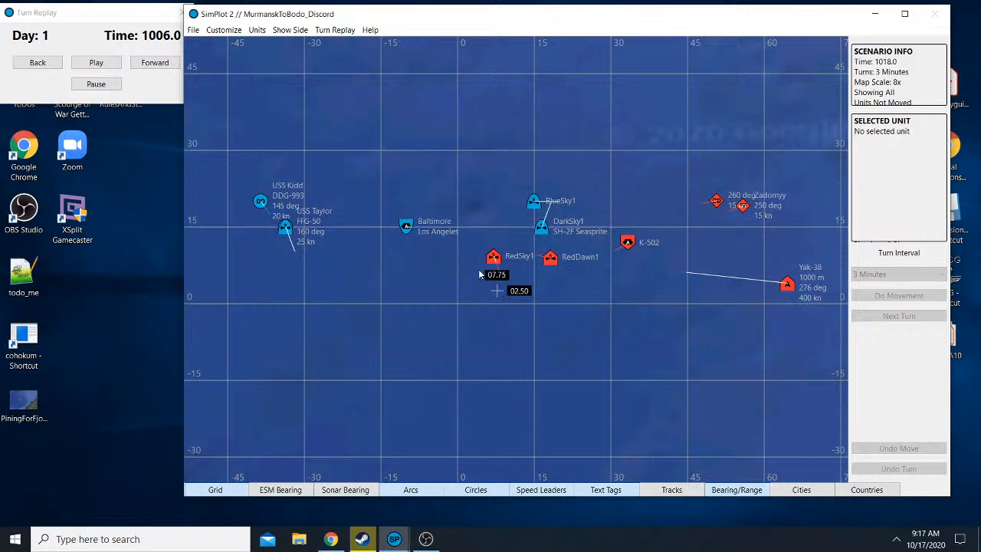
click(285, 229)
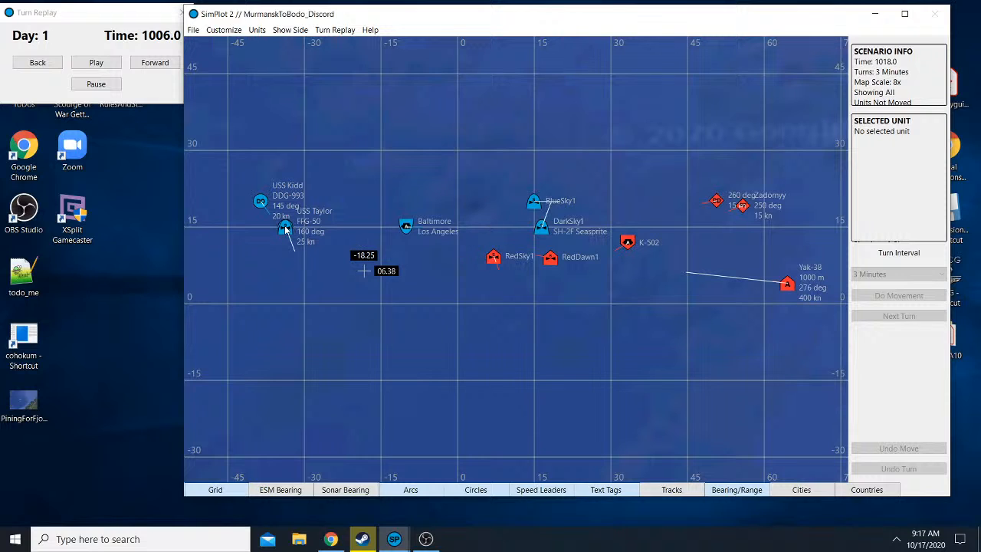
mouse_move(297, 230)
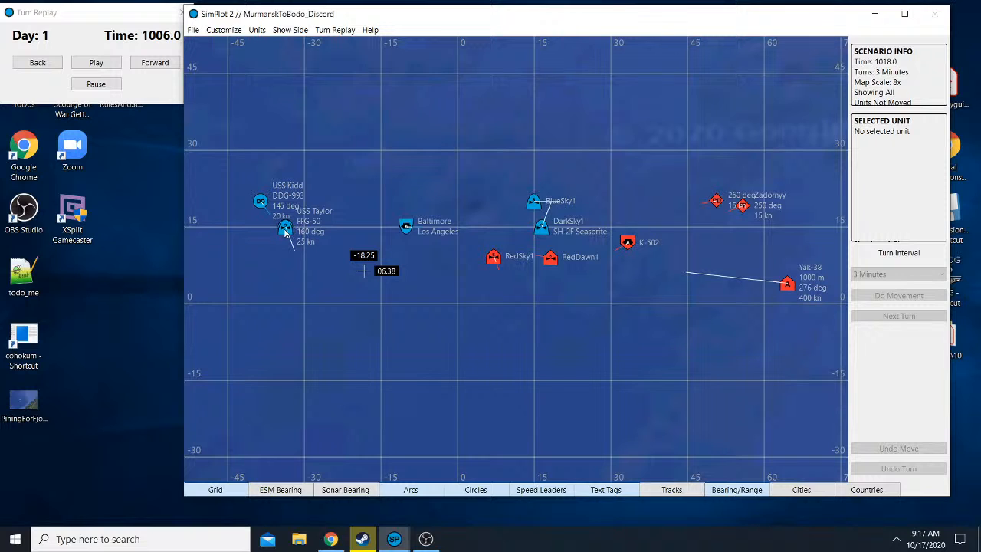
click(285, 229)
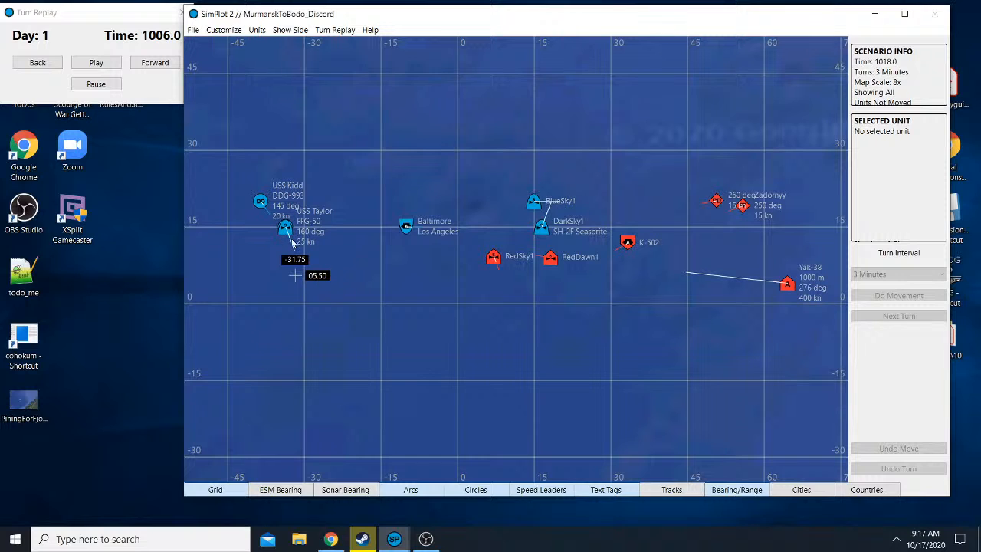
mouse_move(539, 232)
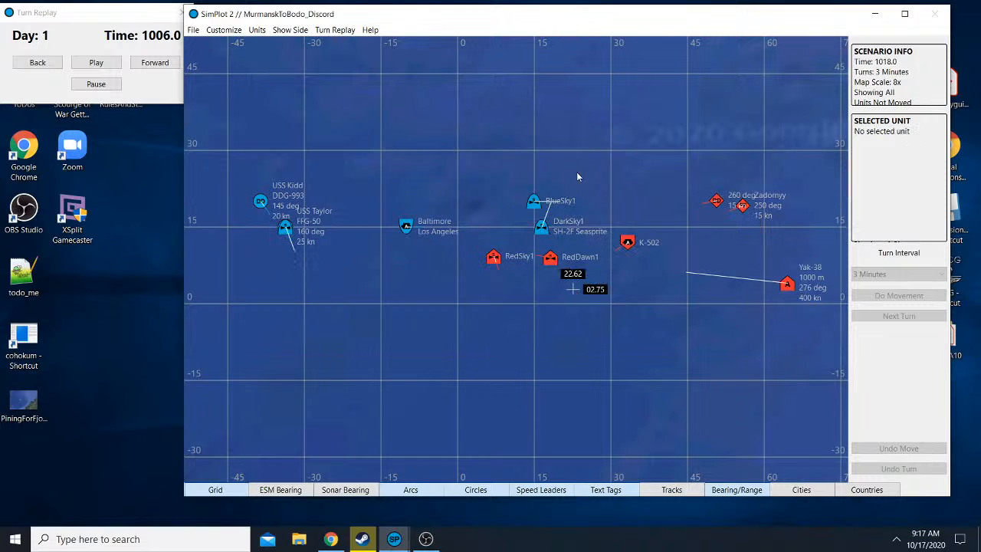
mouse_move(590, 144)
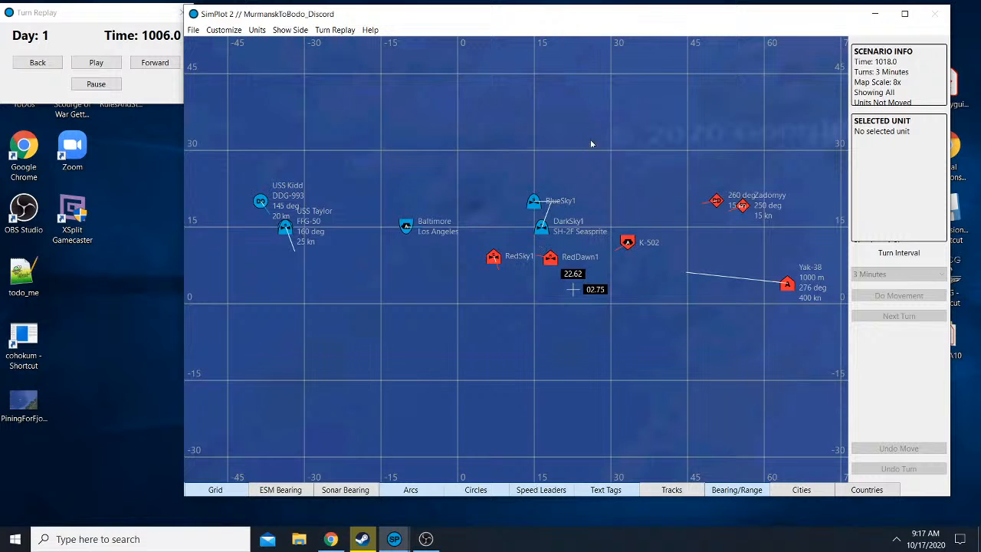
mouse_move(582, 138)
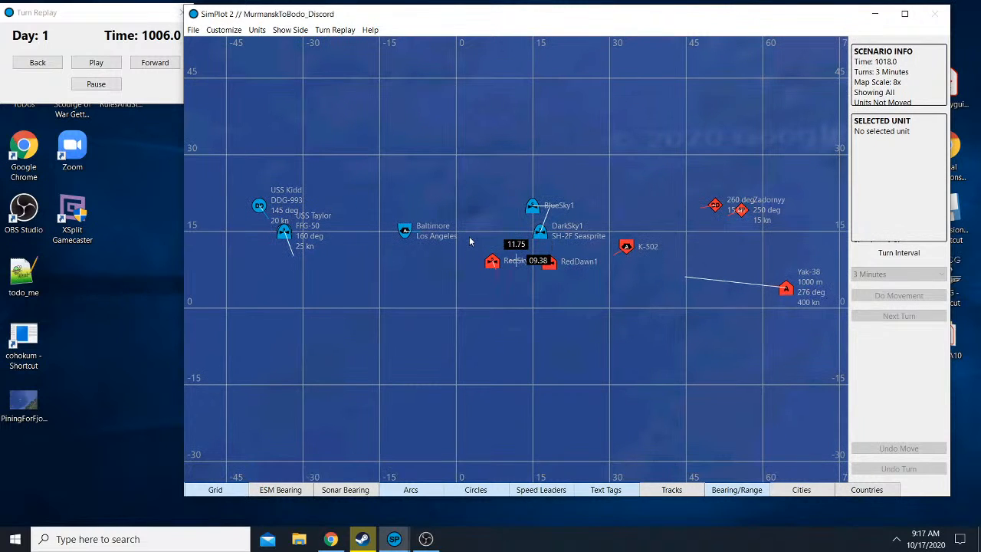
mouse_move(229, 222)
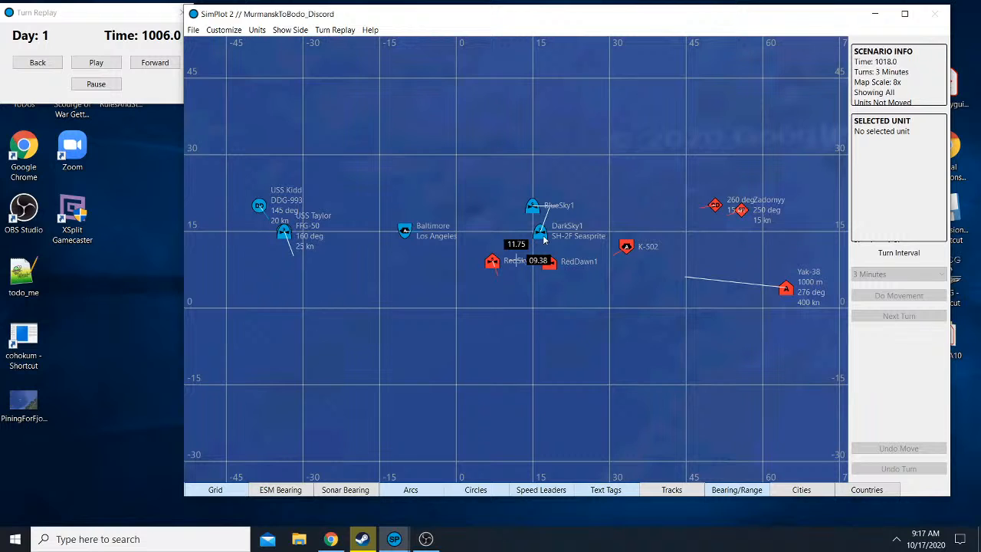
mouse_move(729, 214)
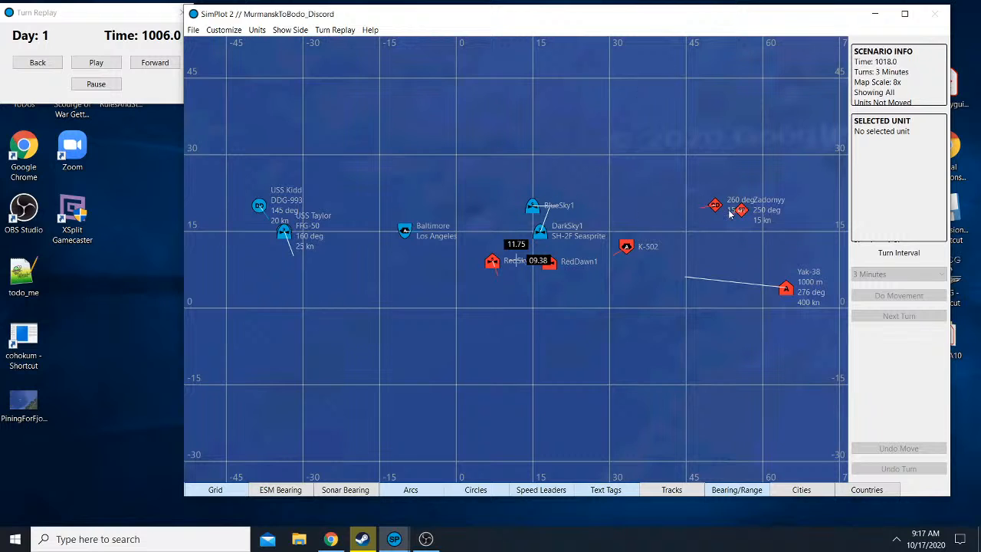
mouse_move(570, 141)
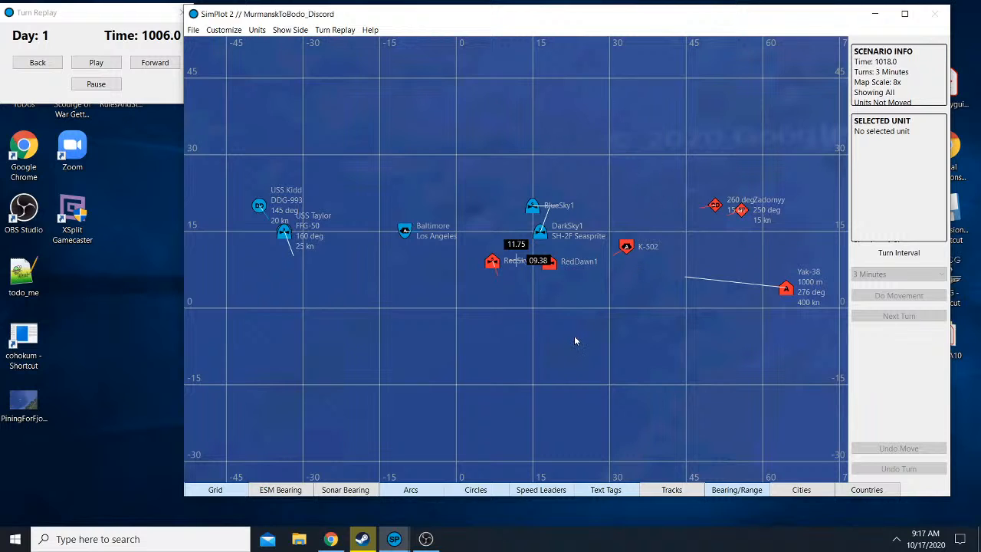
mouse_move(281, 147)
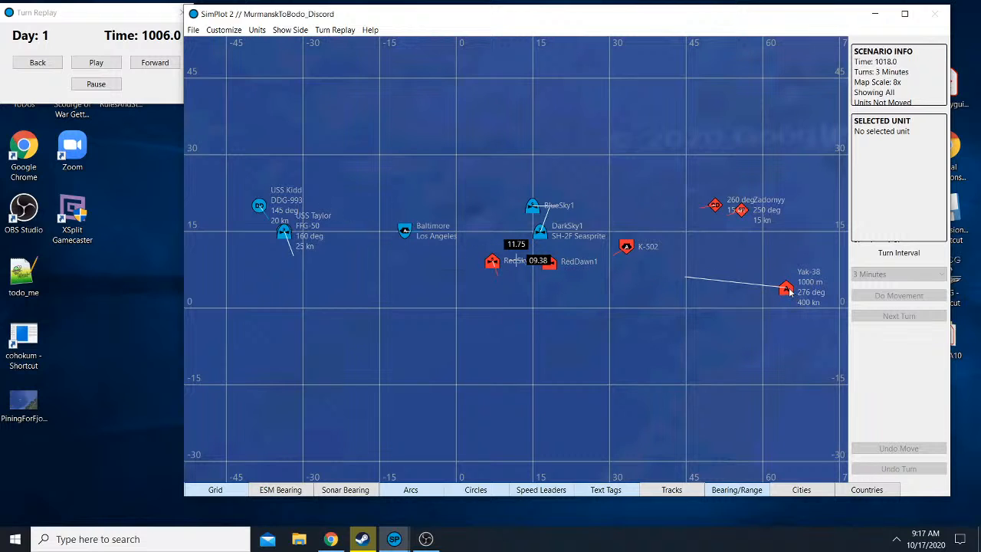
click(785, 288)
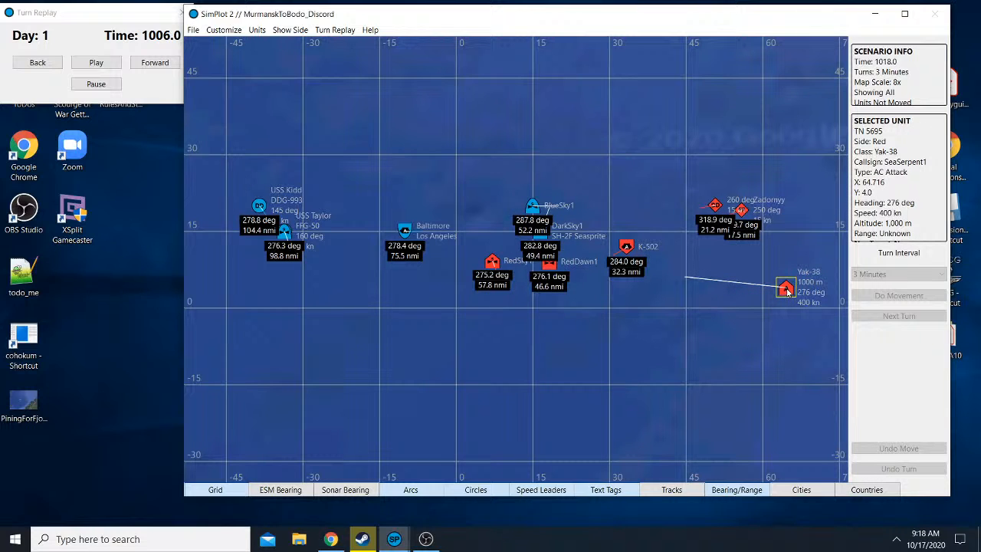
mouse_move(751, 334)
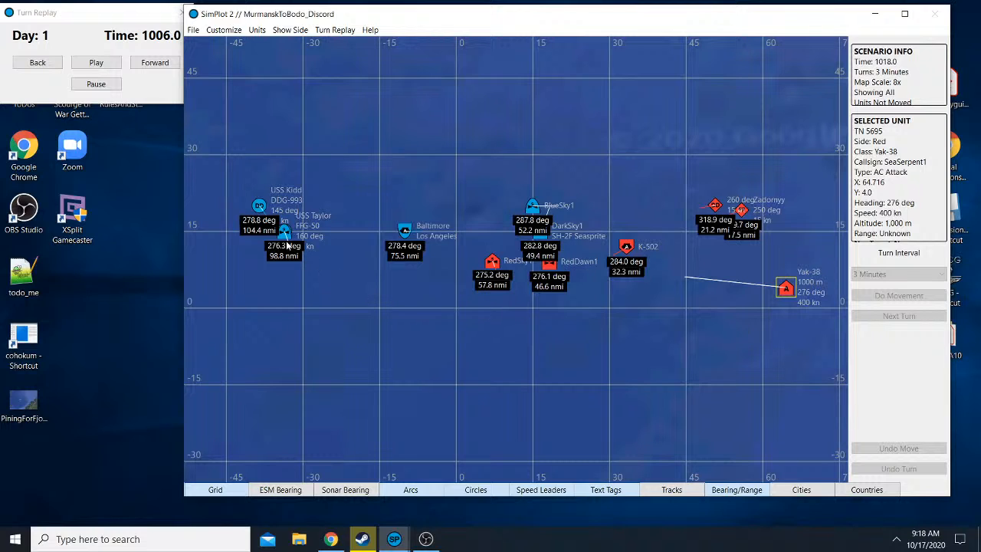
mouse_move(290, 242)
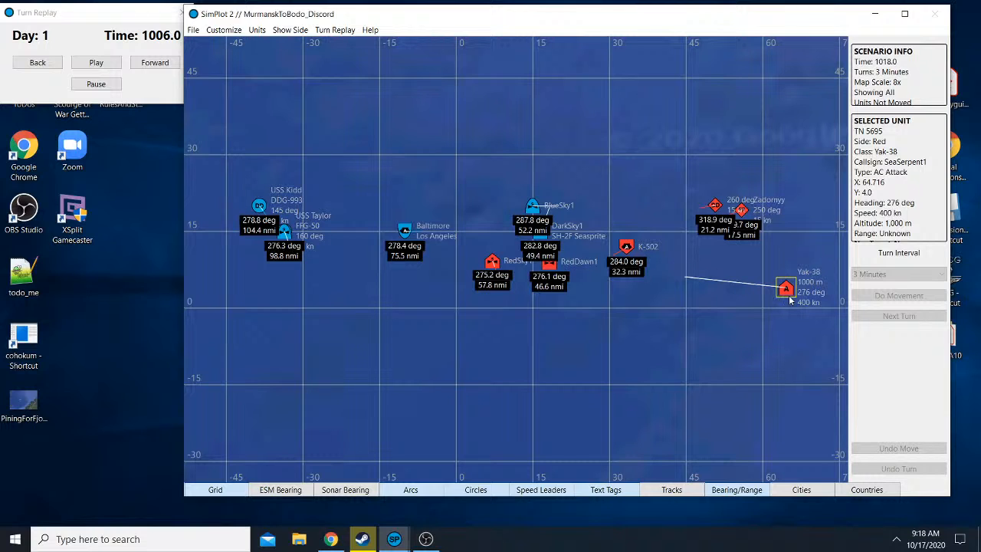
- Show only Blue's picture, advance the replay two steps, then step back to 1006
click(290, 30)
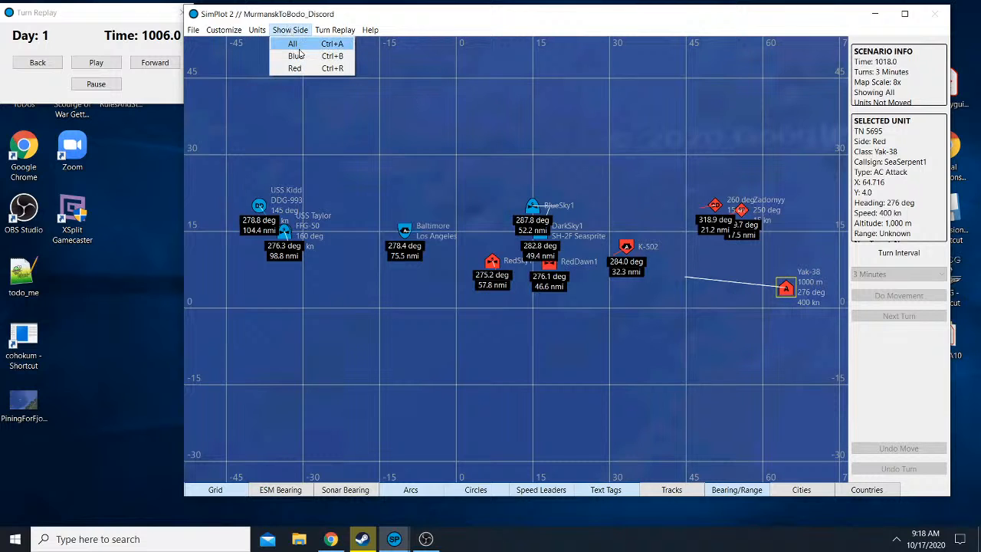
click(294, 55)
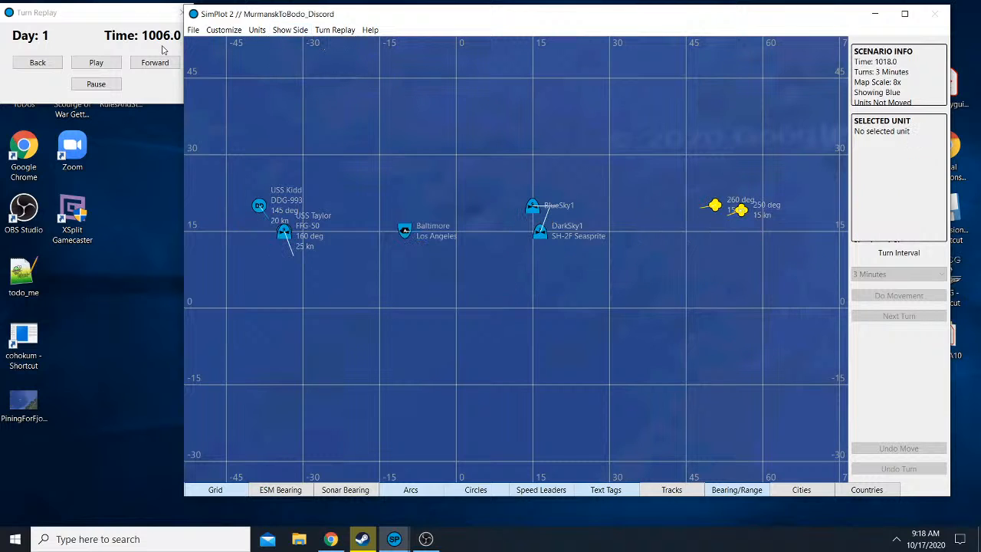
click(155, 61)
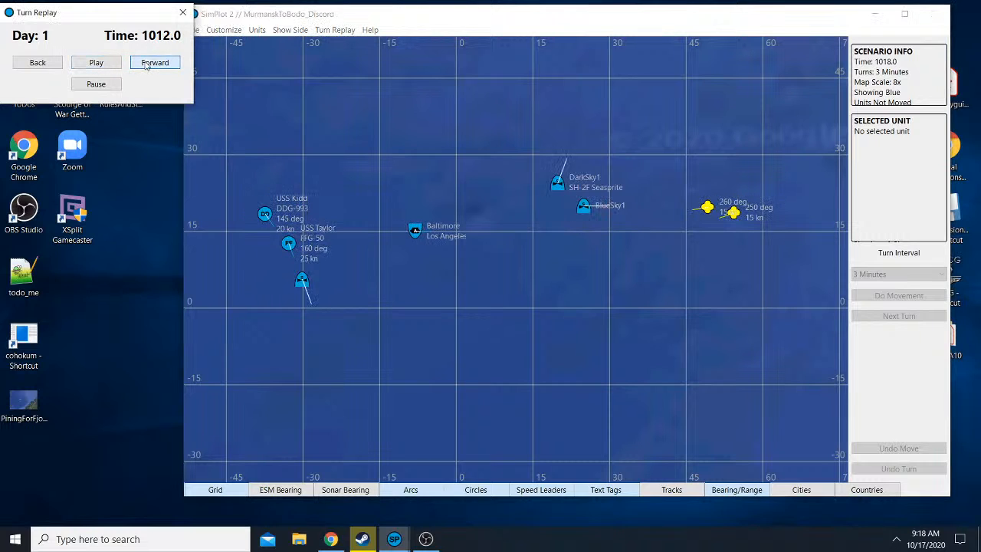
click(153, 61)
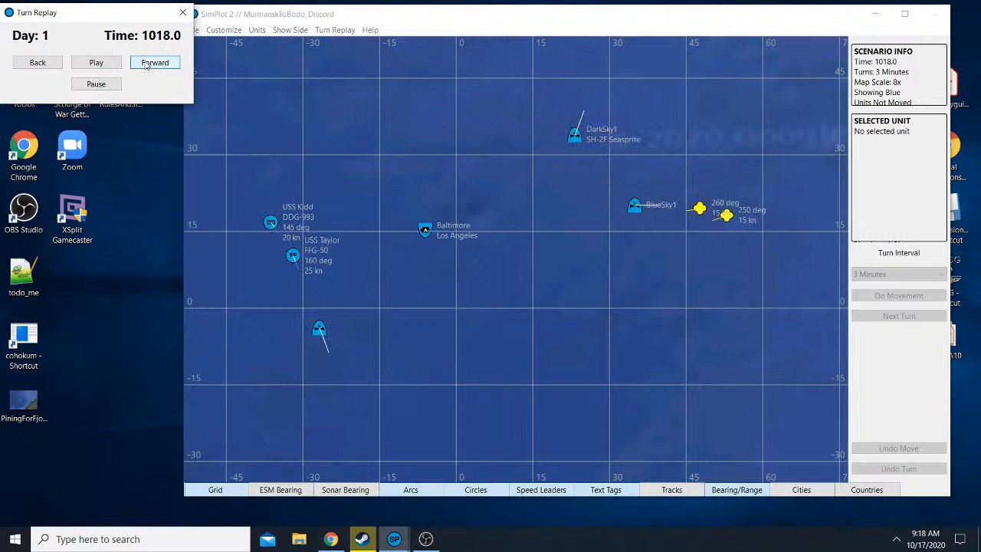
click(37, 61)
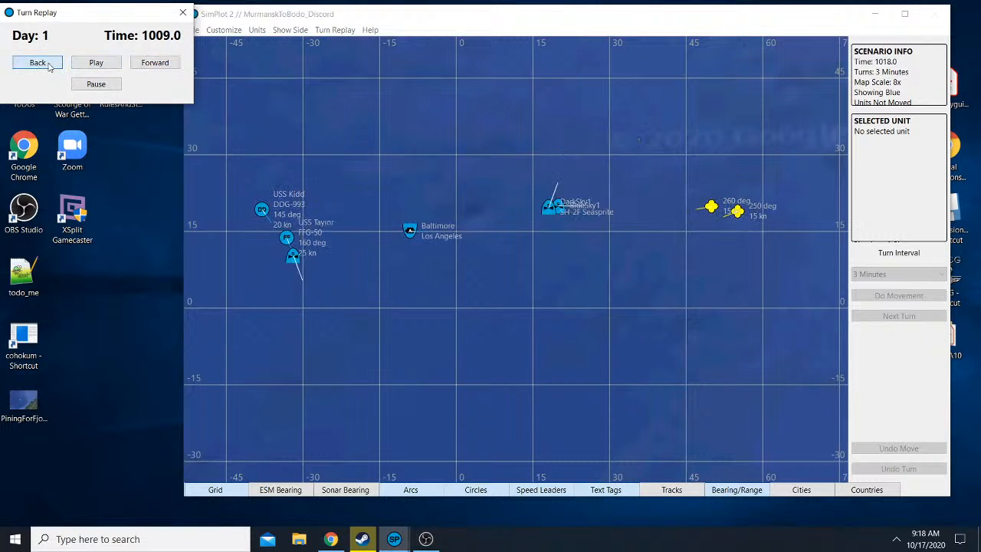
click(36, 62)
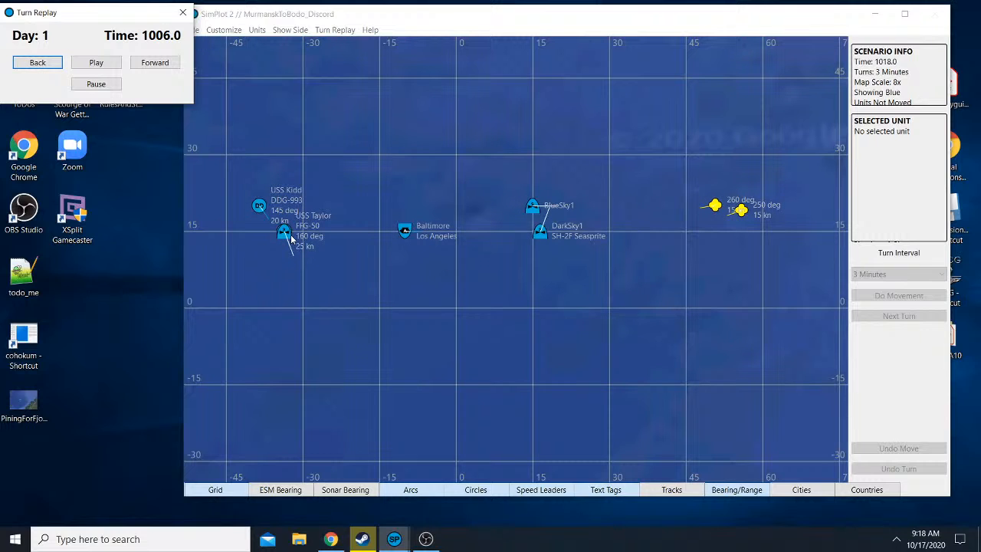
mouse_move(713, 317)
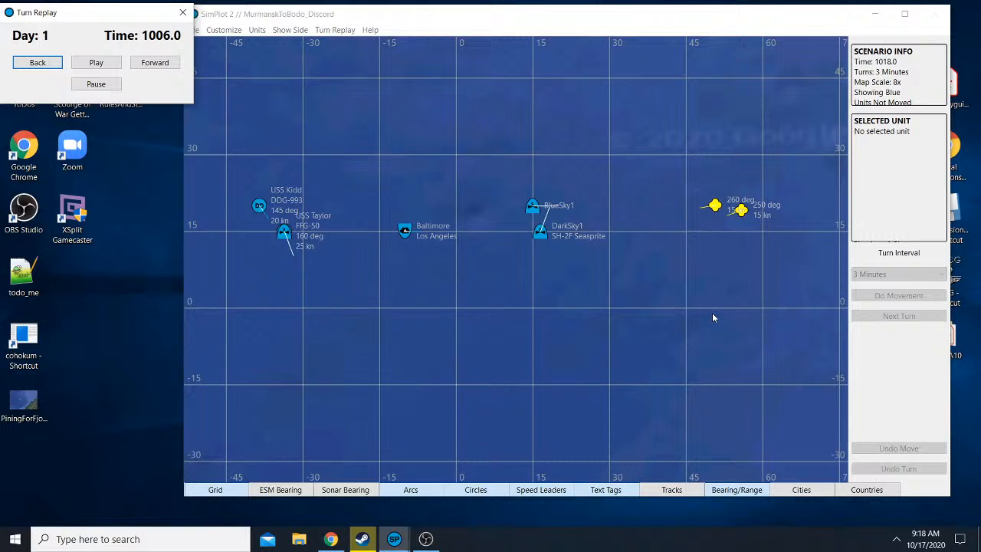
mouse_move(493, 248)
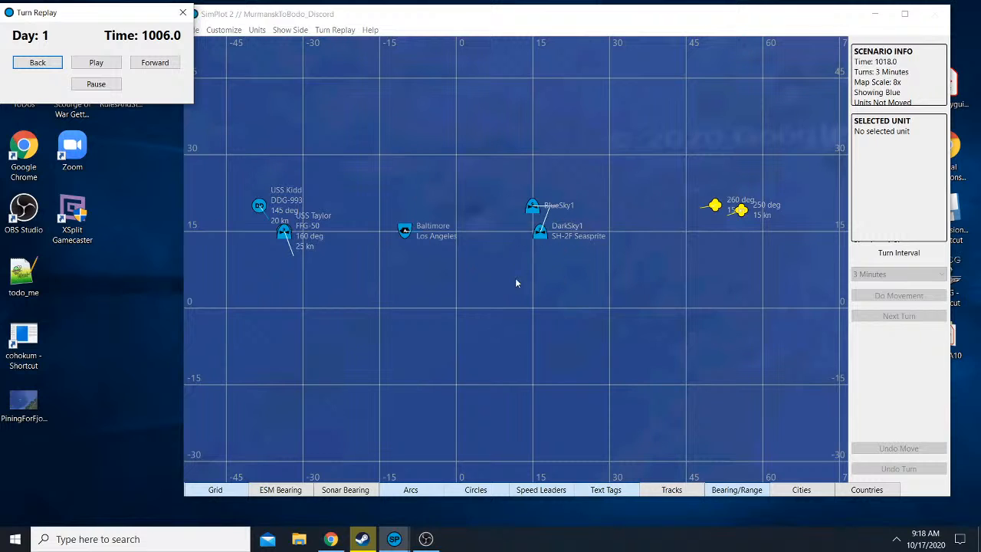
mouse_move(498, 246)
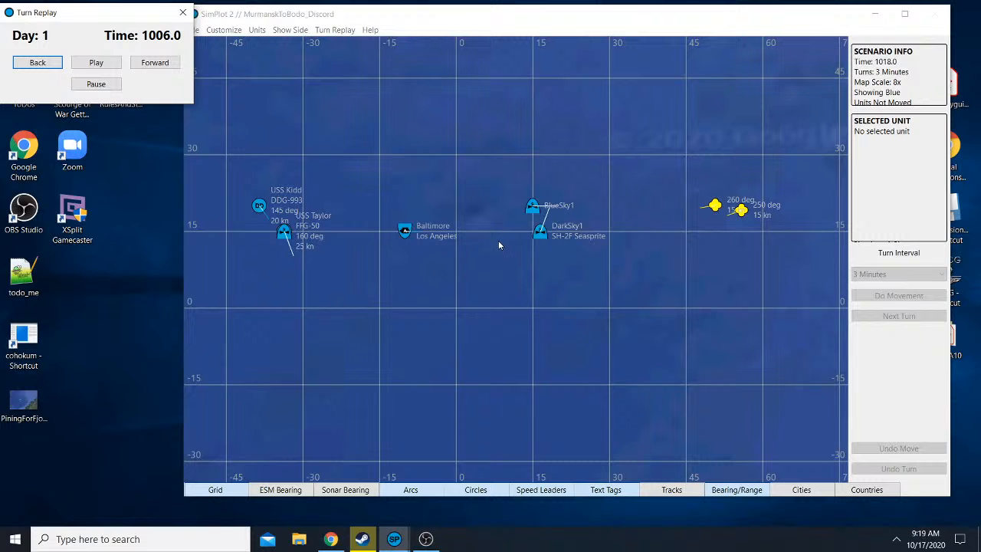
mouse_move(505, 251)
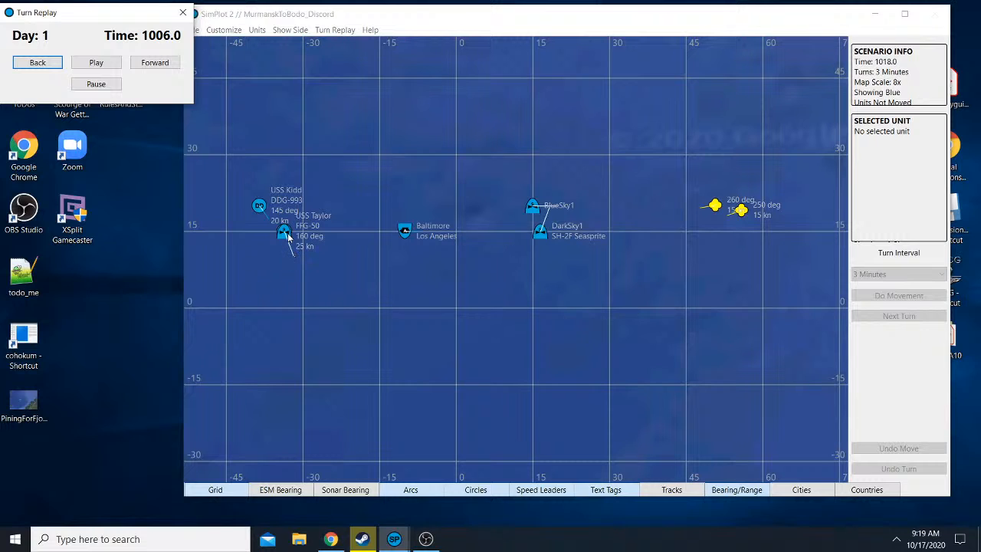
mouse_move(515, 254)
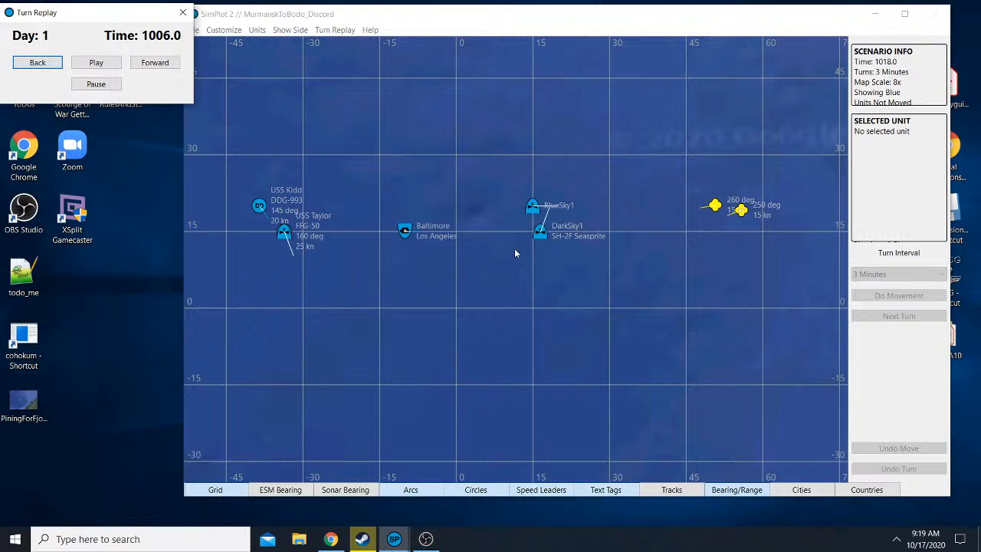
mouse_move(299, 199)
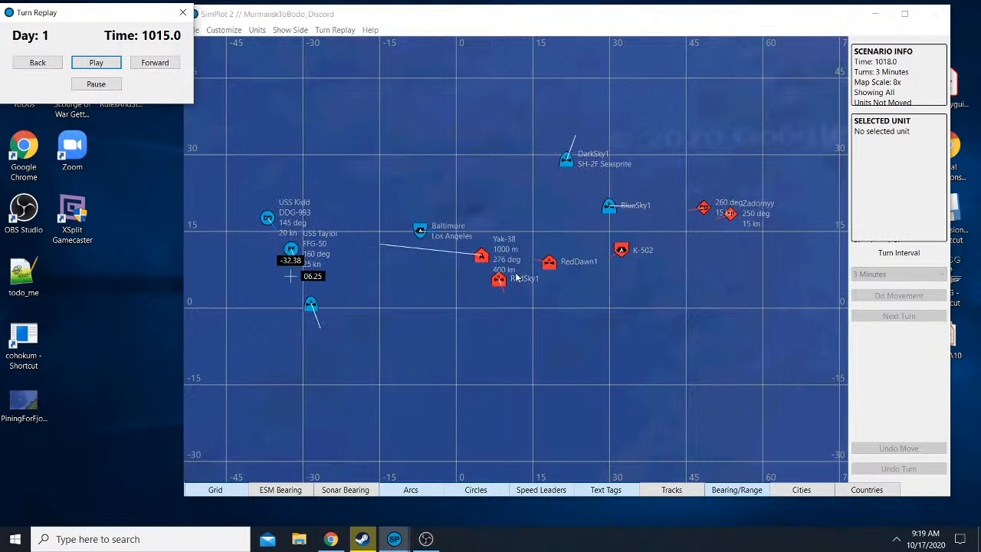
- Continue the replay to 1018 and show the Red Yak-38's bearings and ranges
click(155, 61)
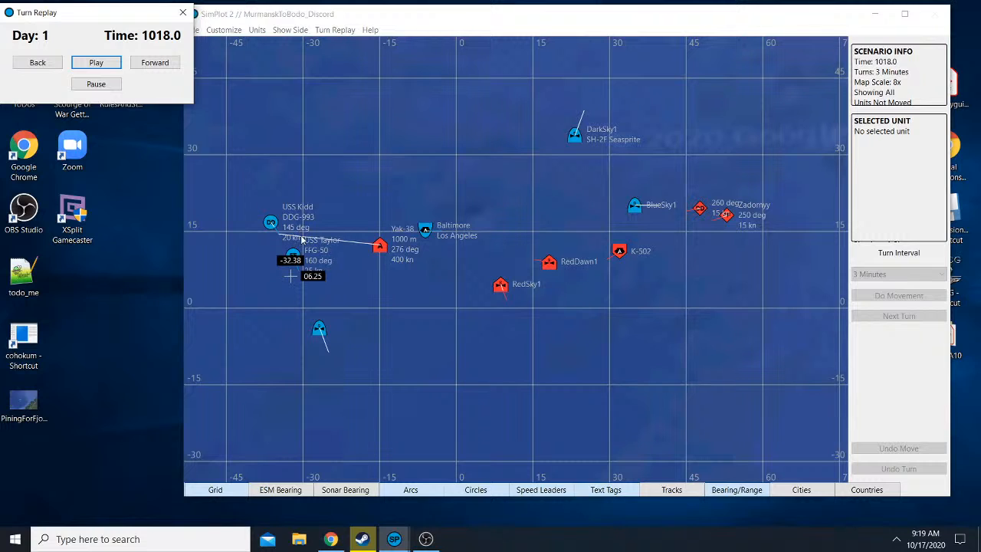
mouse_move(350, 252)
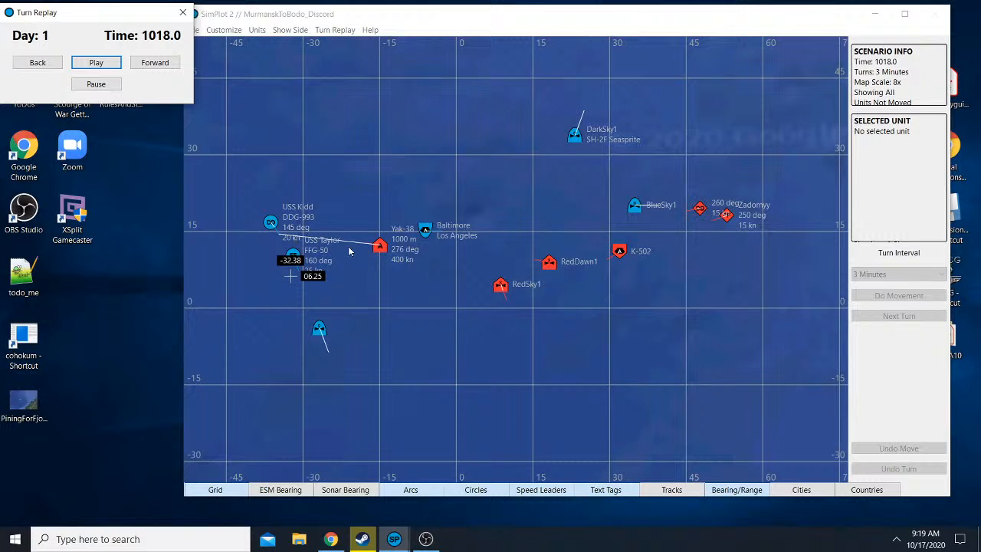
mouse_move(305, 247)
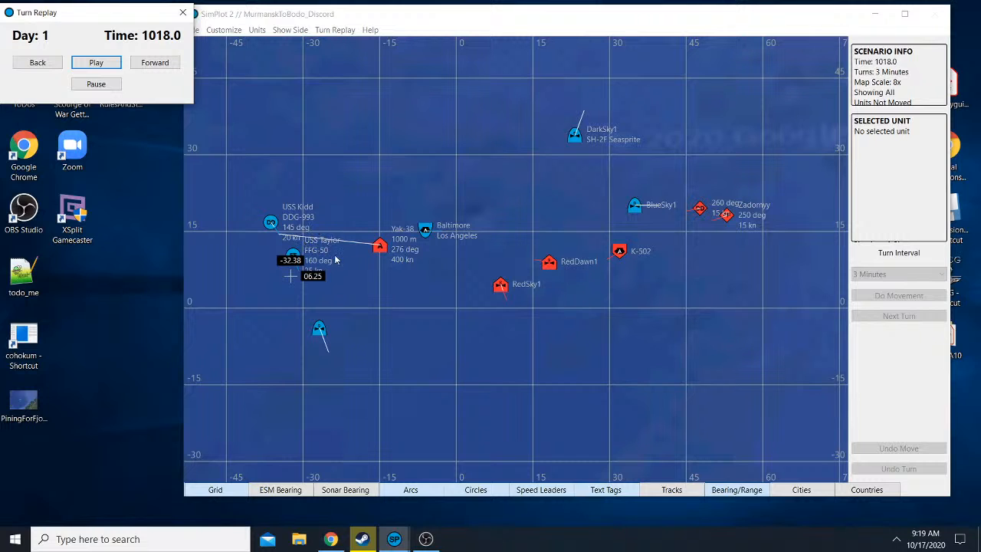
click(380, 246)
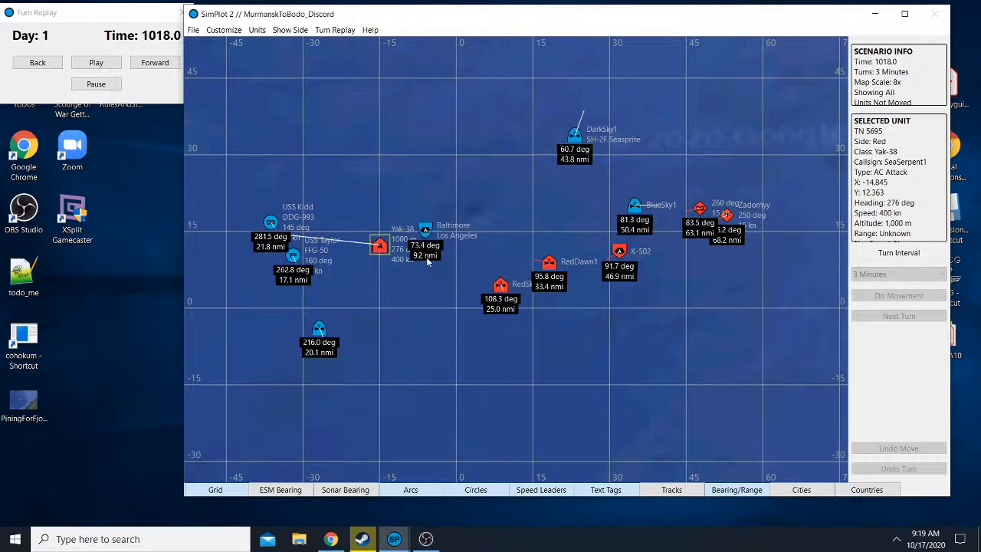
mouse_move(455, 276)
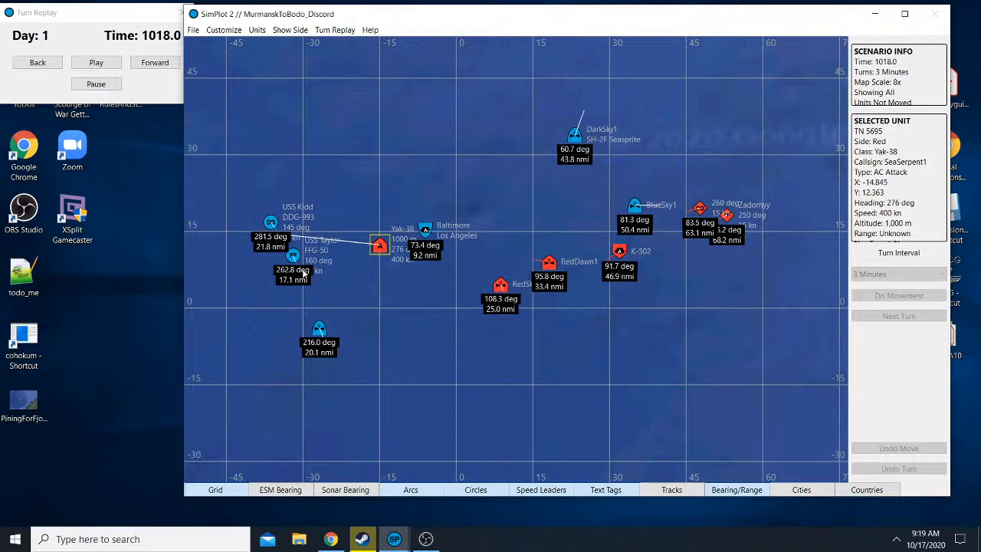
mouse_move(491, 278)
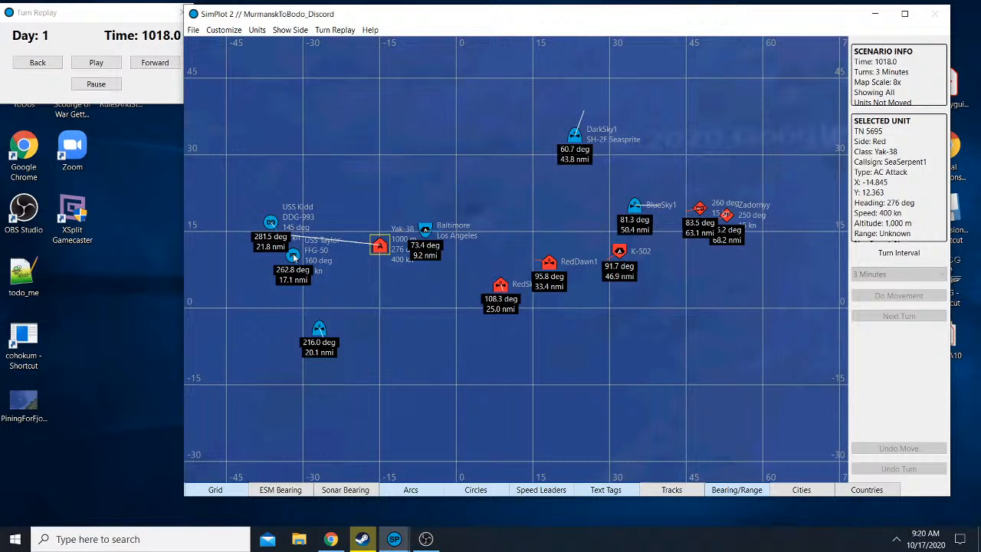
mouse_move(313, 254)
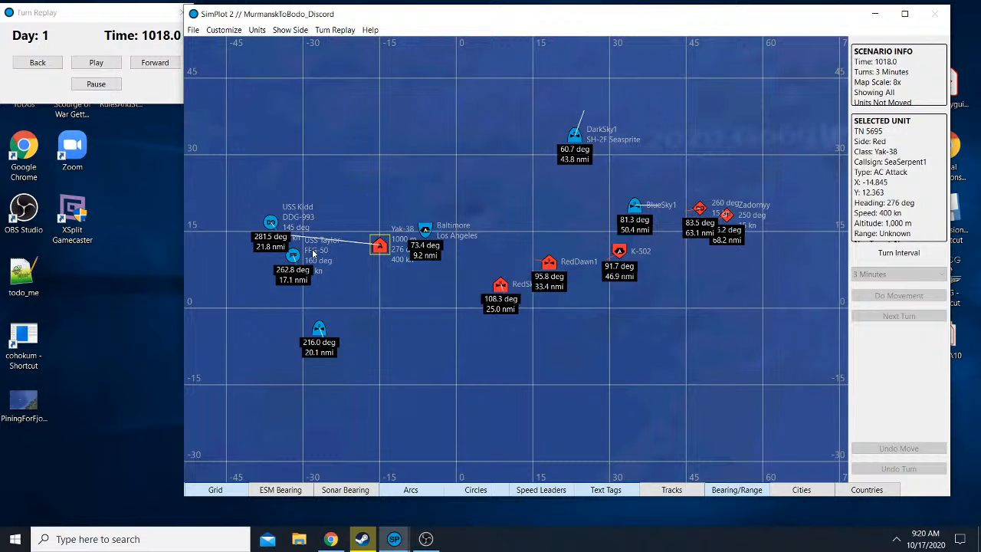
mouse_move(279, 260)
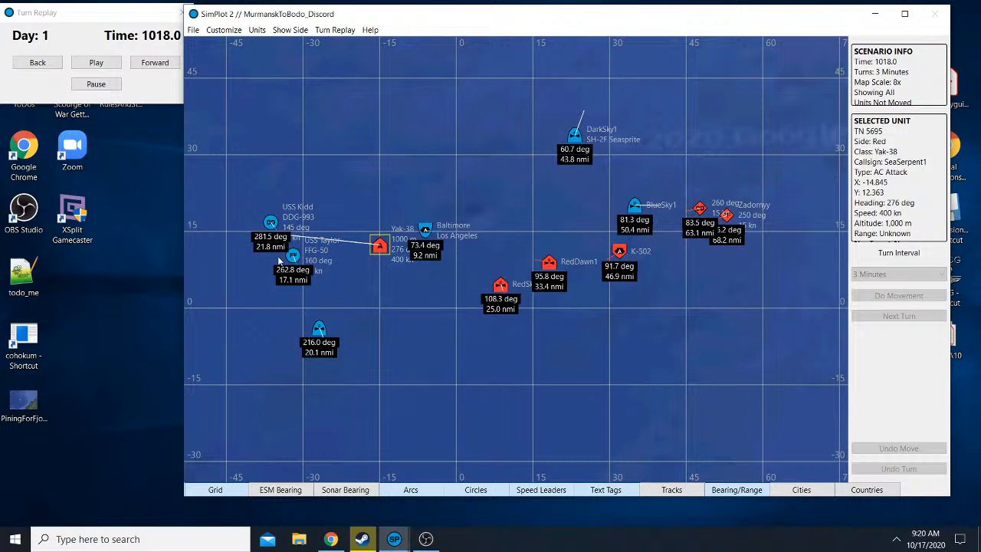
scroll(down, 3)
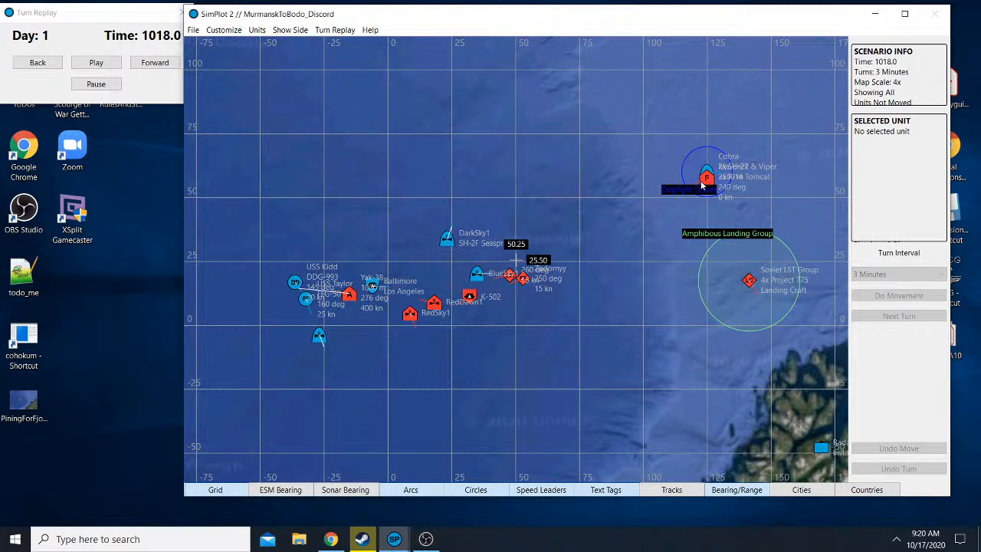
mouse_move(791, 291)
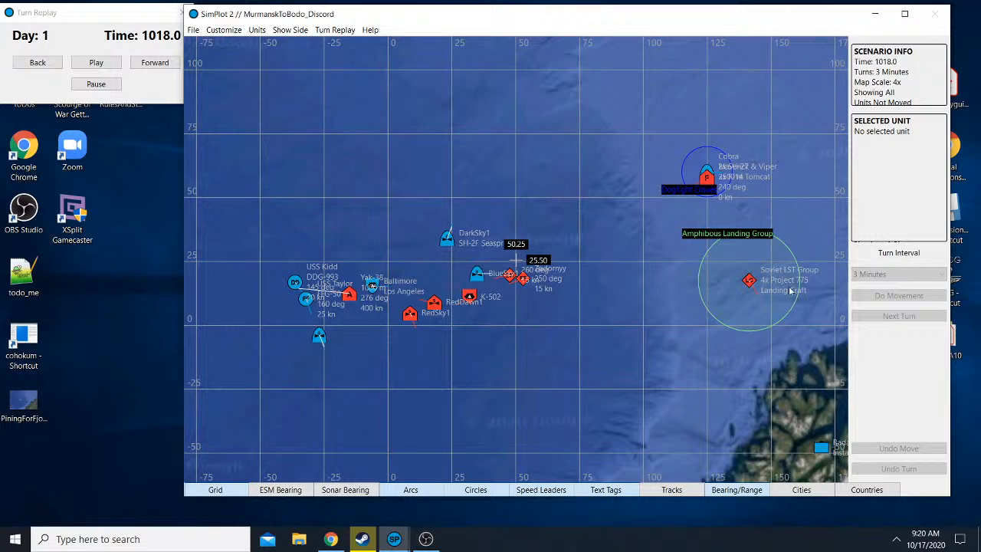
click(750, 281)
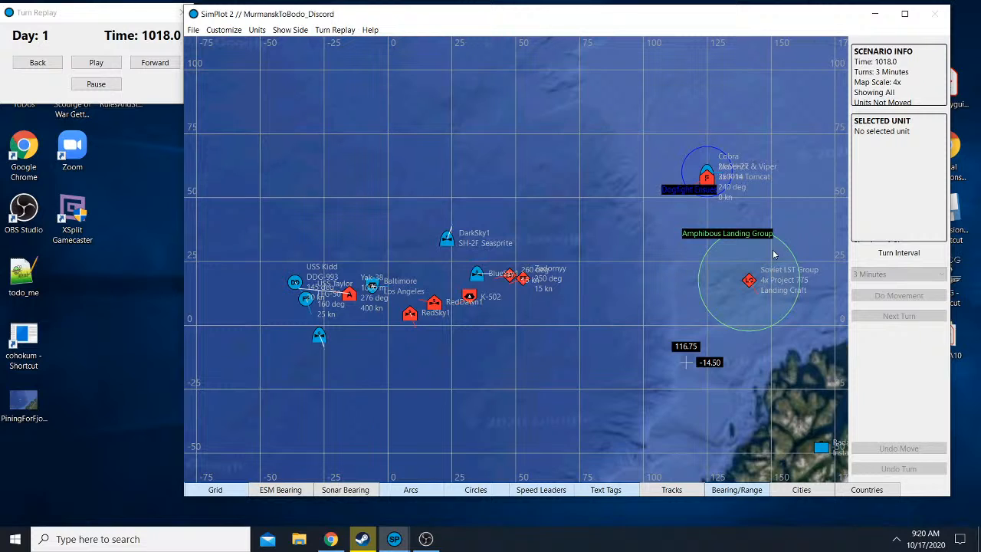
mouse_move(754, 287)
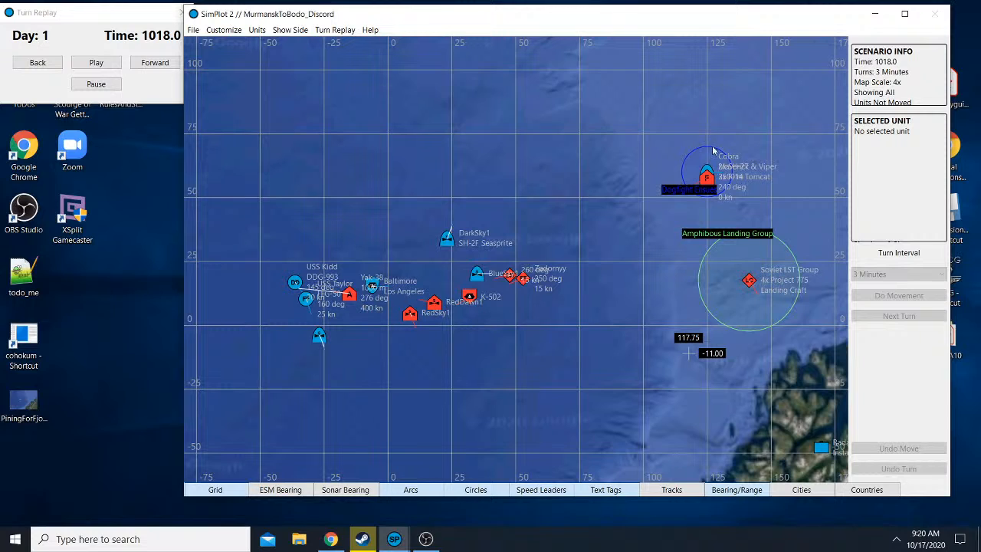
mouse_move(535, 387)
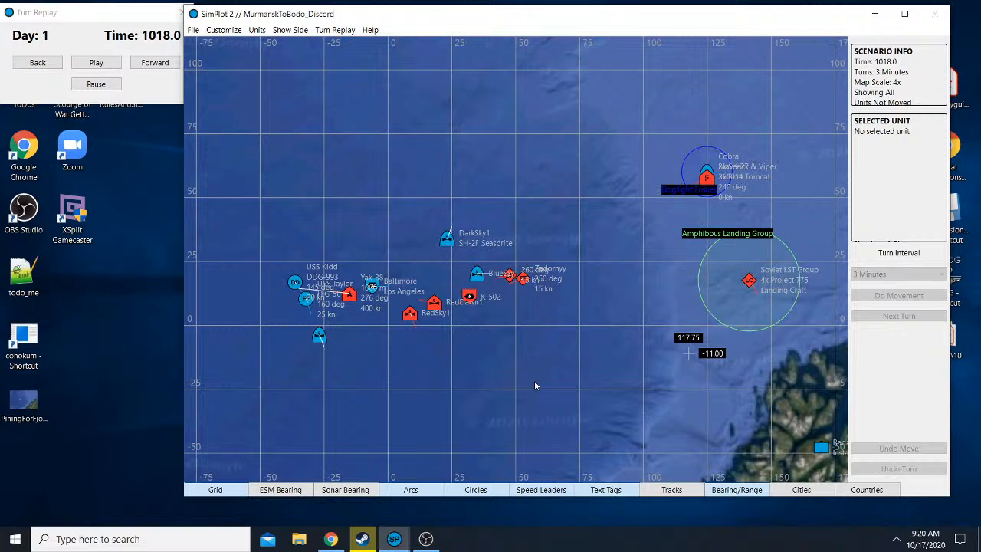
mouse_move(831, 434)
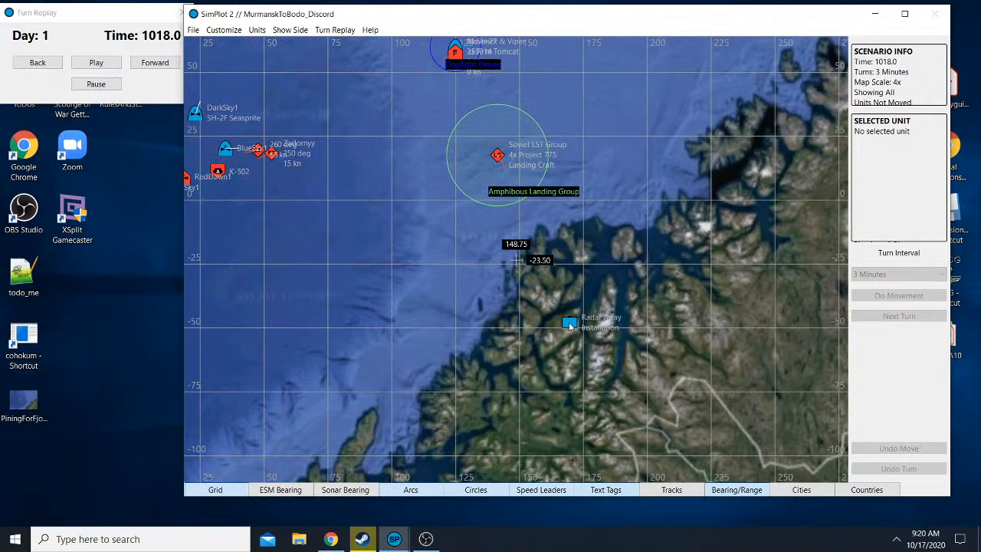
click(570, 322)
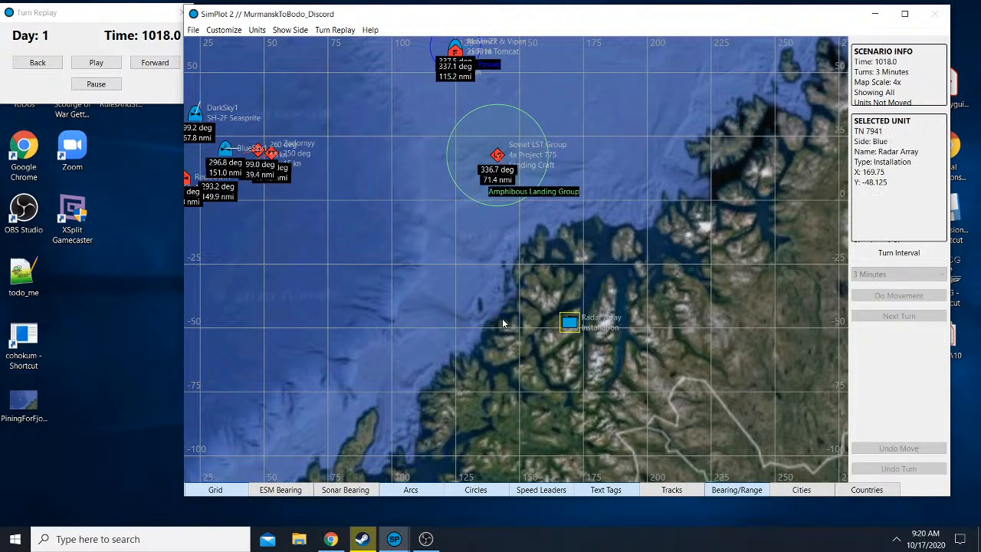
mouse_move(535, 325)
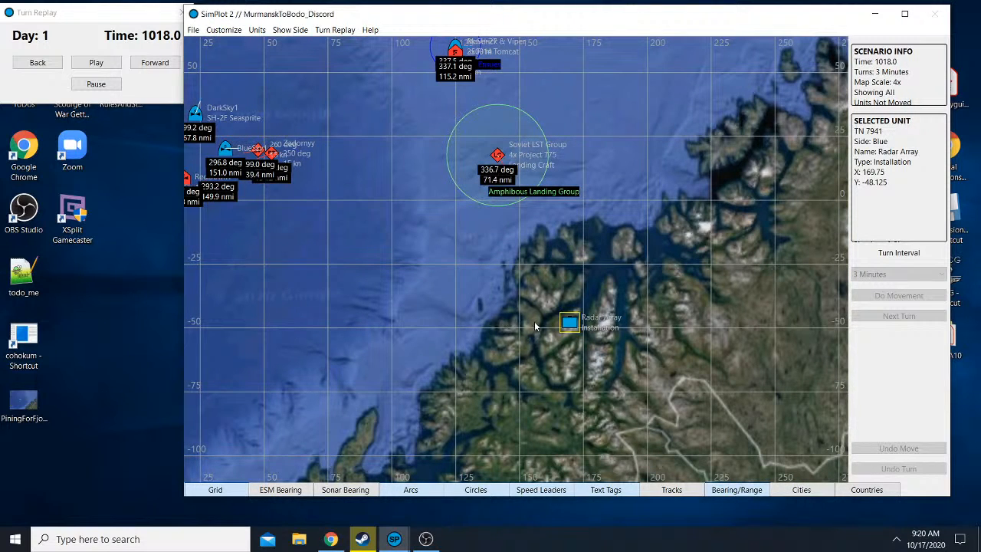
mouse_move(543, 341)
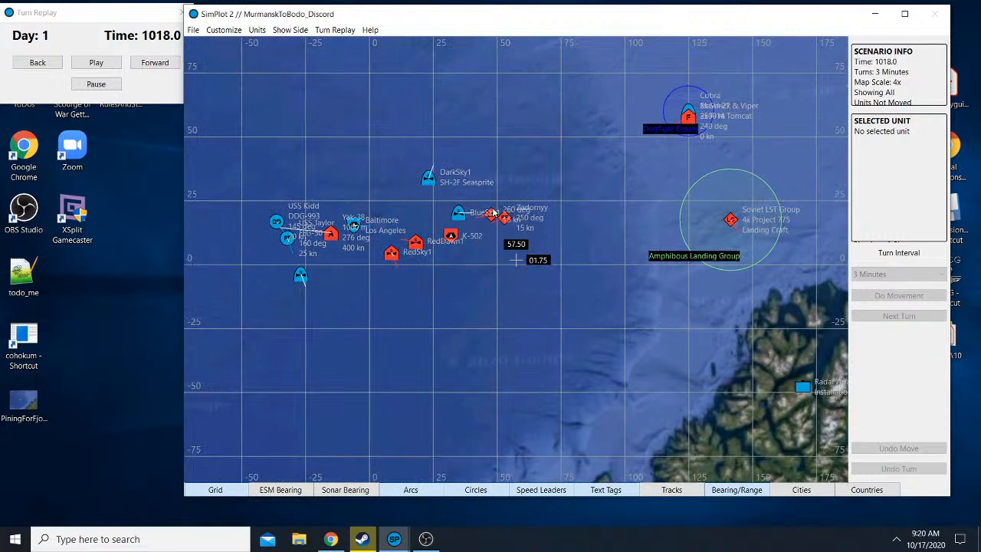
mouse_move(508, 273)
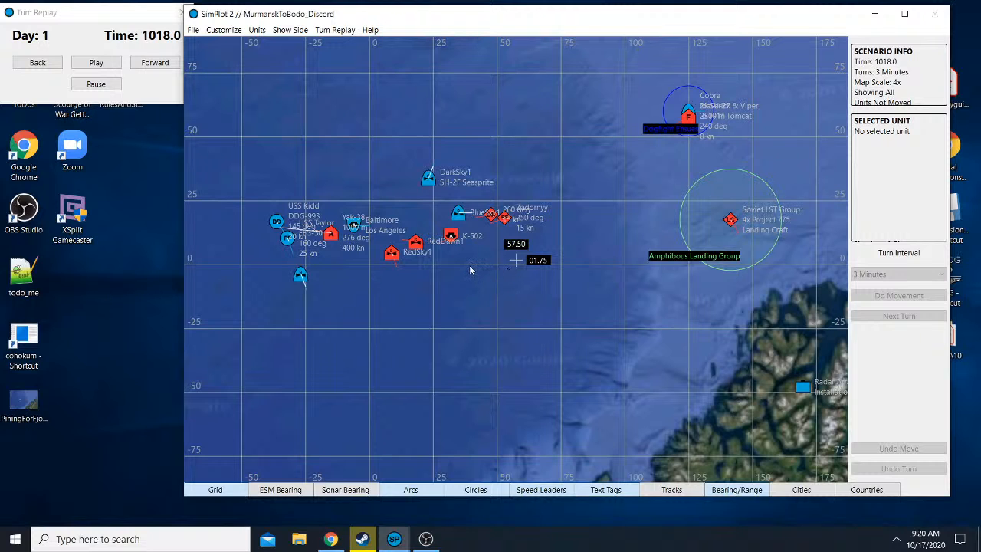
- Zoom the map out so both groups and the Norwegian coastline are in view
scroll(down, 3)
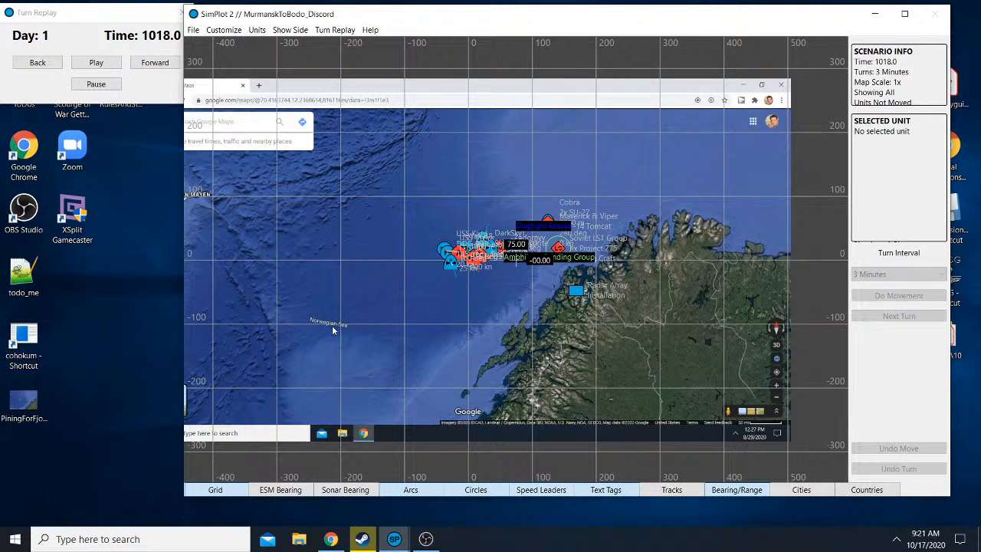
mouse_move(835, 297)
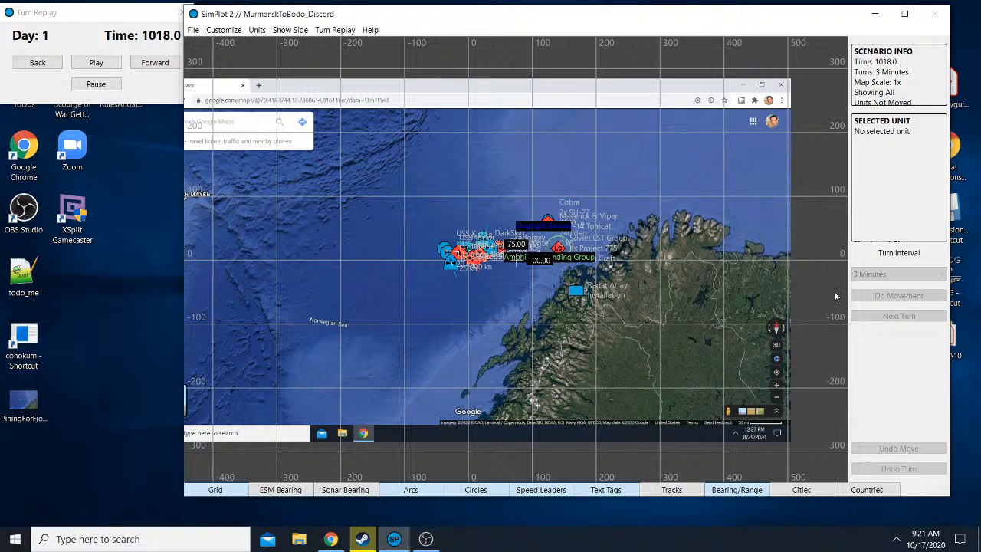
mouse_move(618, 269)
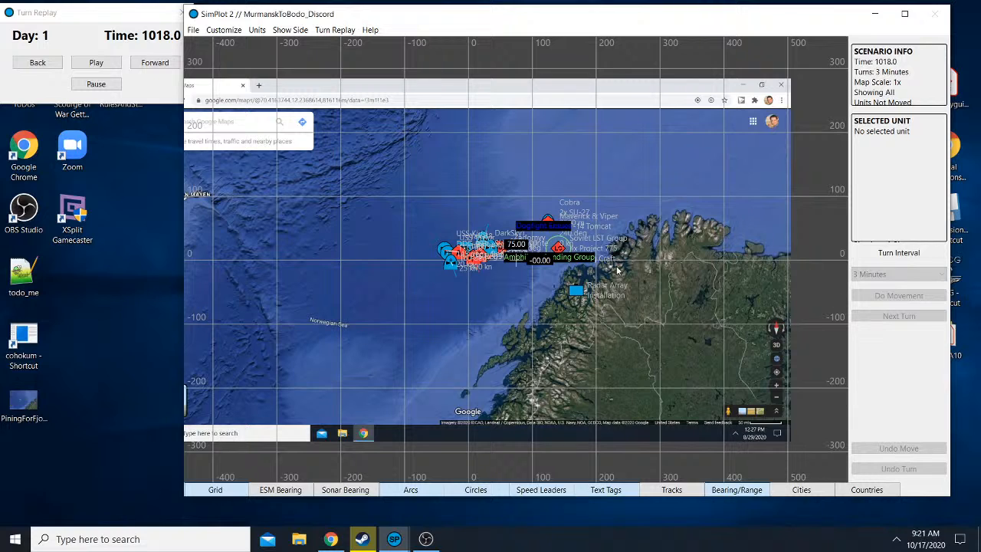
mouse_move(699, 311)
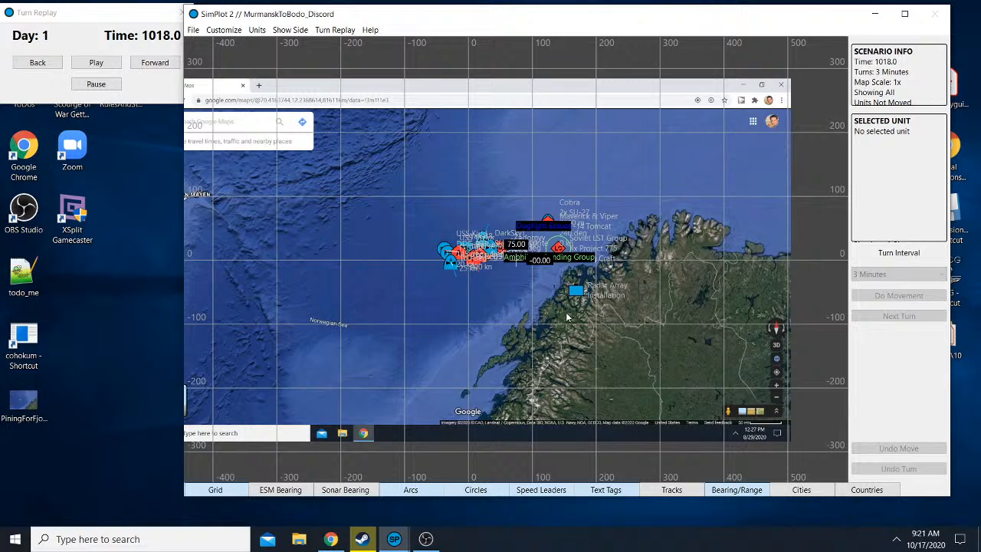
mouse_move(236, 161)
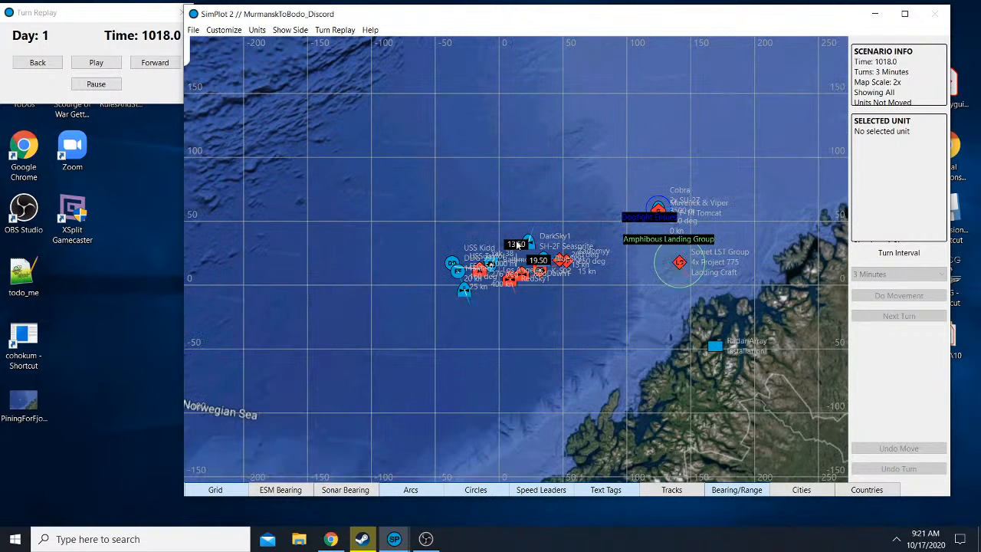
- Show only the Blue side's view and step the replay back to the 0800 start
click(290, 29)
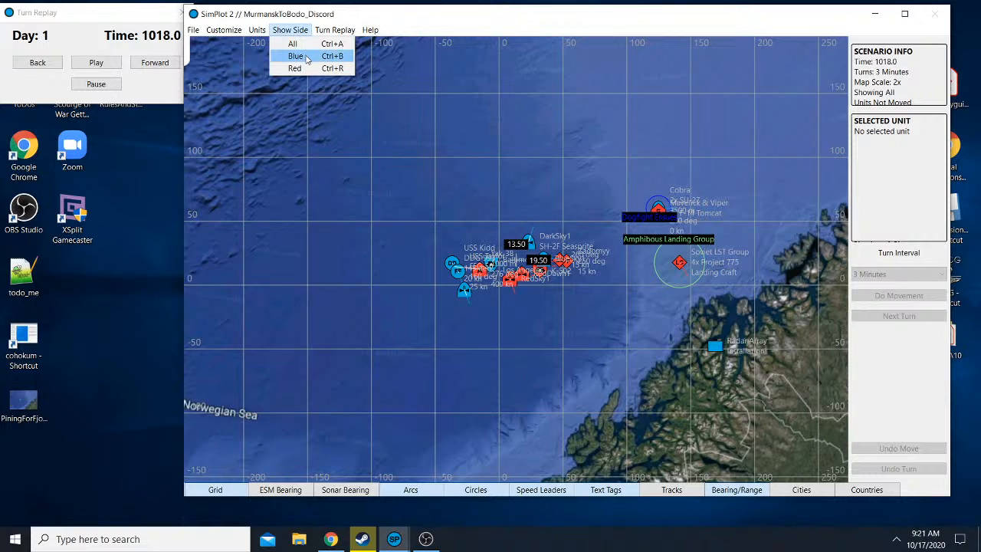
click(294, 55)
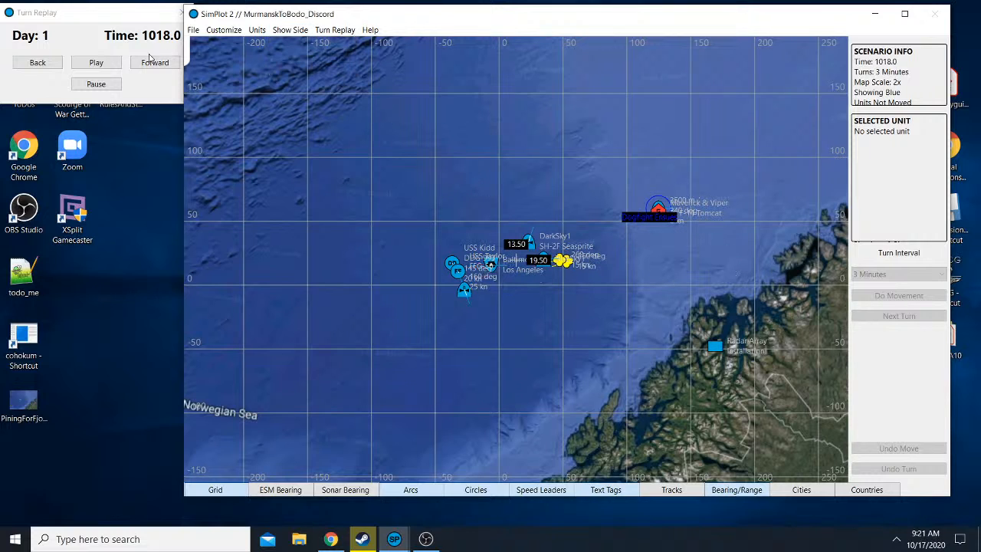
click(36, 62)
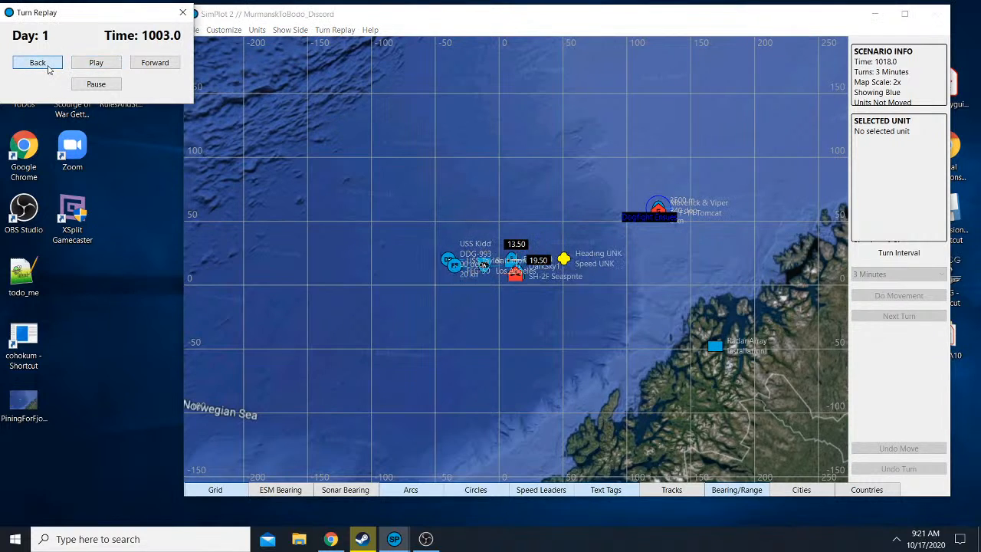
click(37, 62)
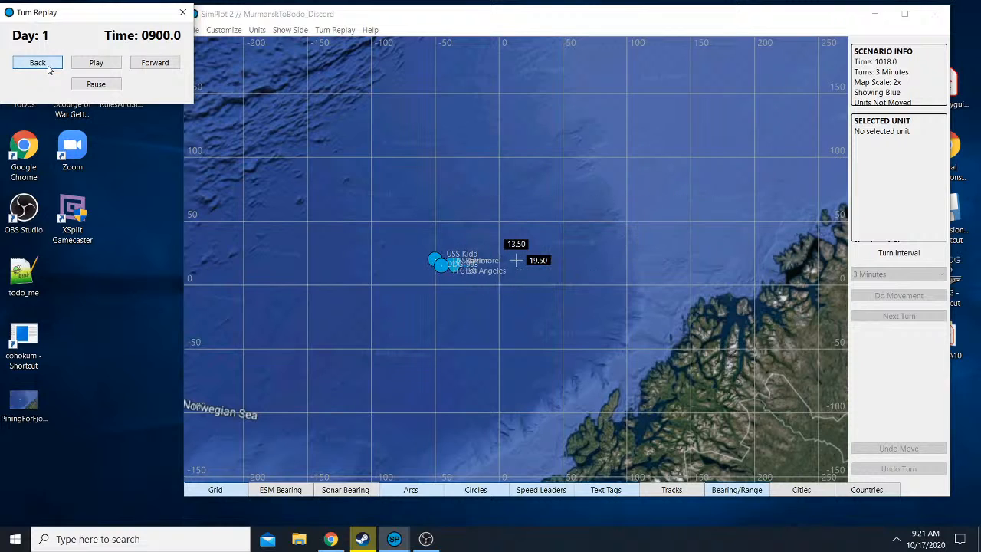
click(37, 62)
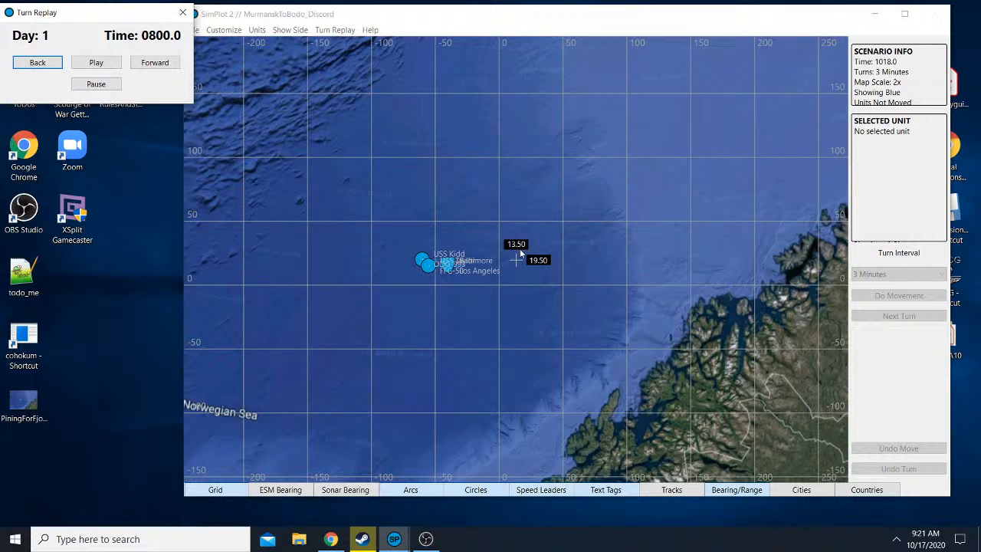
- Advance Blue's replay turn by turn through 0830, 0900, 0933, 0936 to 0939
click(155, 61)
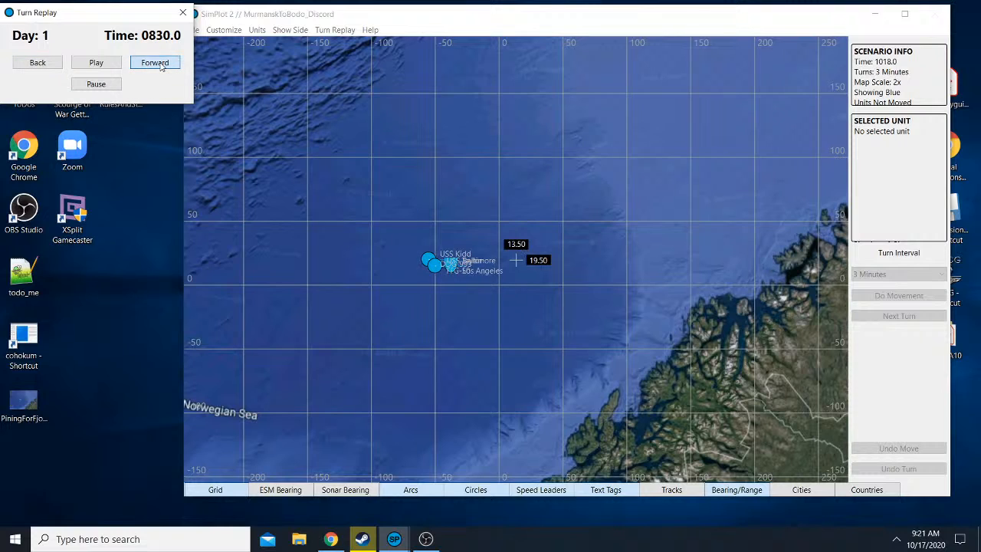
click(153, 61)
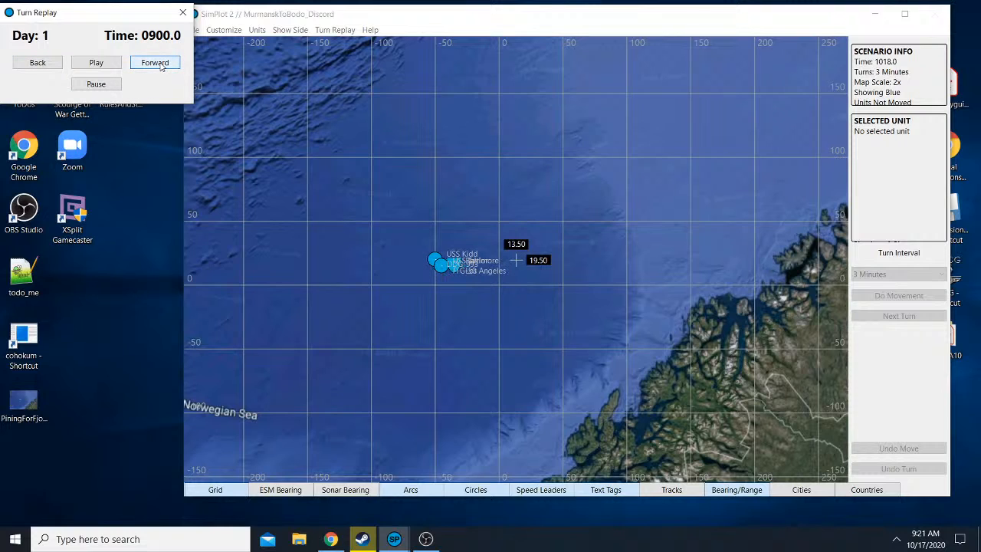
click(155, 61)
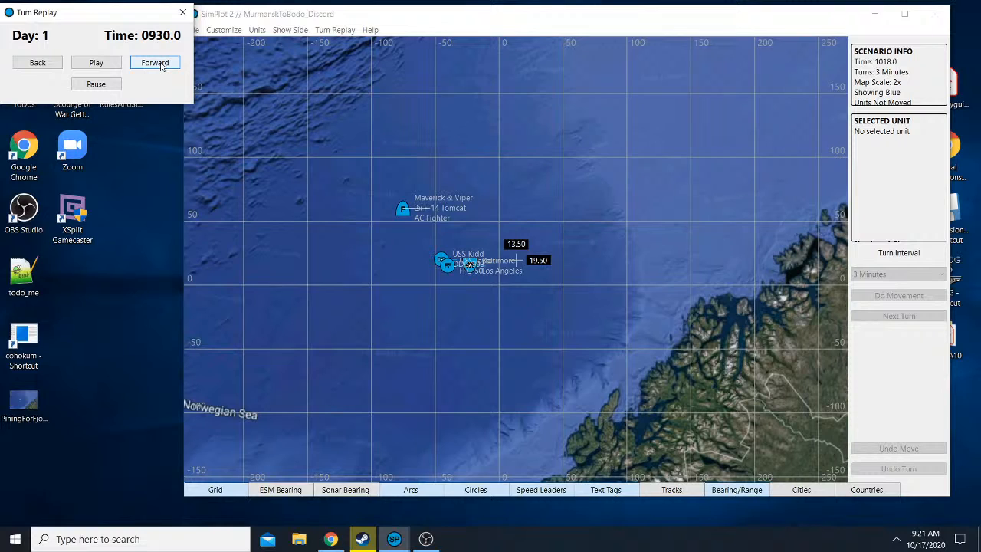
click(153, 62)
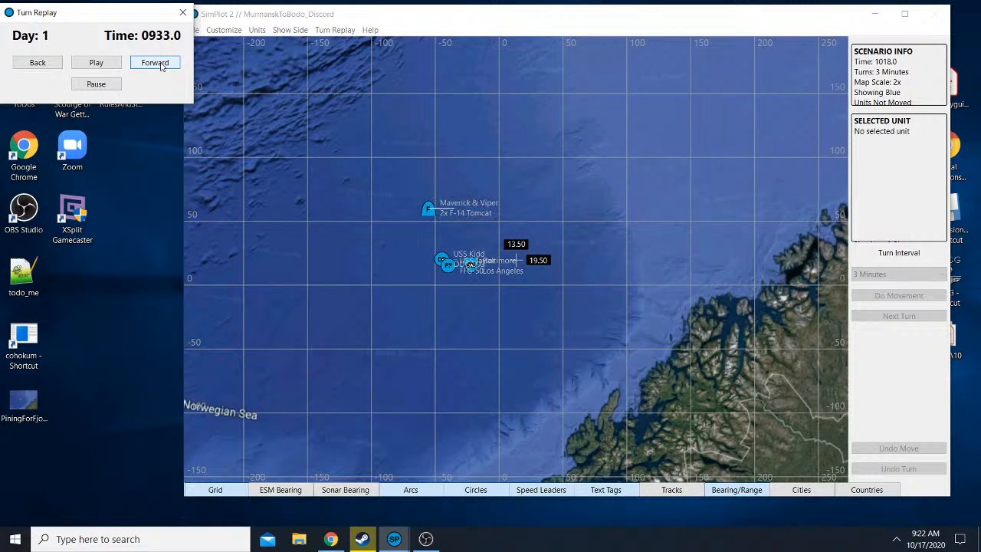
click(155, 61)
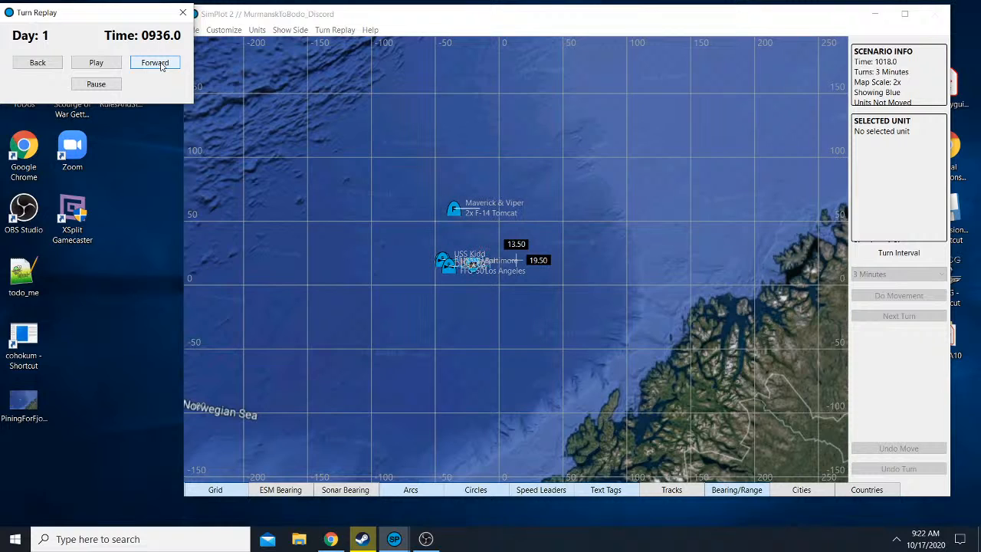
click(154, 61)
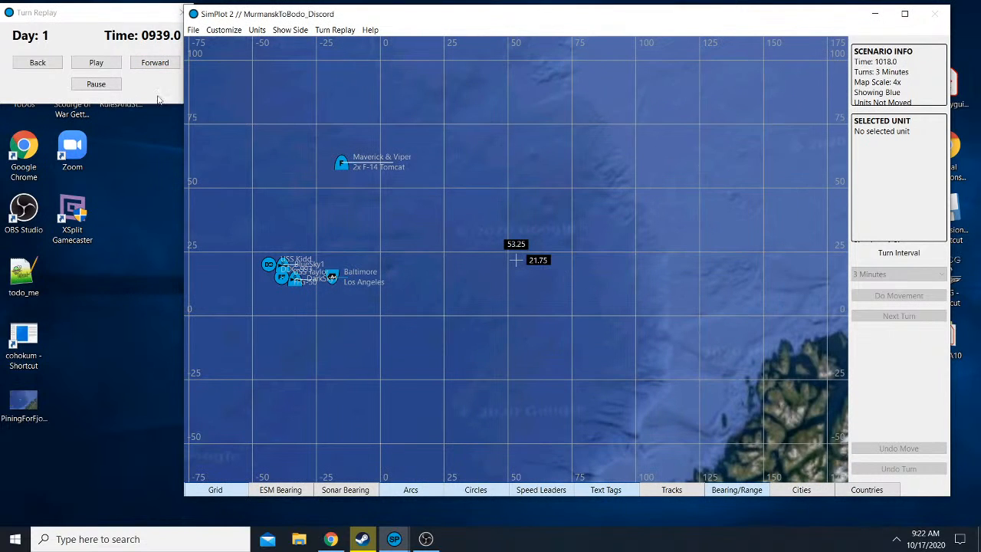
- Advance Blue's replay through 0945 and 0948 to 0954
click(154, 61)
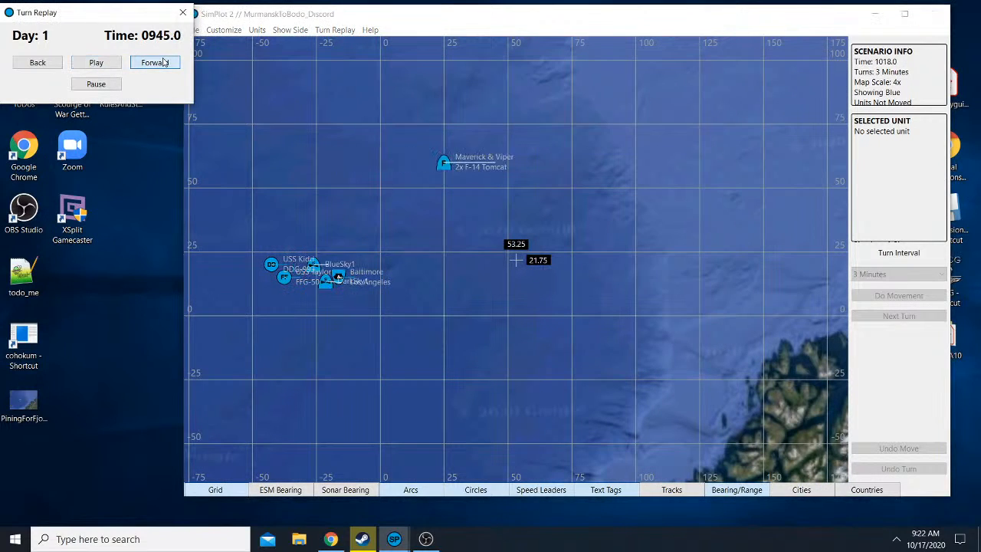
click(154, 62)
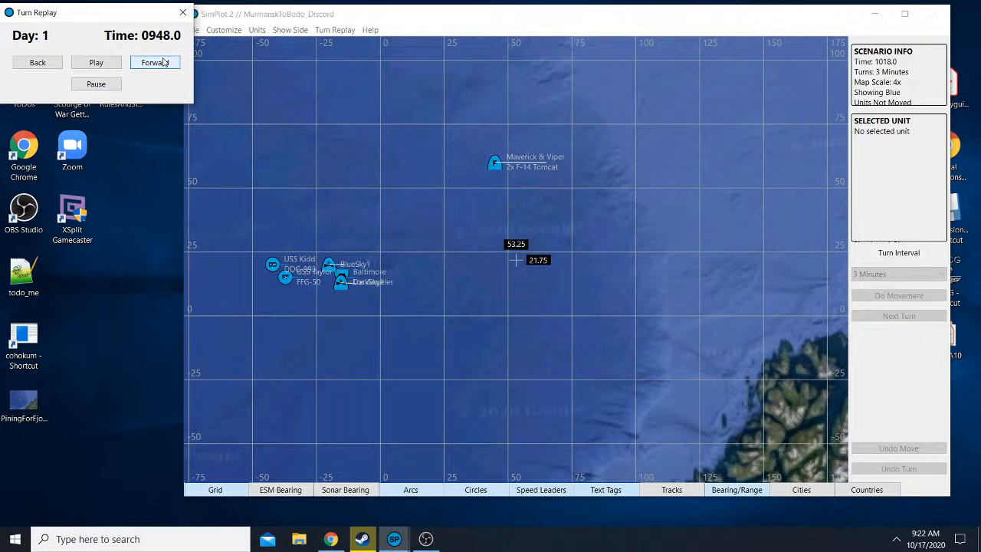
click(153, 61)
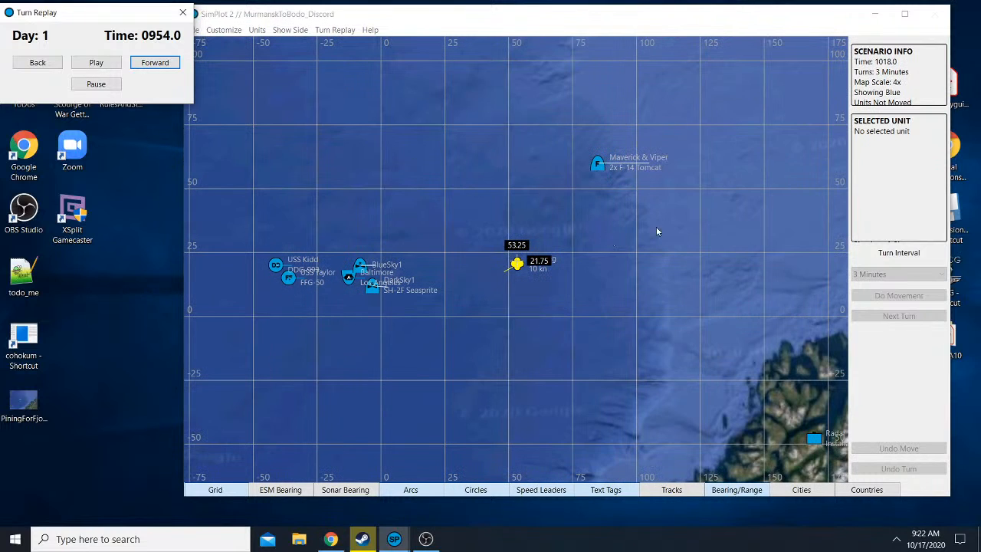
mouse_move(825, 443)
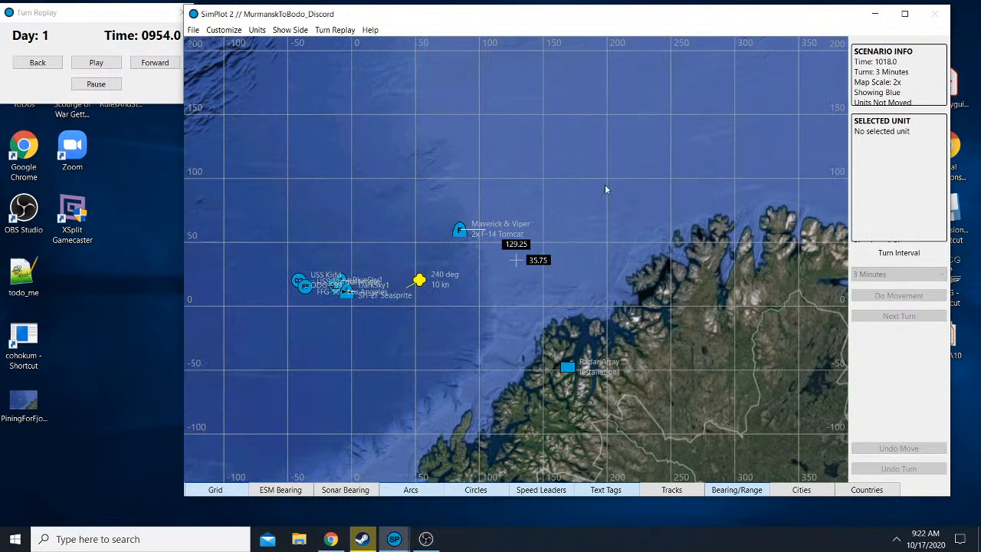
mouse_move(518, 259)
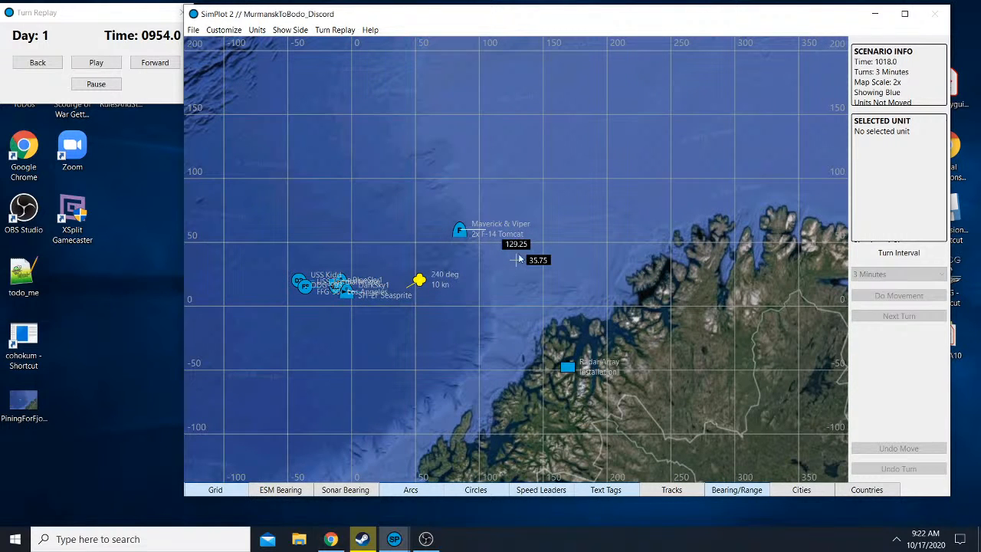
mouse_move(513, 279)
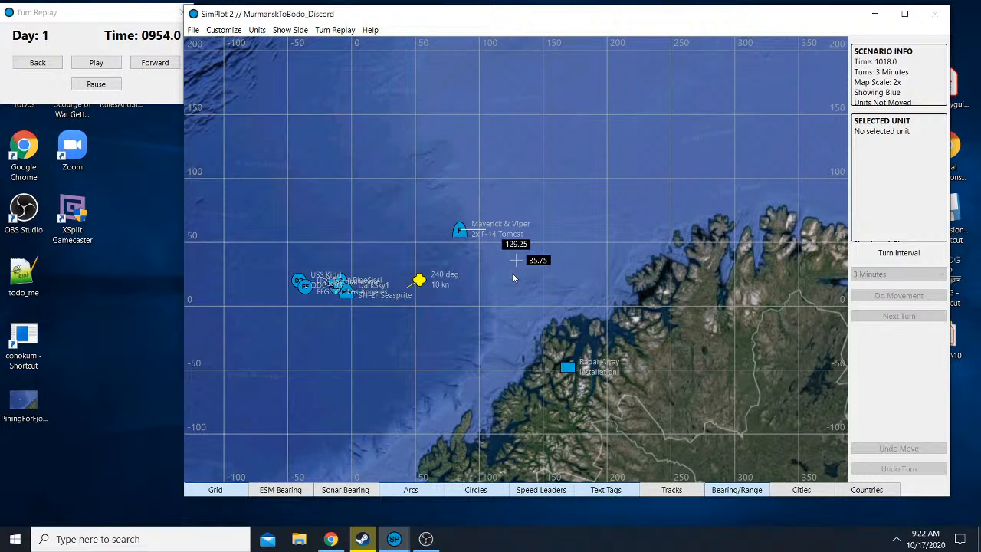
mouse_move(555, 322)
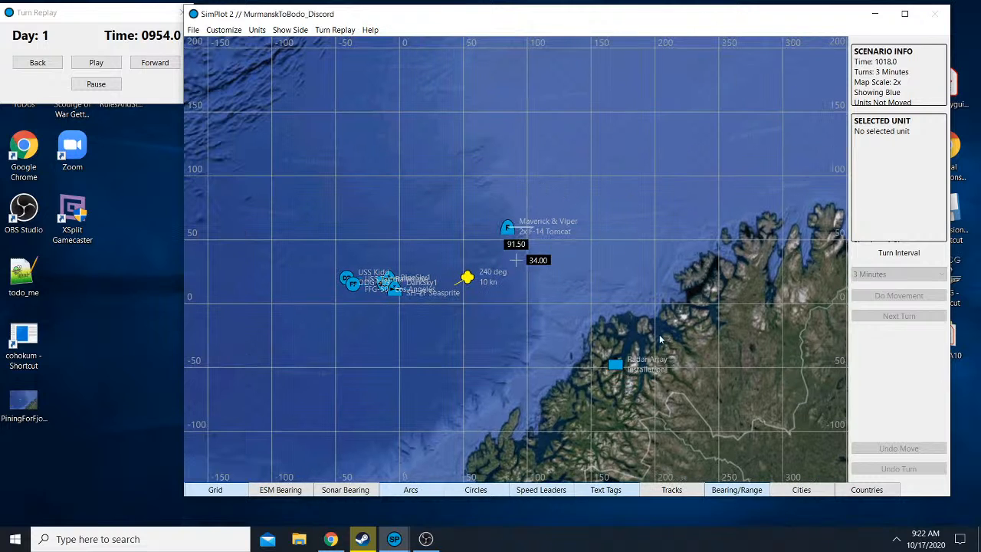
mouse_move(607, 236)
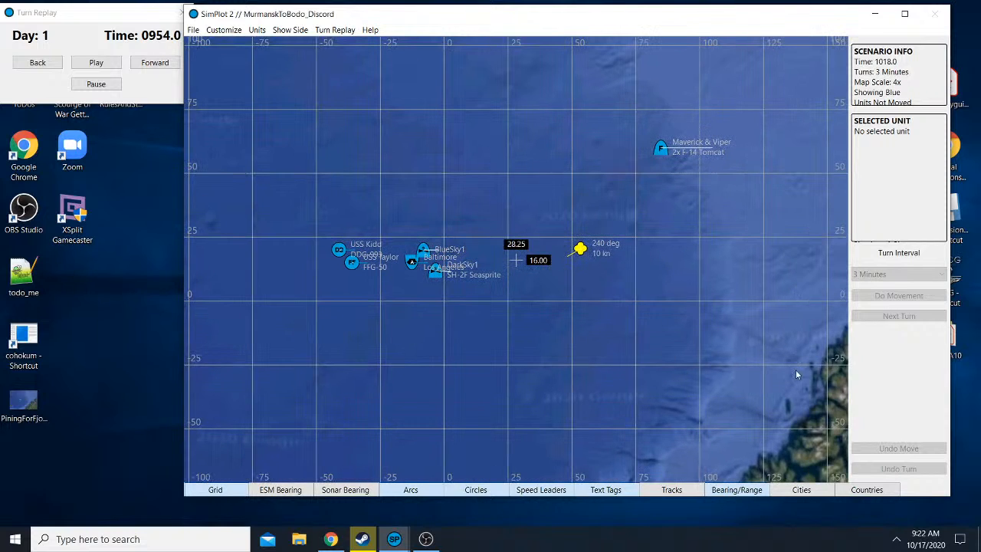
mouse_move(708, 91)
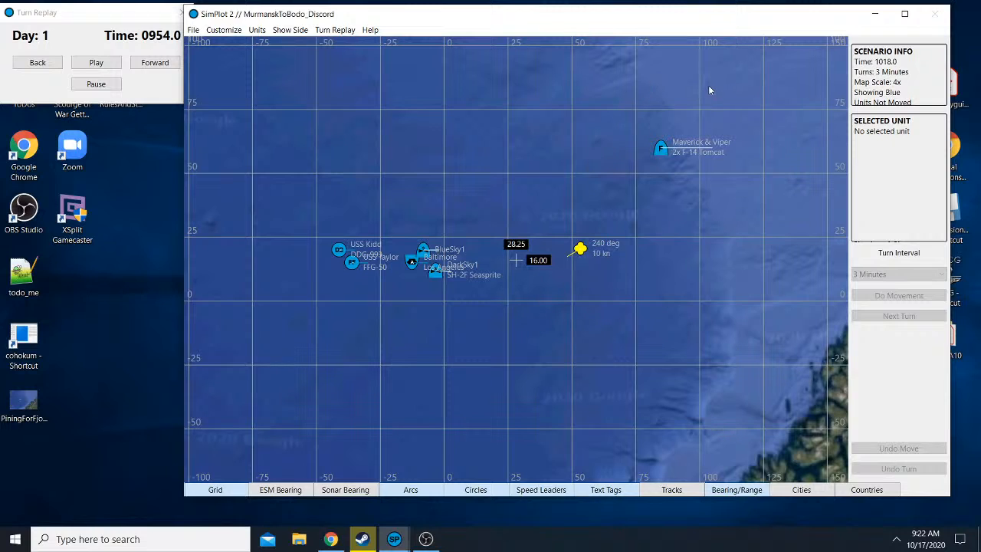
mouse_move(452, 170)
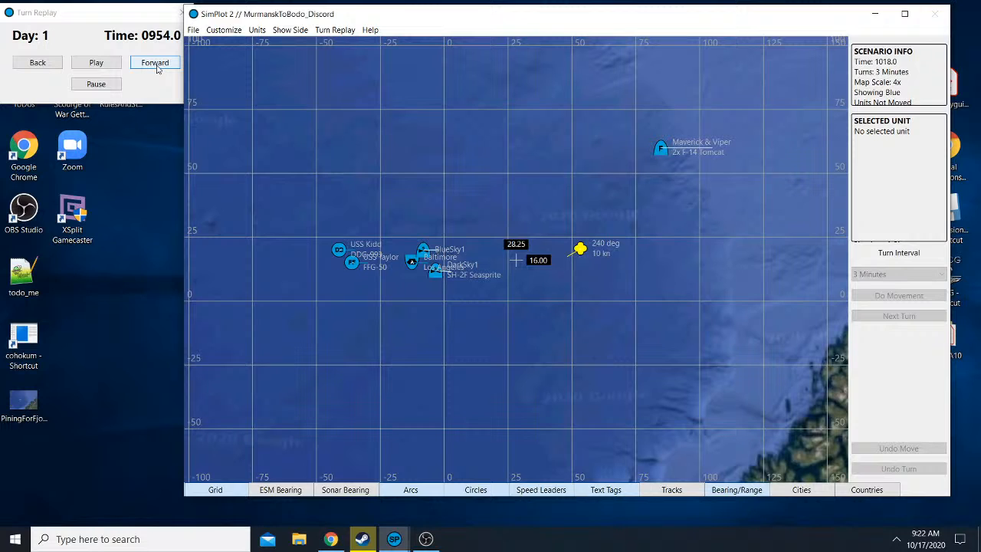
- Advance the replay through 0957 to 1000.0, zooming in on DarkSky1 and the Red contact
click(155, 61)
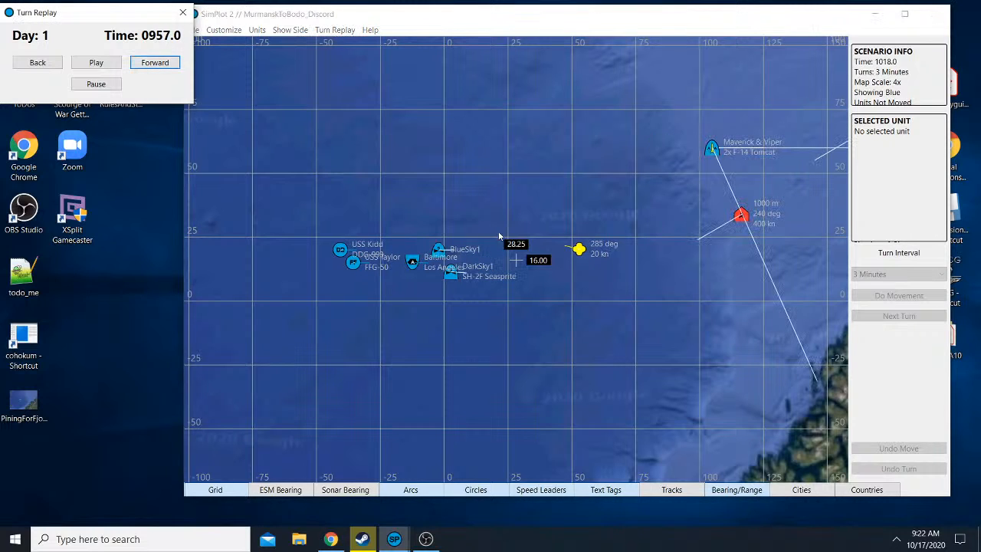
mouse_move(668, 245)
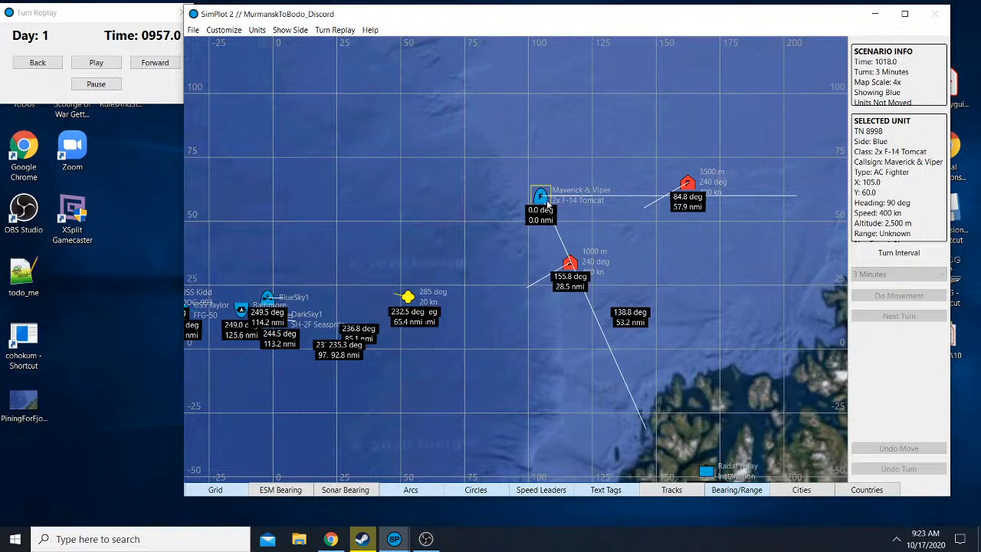
mouse_move(550, 221)
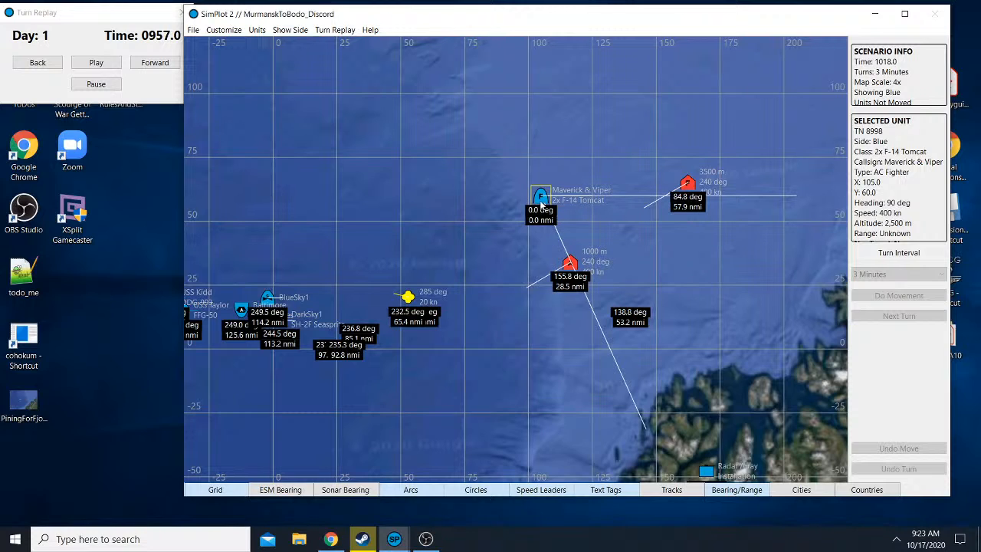
click(570, 262)
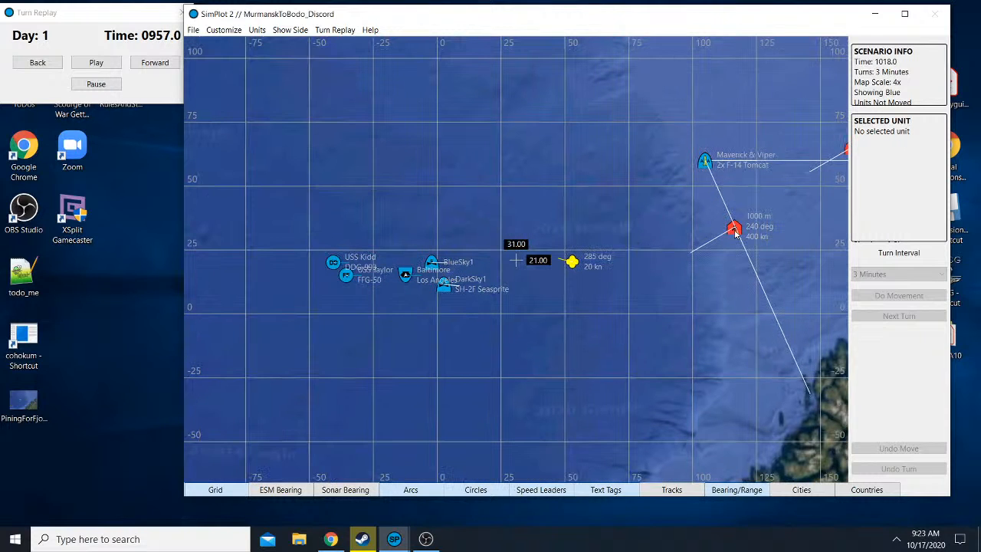
mouse_move(698, 231)
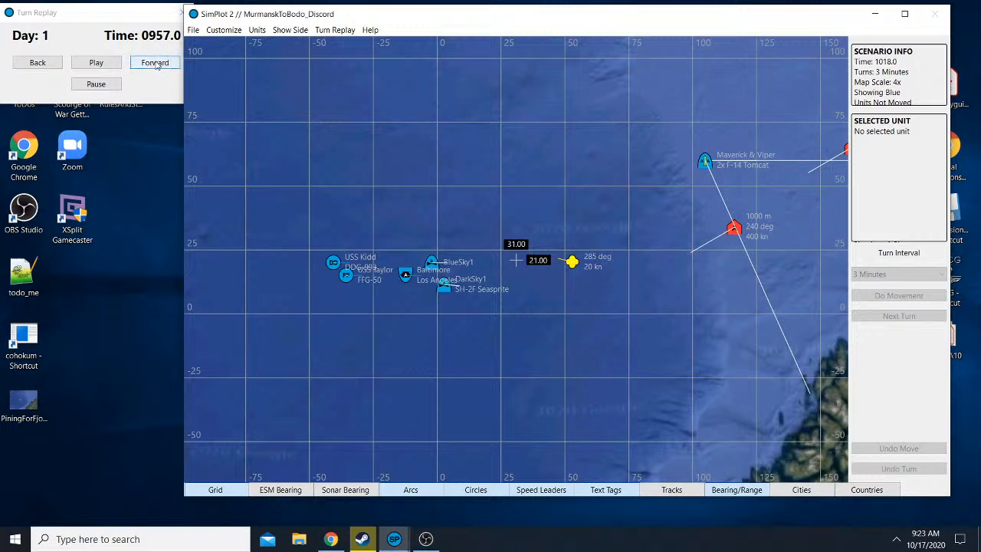
click(154, 61)
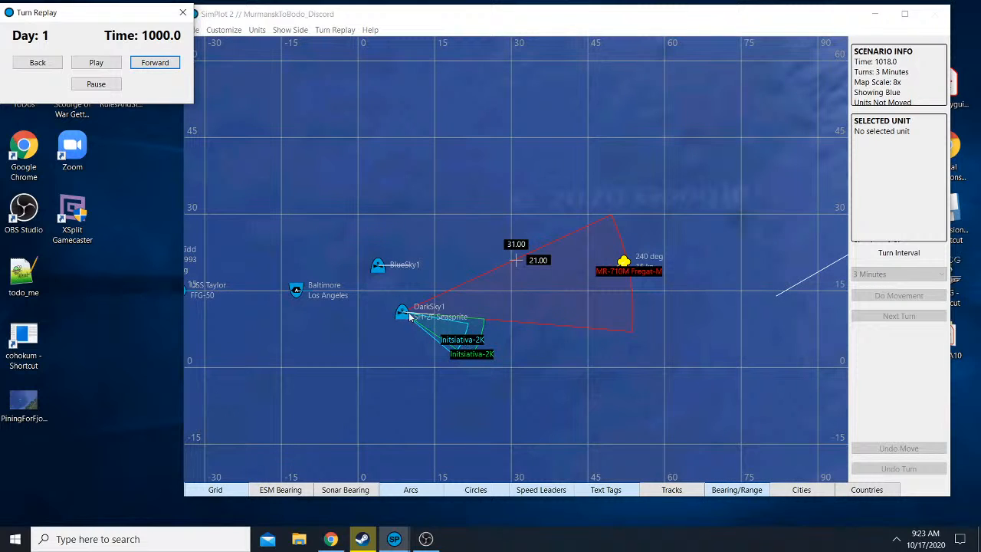
click(291, 29)
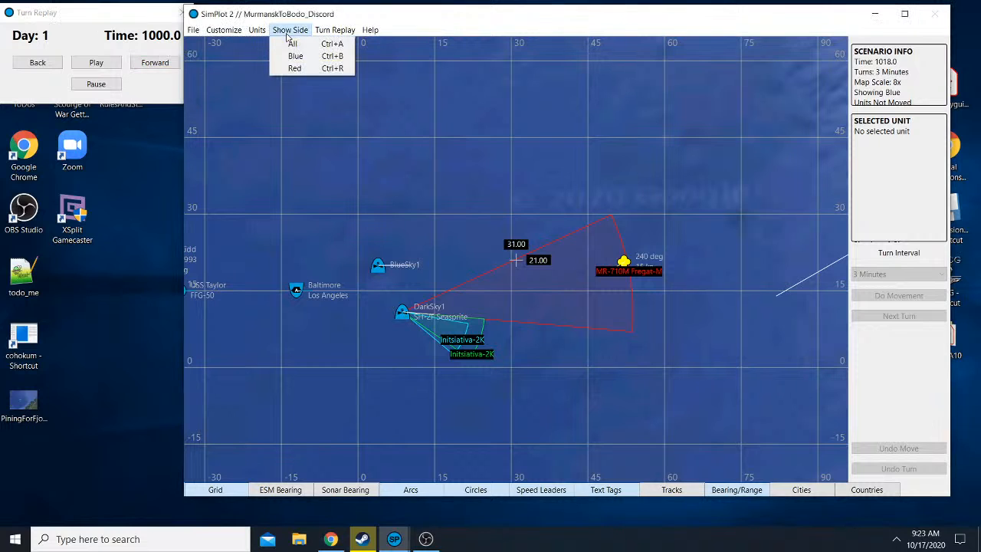
click(293, 43)
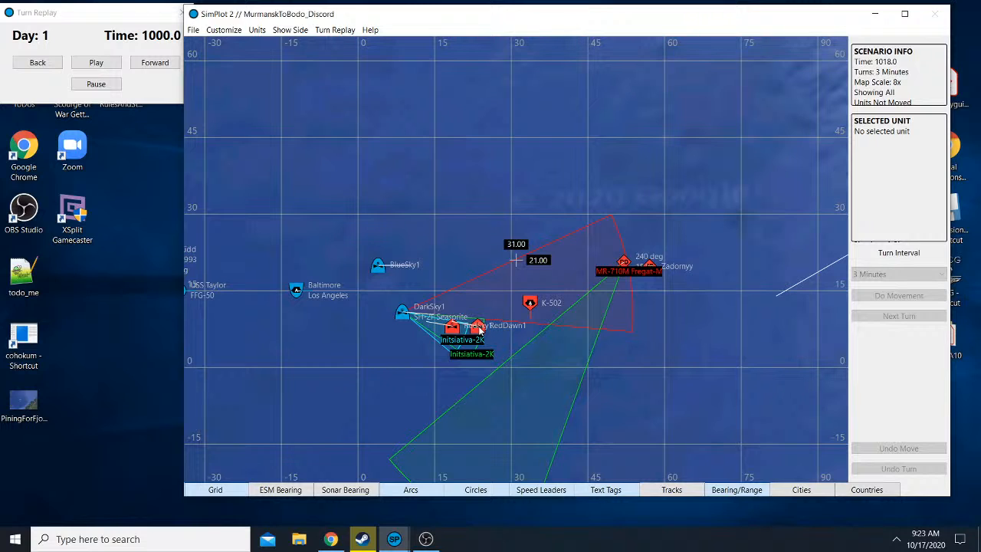
click(292, 31)
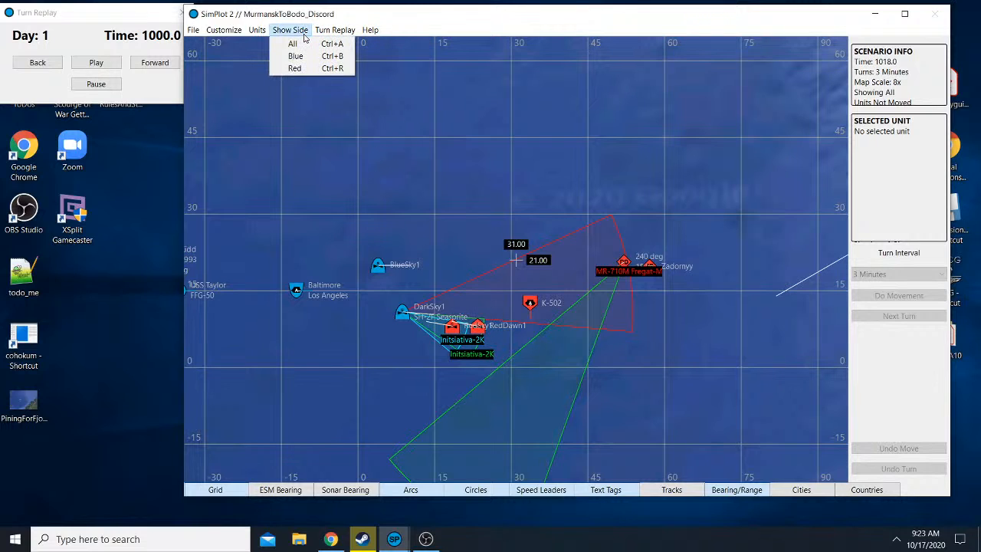
click(294, 56)
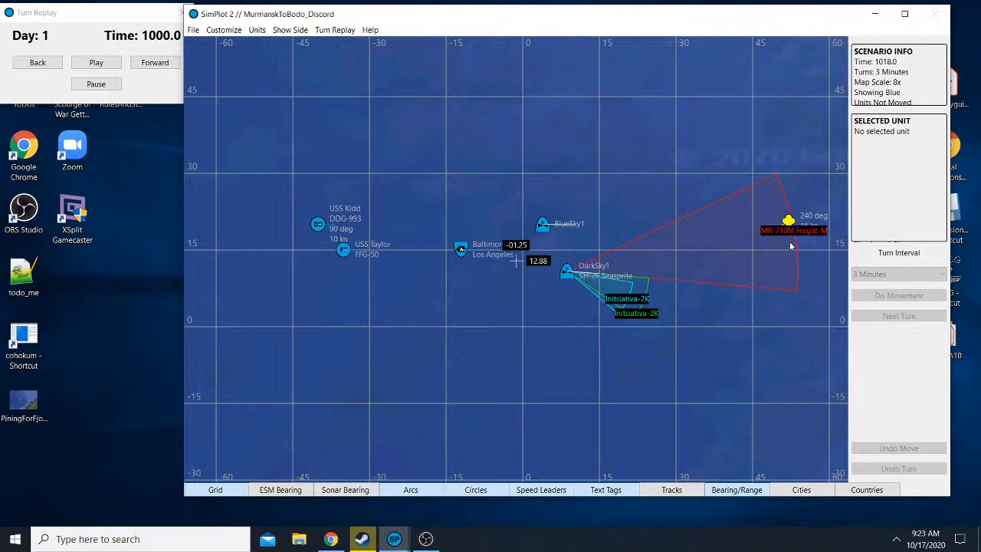
mouse_move(542, 260)
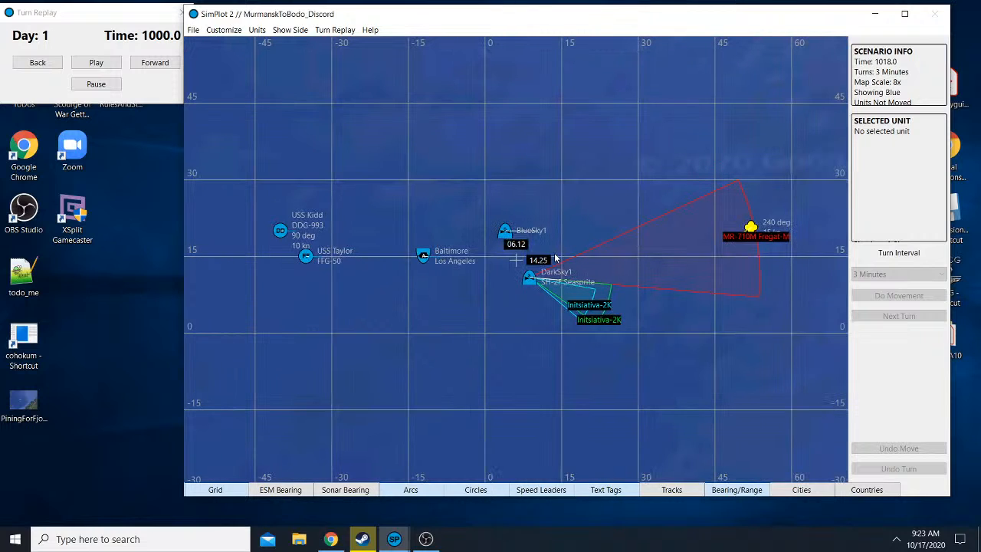
mouse_move(610, 243)
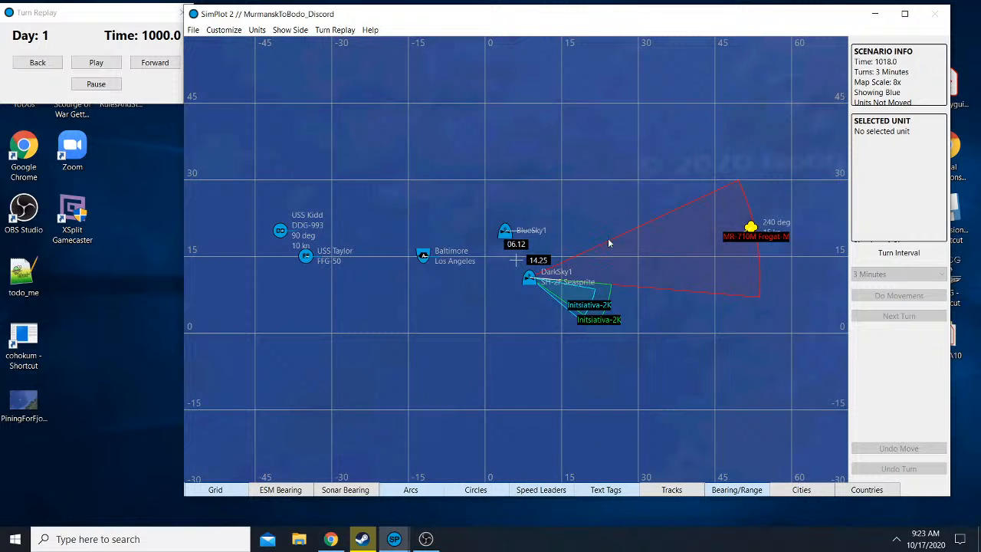
mouse_move(718, 231)
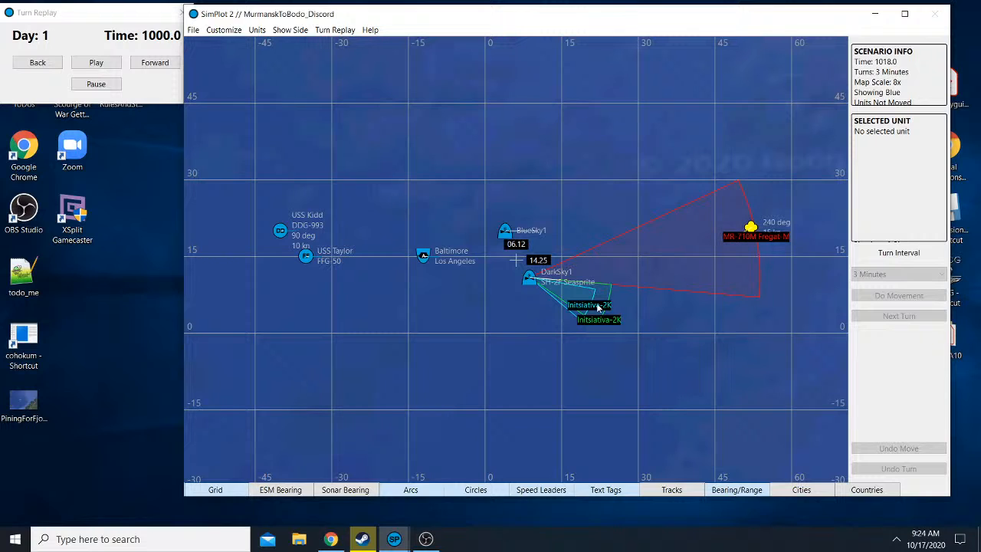
mouse_move(524, 288)
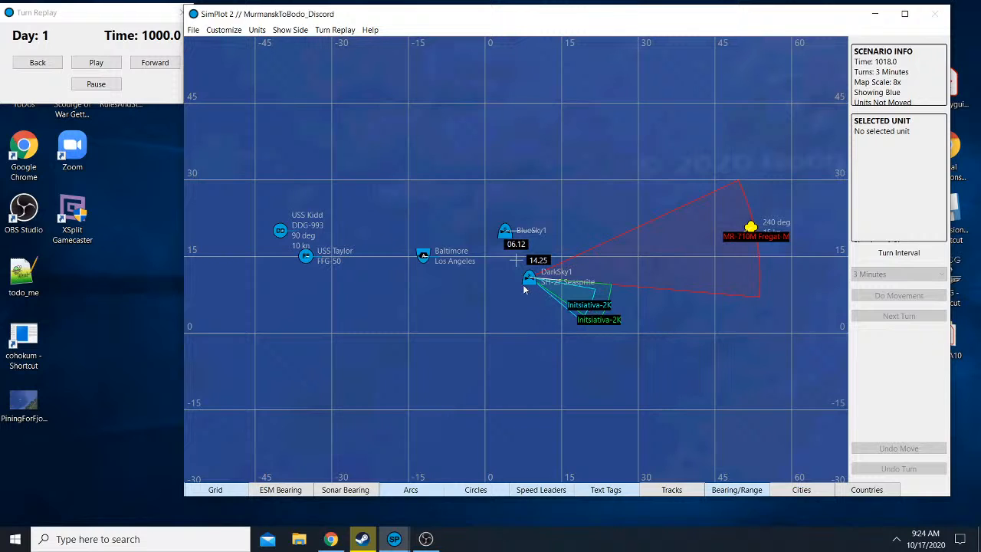
mouse_move(509, 273)
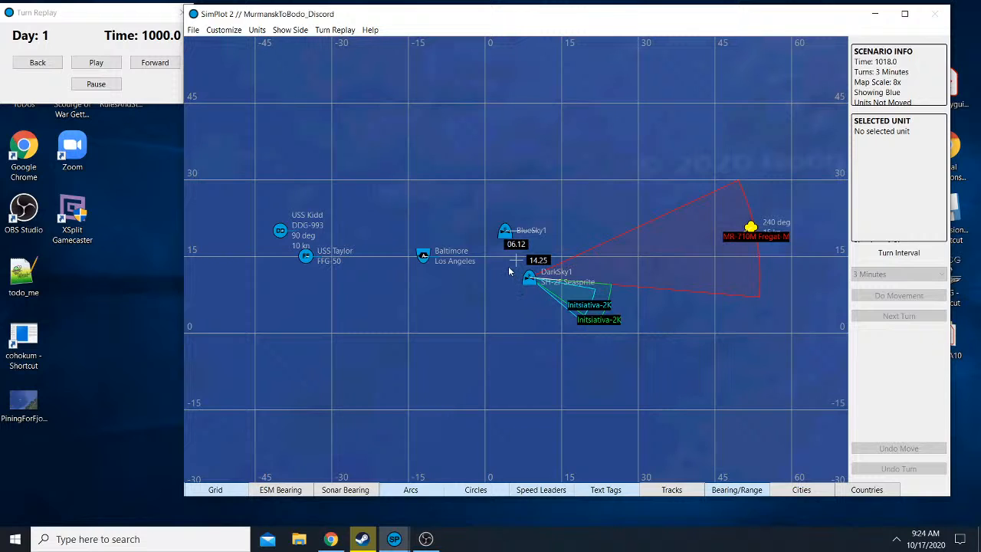
mouse_move(270, 238)
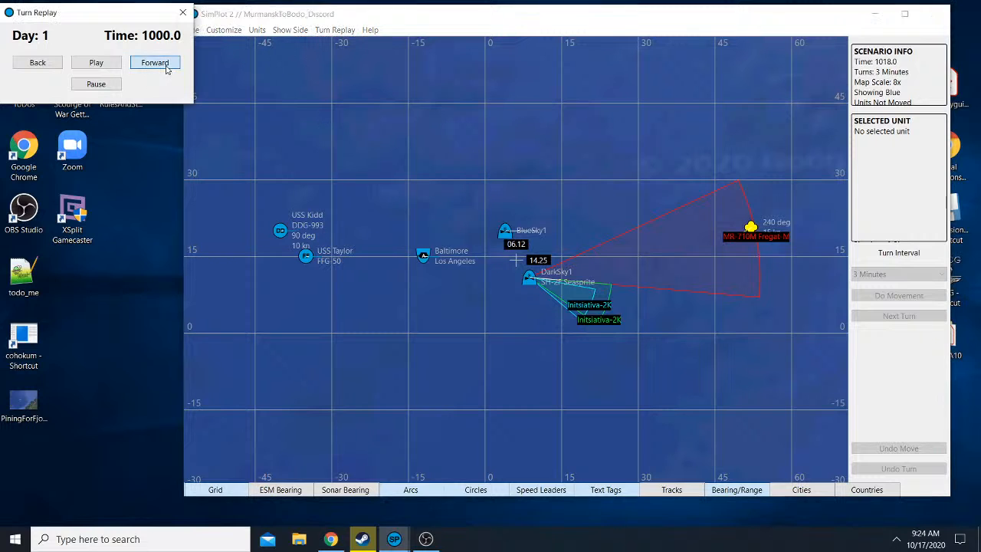
- Step the replay to 1003.0 and check the yellow contact's details, bearings and ranges, then zoom to 8x
click(153, 61)
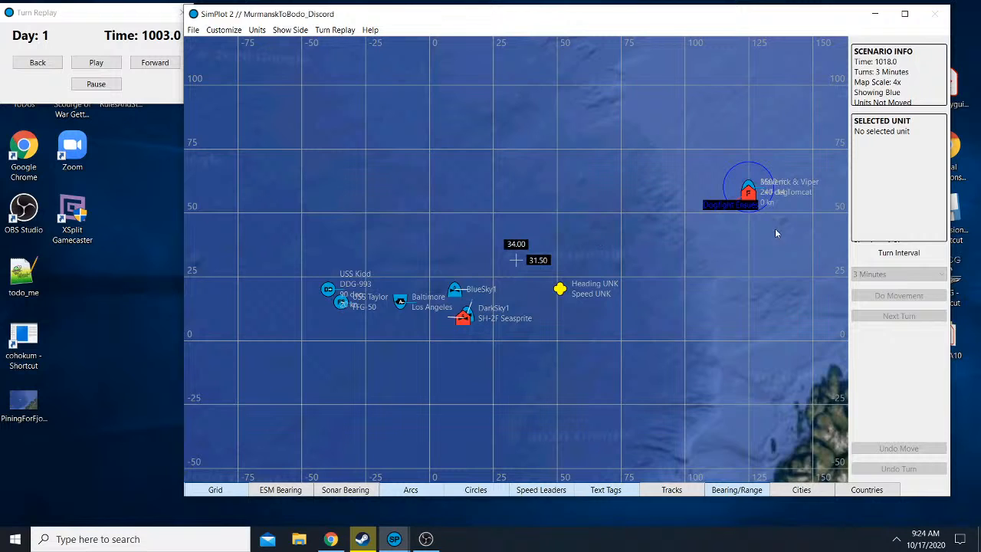
mouse_move(684, 330)
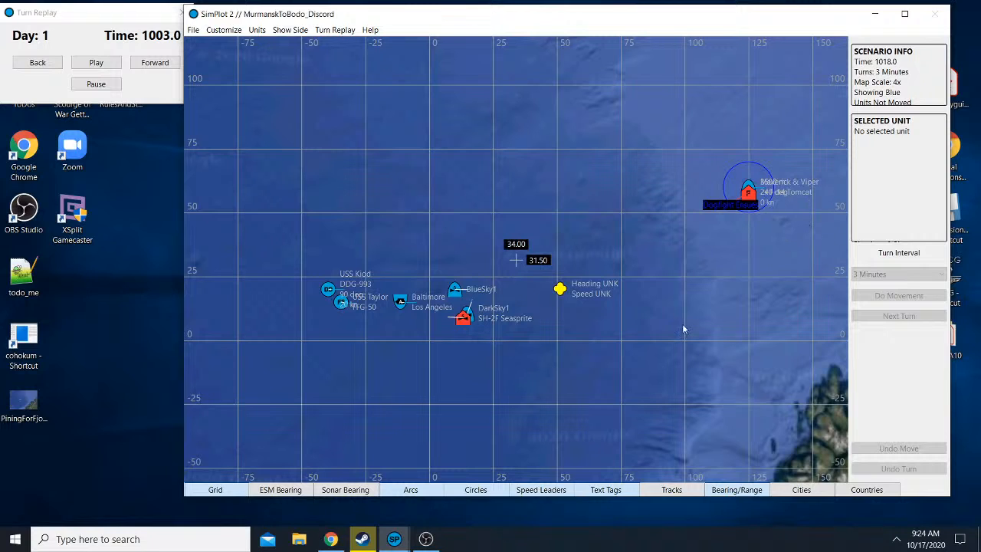
click(559, 288)
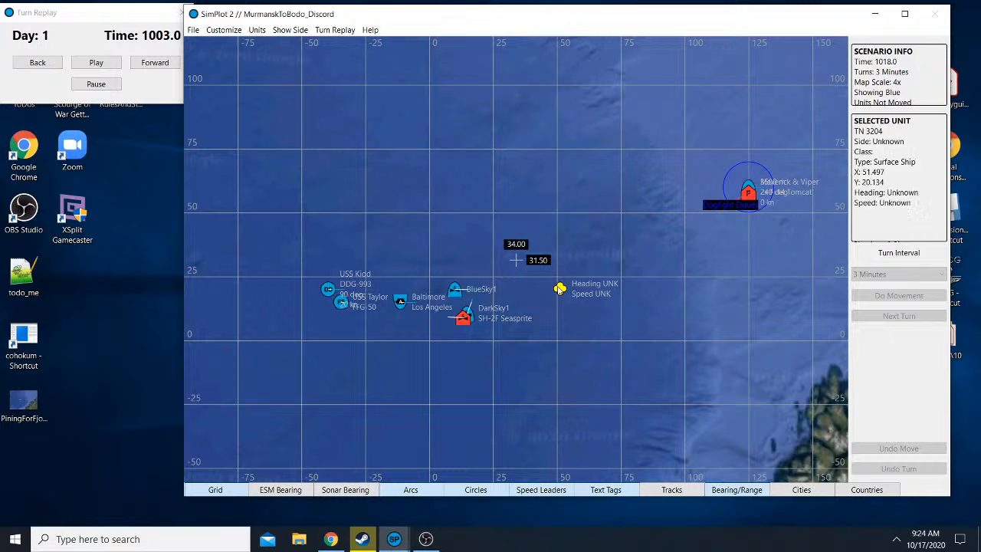
click(736, 490)
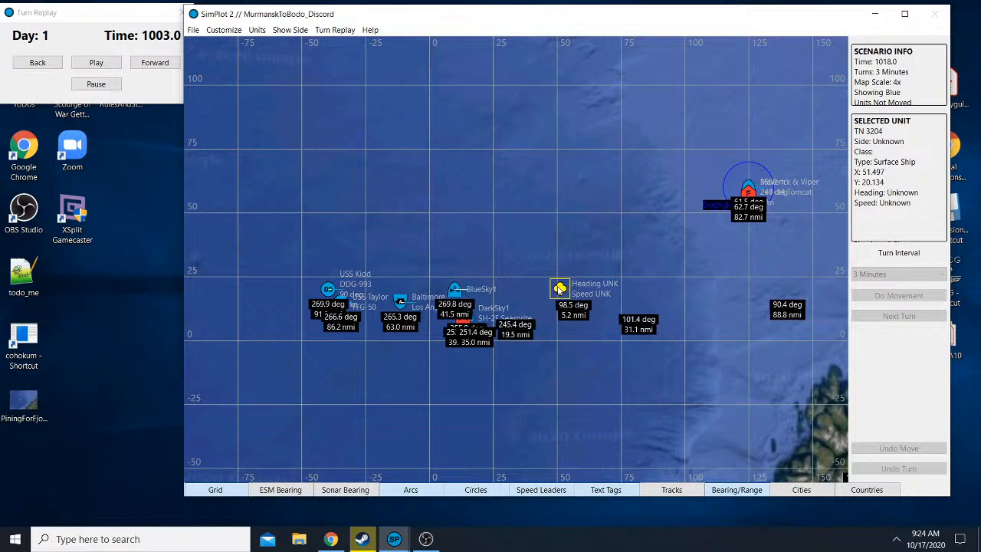
click(526, 233)
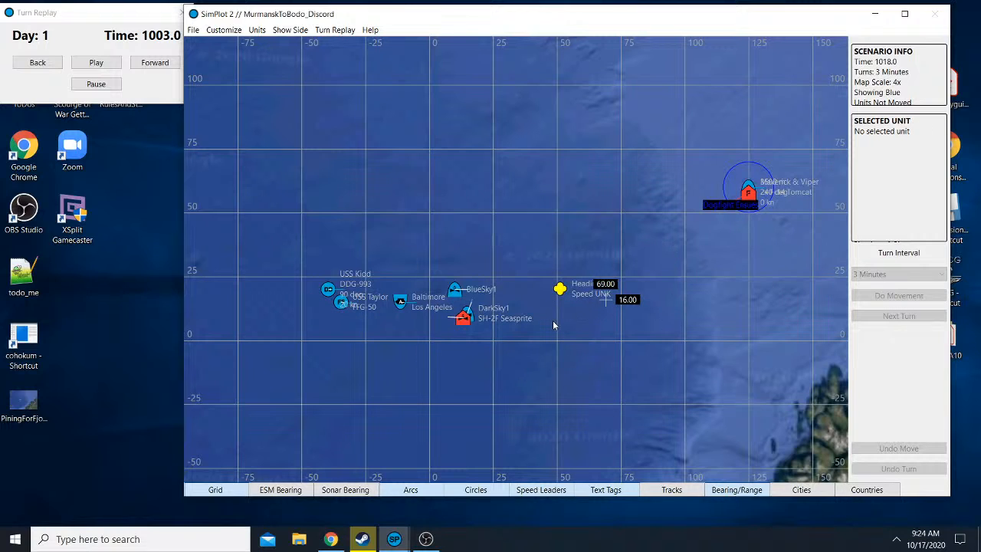
mouse_move(520, 336)
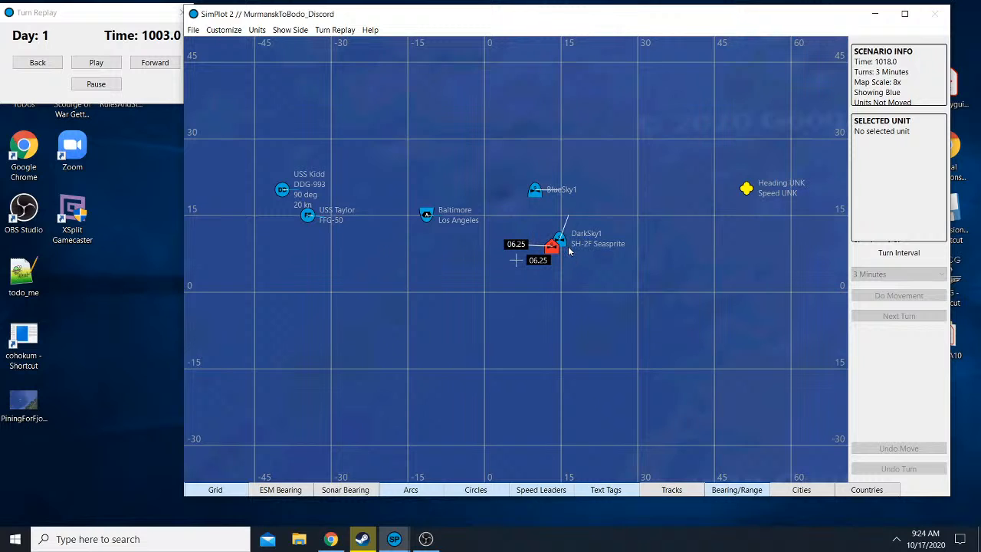
click(554, 245)
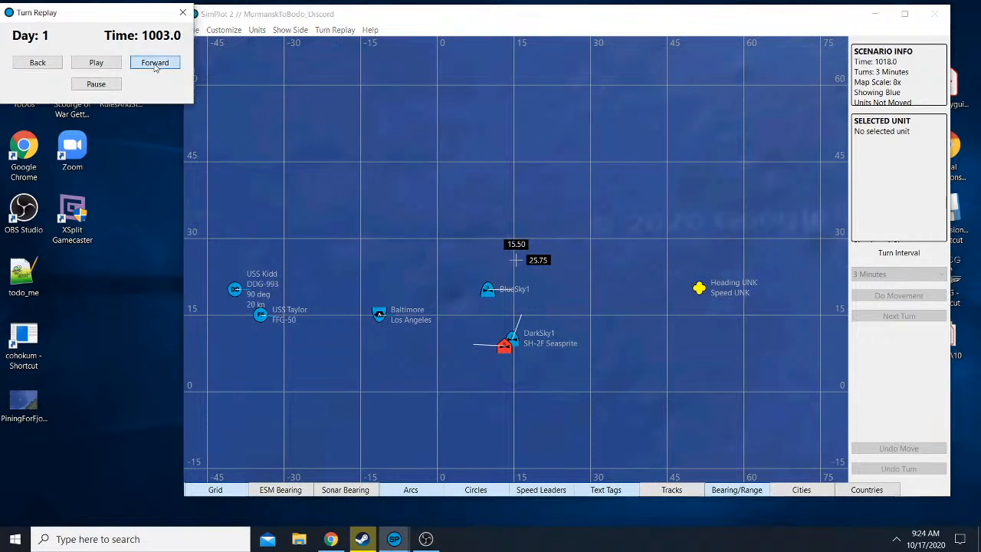
- Step the replay to 1006.0 and select USS Taylor to show its bearings and ranges
click(155, 62)
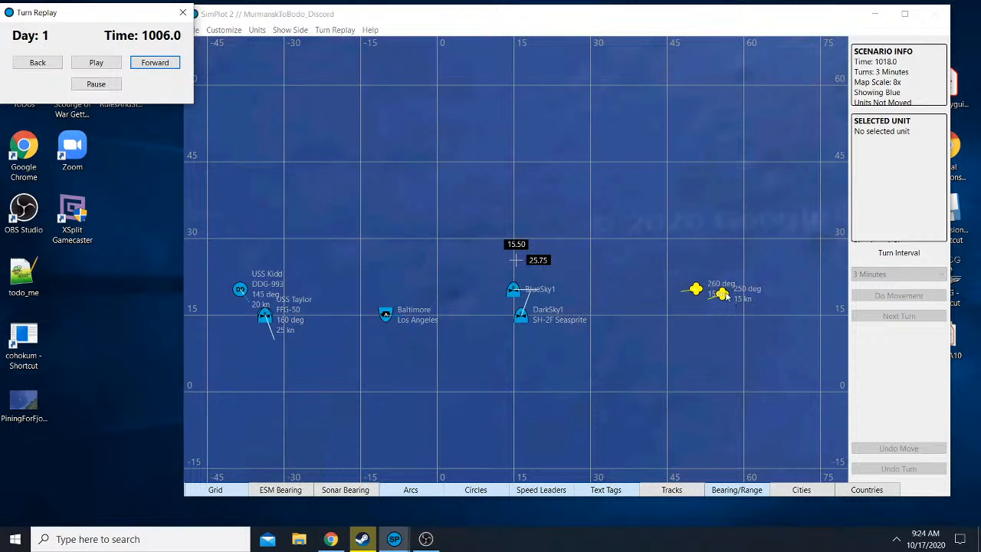
click(720, 295)
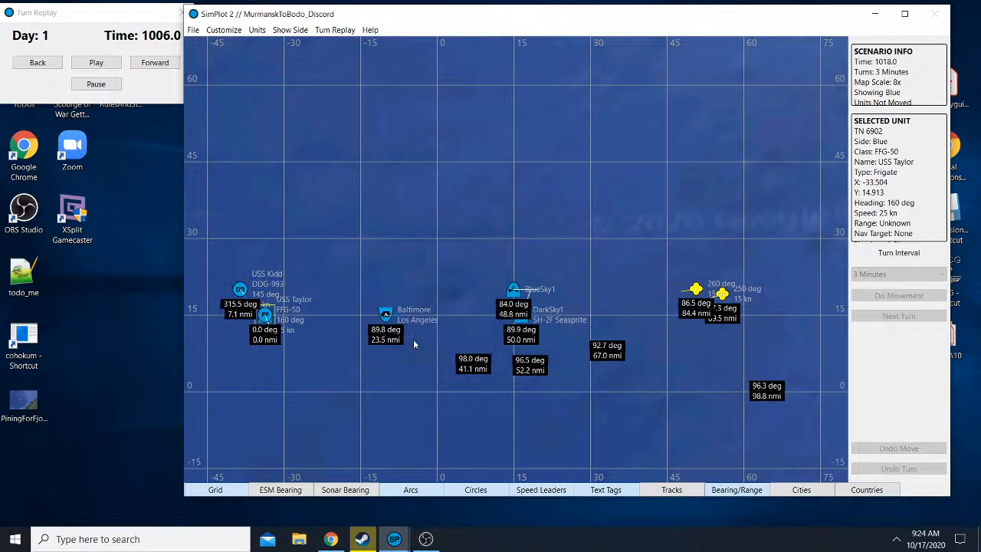
mouse_move(492, 357)
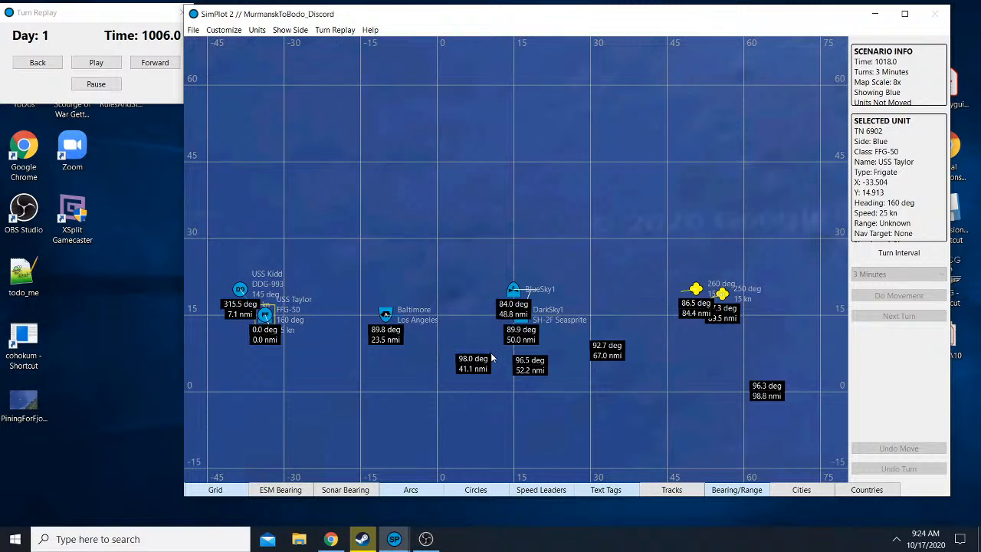
mouse_move(461, 335)
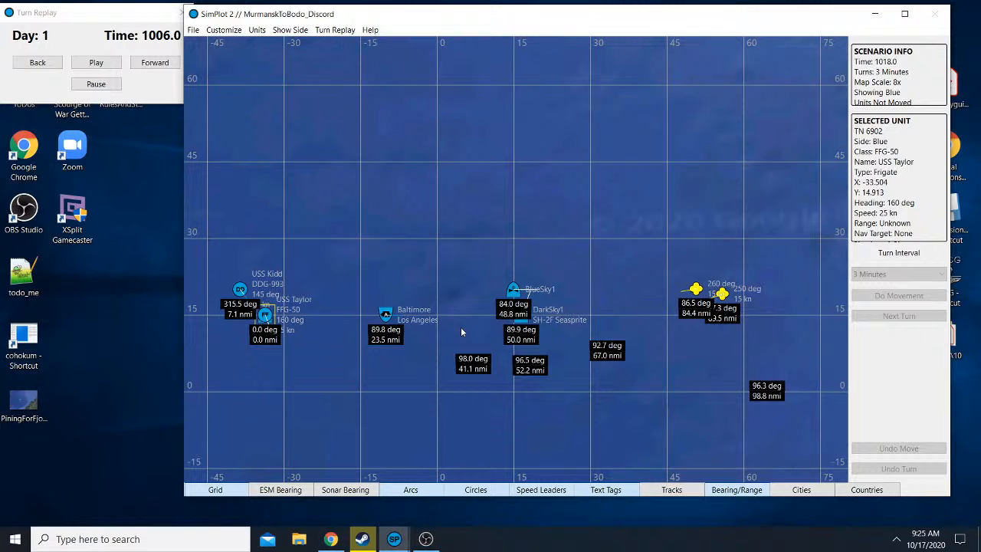
mouse_move(525, 298)
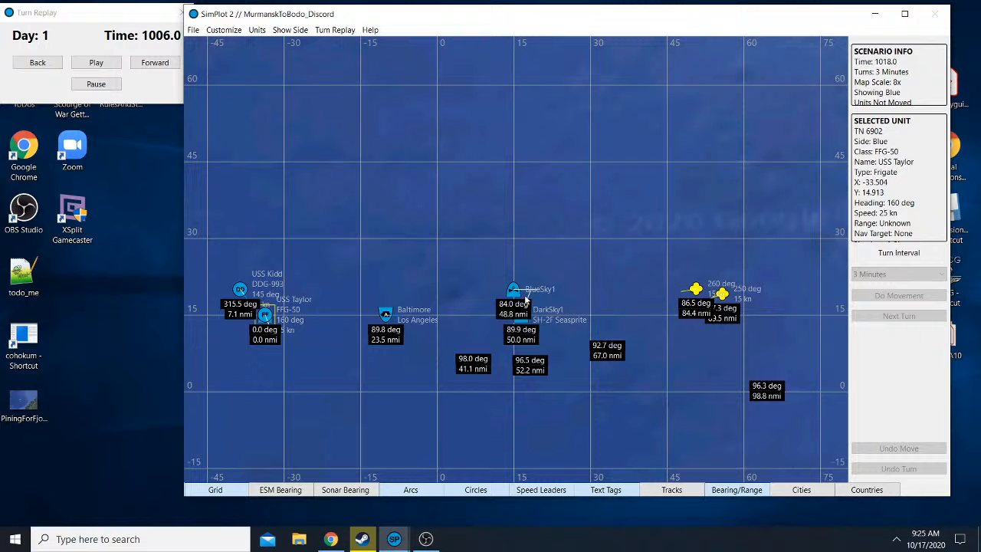
mouse_move(575, 279)
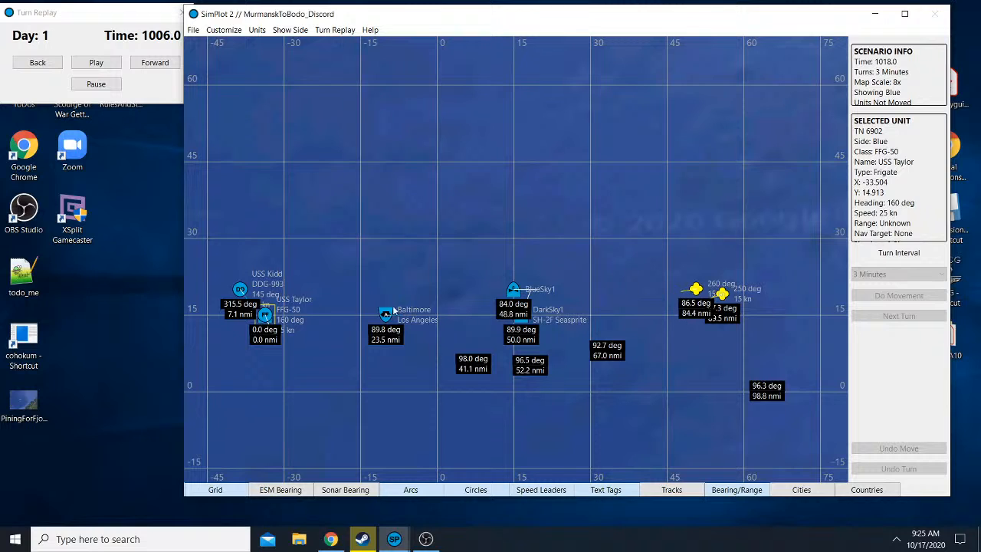
mouse_move(686, 338)
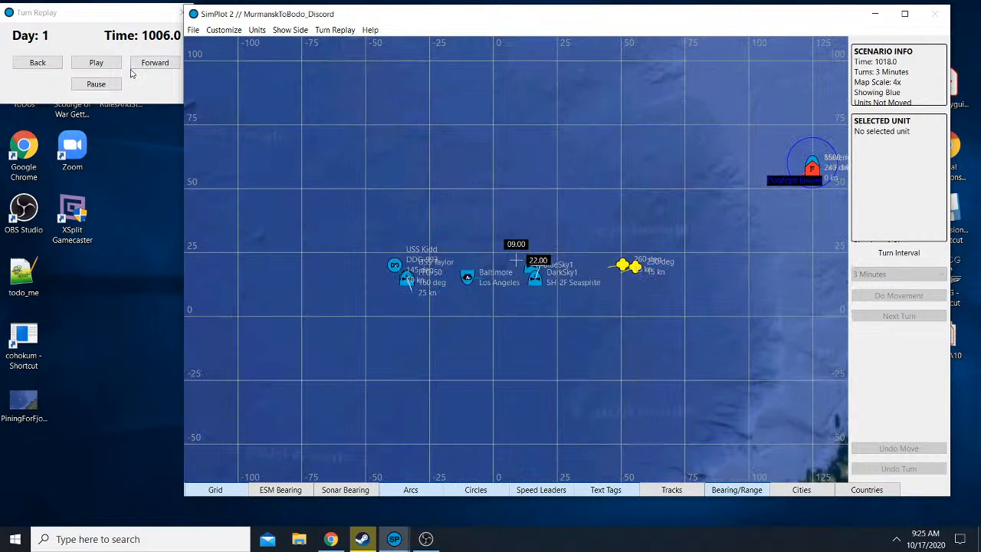
- Clear the frigate's readouts and step the Blue replay forward through 1012.0 to 1018.0
click(154, 62)
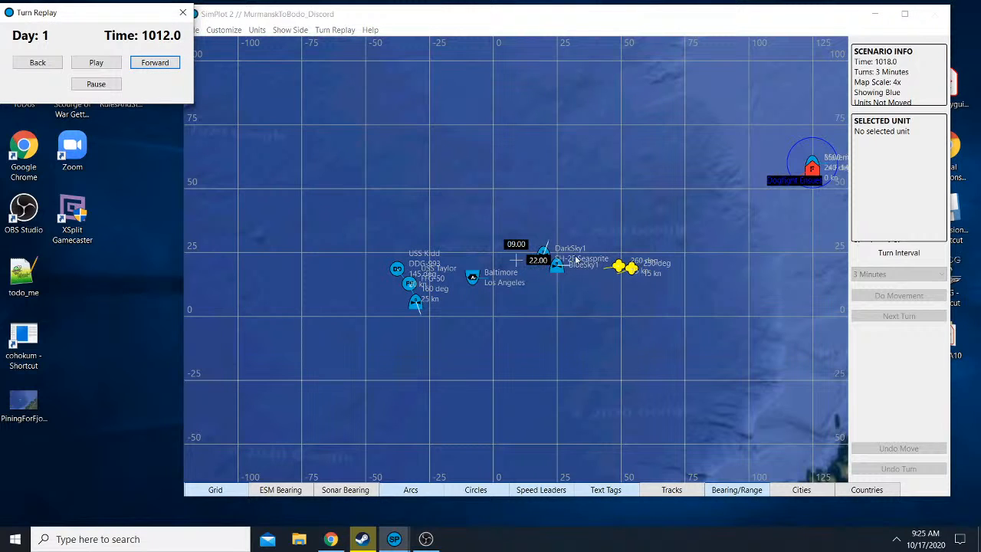
click(542, 253)
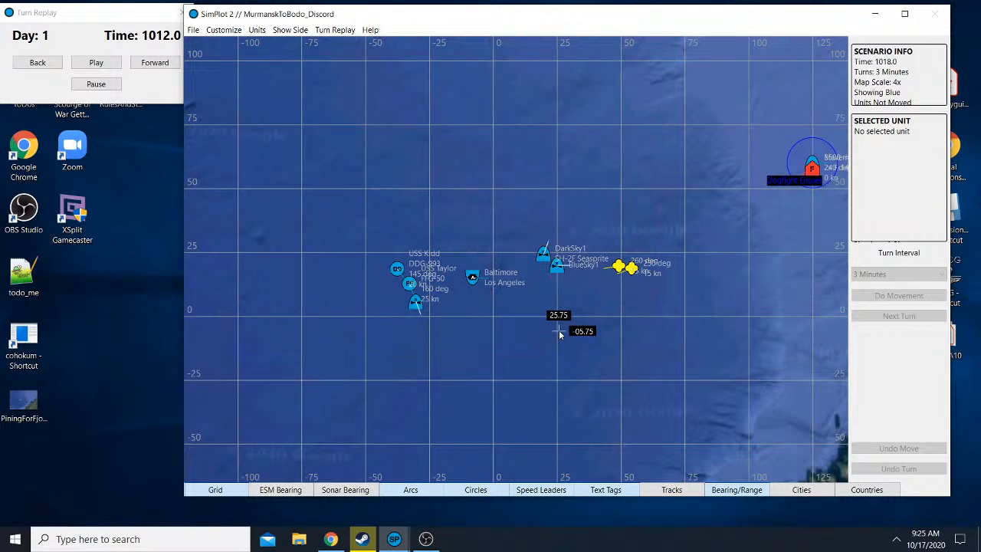
mouse_move(543, 297)
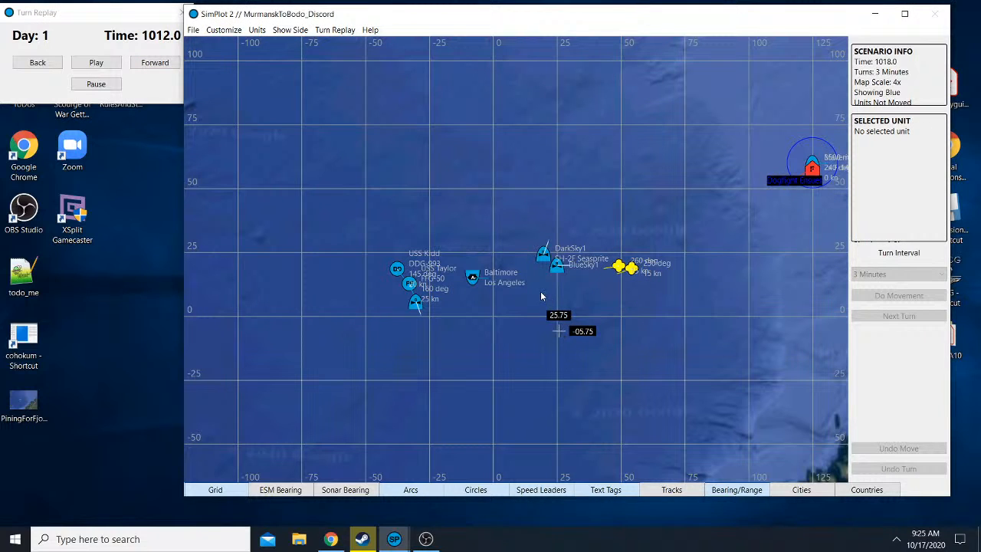
mouse_move(537, 291)
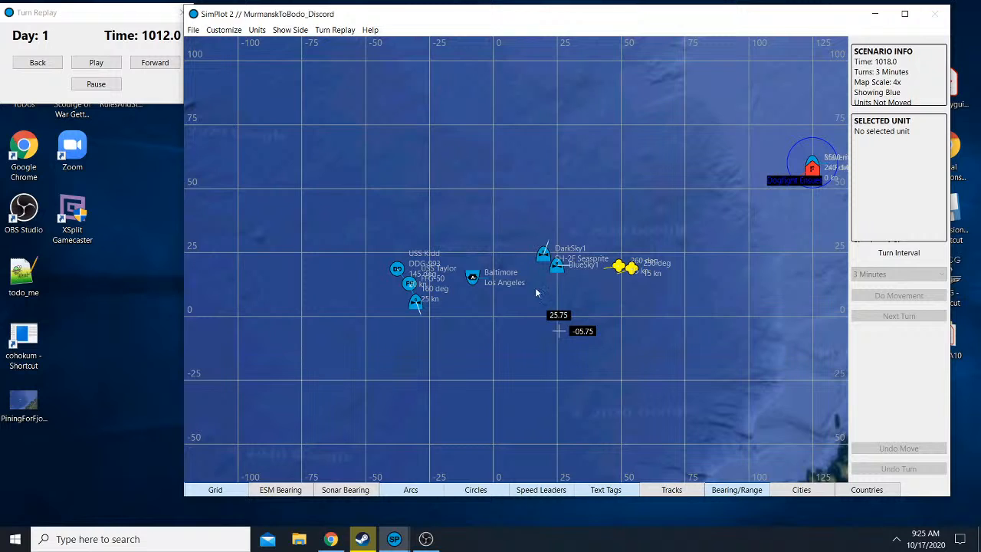
mouse_move(585, 161)
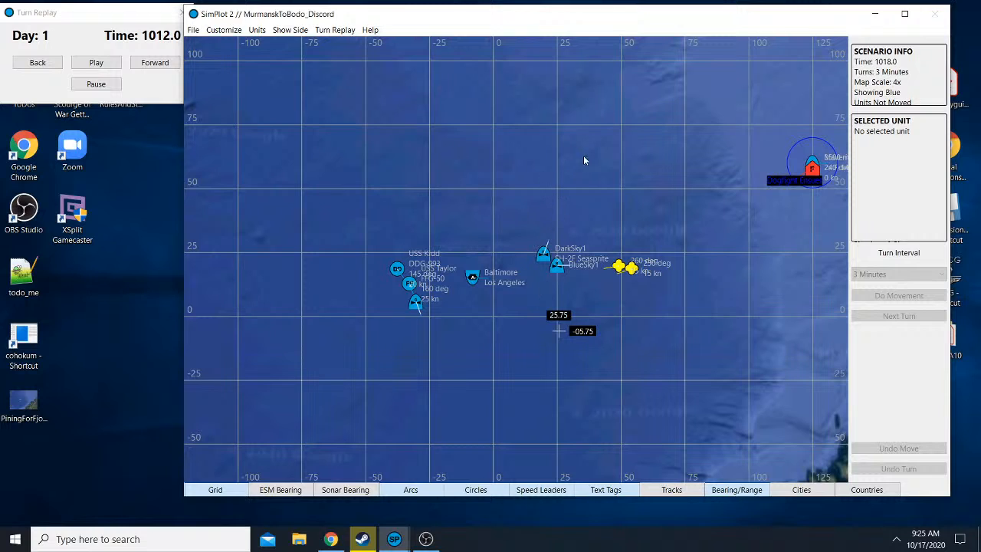
mouse_move(543, 283)
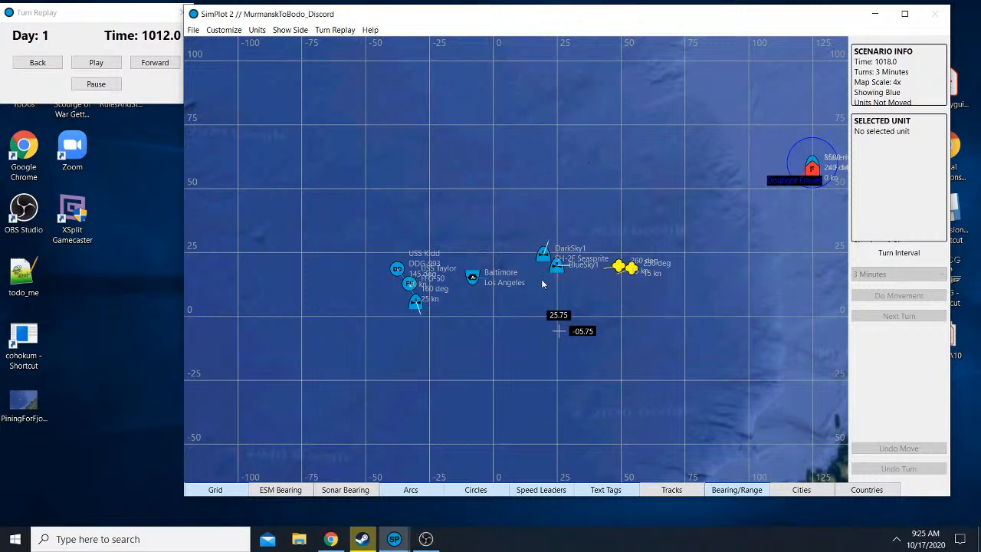
mouse_move(414, 294)
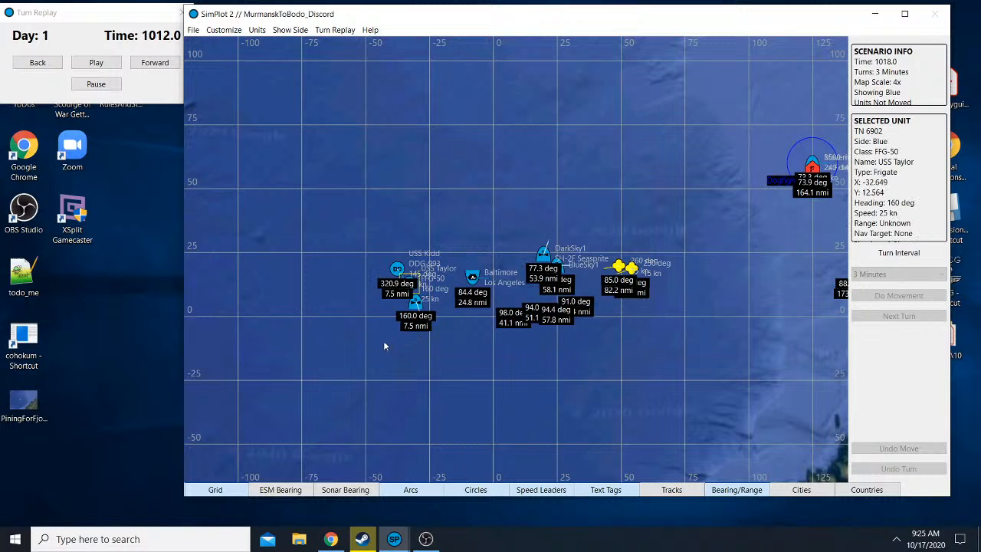
click(383, 340)
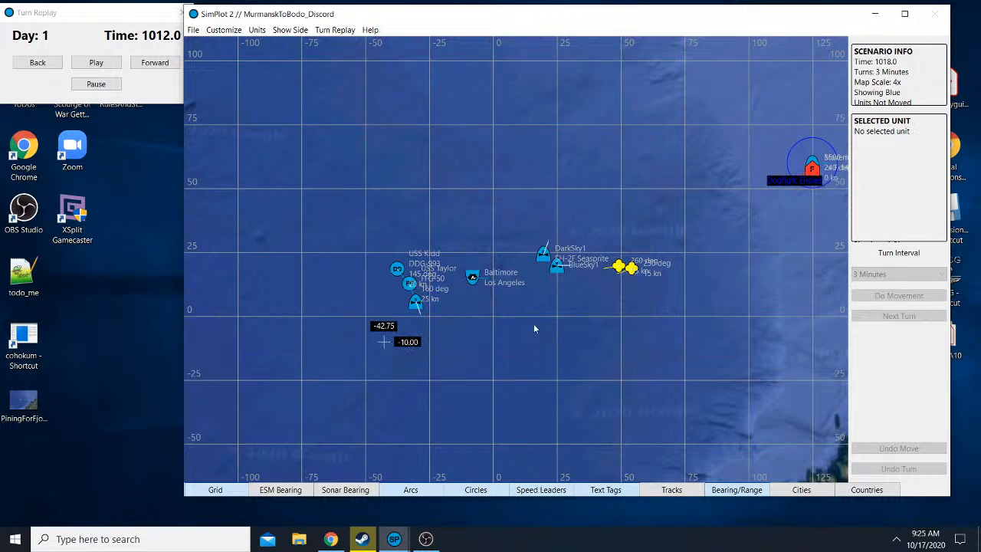
click(153, 61)
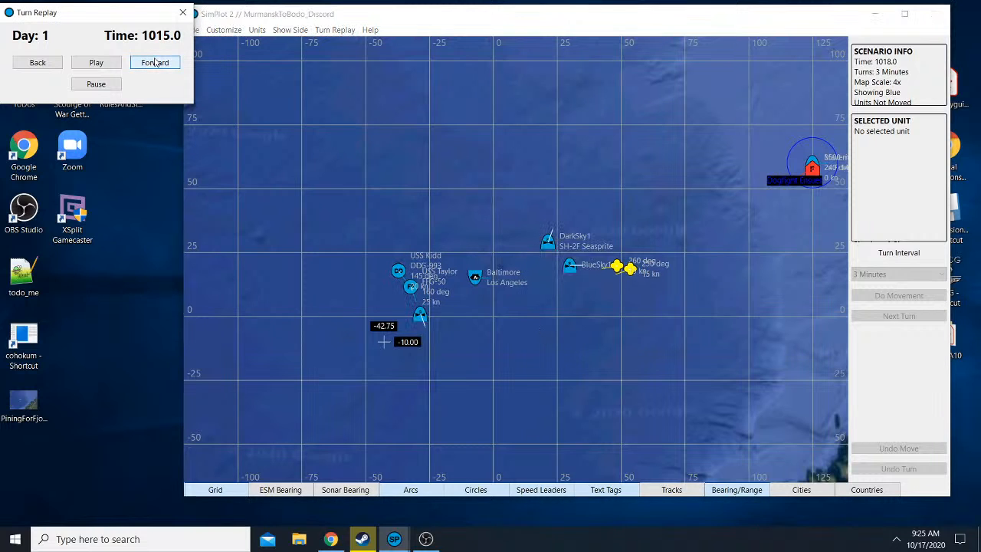
click(155, 61)
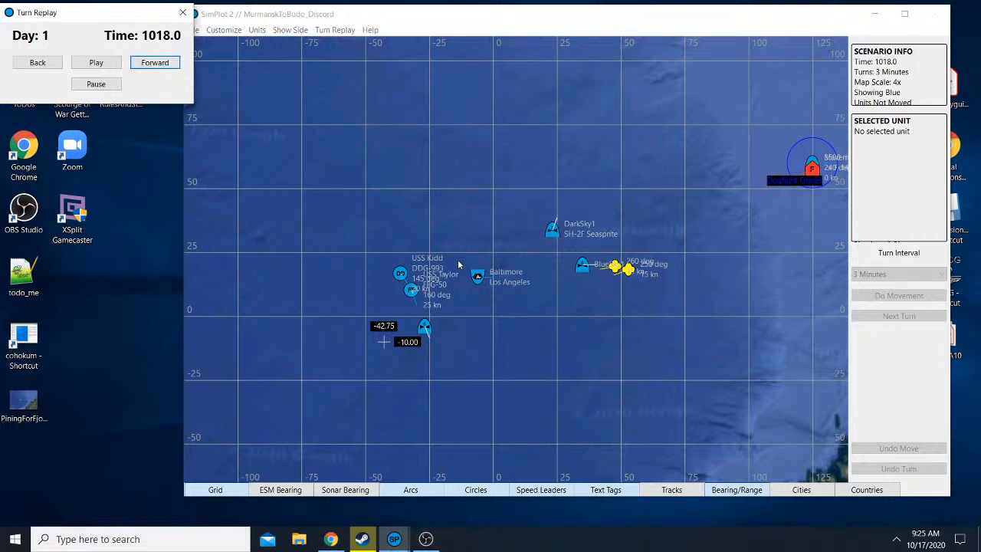
- Show all sides on the plot, check the Red Yak-38's bearings, and return to 1018.0
click(290, 31)
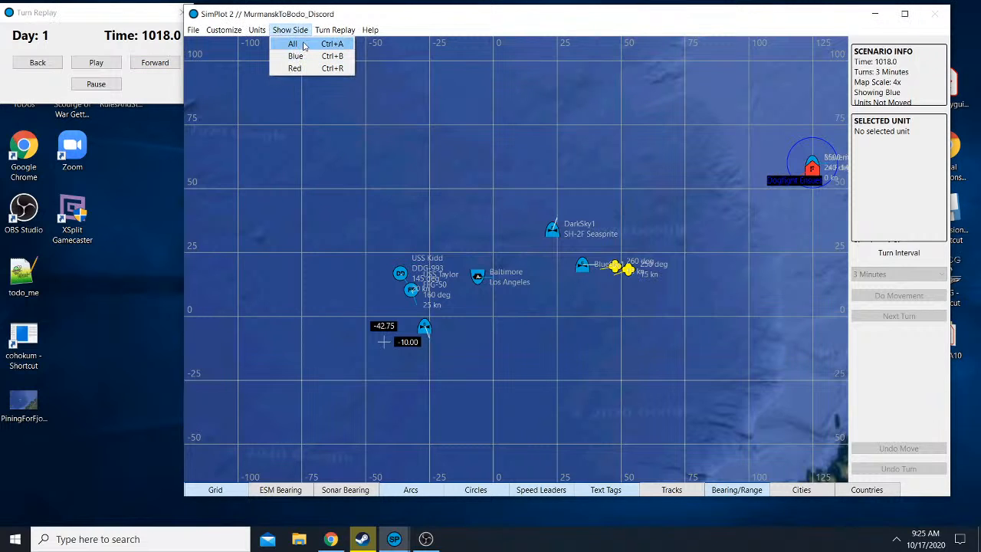
click(293, 43)
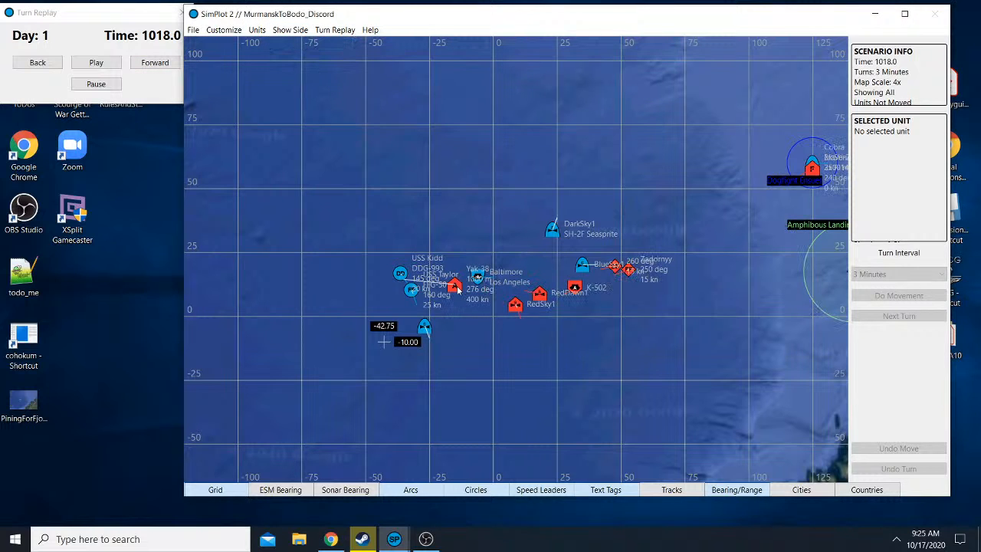
click(37, 62)
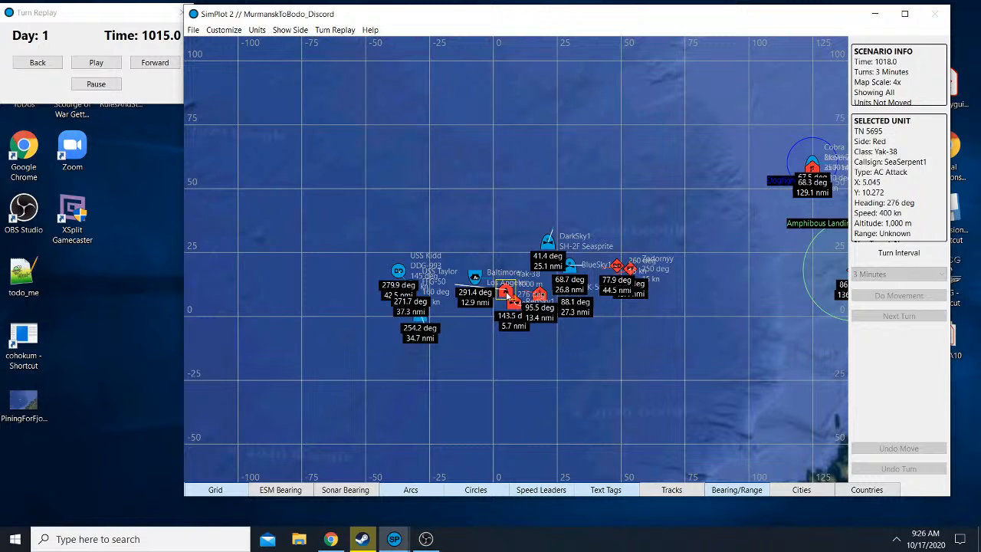
mouse_move(499, 300)
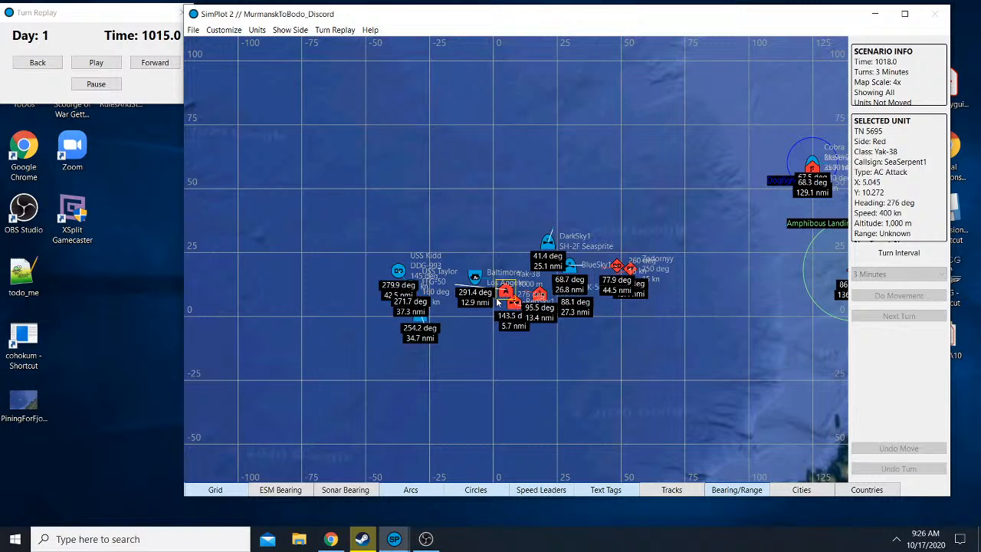
mouse_move(416, 237)
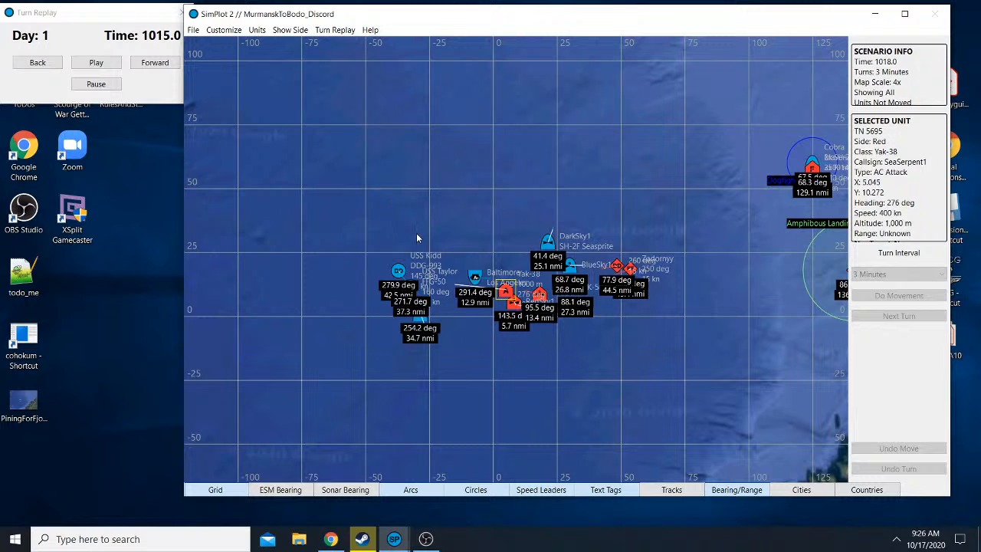
click(154, 61)
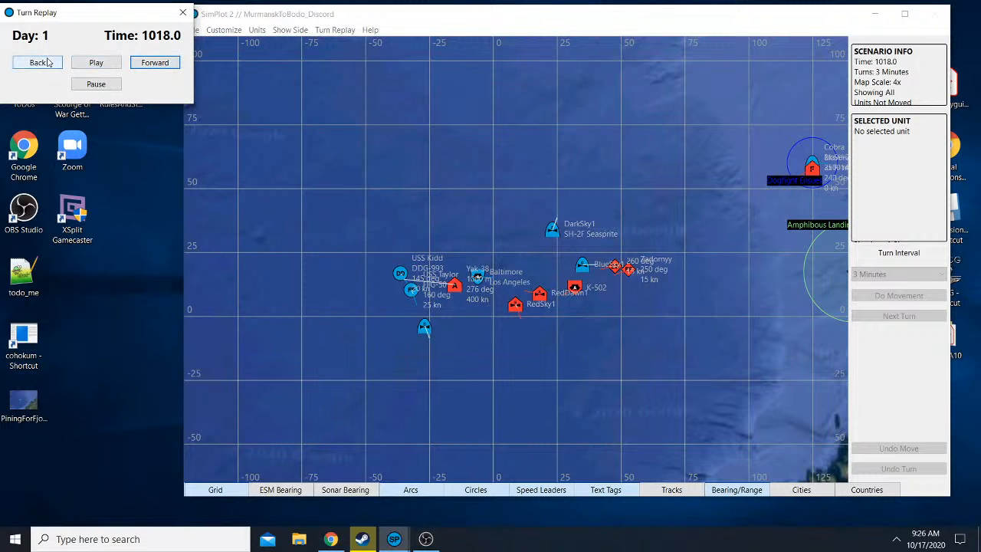
- Step back to 1015.0 and review bearings from USS Taylor and the Yak-38 to other units
click(37, 61)
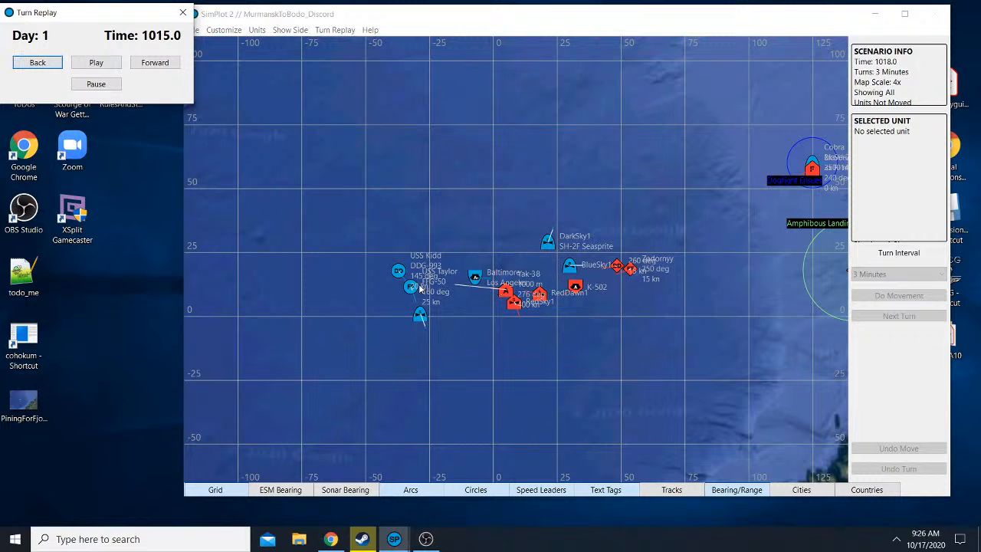
mouse_move(509, 295)
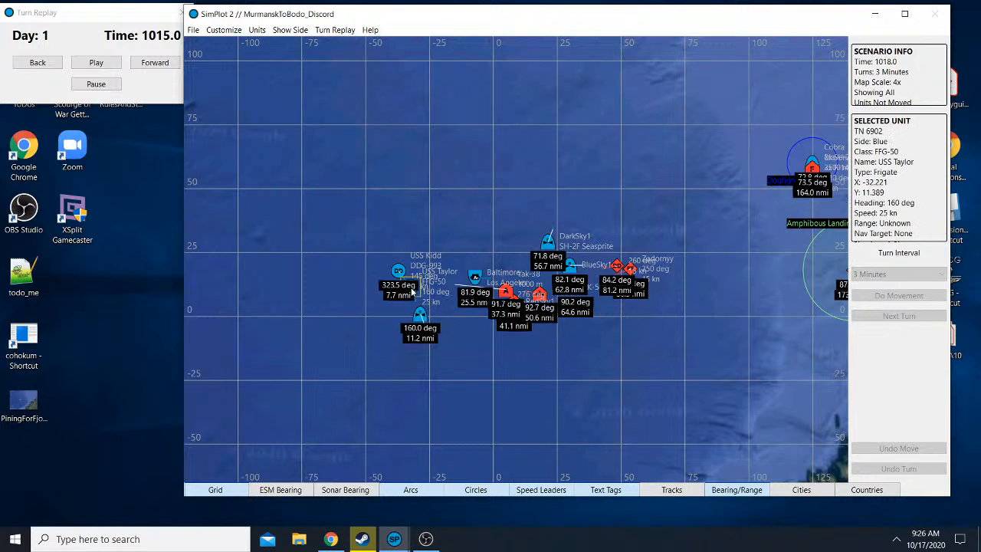
click(481, 330)
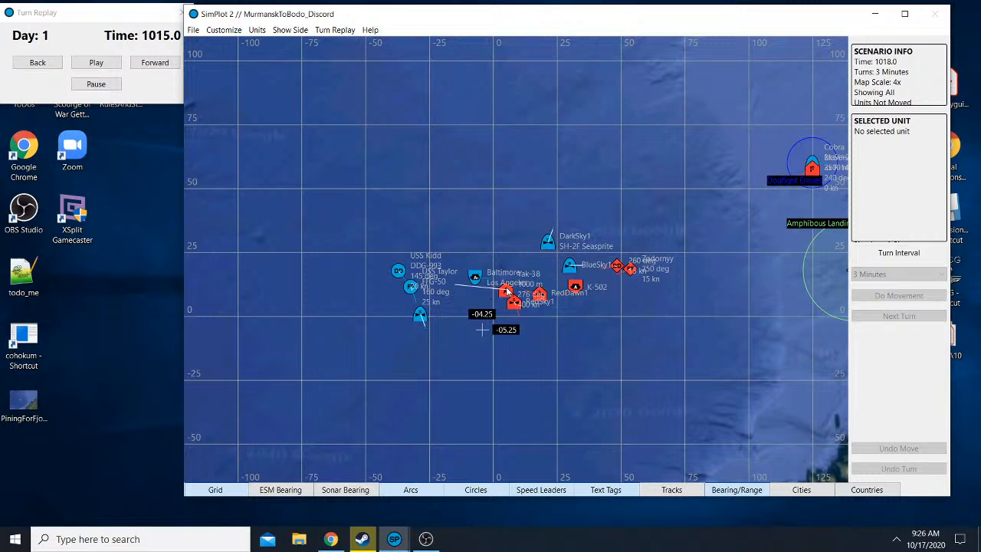
mouse_move(429, 292)
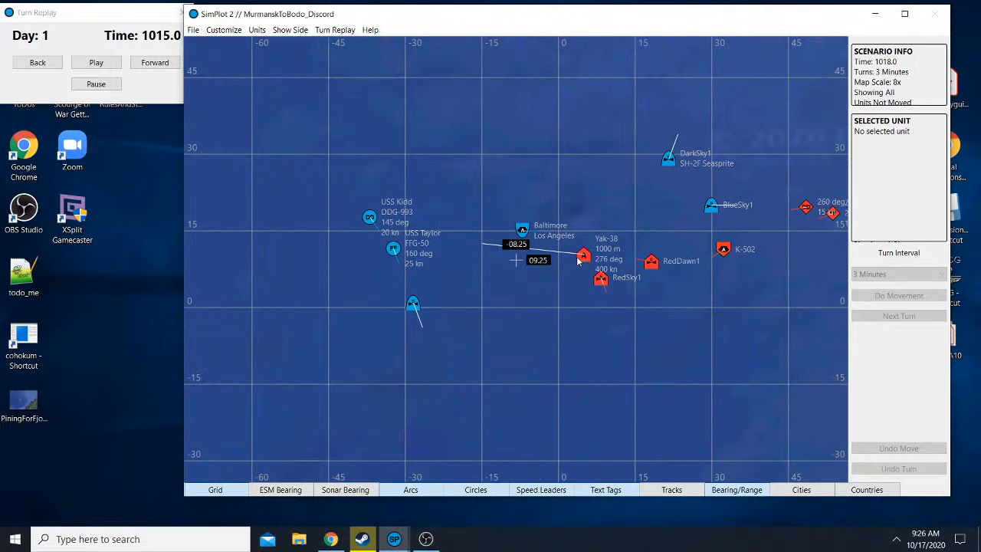
click(583, 255)
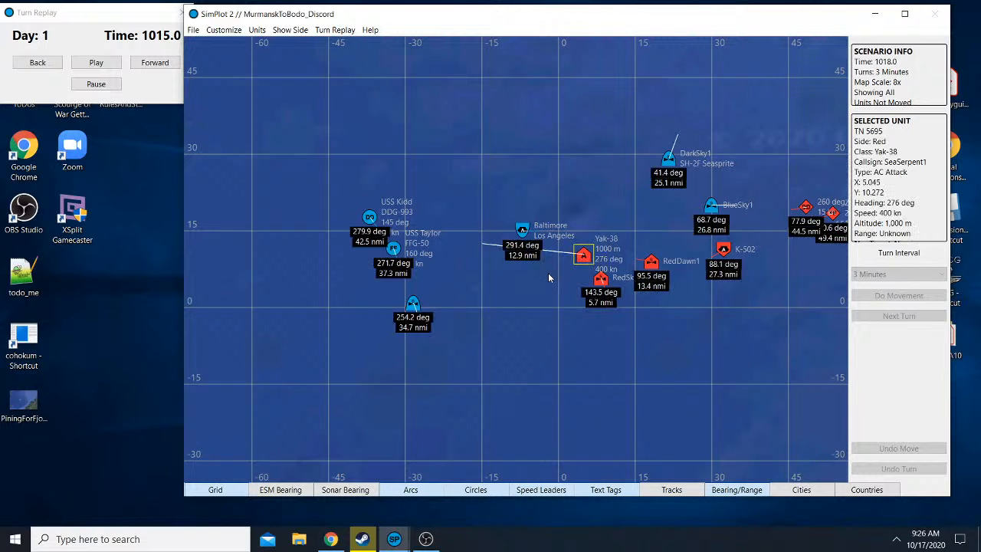
click(544, 273)
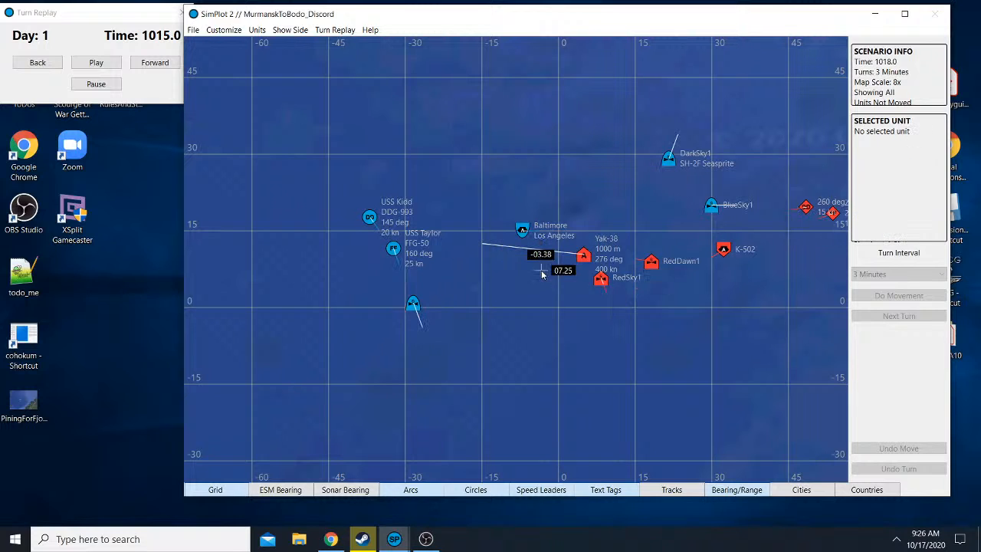
mouse_move(460, 273)
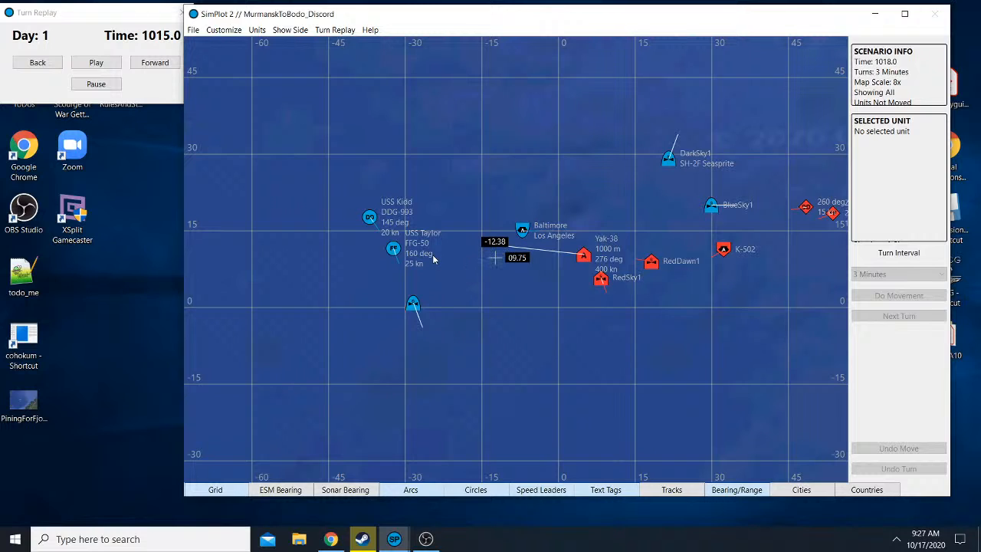
mouse_move(445, 251)
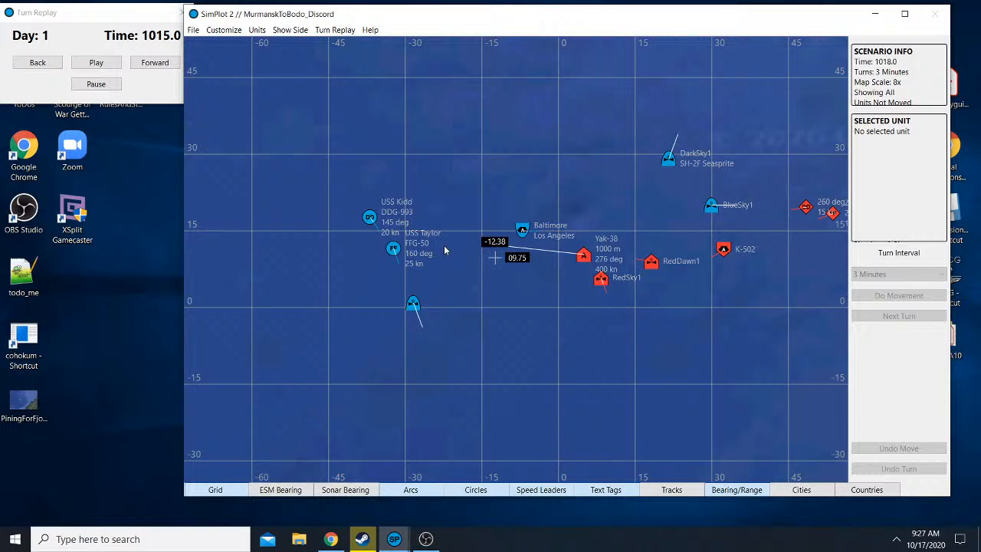
mouse_move(457, 233)
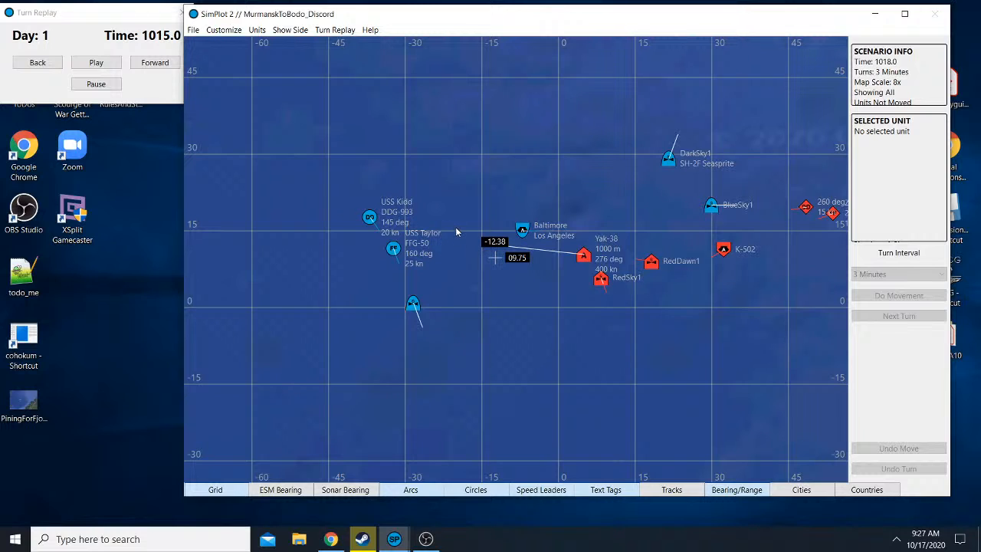
mouse_move(450, 214)
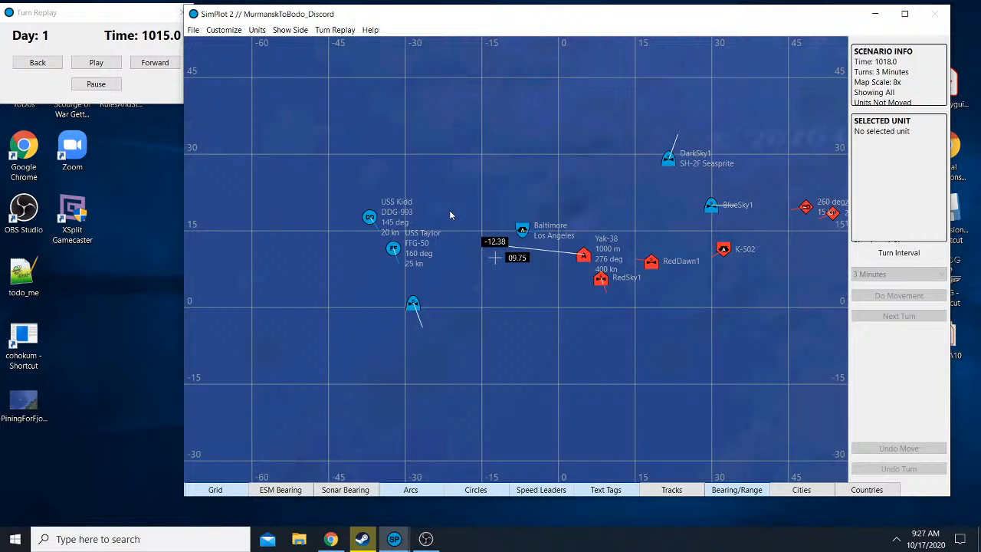
mouse_move(258, 125)
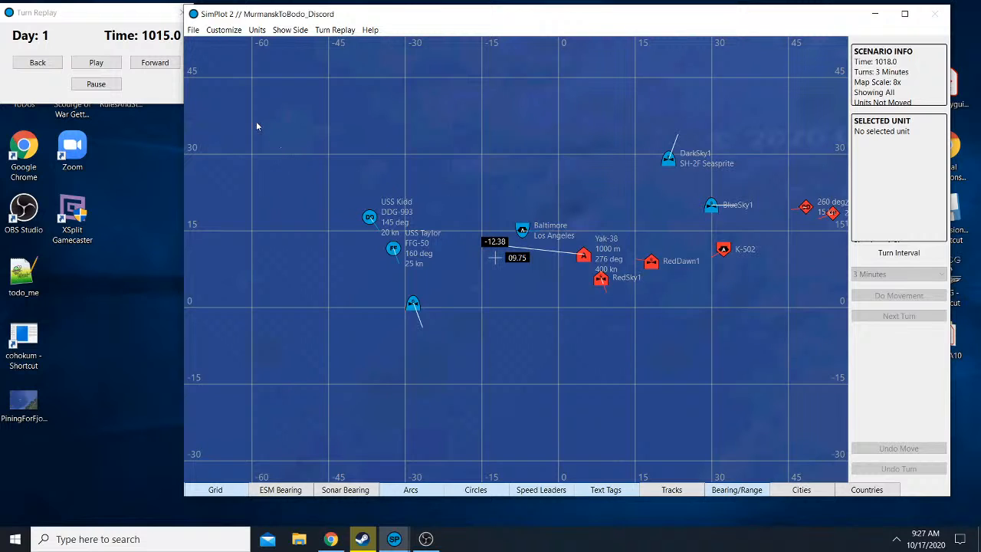
- Show only the Blue side's view at 1015.0 and zoom the map out to 4x
click(290, 30)
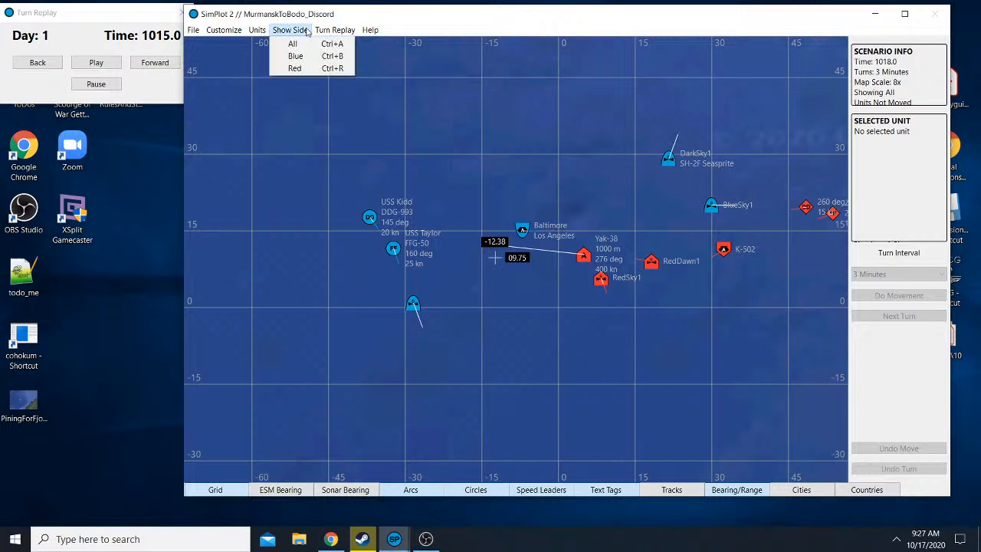
click(295, 55)
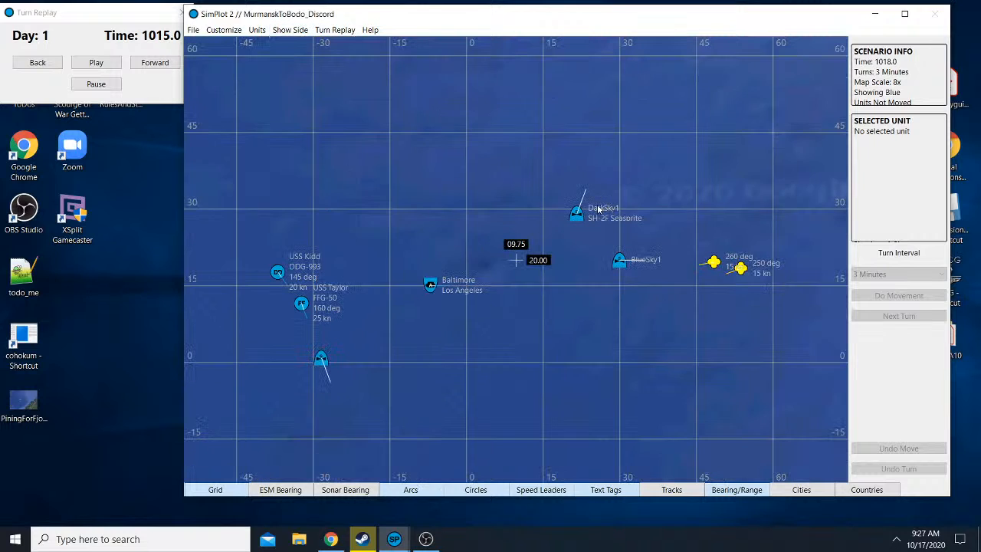
scroll(down, 3)
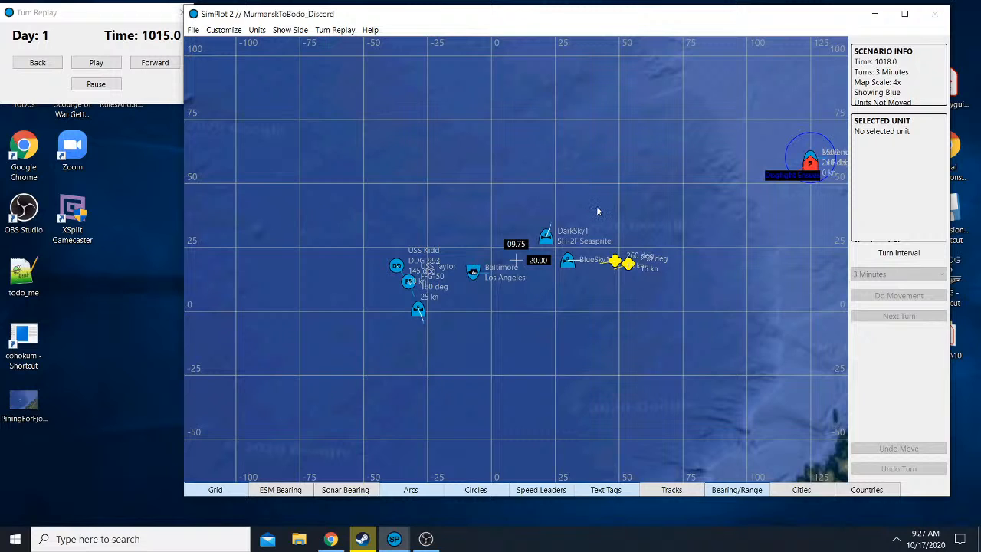
mouse_move(497, 289)
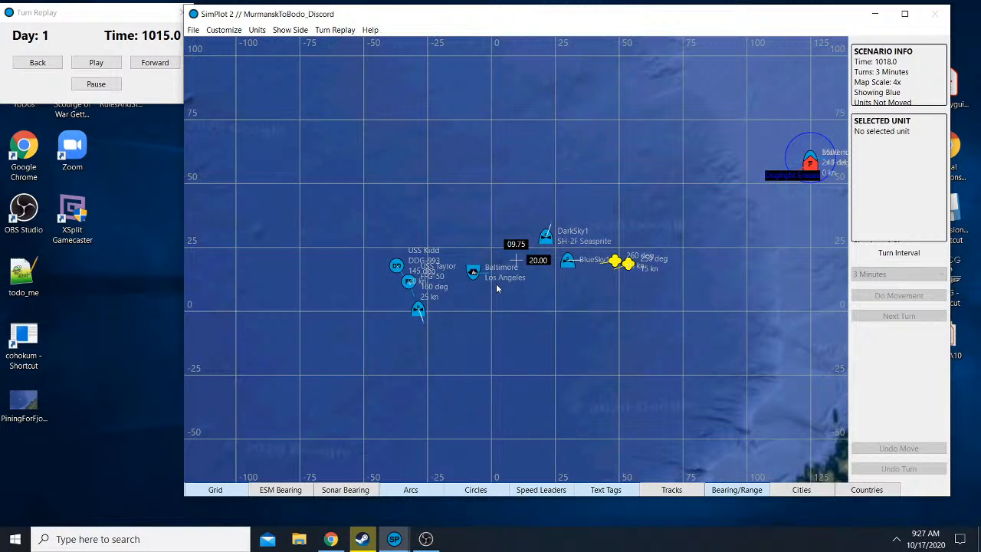
click(289, 30)
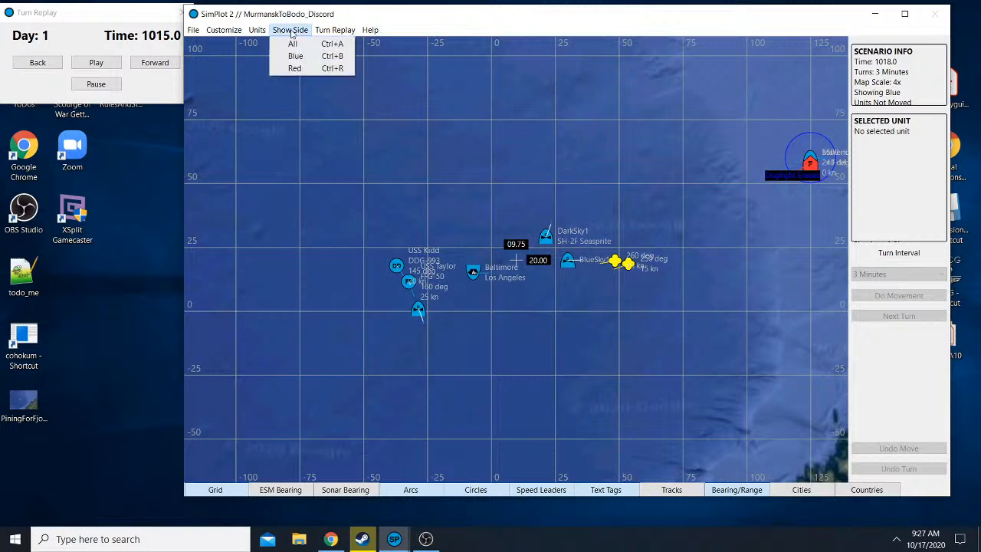
- Show only the Red side's view, rewind, and replay forward to 0933.0 with the AWG-9 contact
click(294, 67)
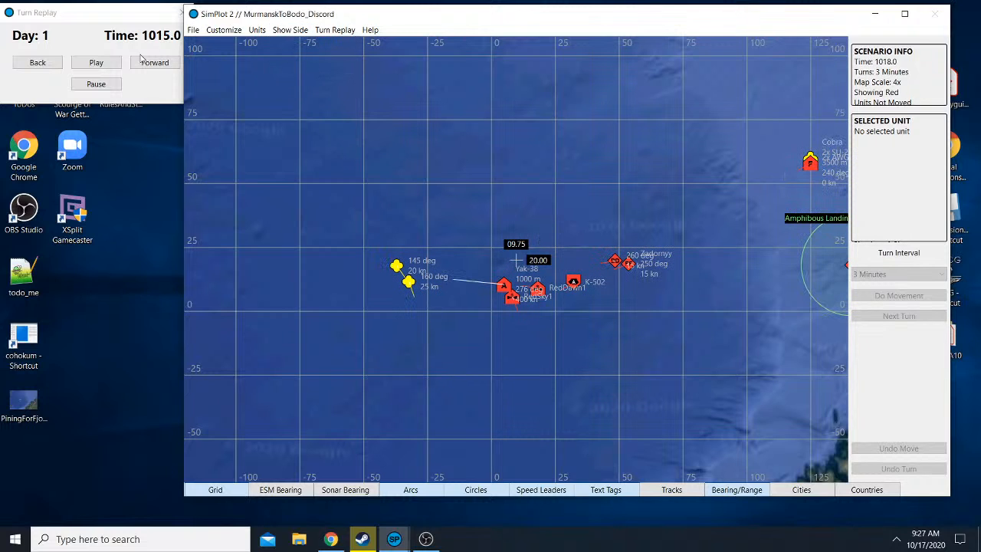
click(37, 61)
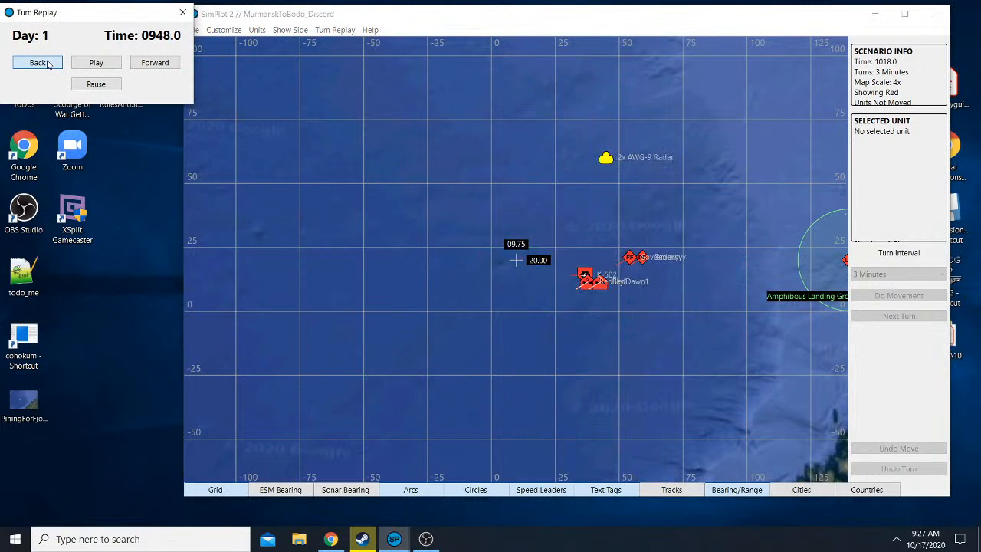
click(37, 62)
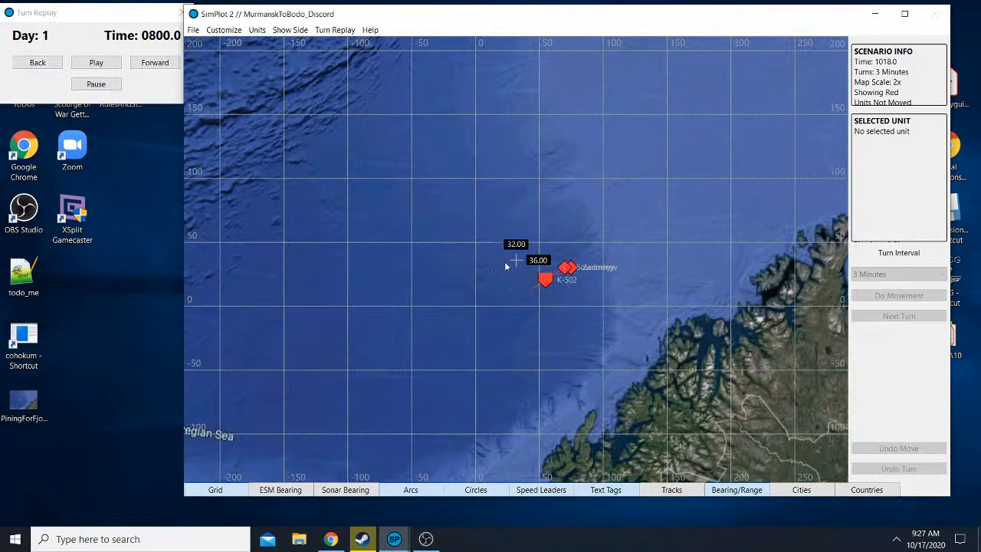
click(153, 61)
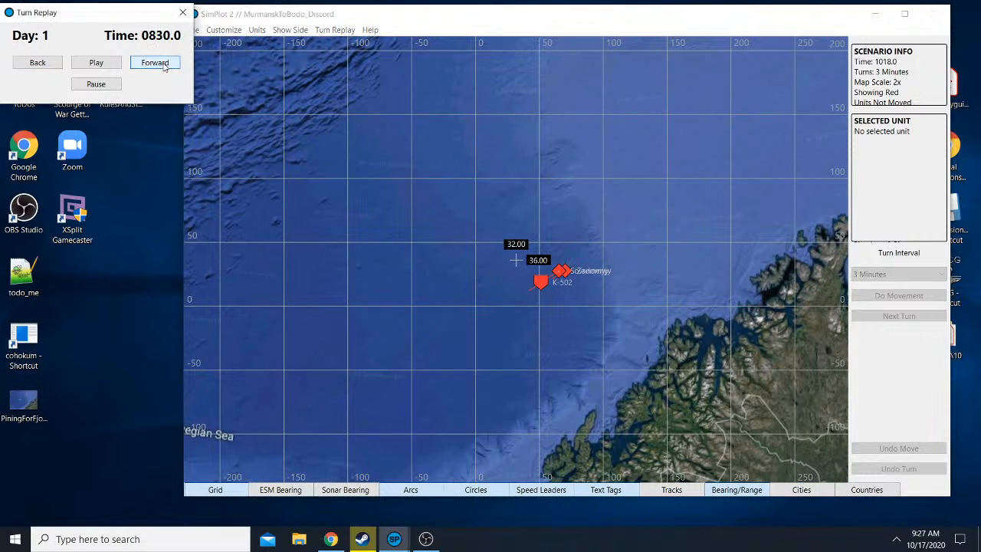
click(153, 61)
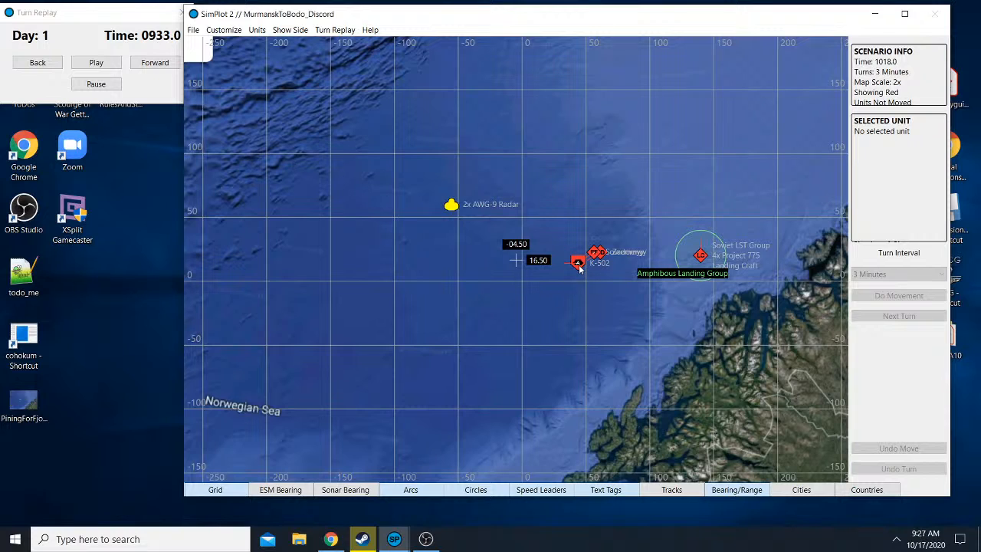
mouse_move(579, 268)
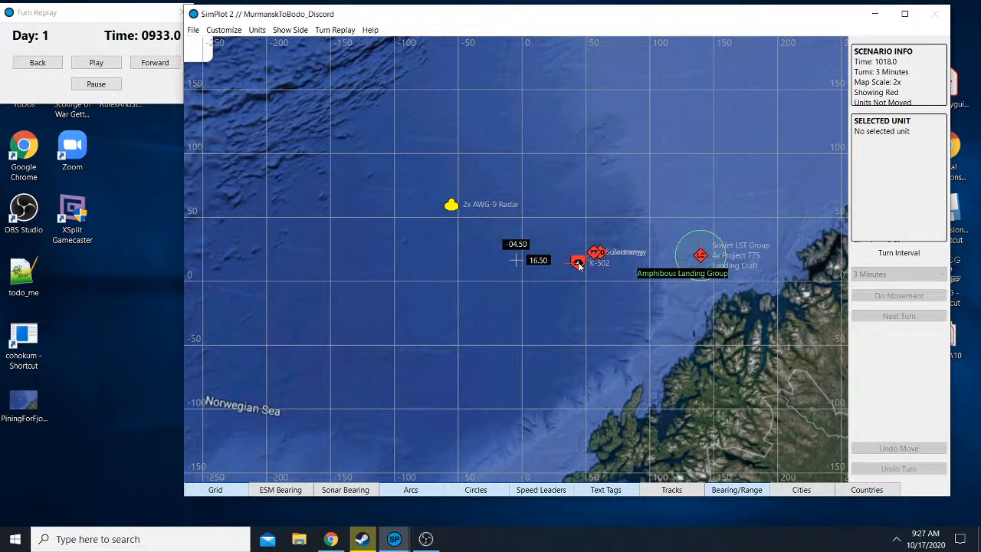
mouse_move(573, 275)
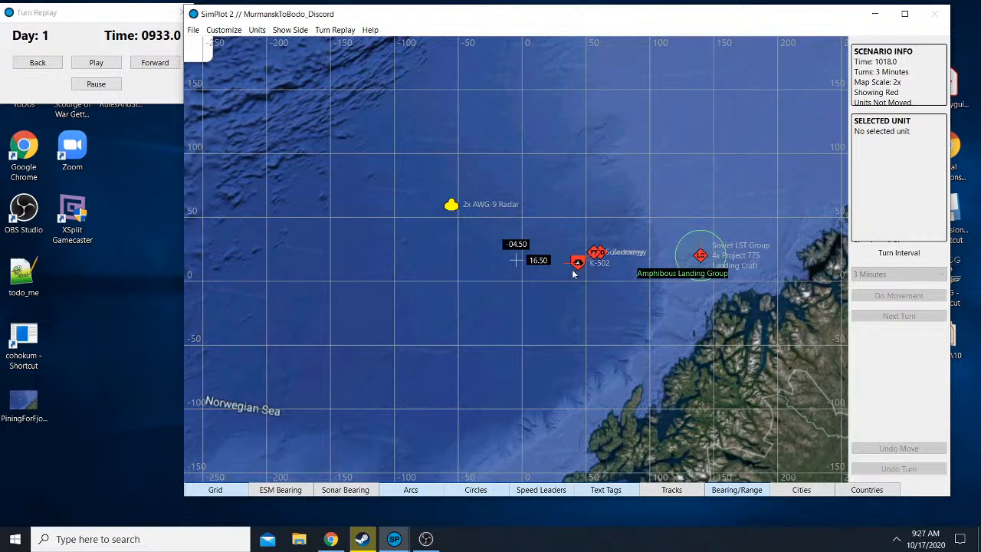
- Step the Red replay forward through 0936 and 0939 to 0954.0, revealing the Su-27 contacts
click(155, 61)
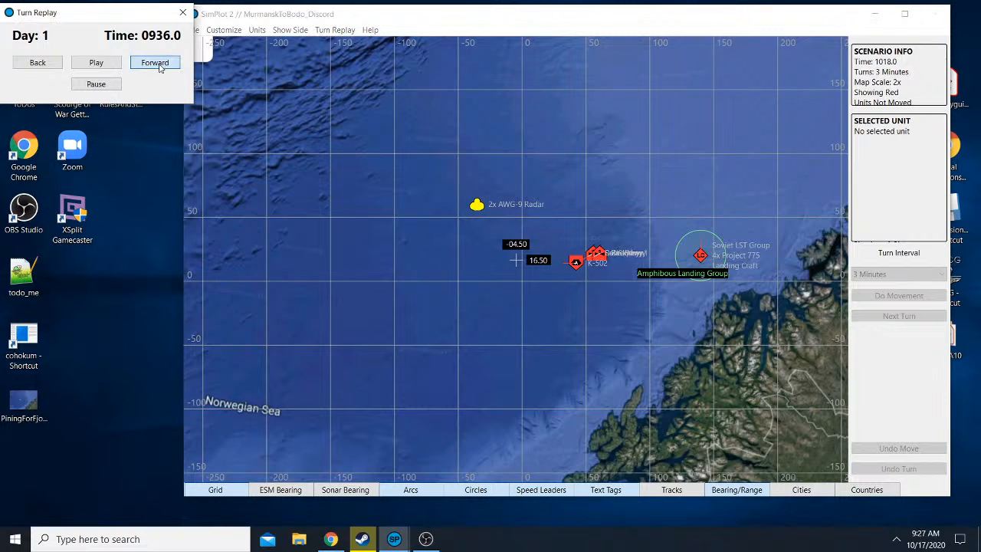
click(153, 61)
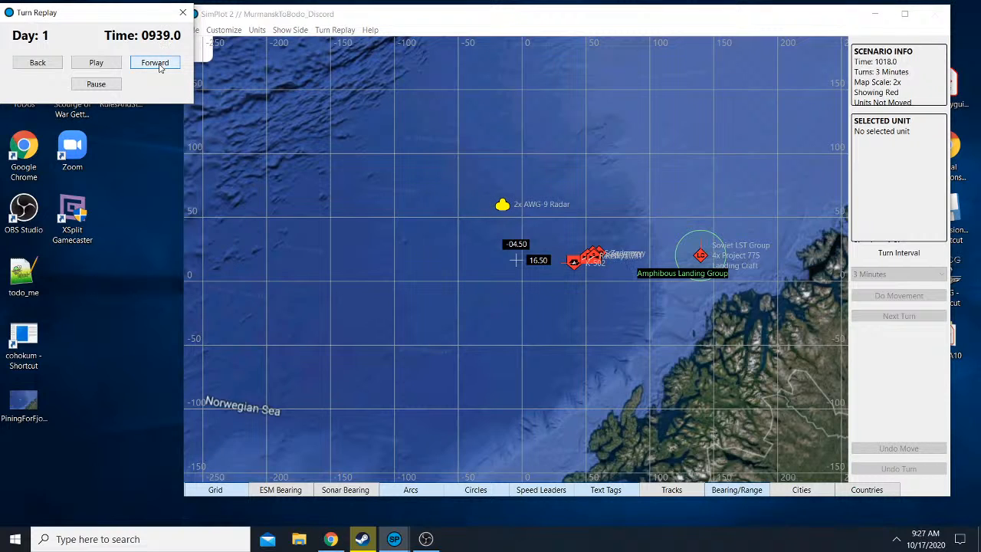
click(155, 62)
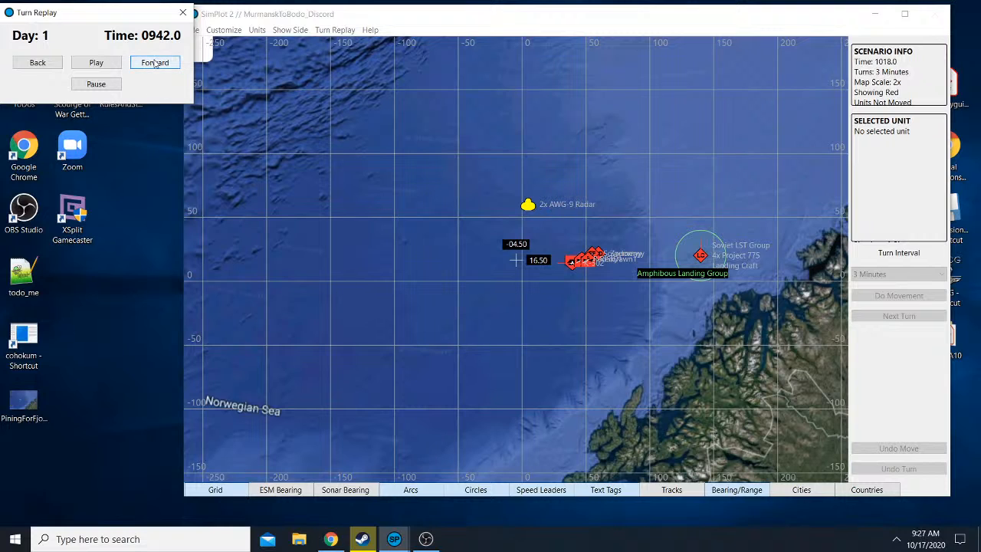
click(153, 62)
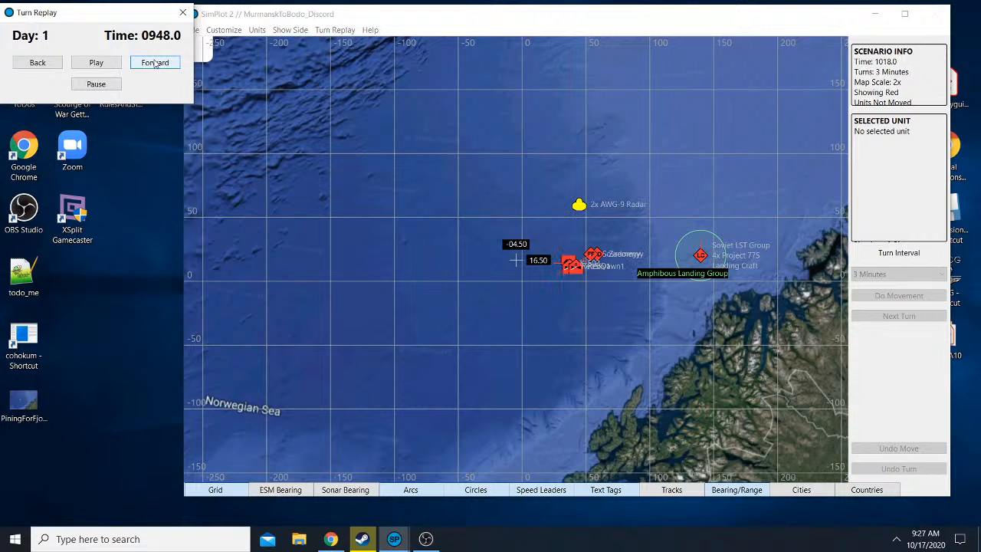
click(155, 61)
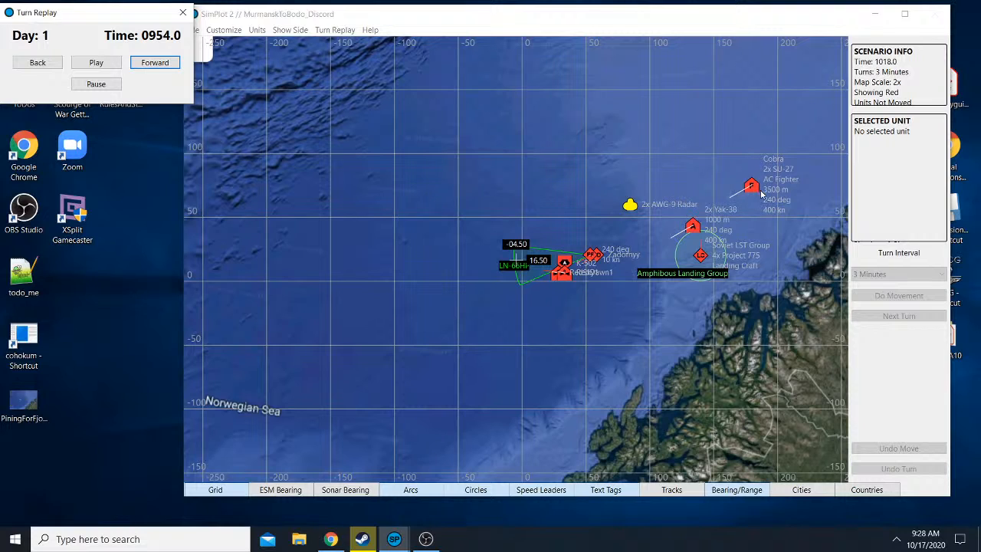
mouse_move(846, 285)
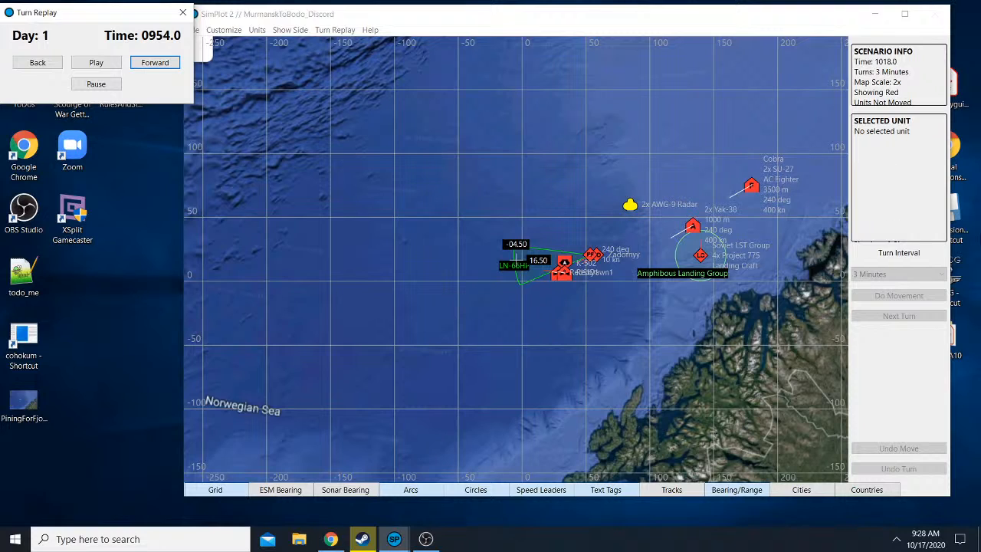
mouse_move(794, 299)
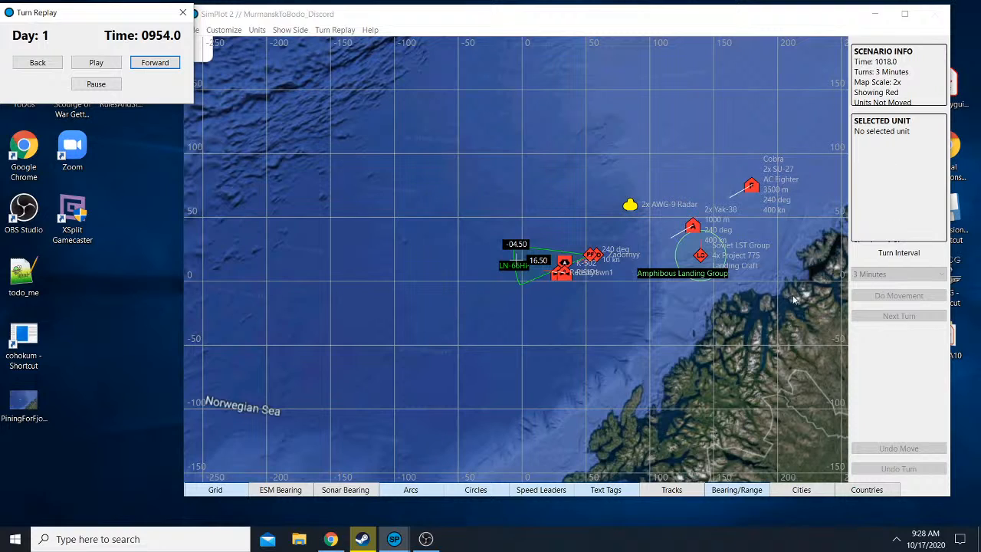
mouse_move(800, 214)
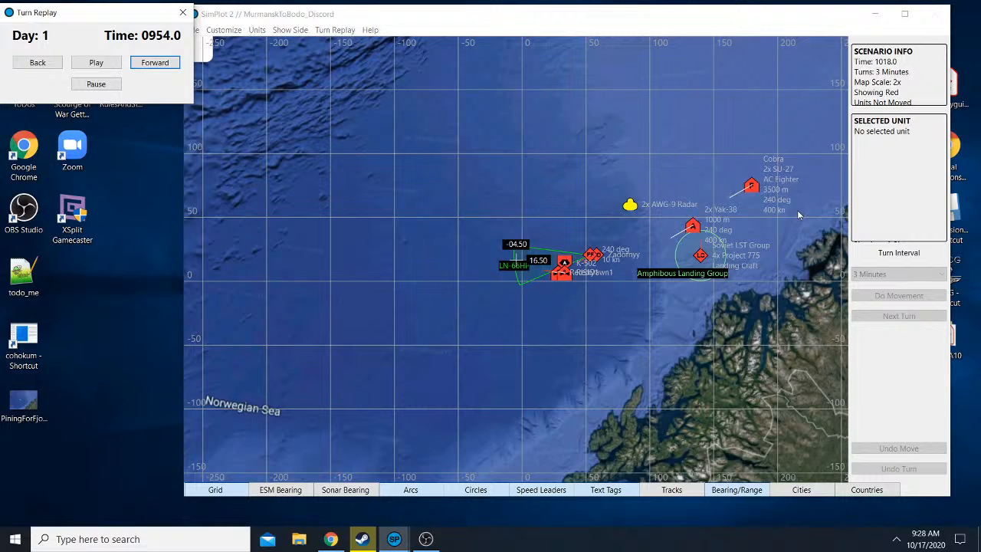
mouse_move(739, 205)
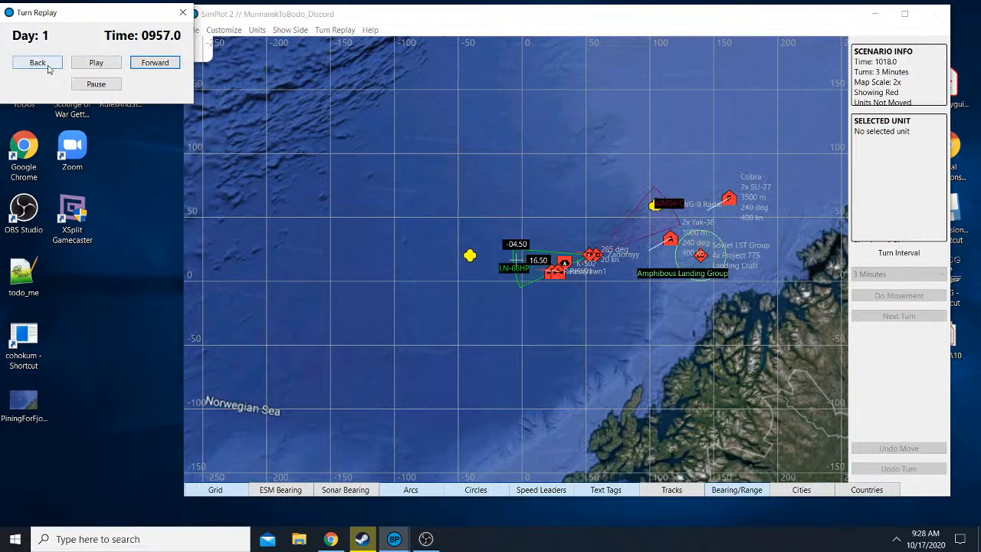
- Step back to 0954.0, then forward again to 0957.0 where a new western contact appears
click(37, 61)
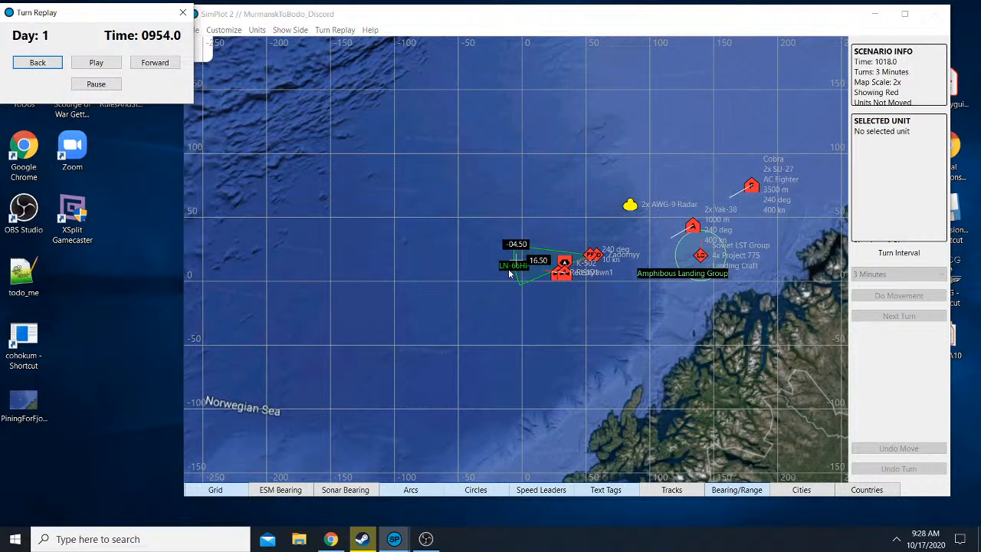
mouse_move(519, 270)
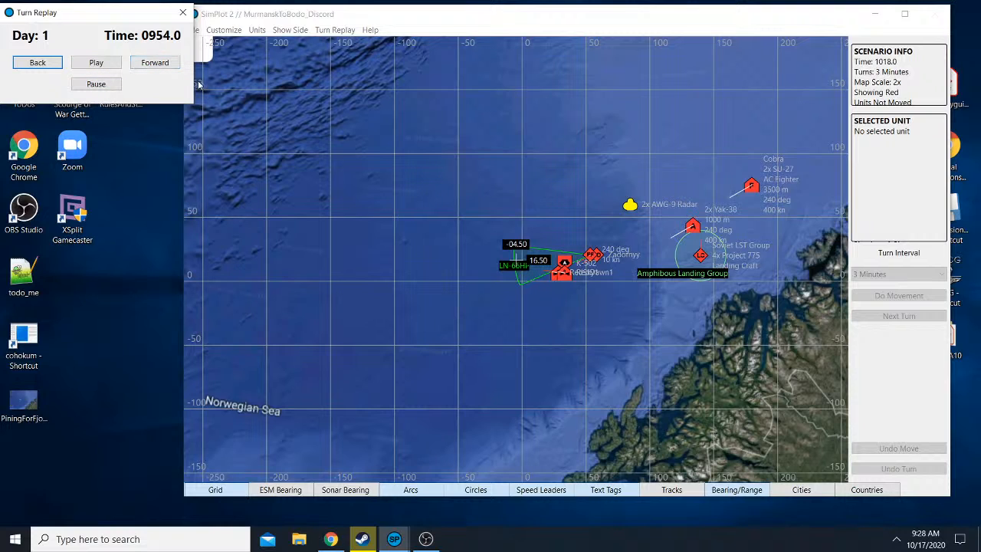
click(153, 61)
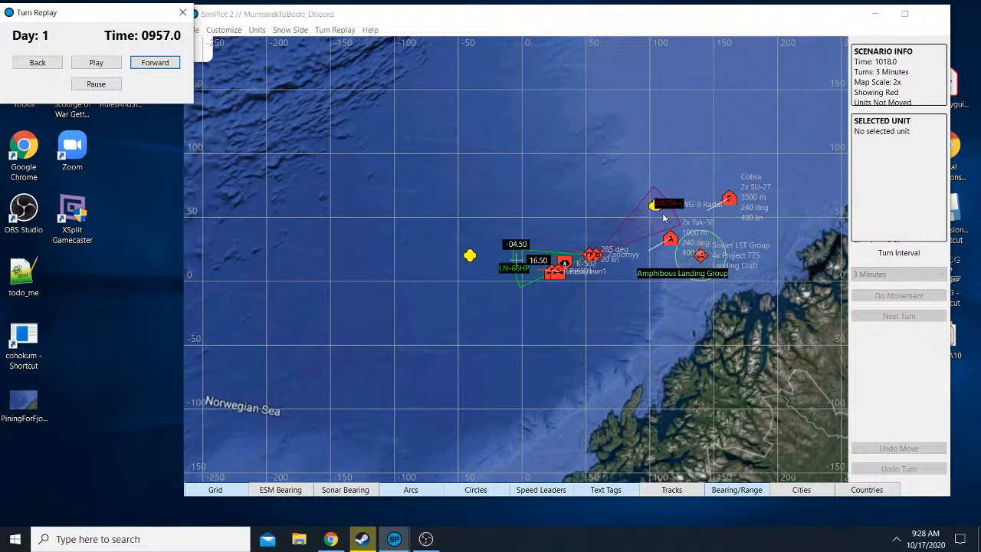
mouse_move(773, 202)
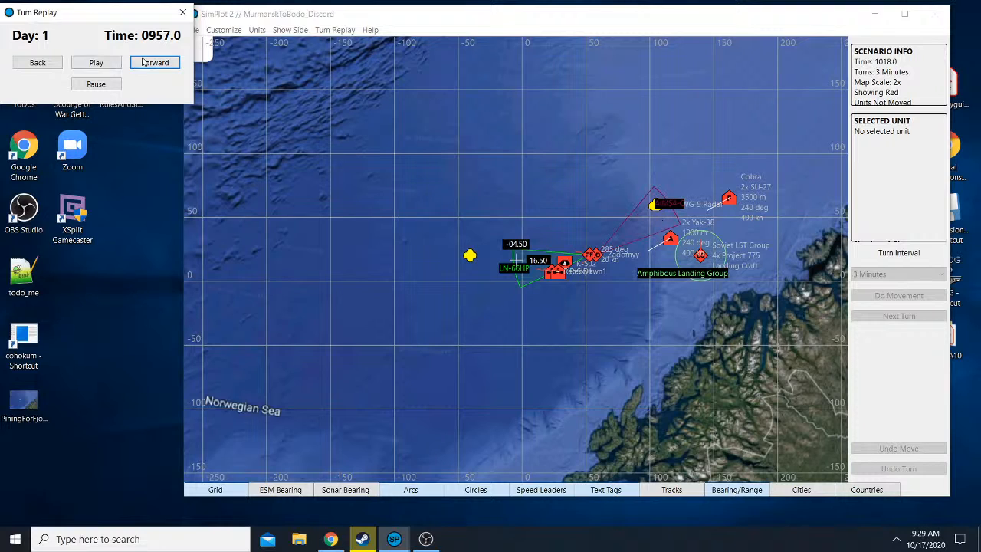
- Step the replay through 1000 to 1003.0 and select the unknown surface-ship contact
click(155, 62)
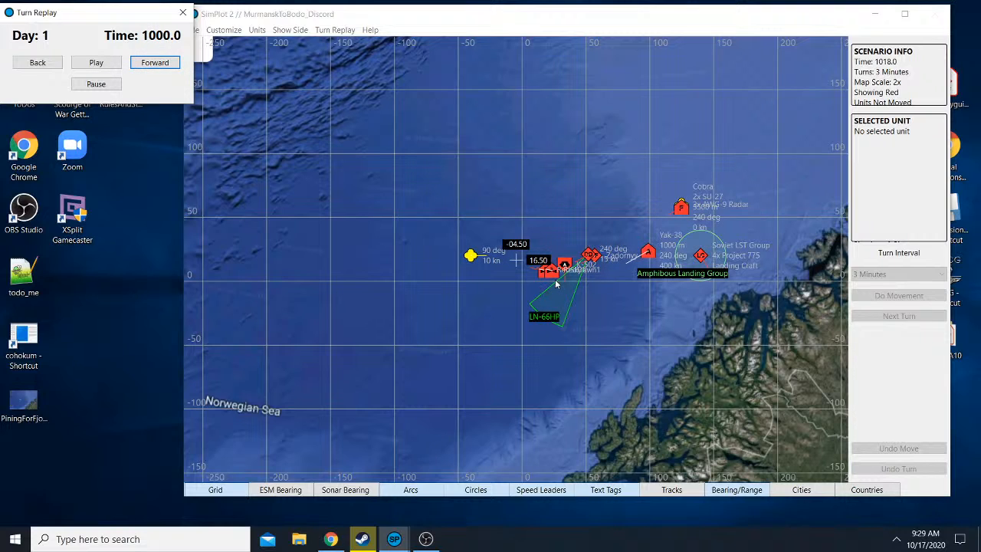
mouse_move(570, 299)
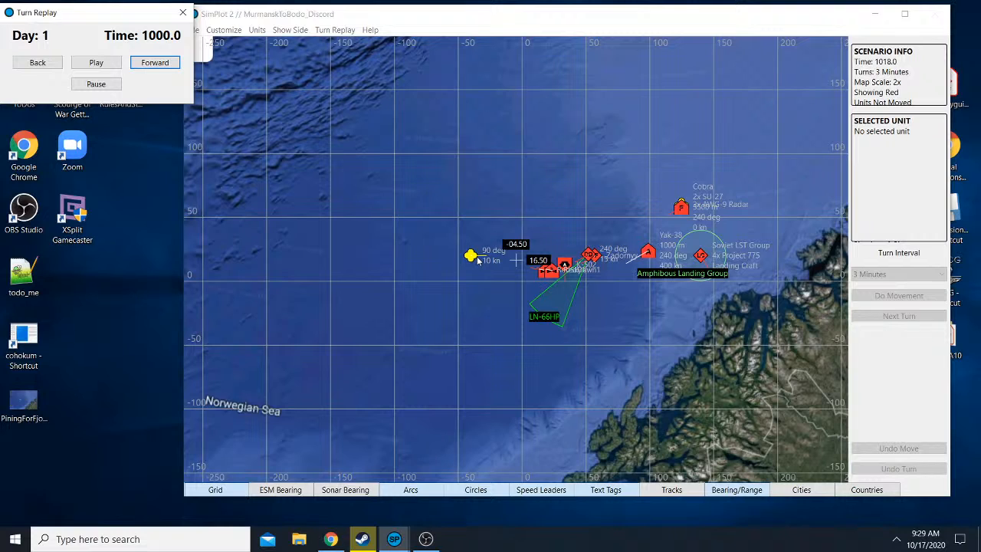
click(154, 61)
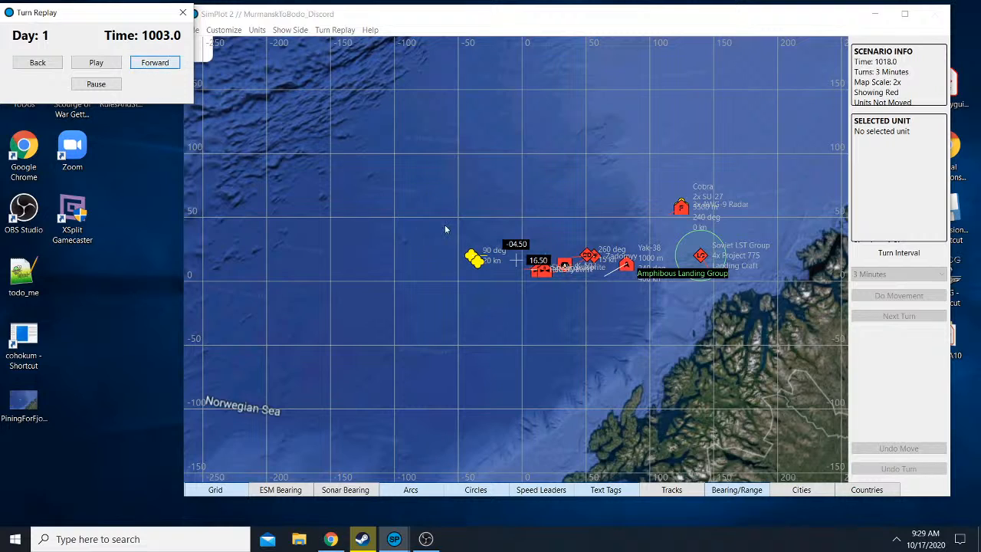
click(472, 256)
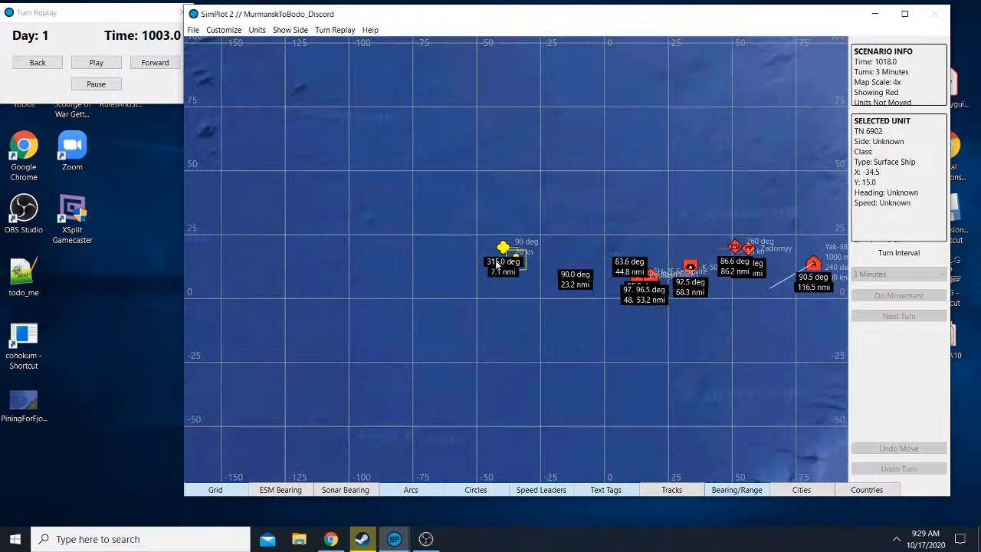
- Advance the replay through 1006, 1009 and 1015 until it stops at the final 1018.0 turn
click(155, 61)
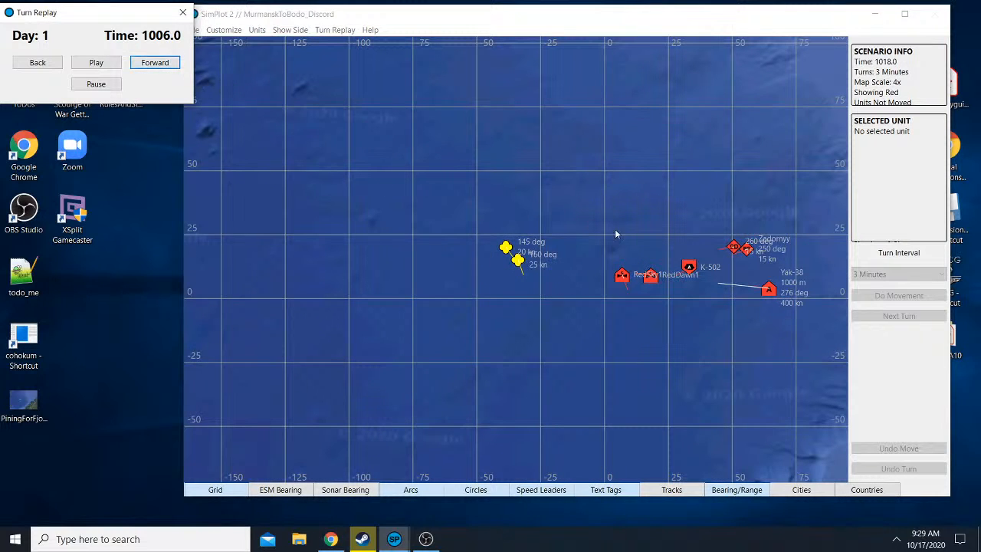
click(155, 61)
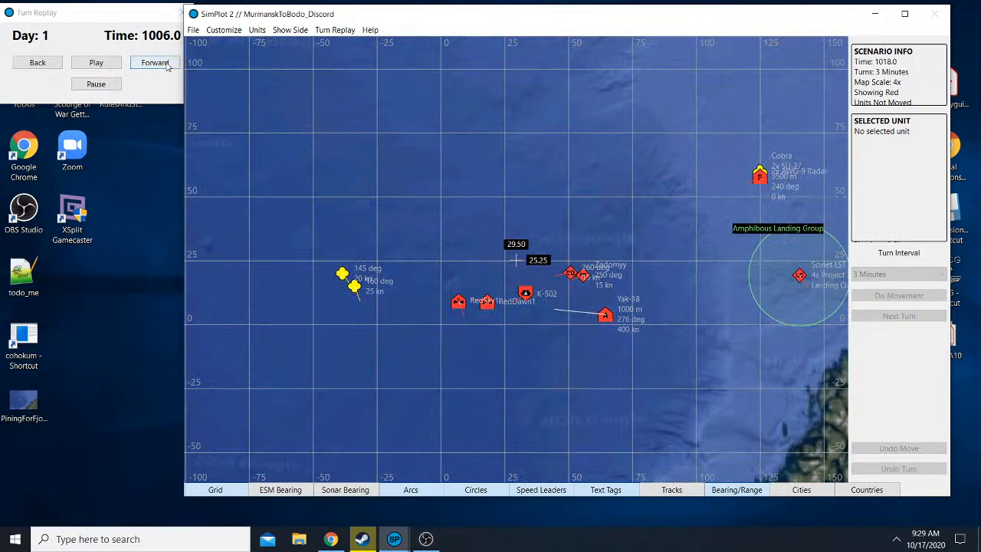
click(155, 61)
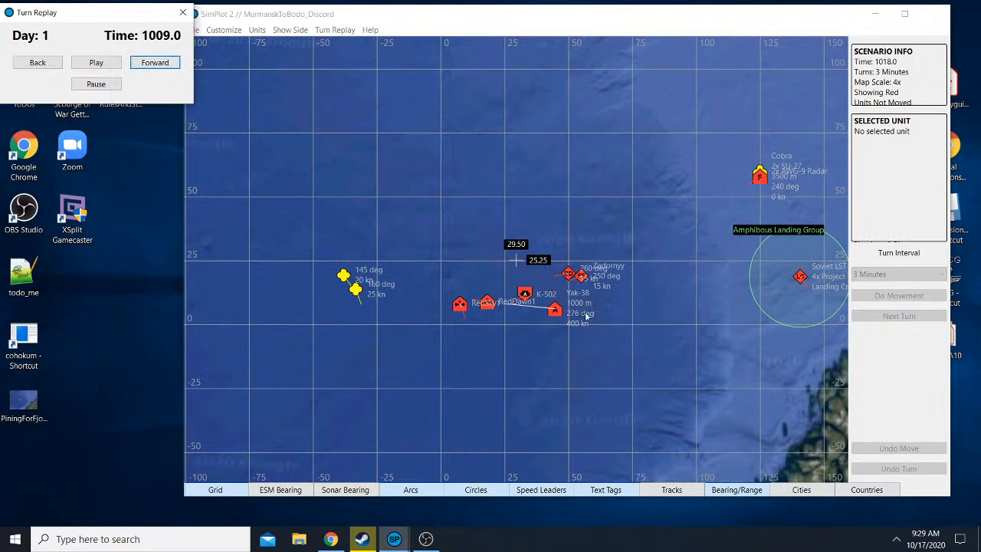
mouse_move(411, 294)
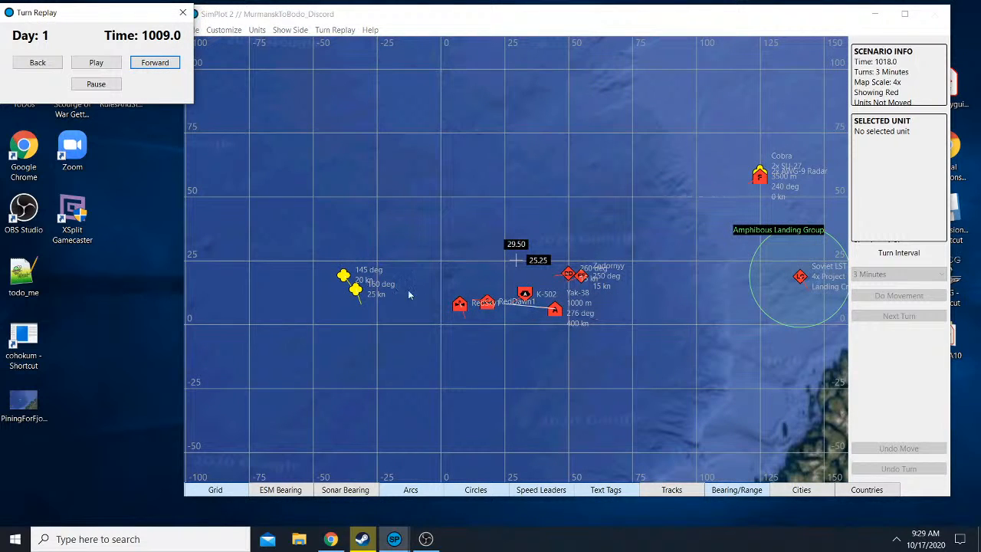
mouse_move(398, 294)
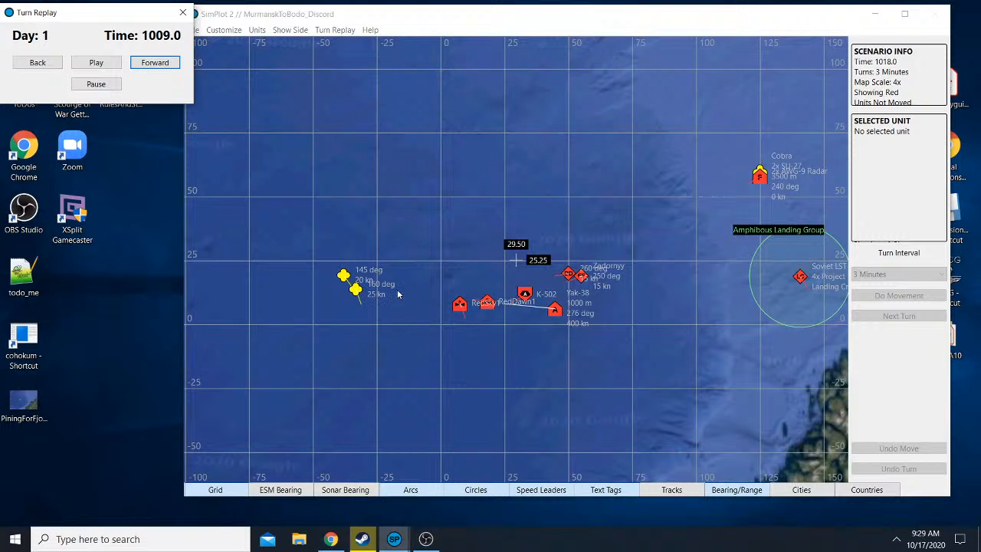
click(155, 62)
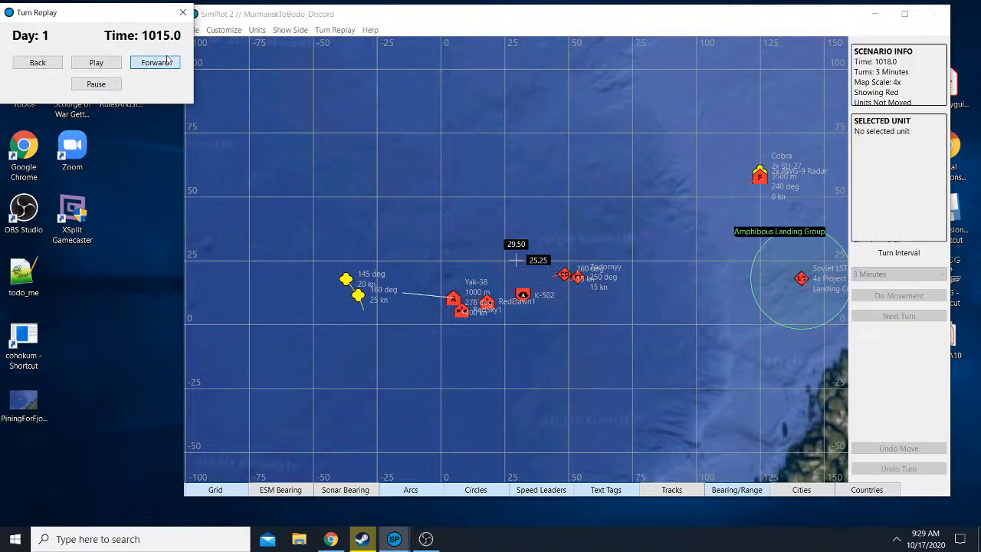
click(155, 61)
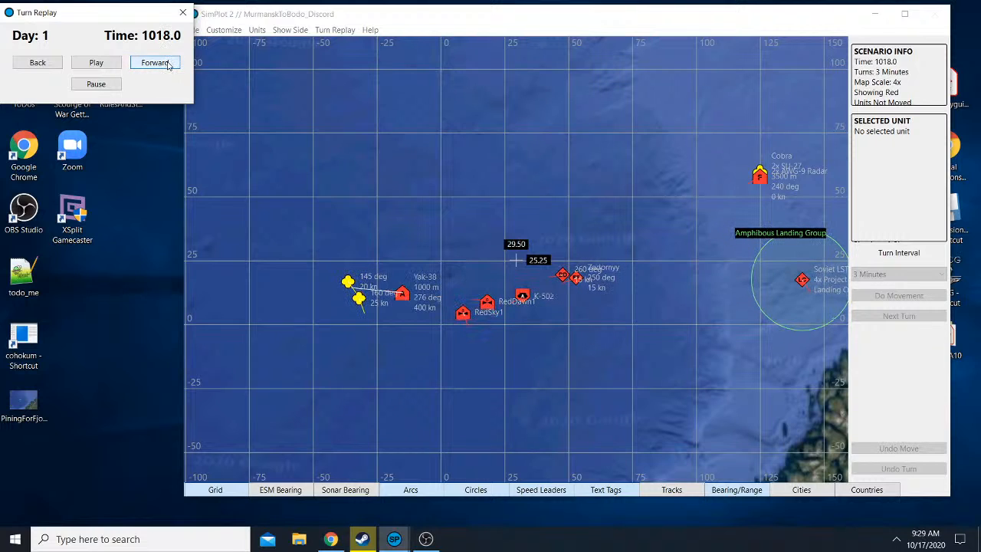
click(155, 61)
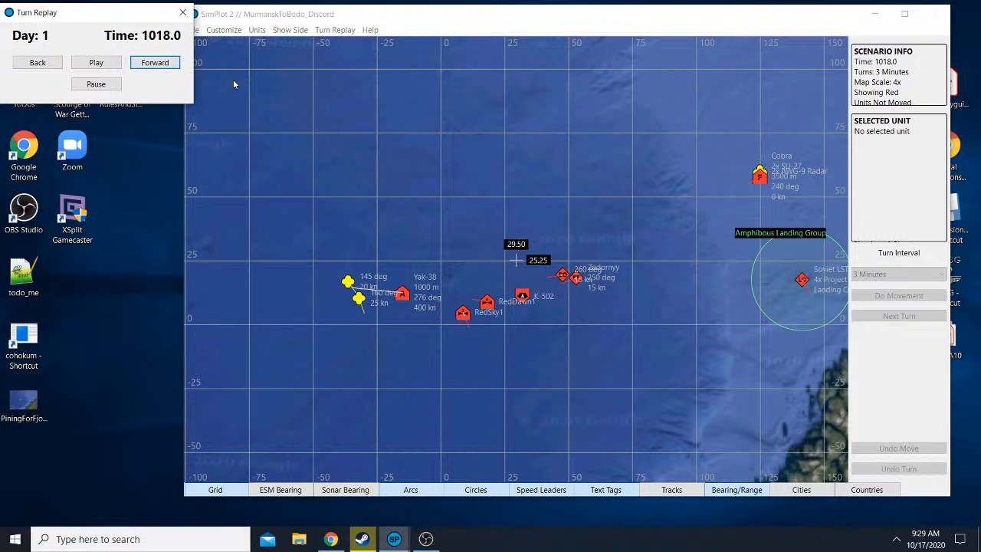